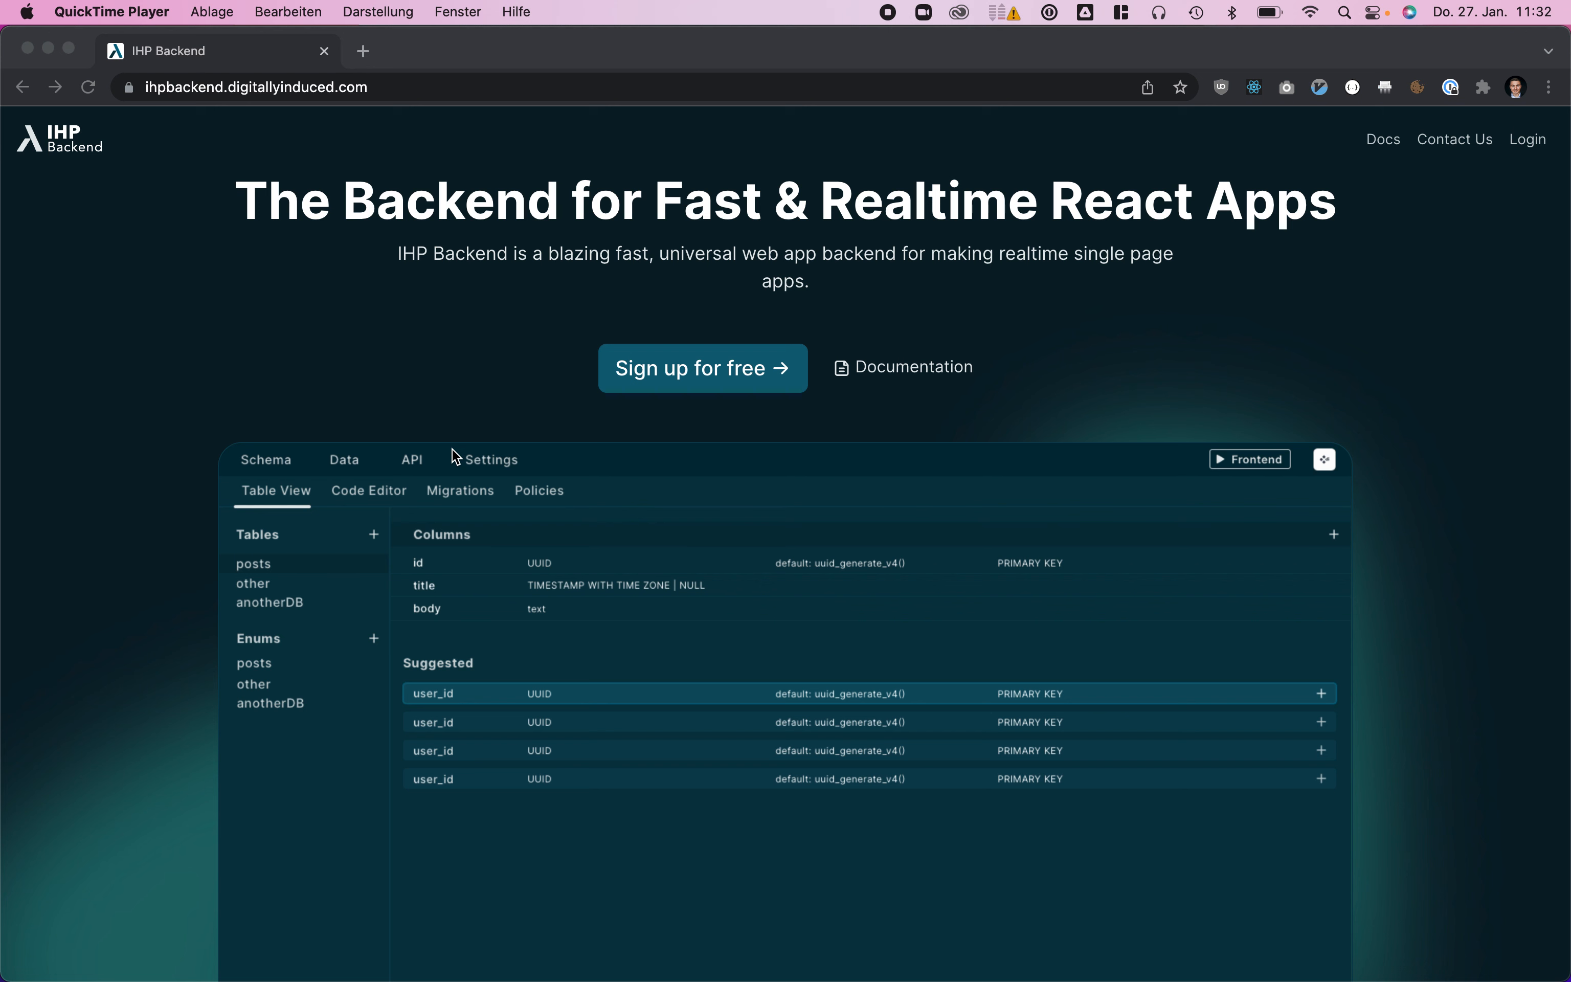
pyautogui.moveTo(1112, 299)
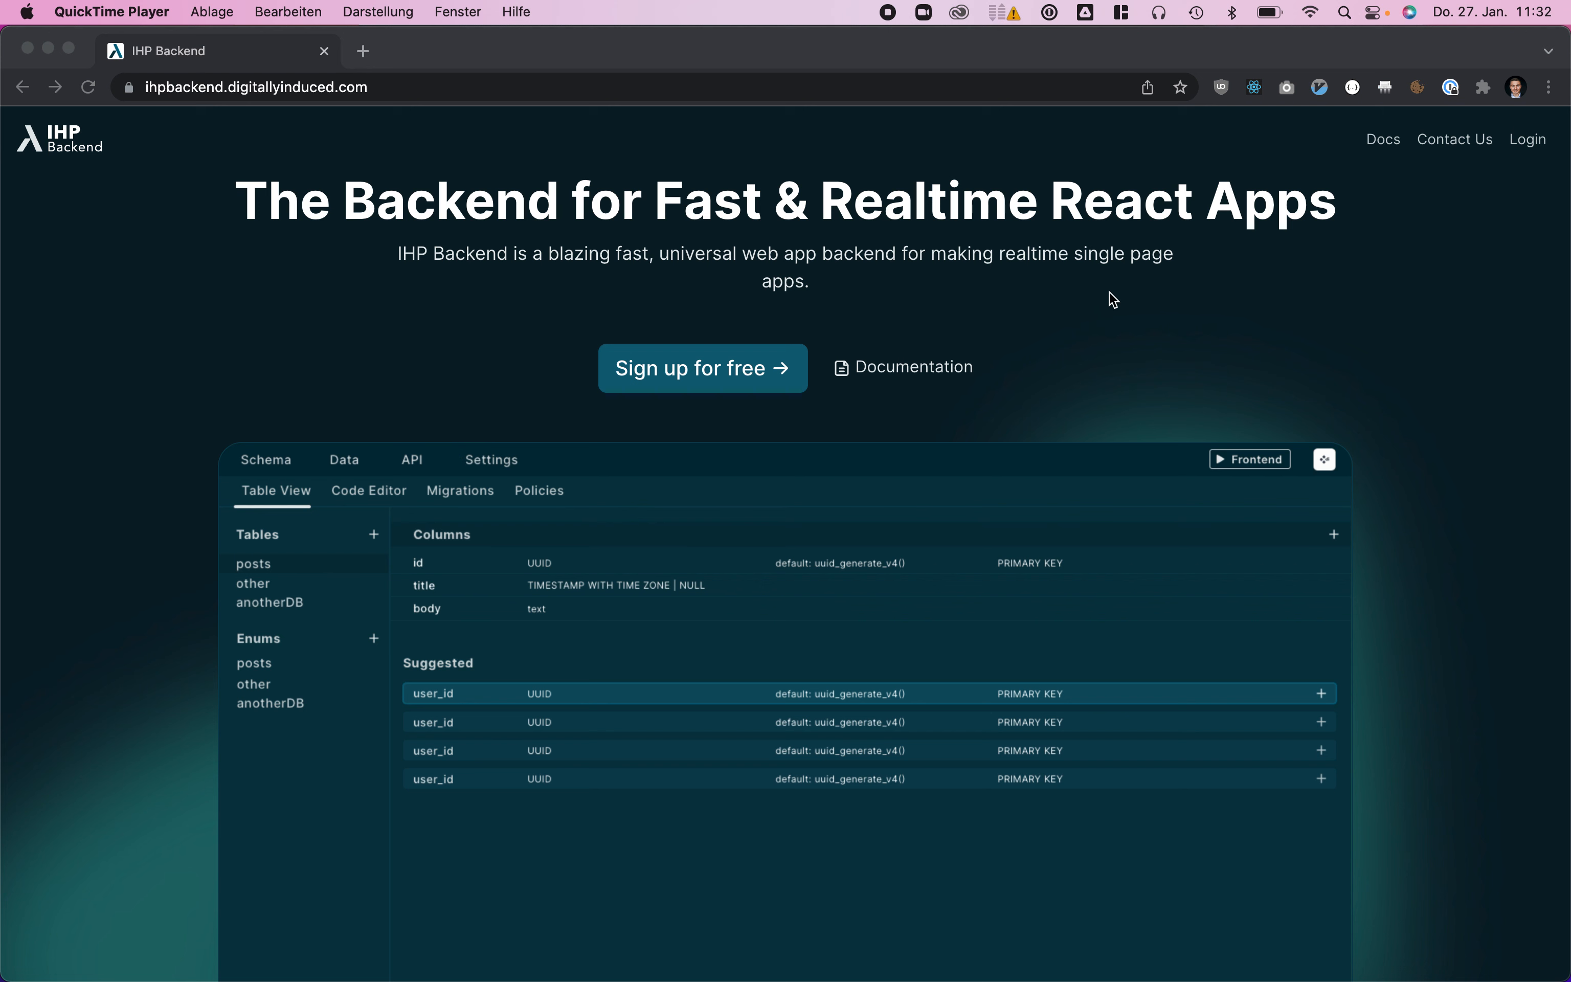
# - Log into IHP Backend using the GitHub account
pyautogui.click(1527, 139)
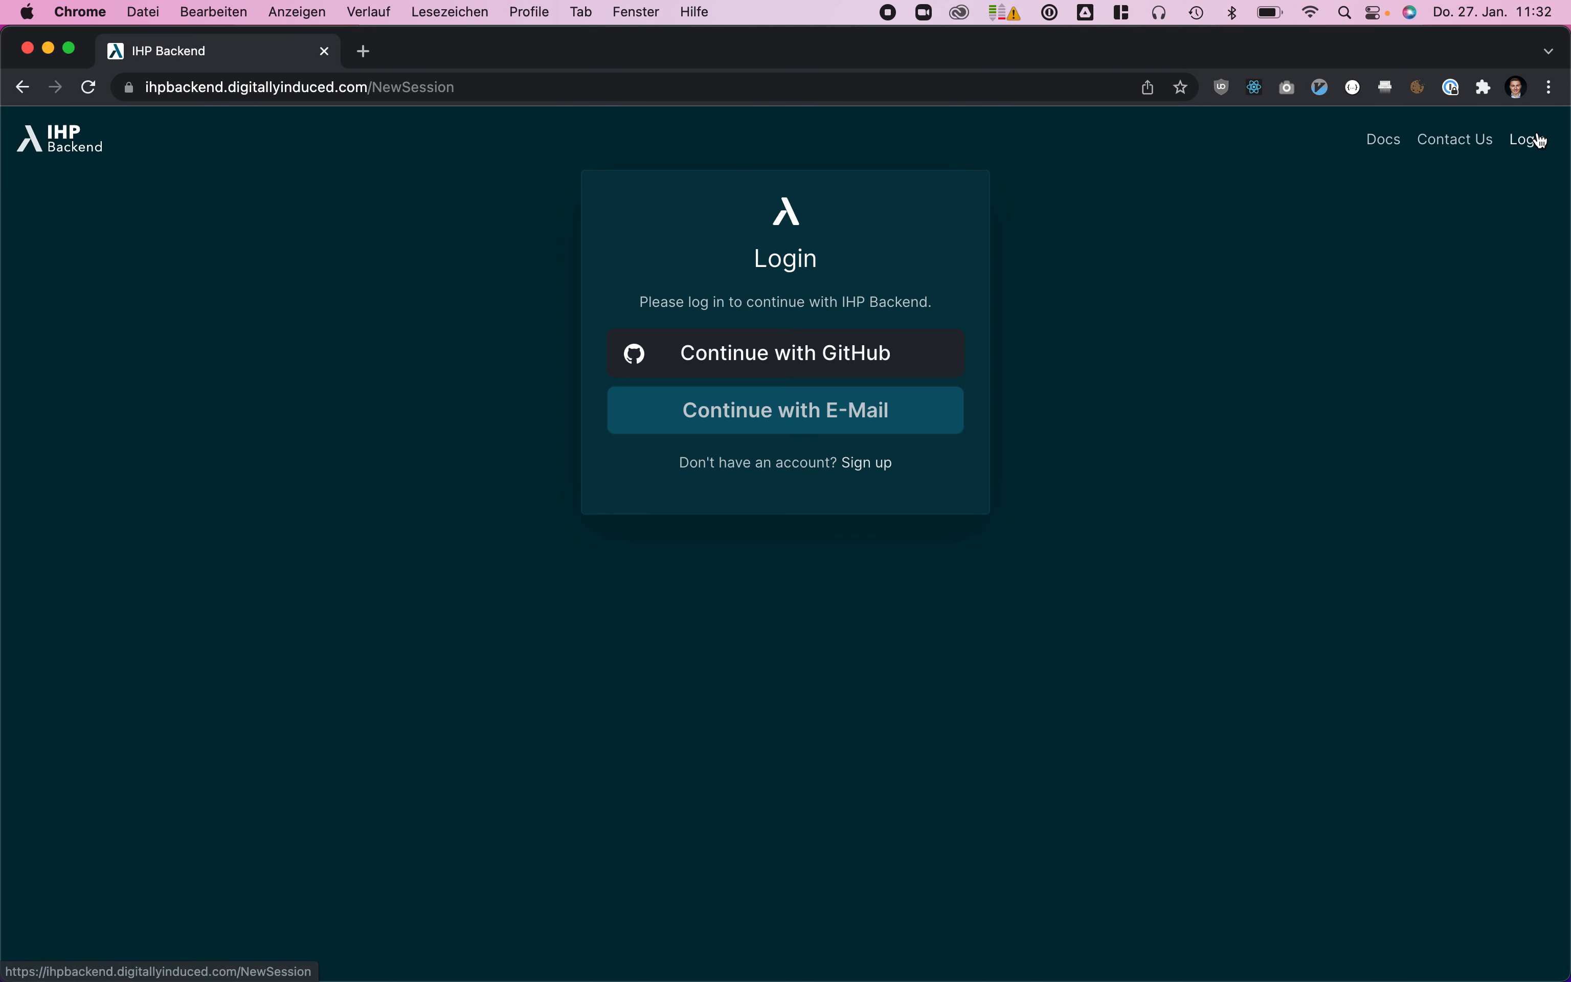
pyautogui.click(784, 353)
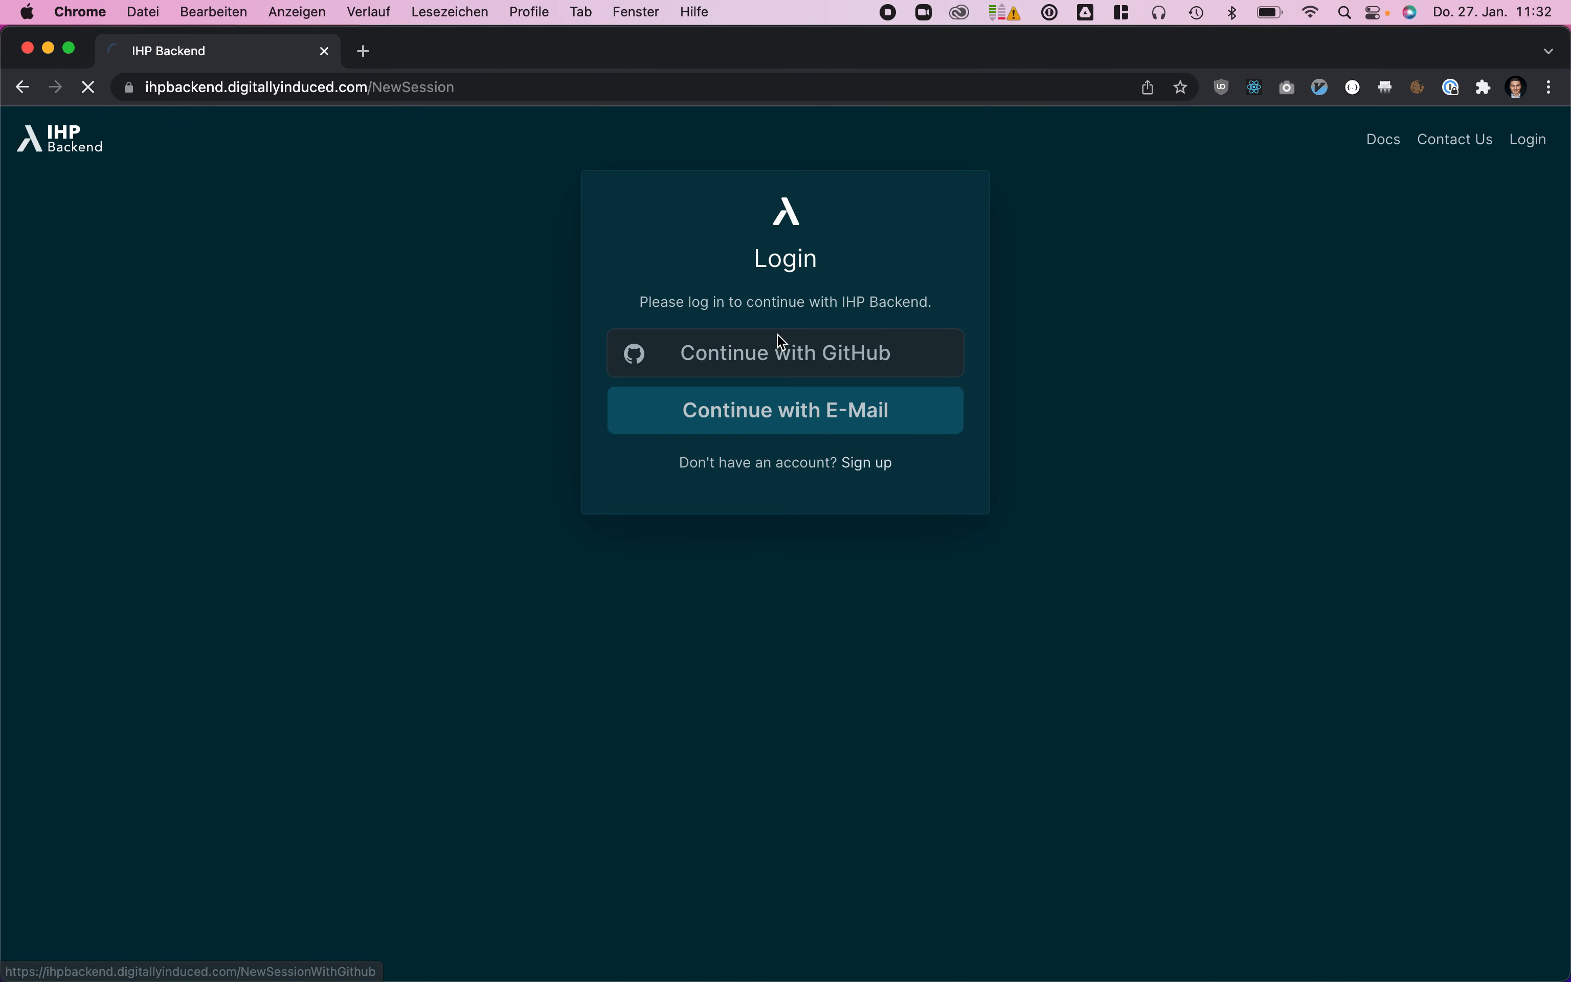
pyautogui.click(784, 352)
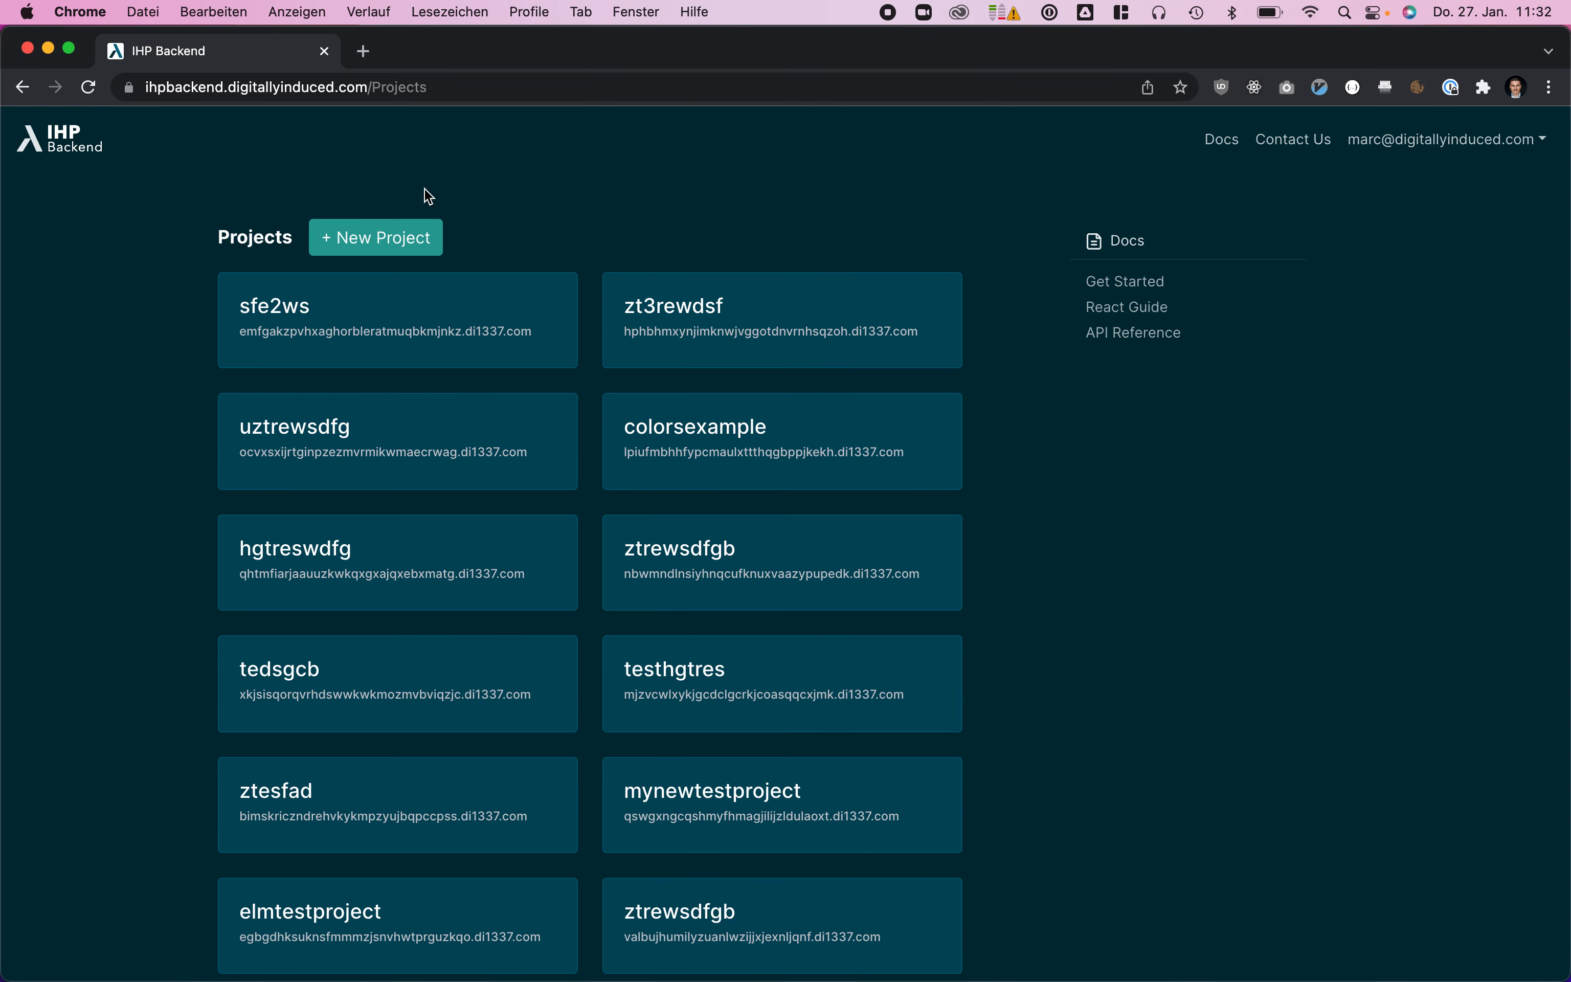
# - Start a new project and fill in its name 'task management app'
pyautogui.click(375, 237)
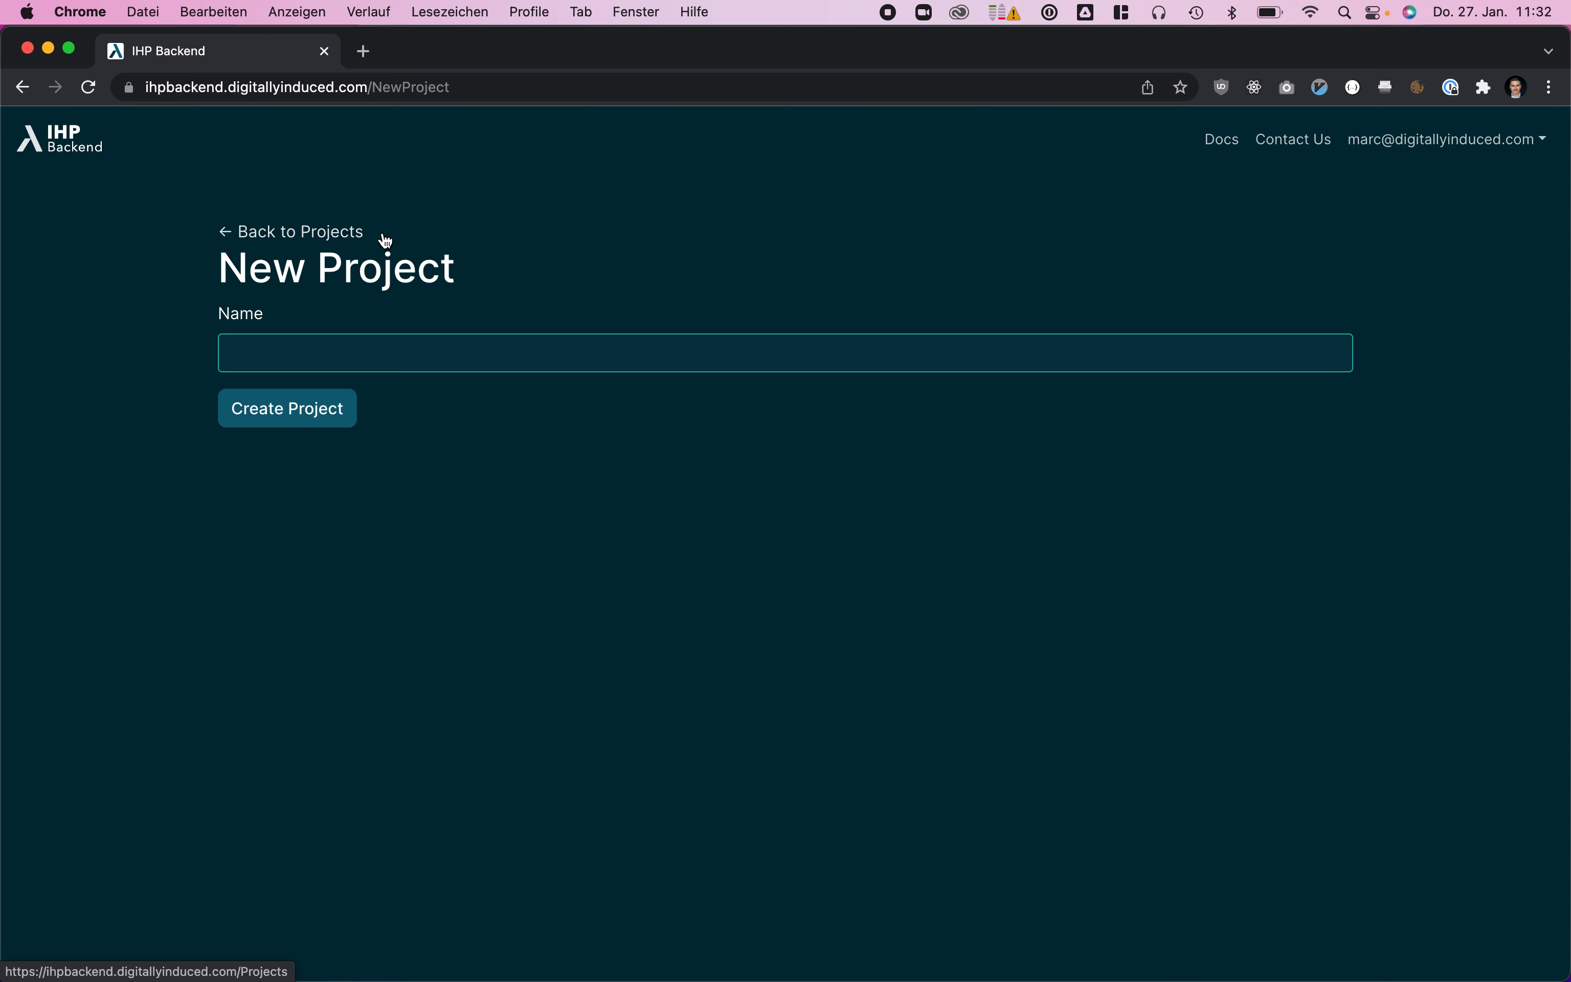
pyautogui.write('task managemen')
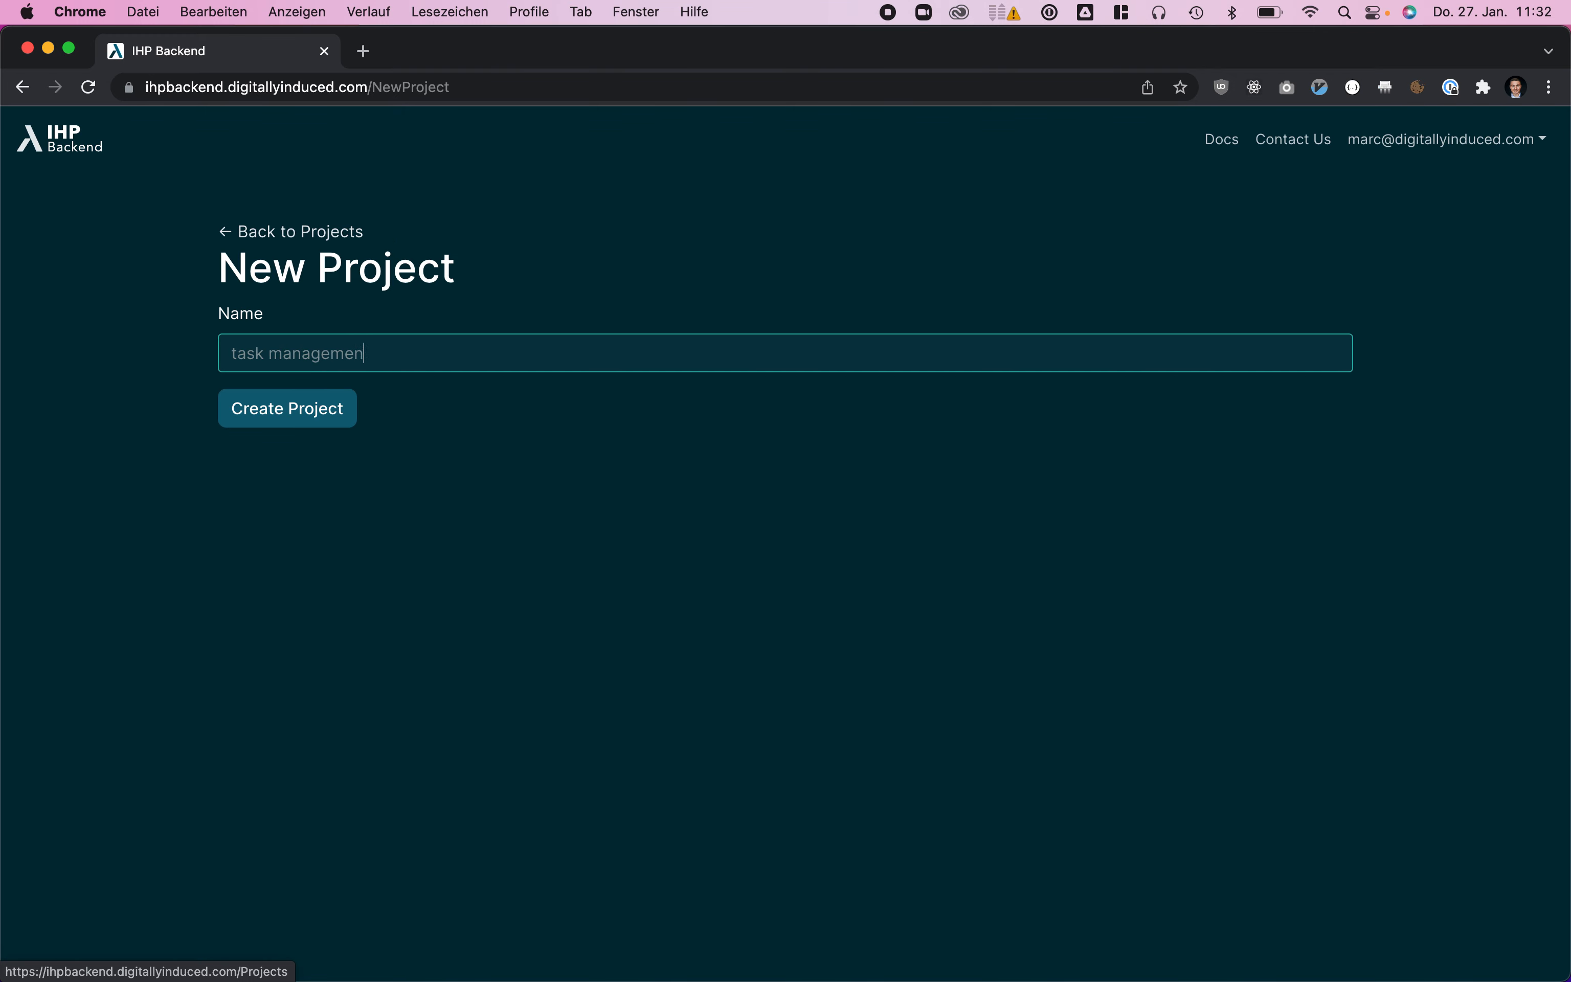
# - Create the project and reach the TypeScript React Starter repository from the Frontend setup
pyautogui.click(286, 408)
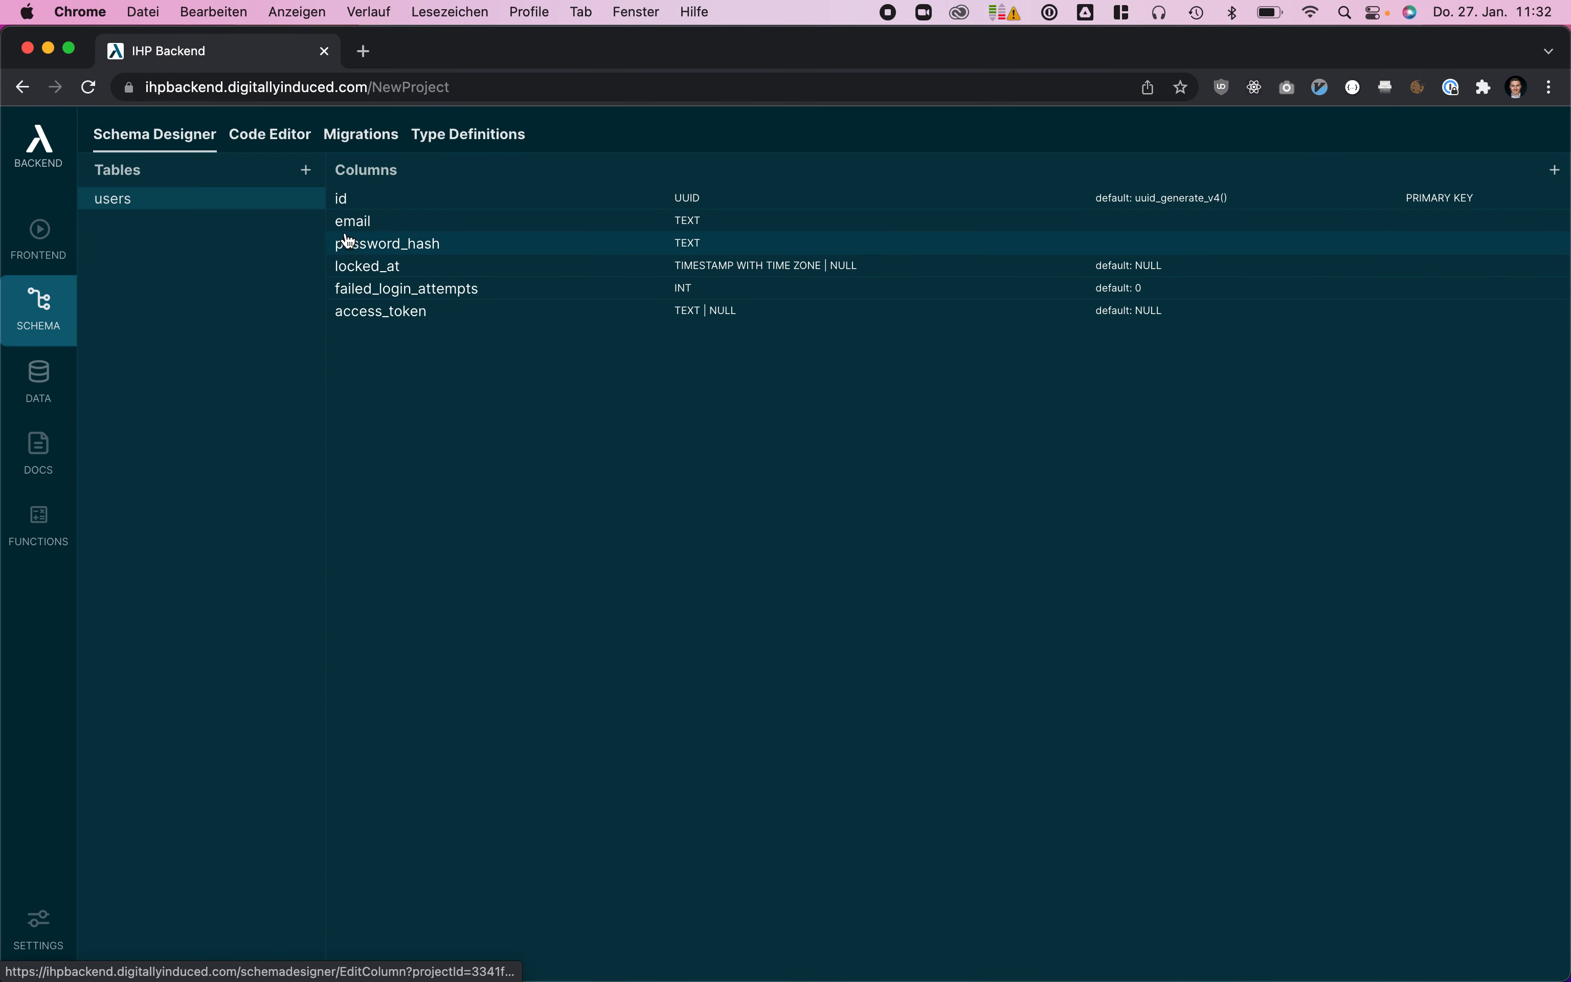
pyautogui.moveTo(143, 243)
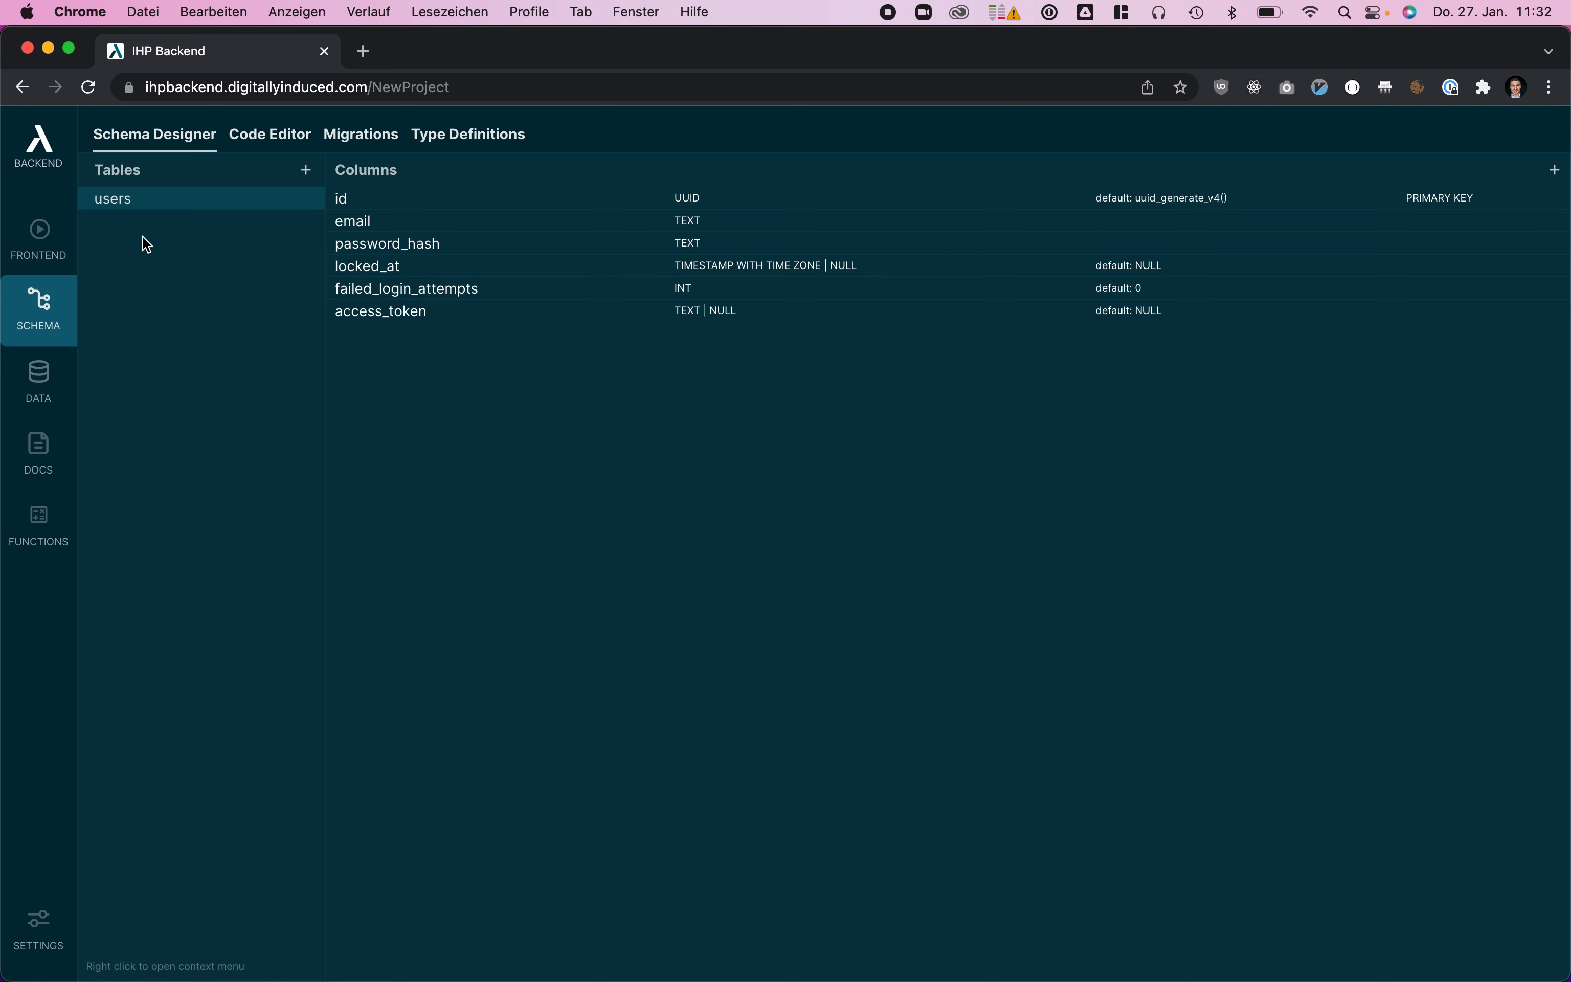
pyautogui.moveTo(38, 228)
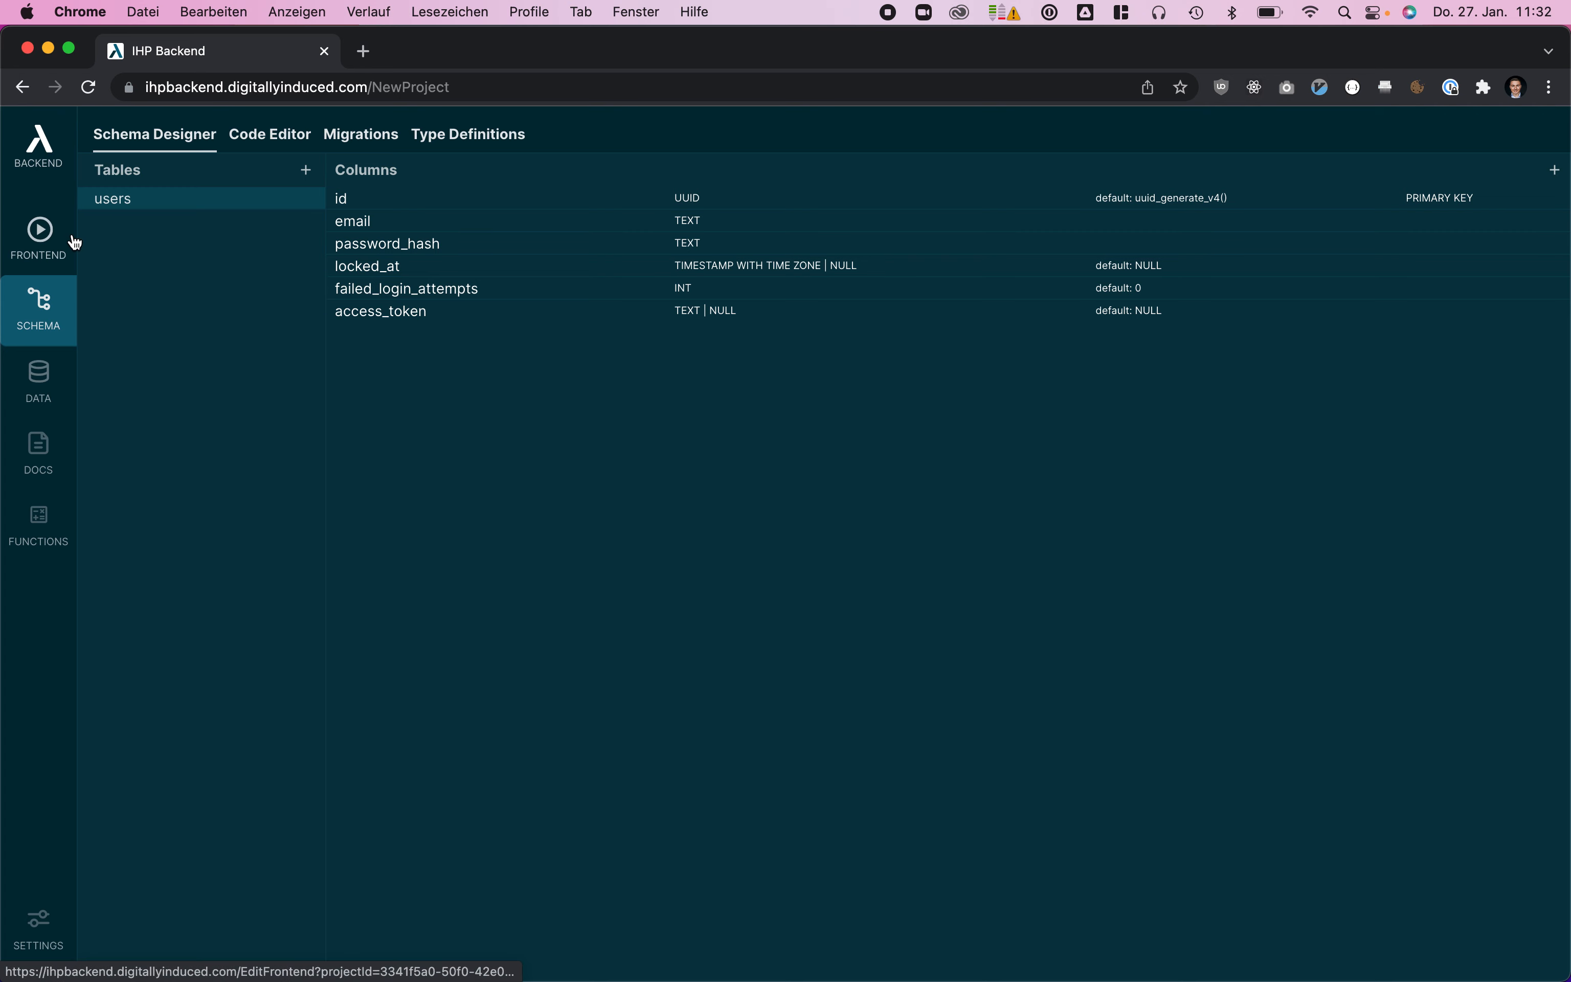
pyautogui.click(37, 237)
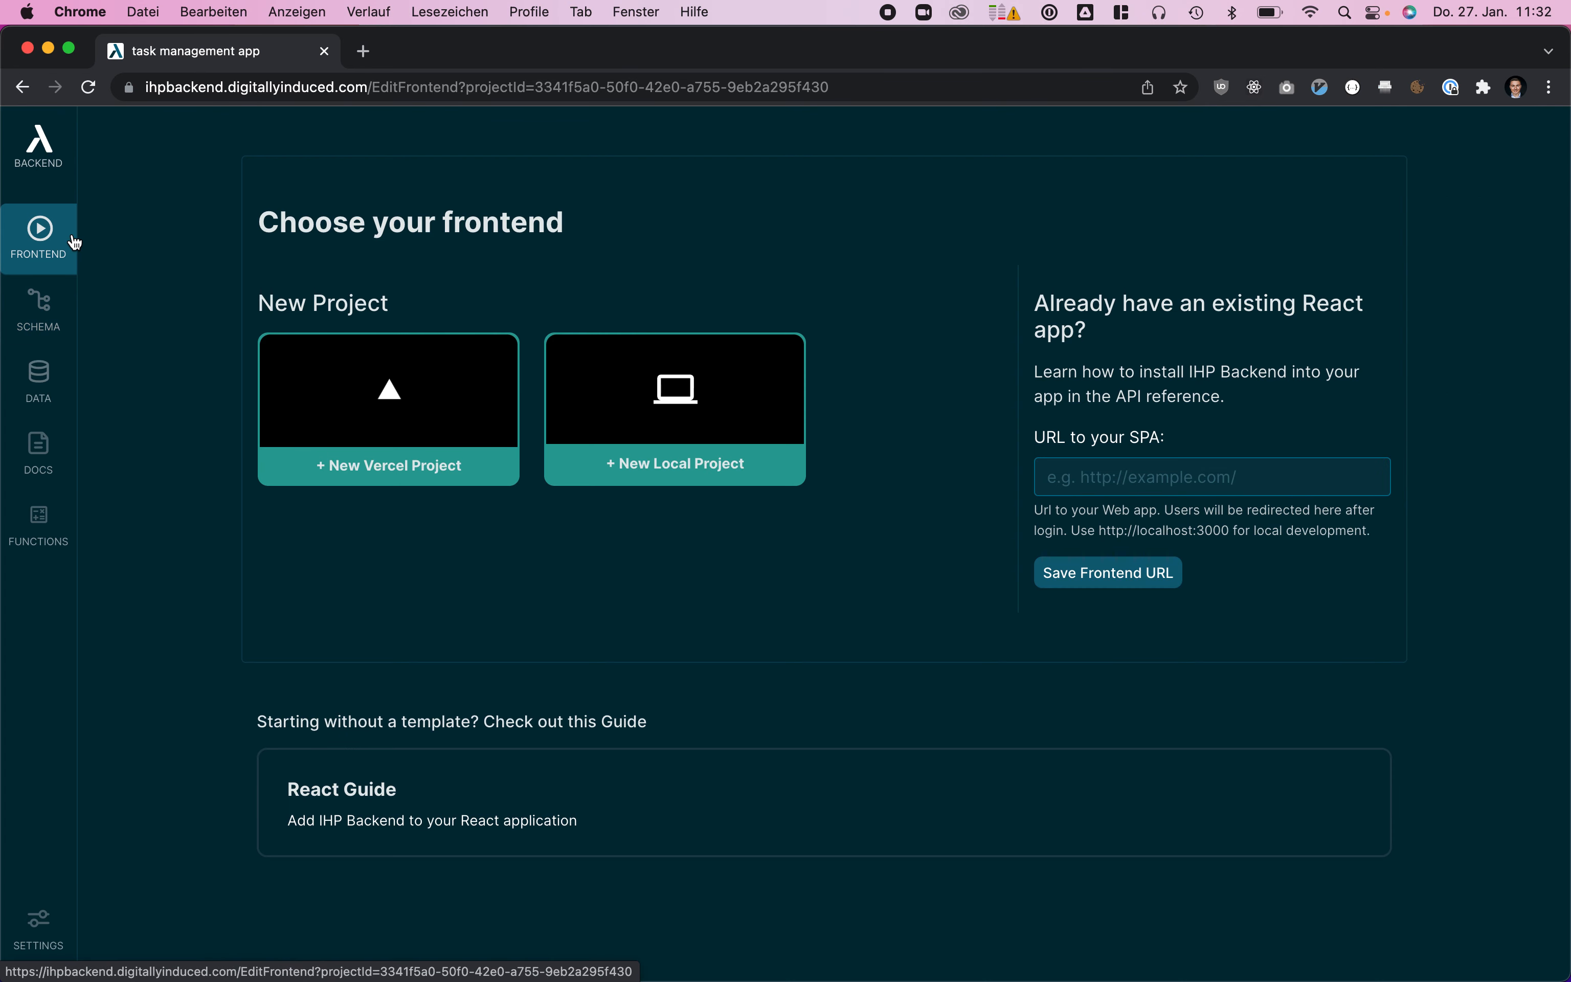
pyautogui.moveTo(674, 389)
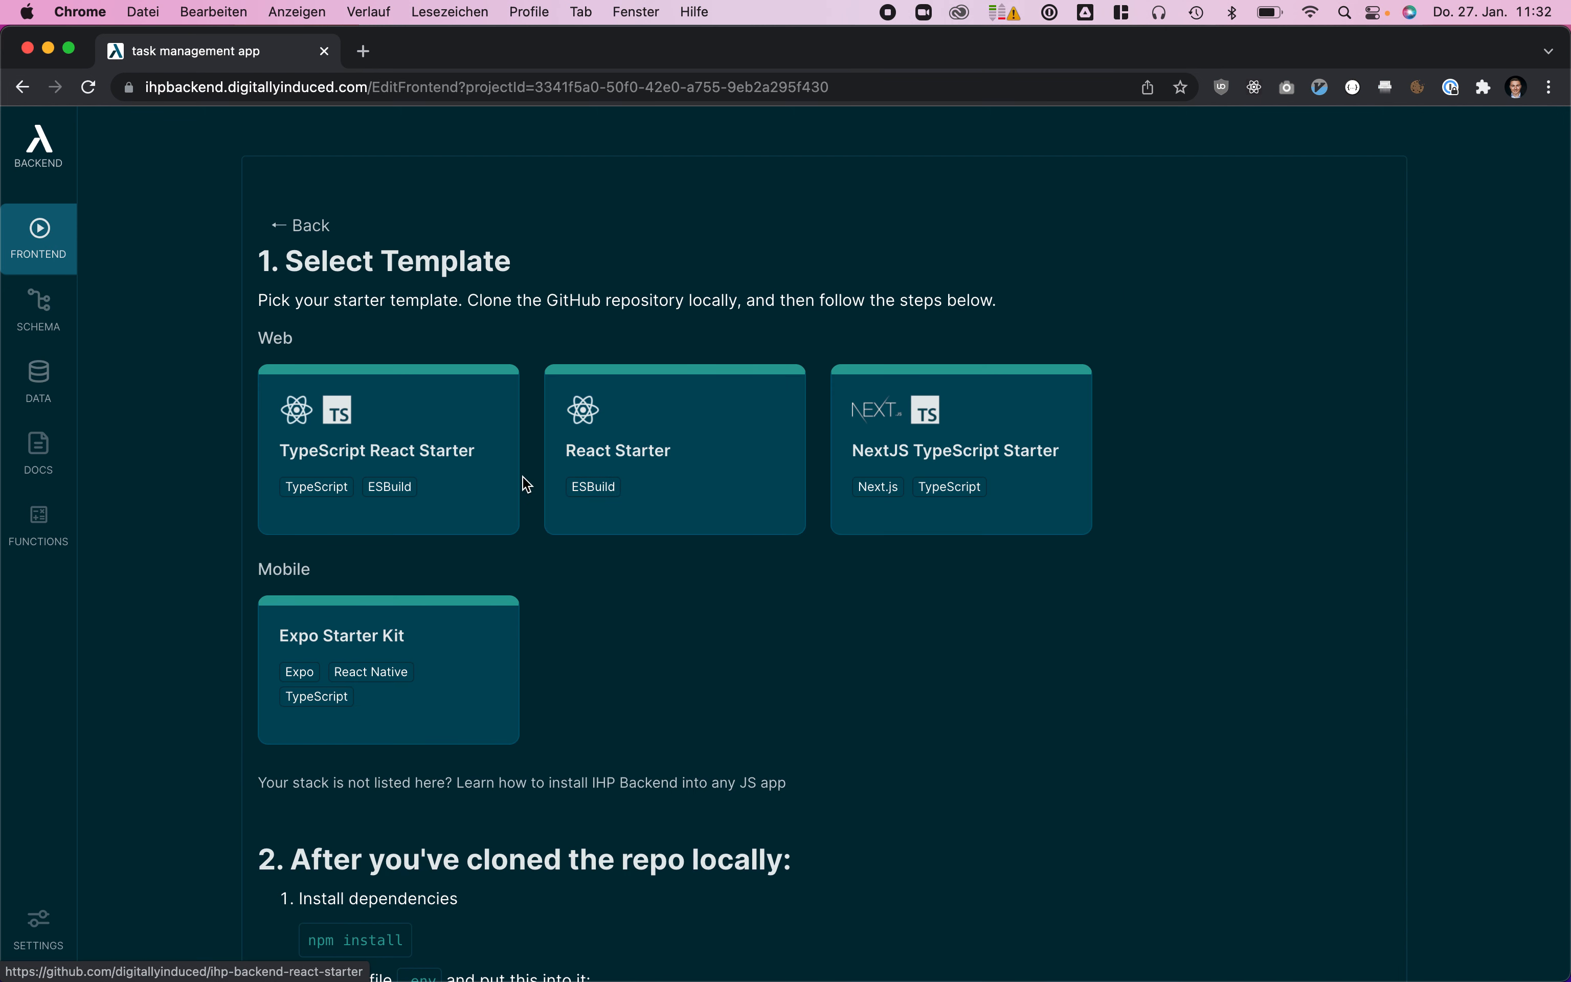
pyautogui.moveTo(464, 468)
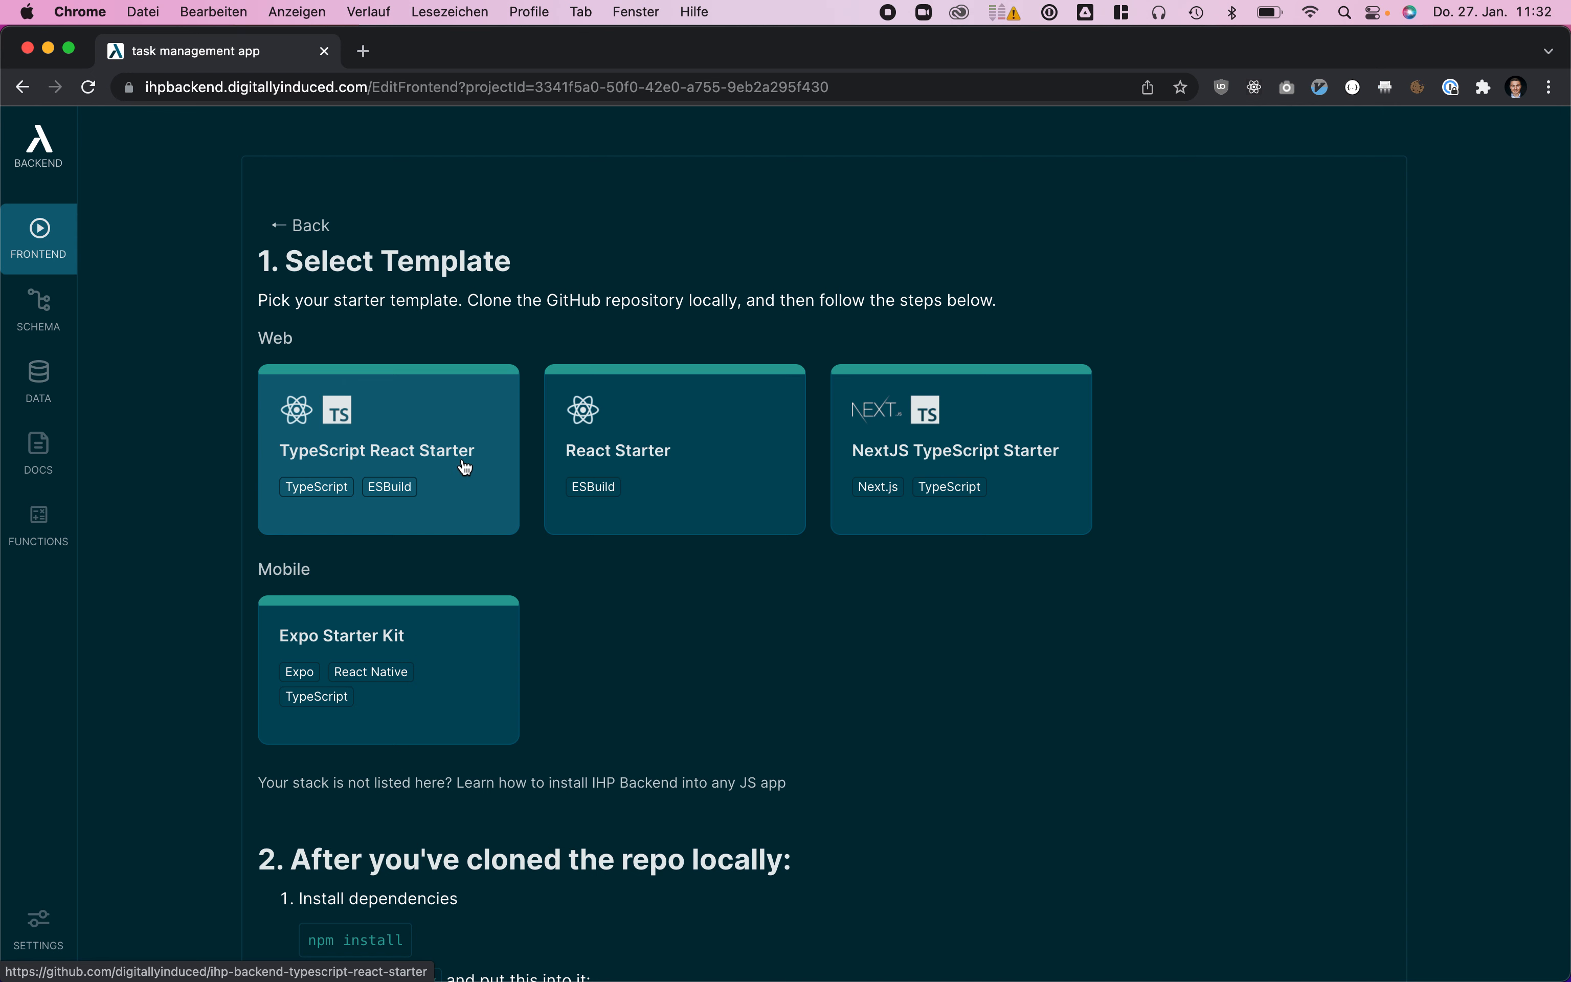
pyautogui.click(388, 449)
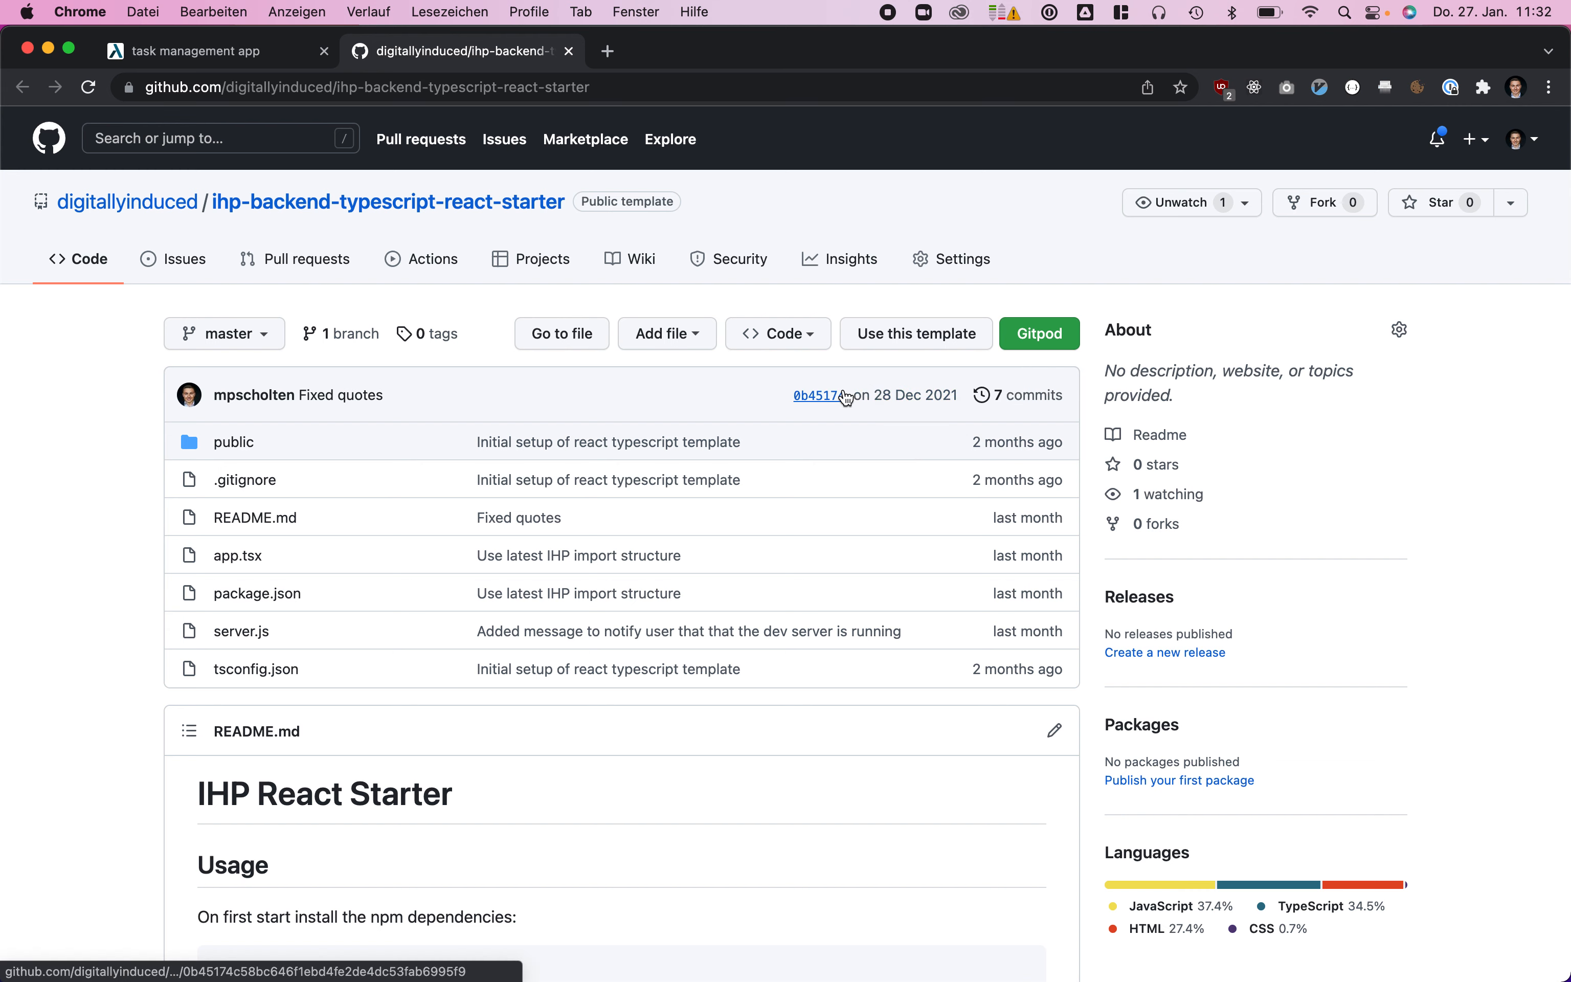
pyautogui.moveTo(913, 353)
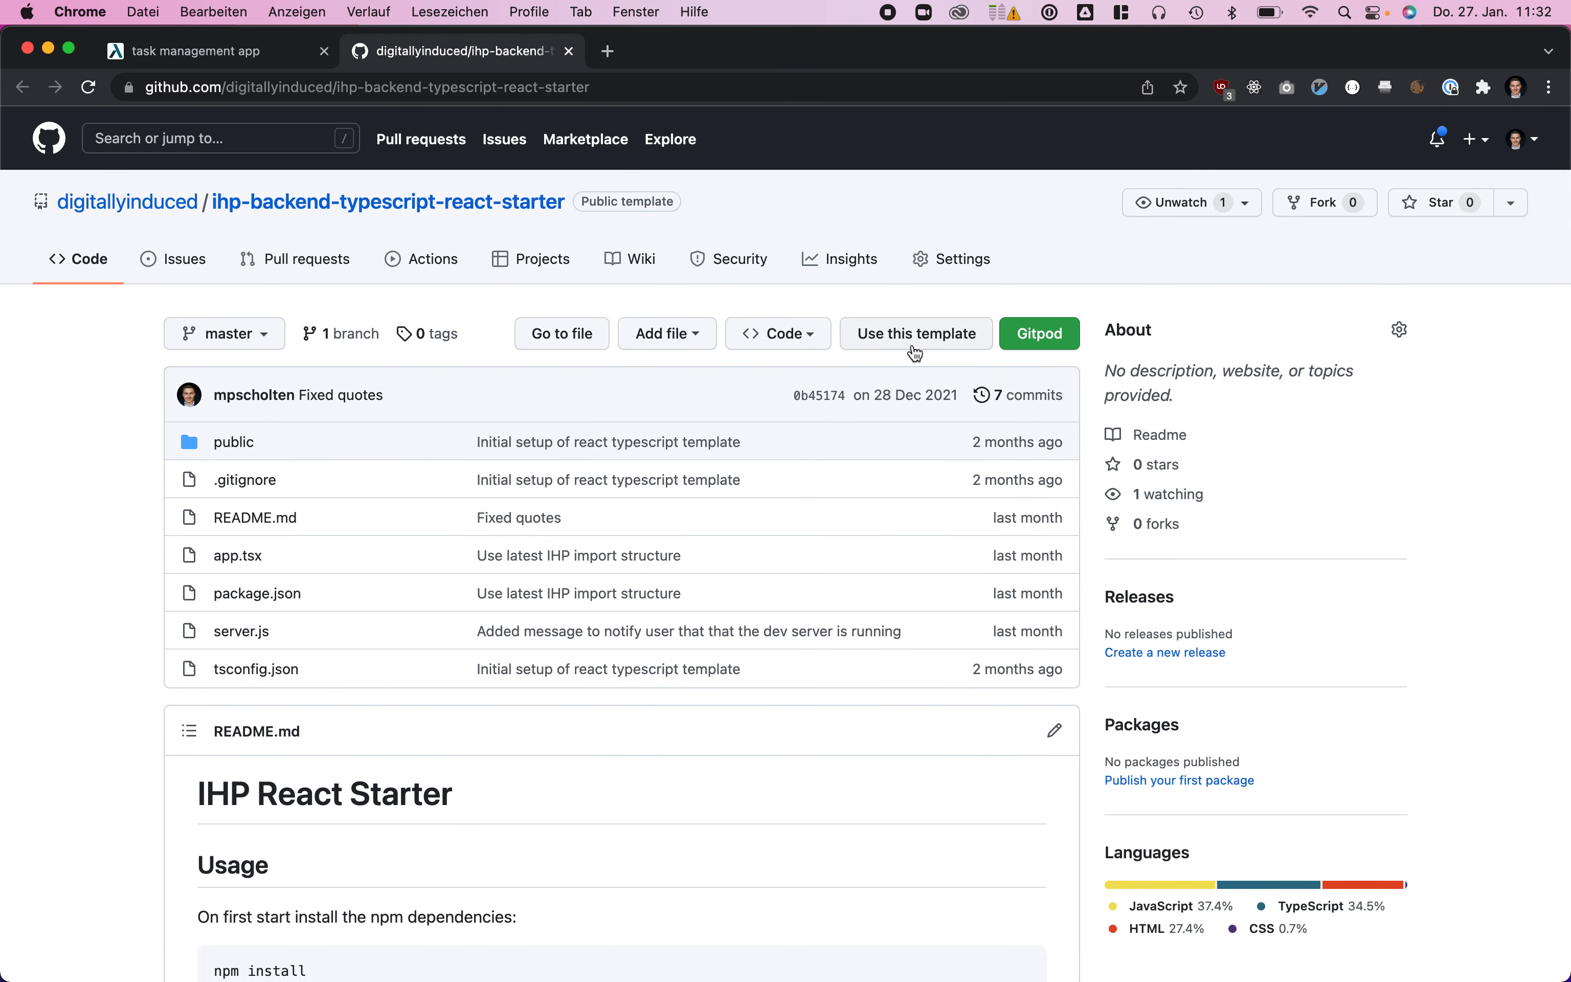
# - Generate a new repository 'task-management-app' from the template and mark it Private
pyautogui.click(914, 333)
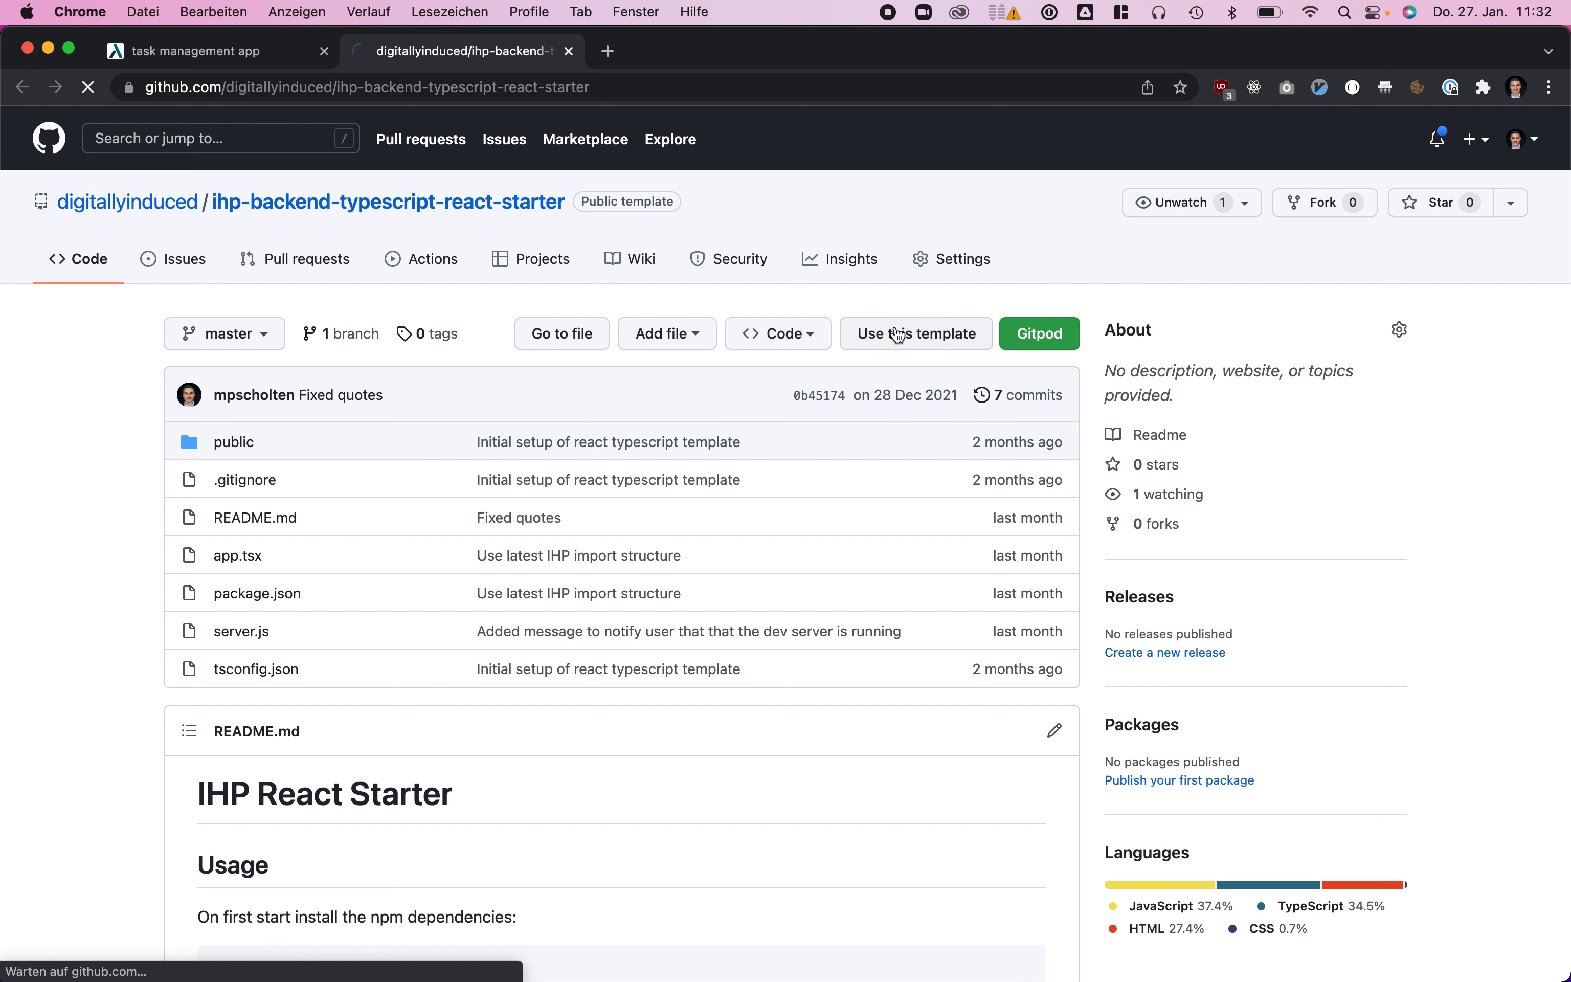
pyautogui.click(915, 333)
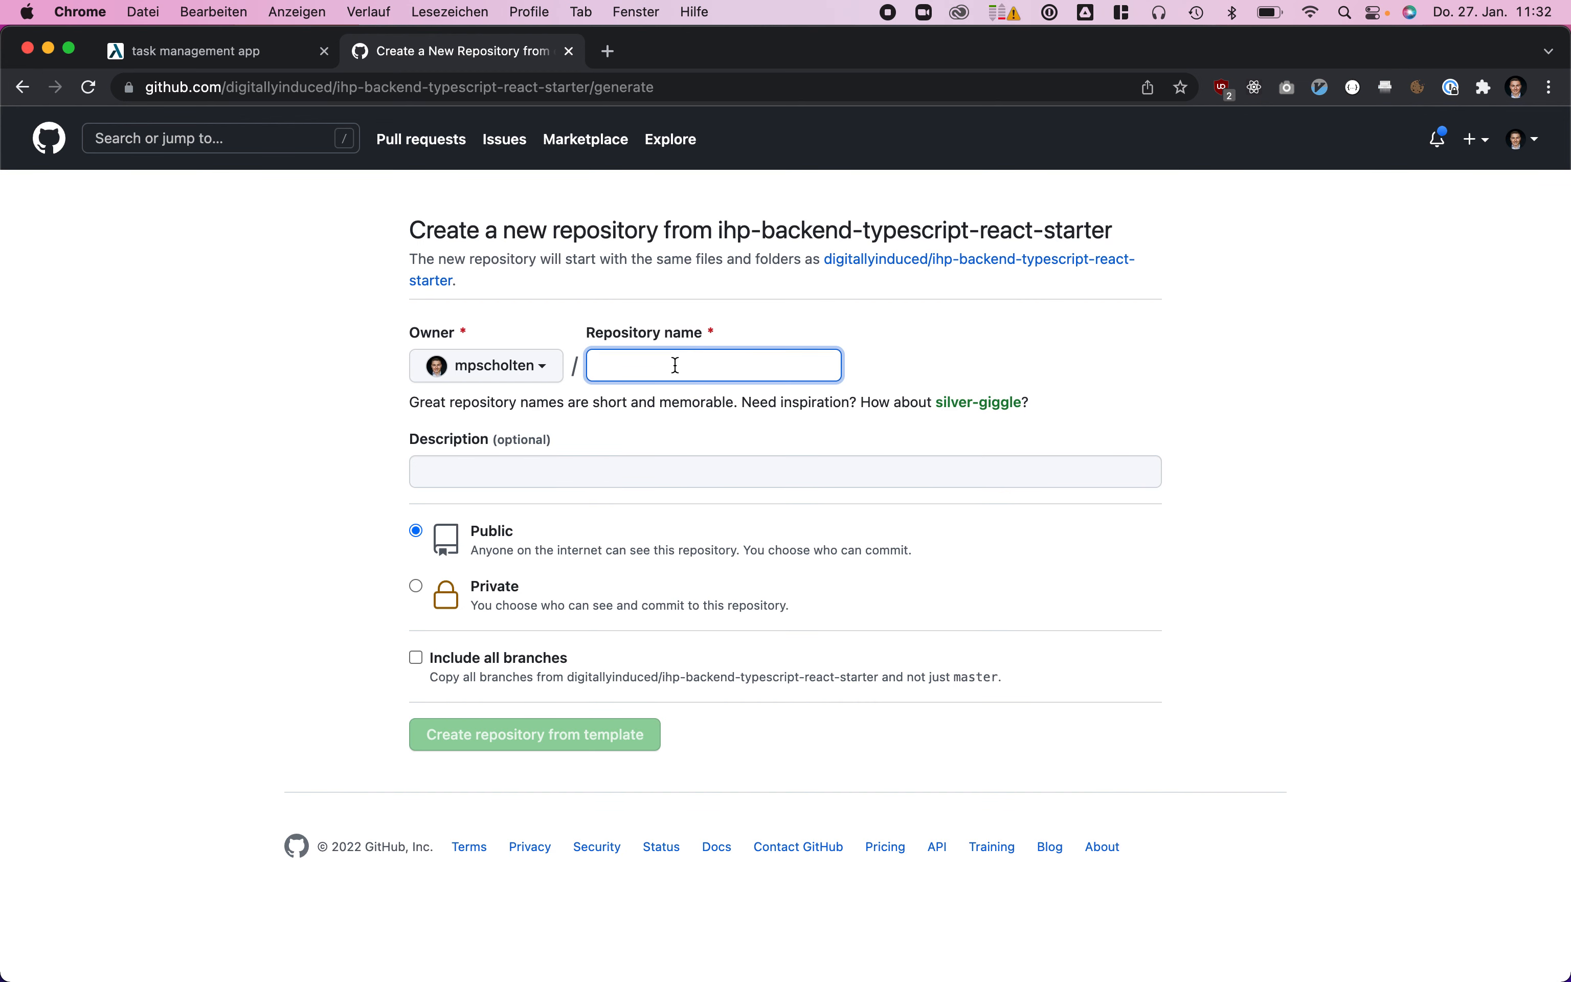
pyautogui.write('task-management-app')
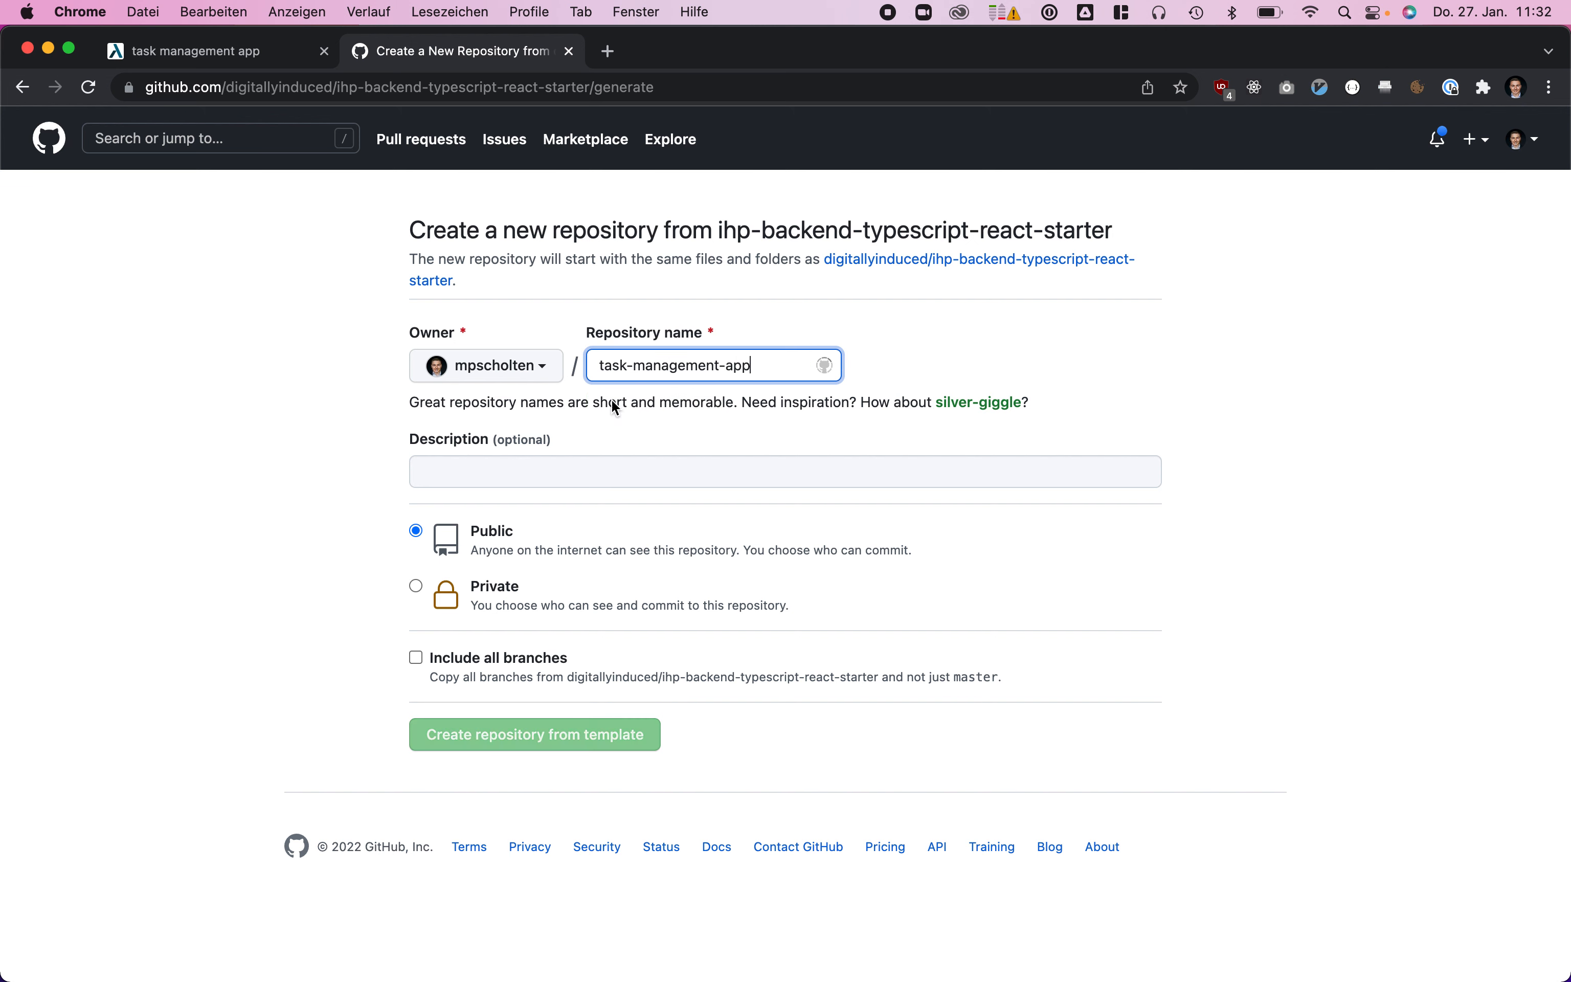
pyautogui.click(534, 734)
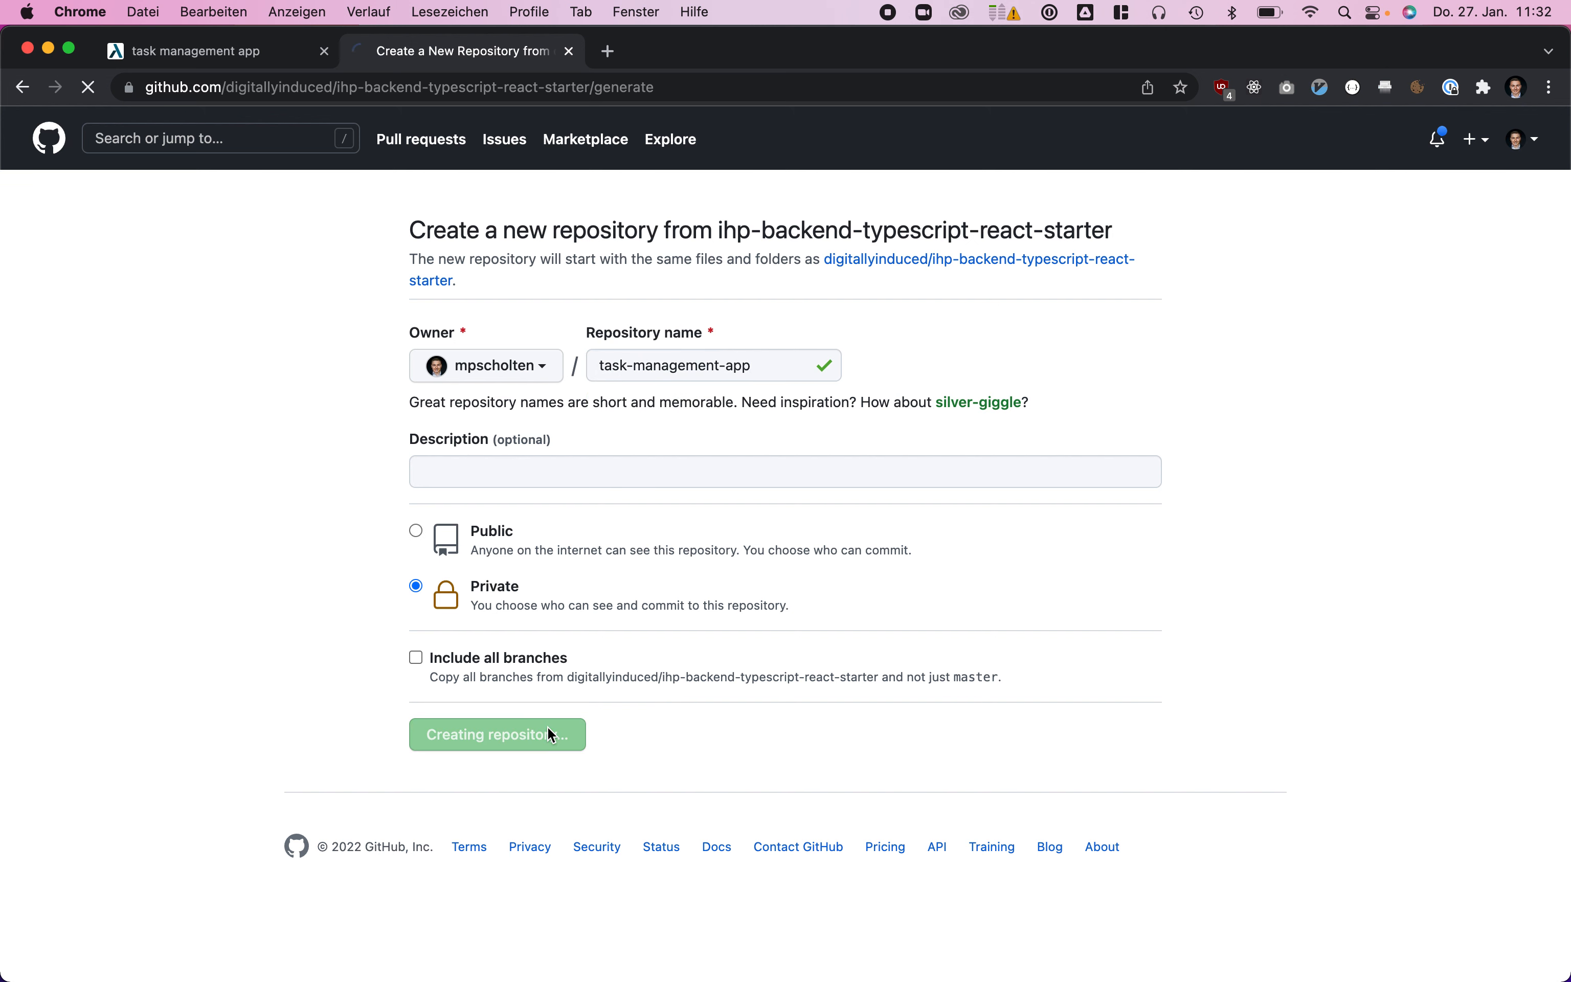
# - Create the repository from the template and reload to see the generated result
pyautogui.click(496, 734)
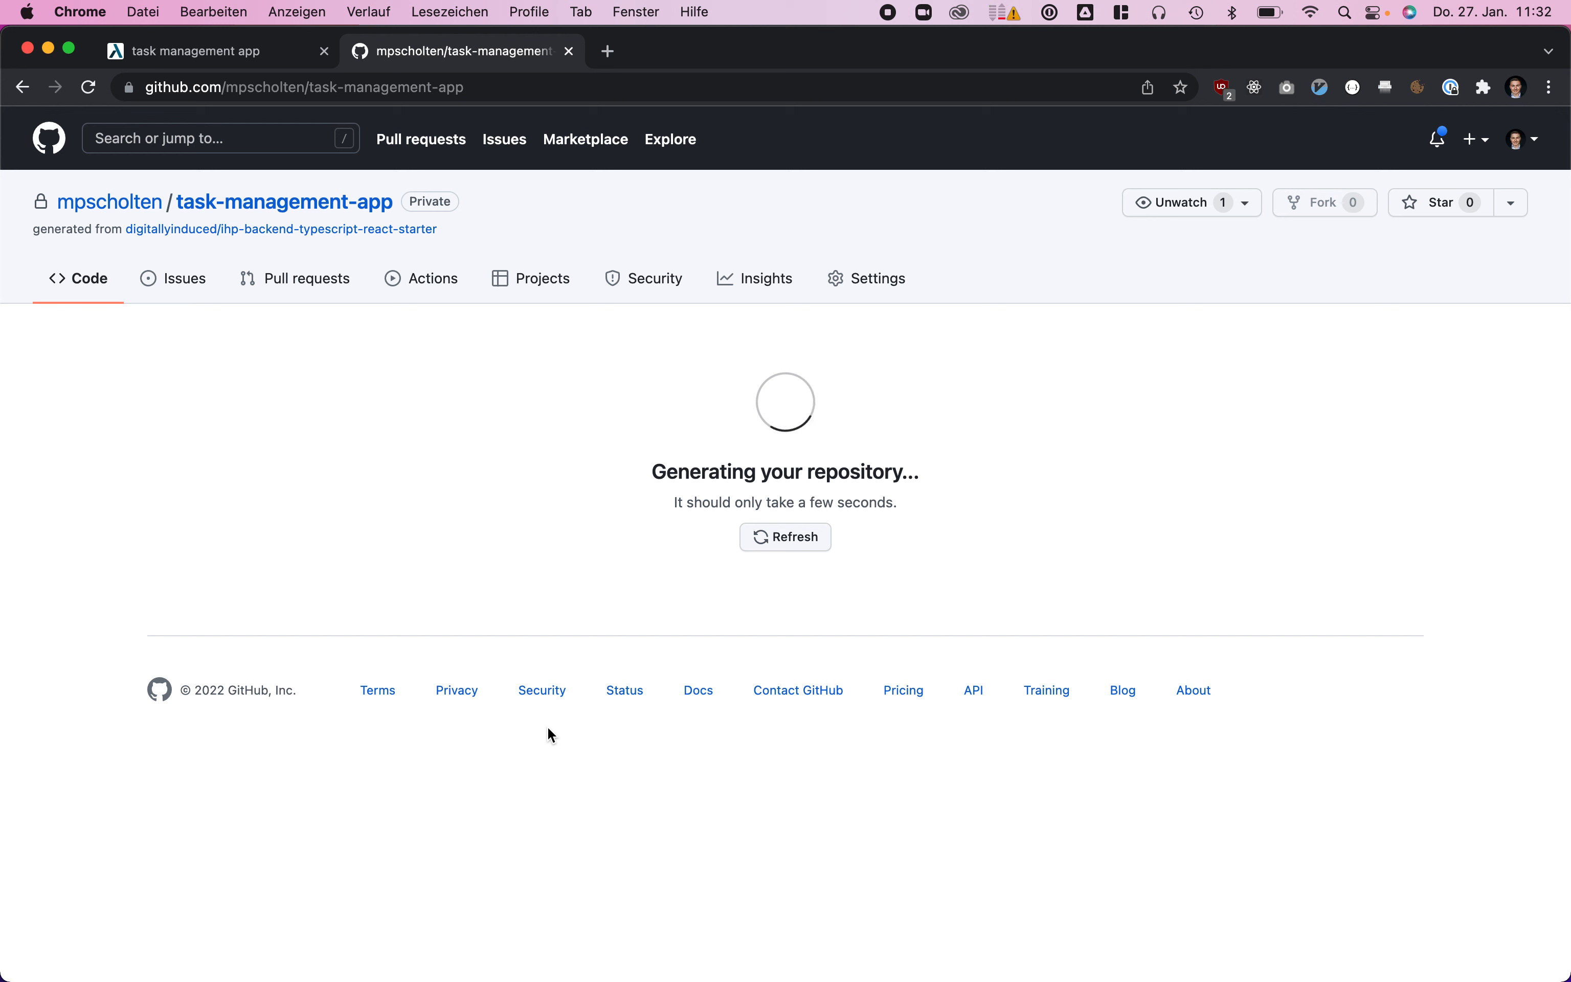
pyautogui.click(786, 535)
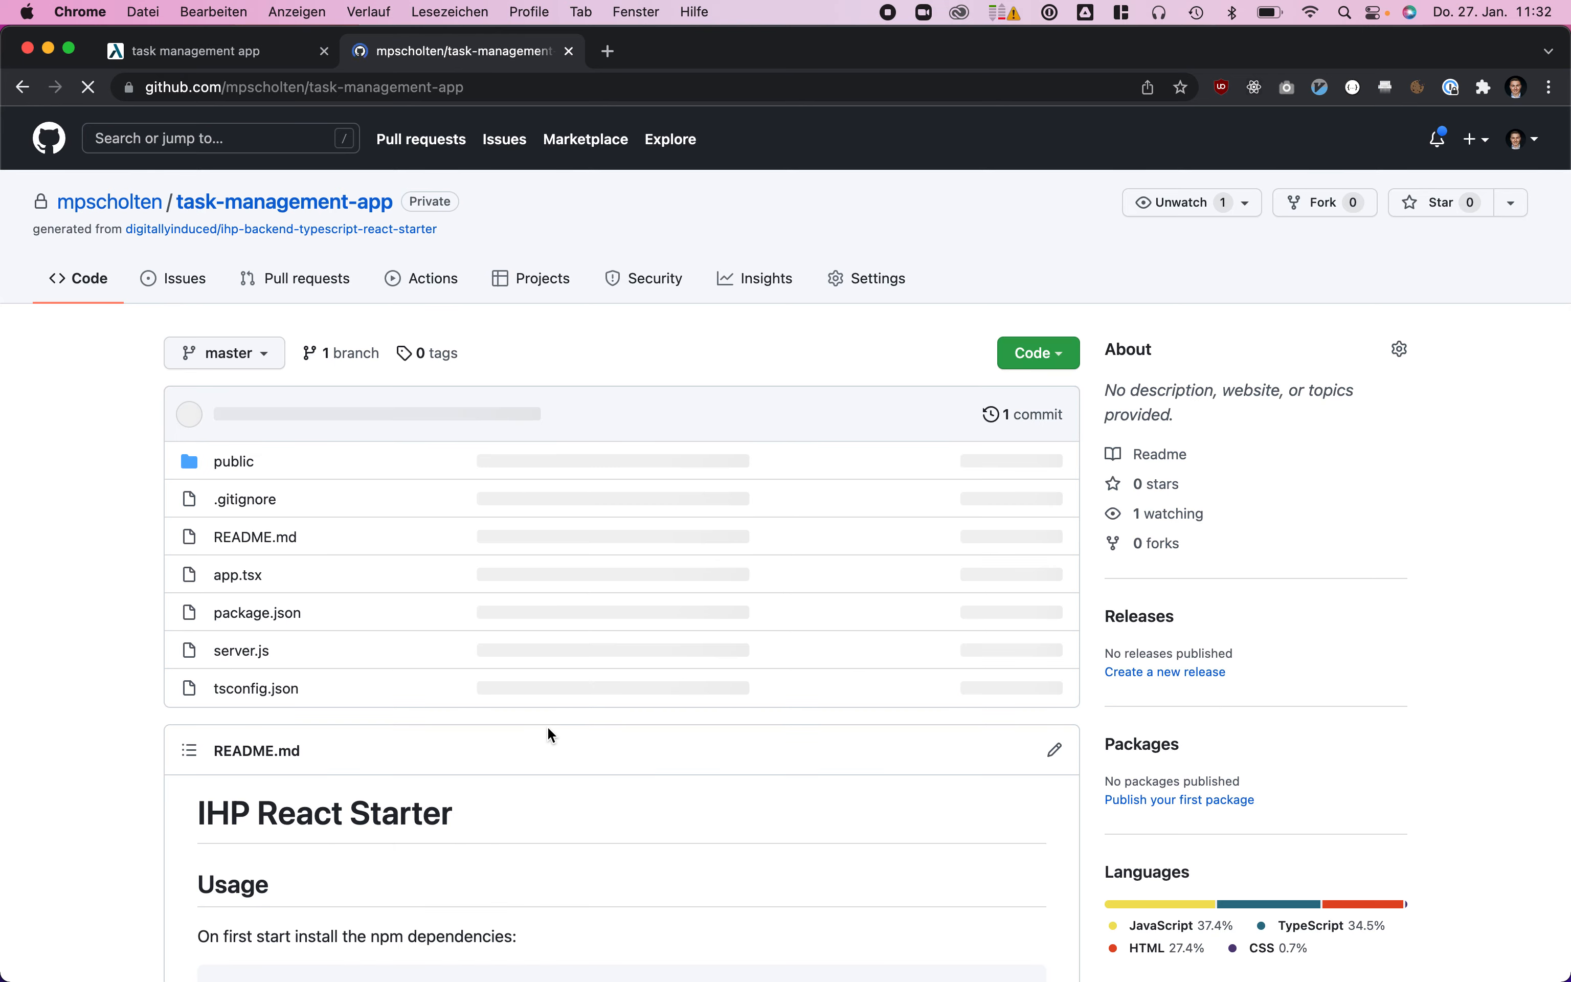
pyautogui.click(949, 352)
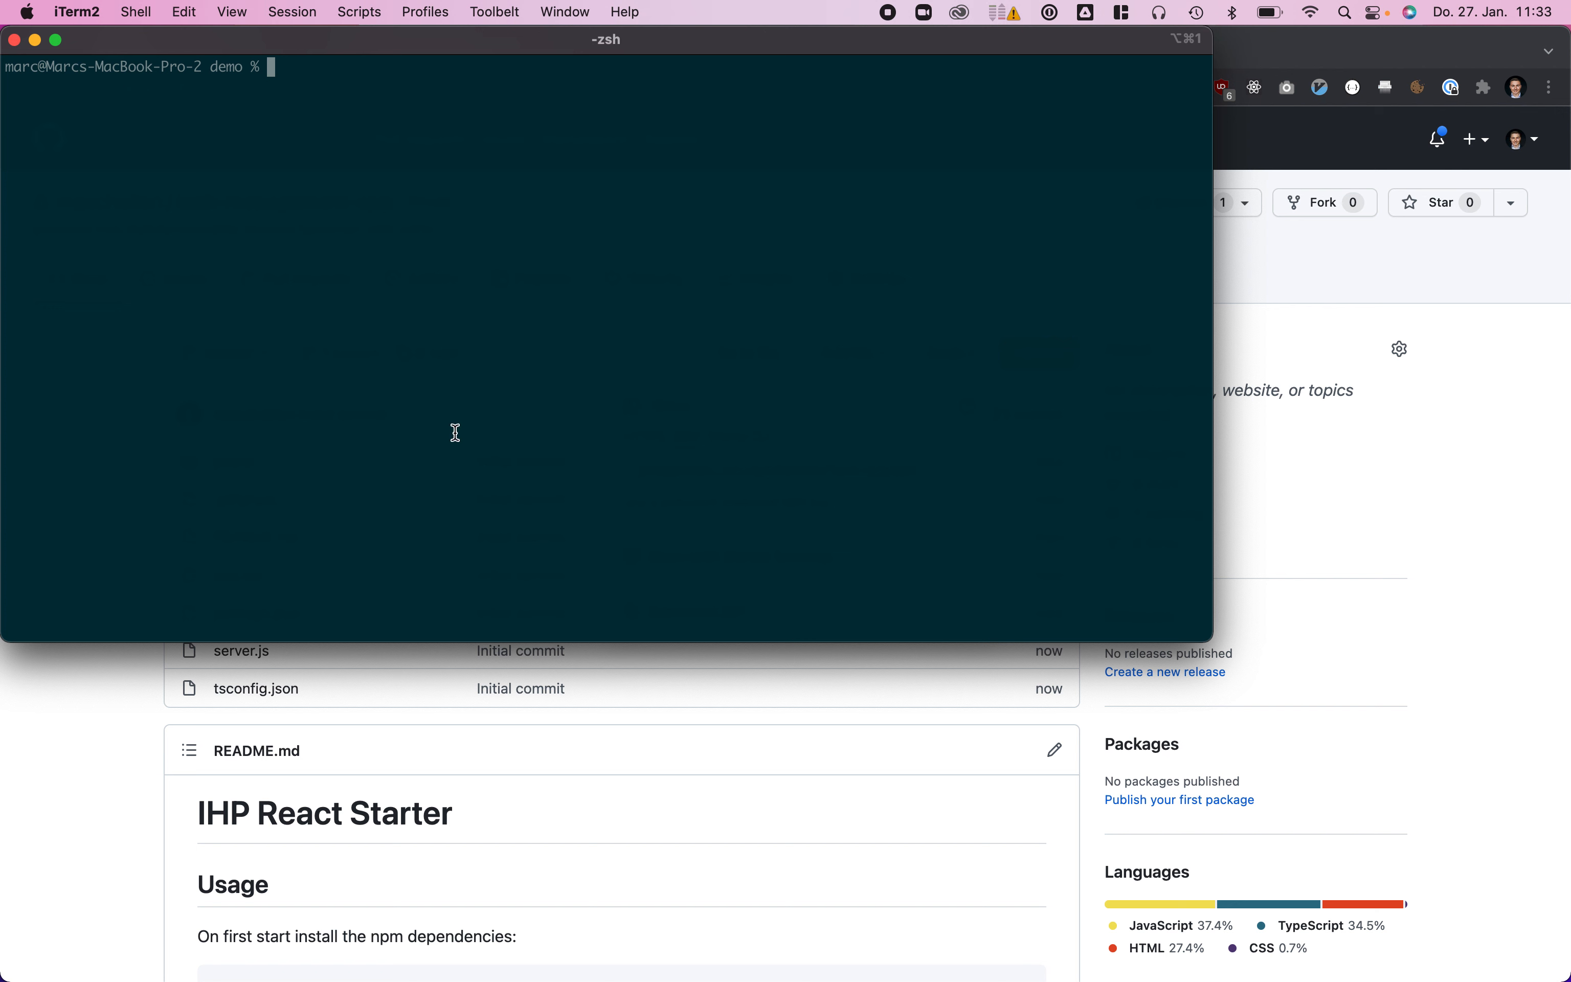
# - Clone task-management-app, enter its folder and install the npm dependencies
pyautogui.write('git clone git@github.com:mpscholten/task-management-app.gi')
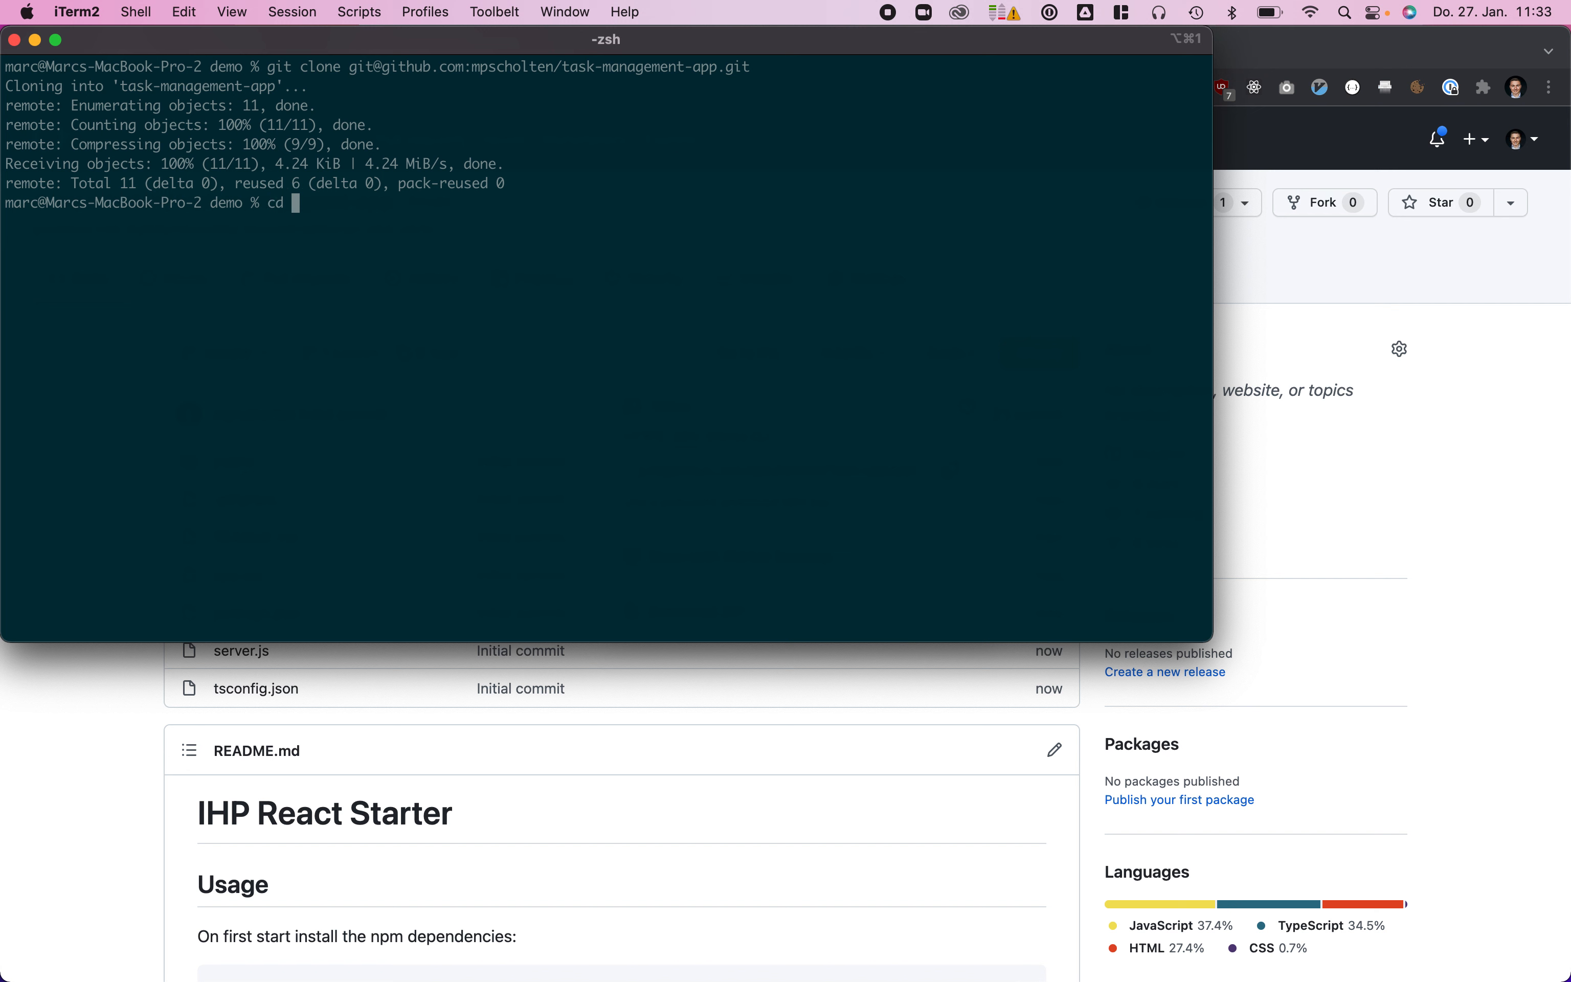
pyautogui.write('task-management-app')
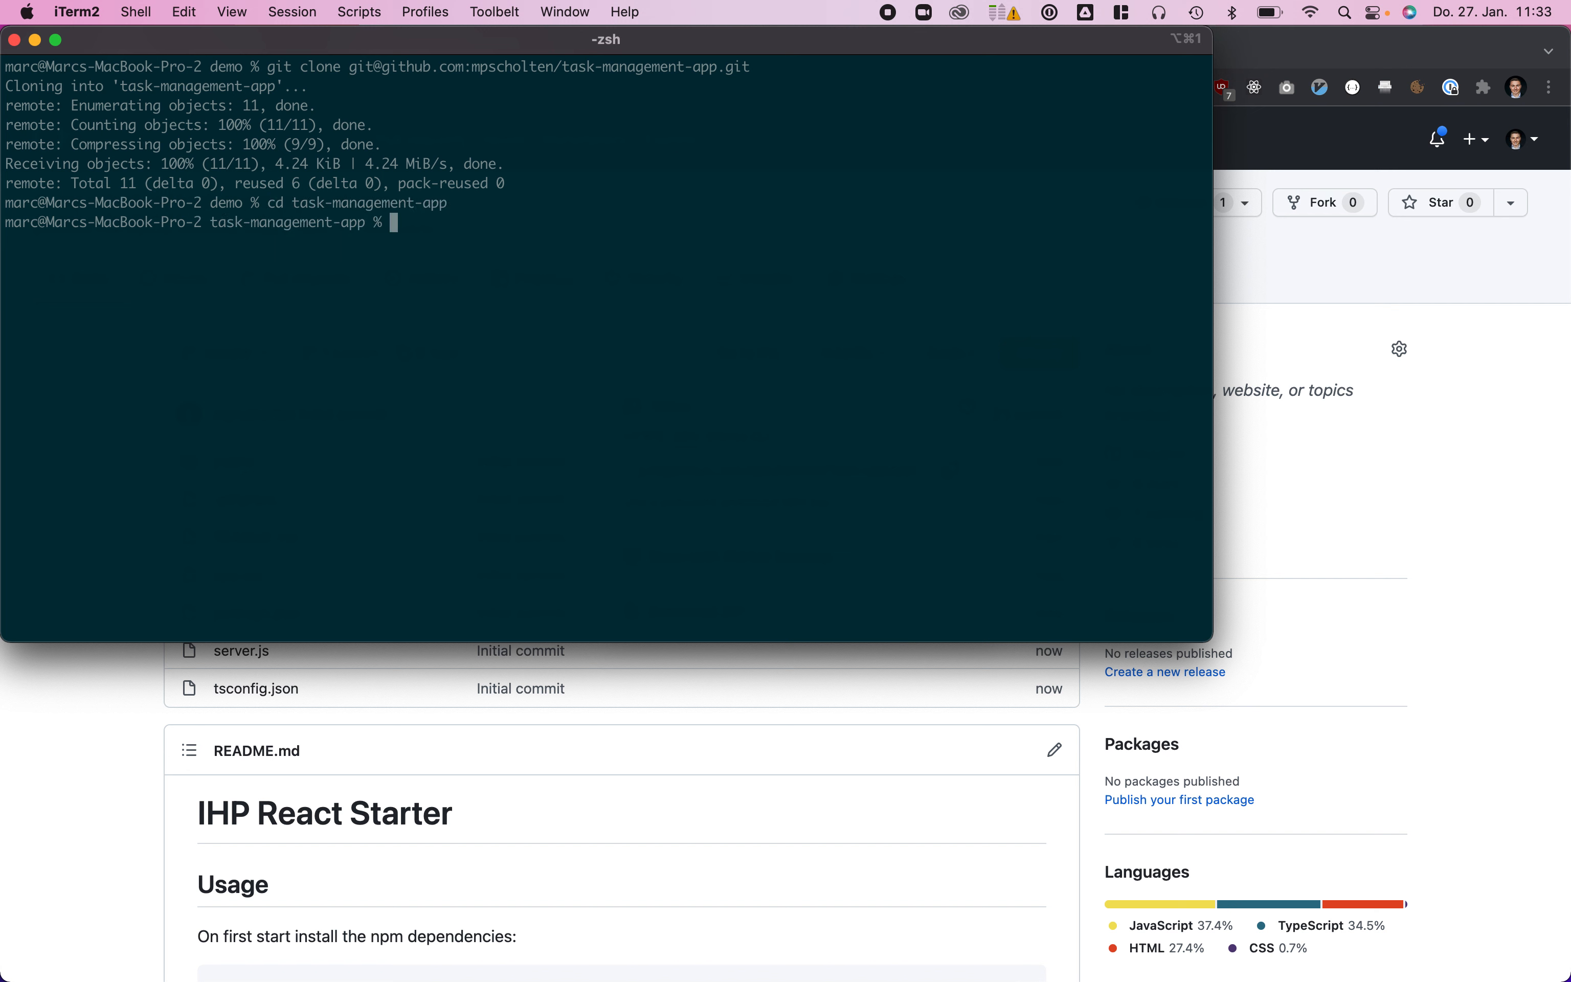
pyautogui.write('npm')
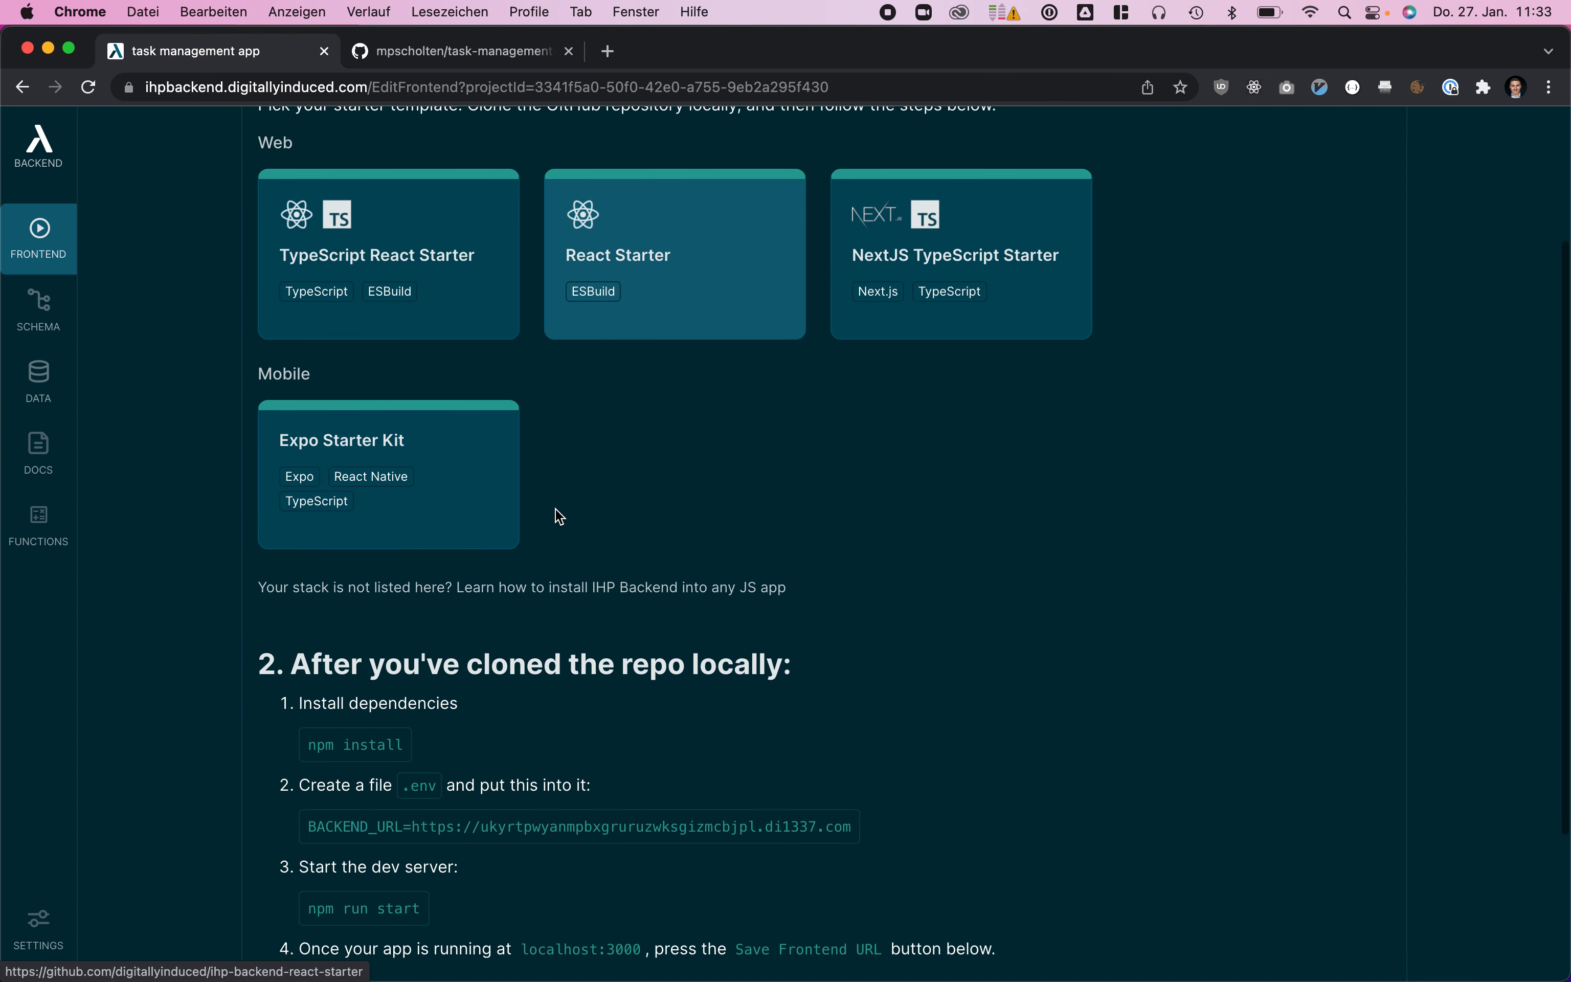
pyautogui.scroll(-3)
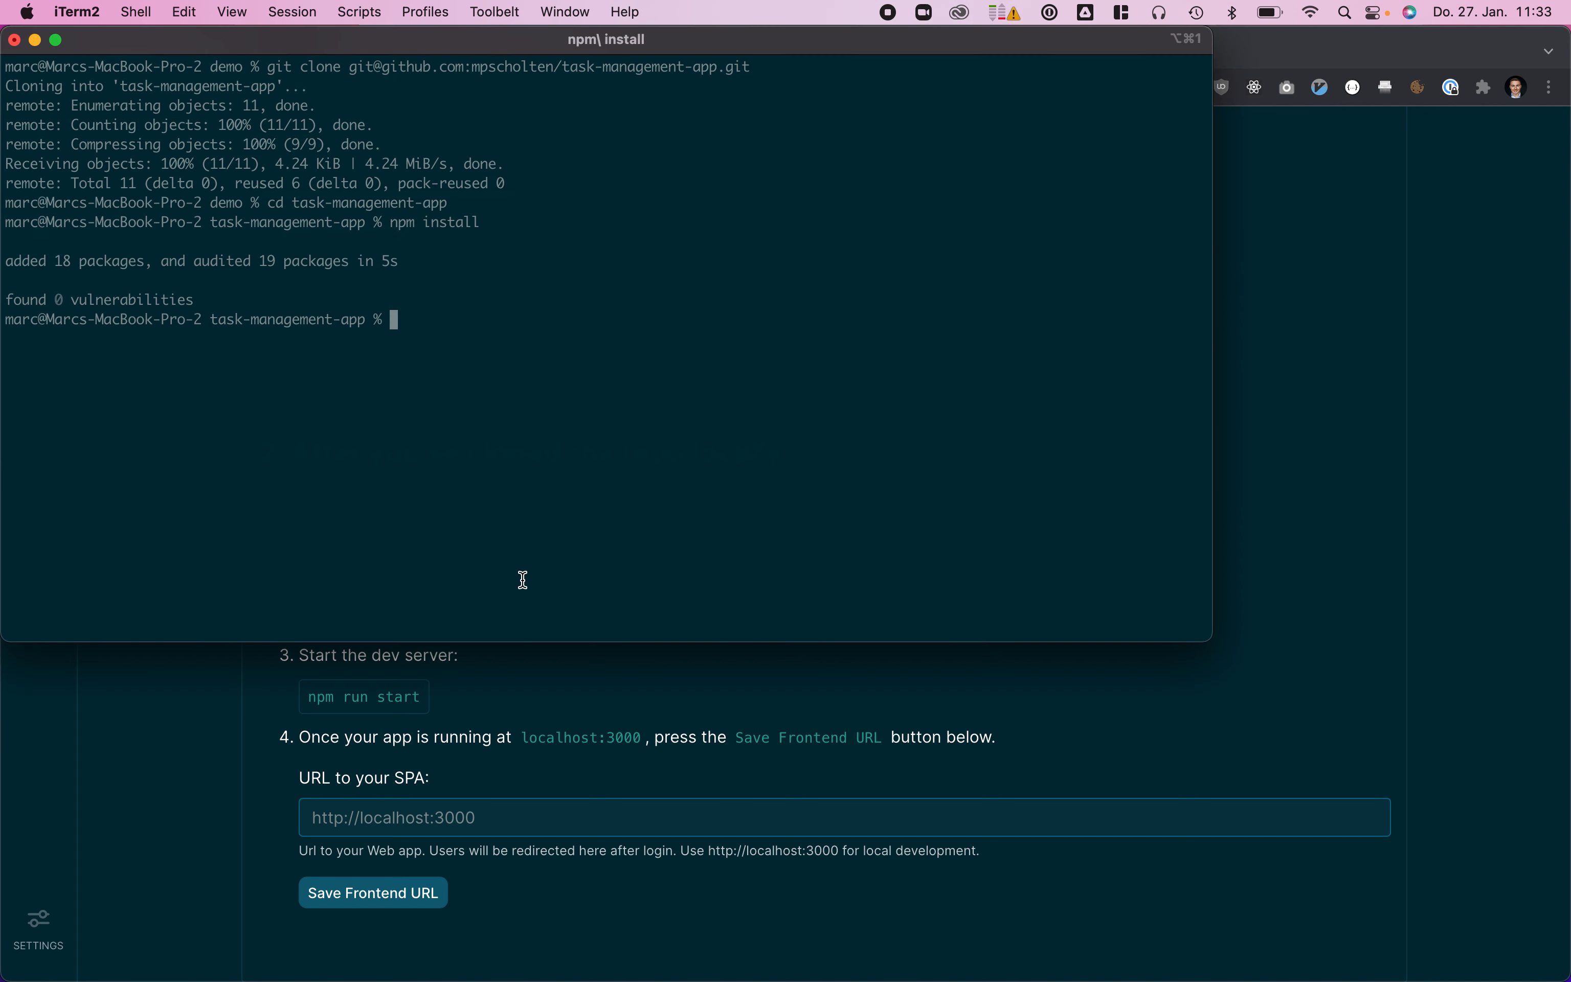
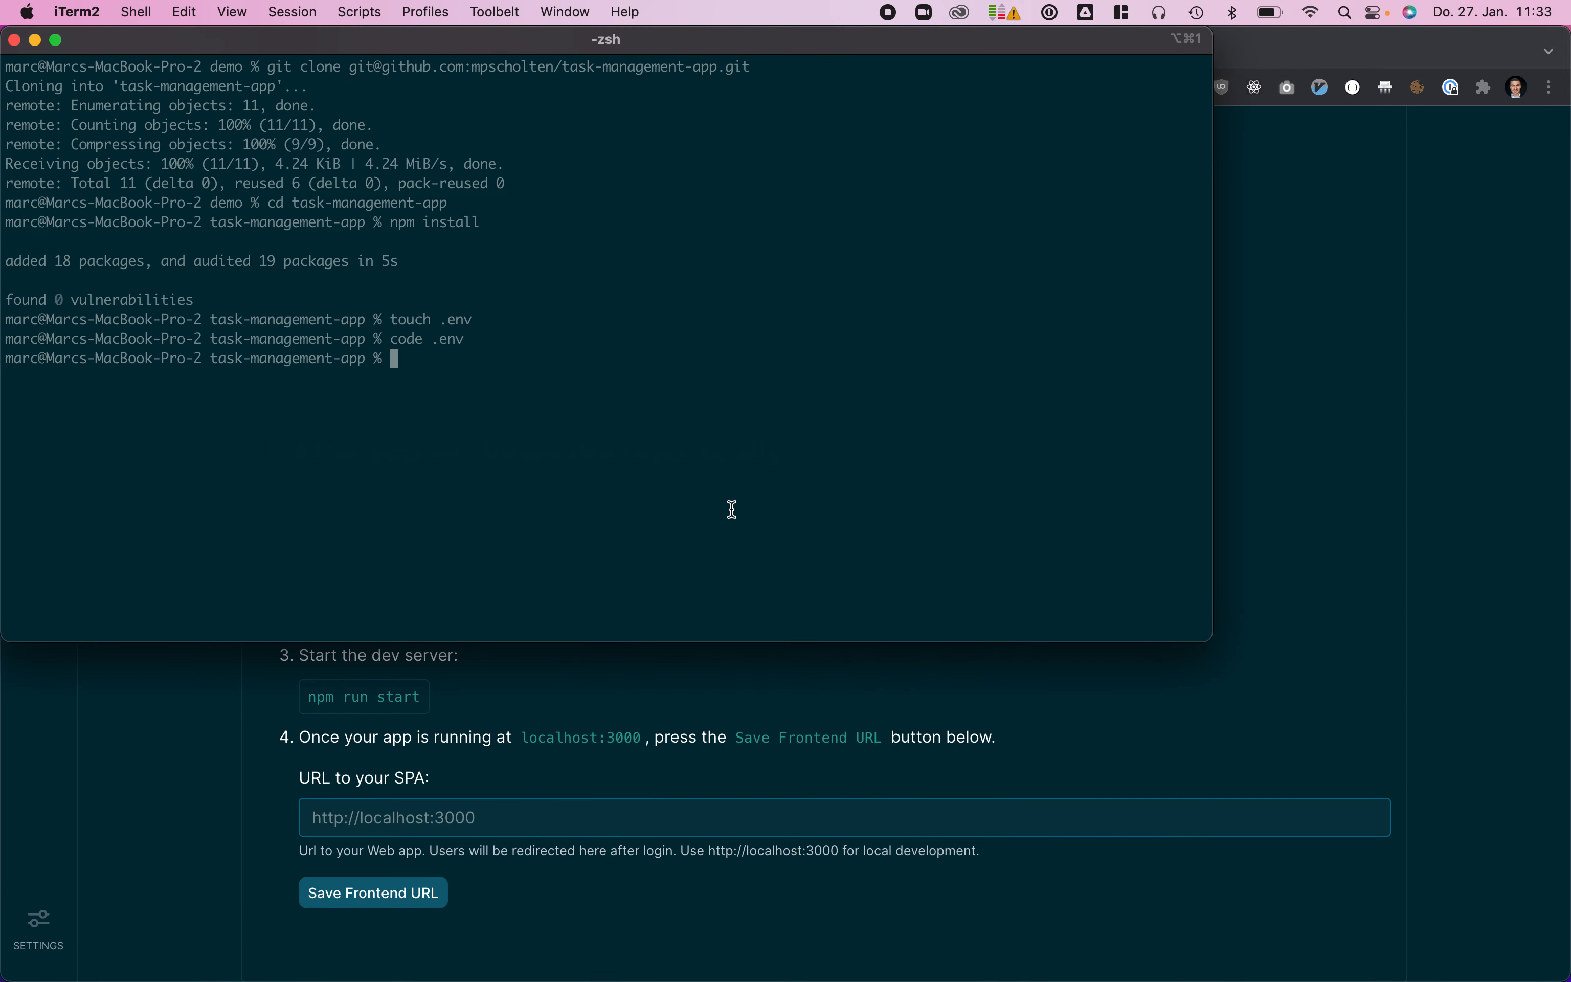
# - Run npm run start to launch the local development server
pyautogui.write('npm rub')
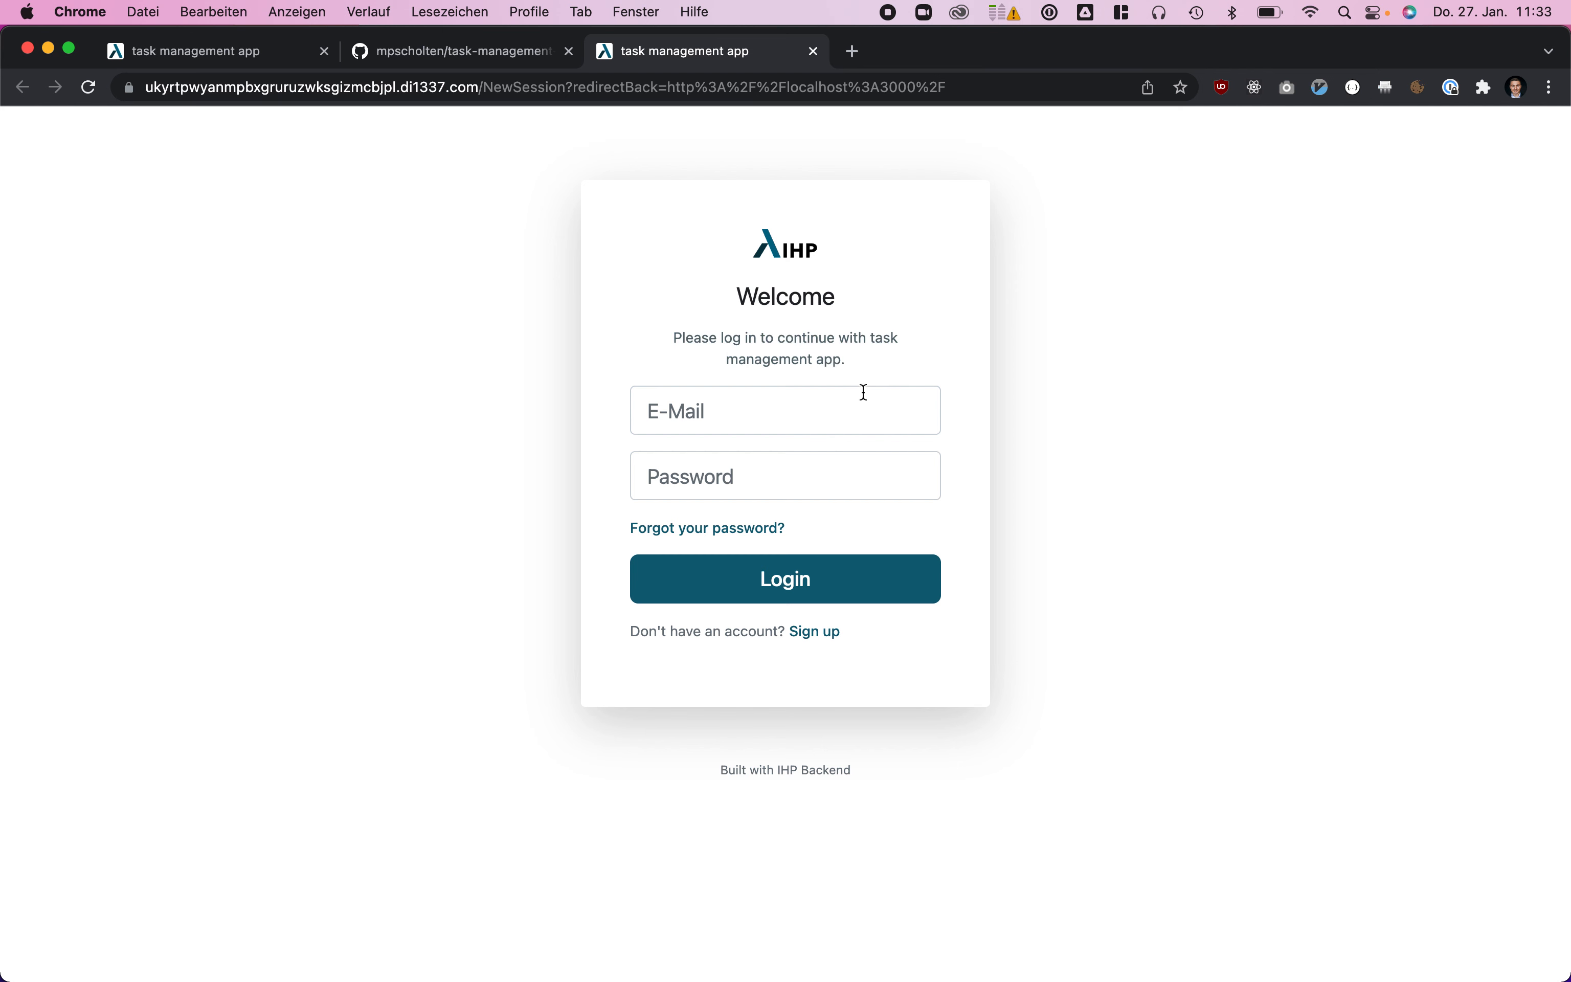
# - Reach the app's register form and fill in the saved e-mail, moving to the password field
pyautogui.click(784, 578)
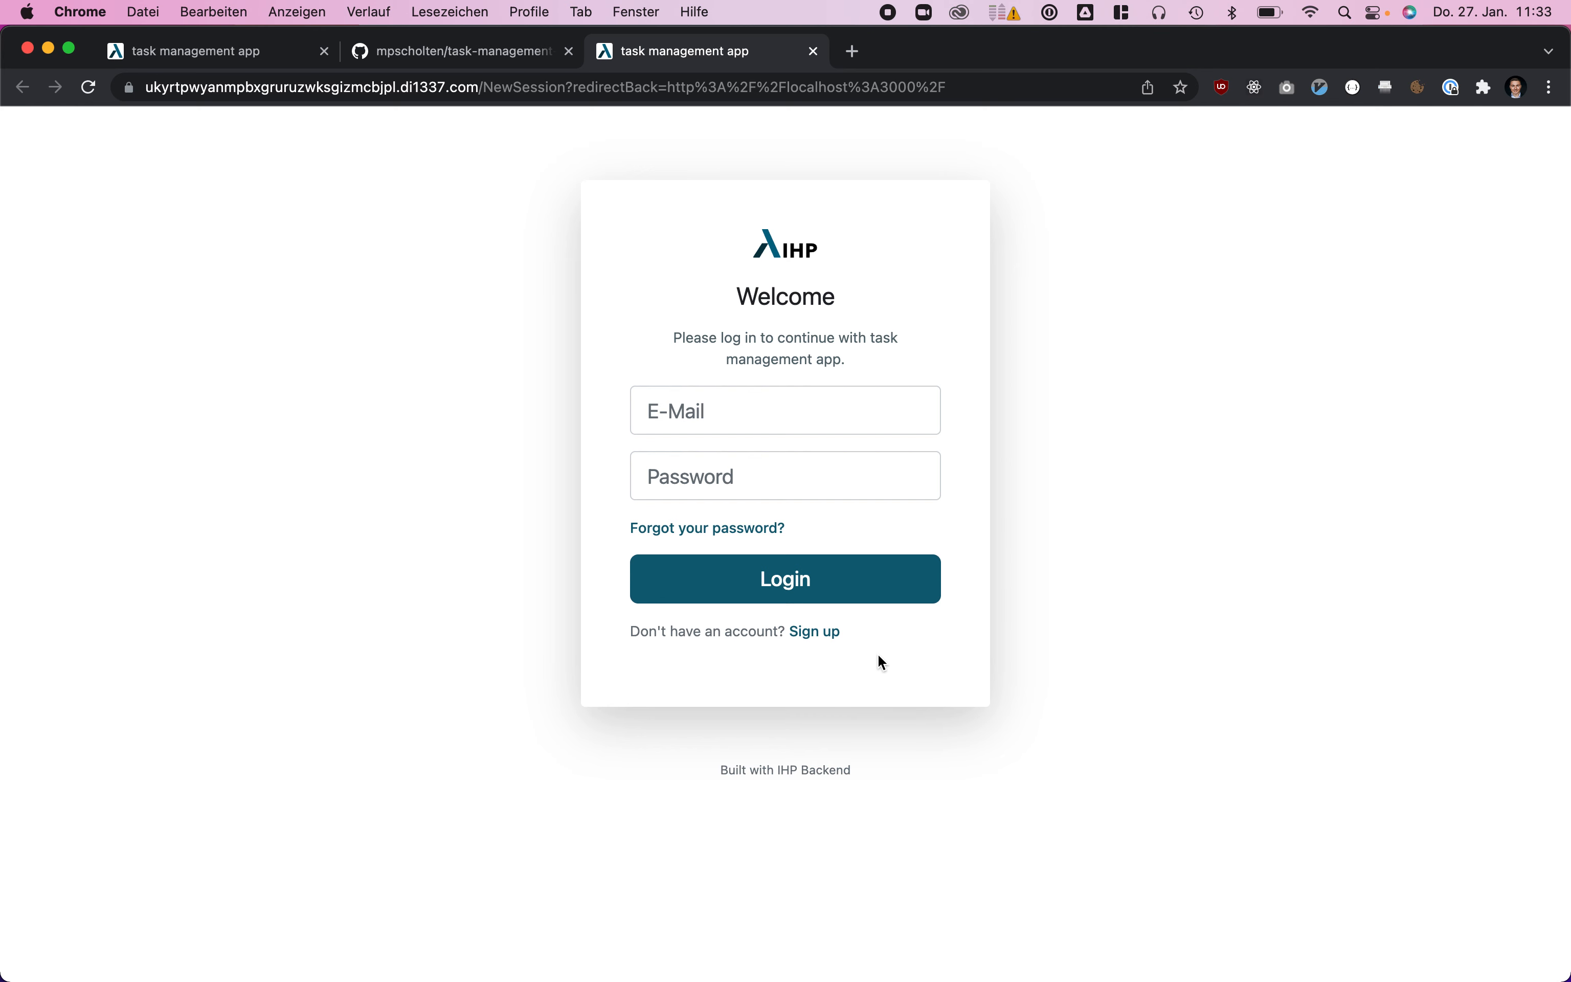
pyautogui.click(813, 631)
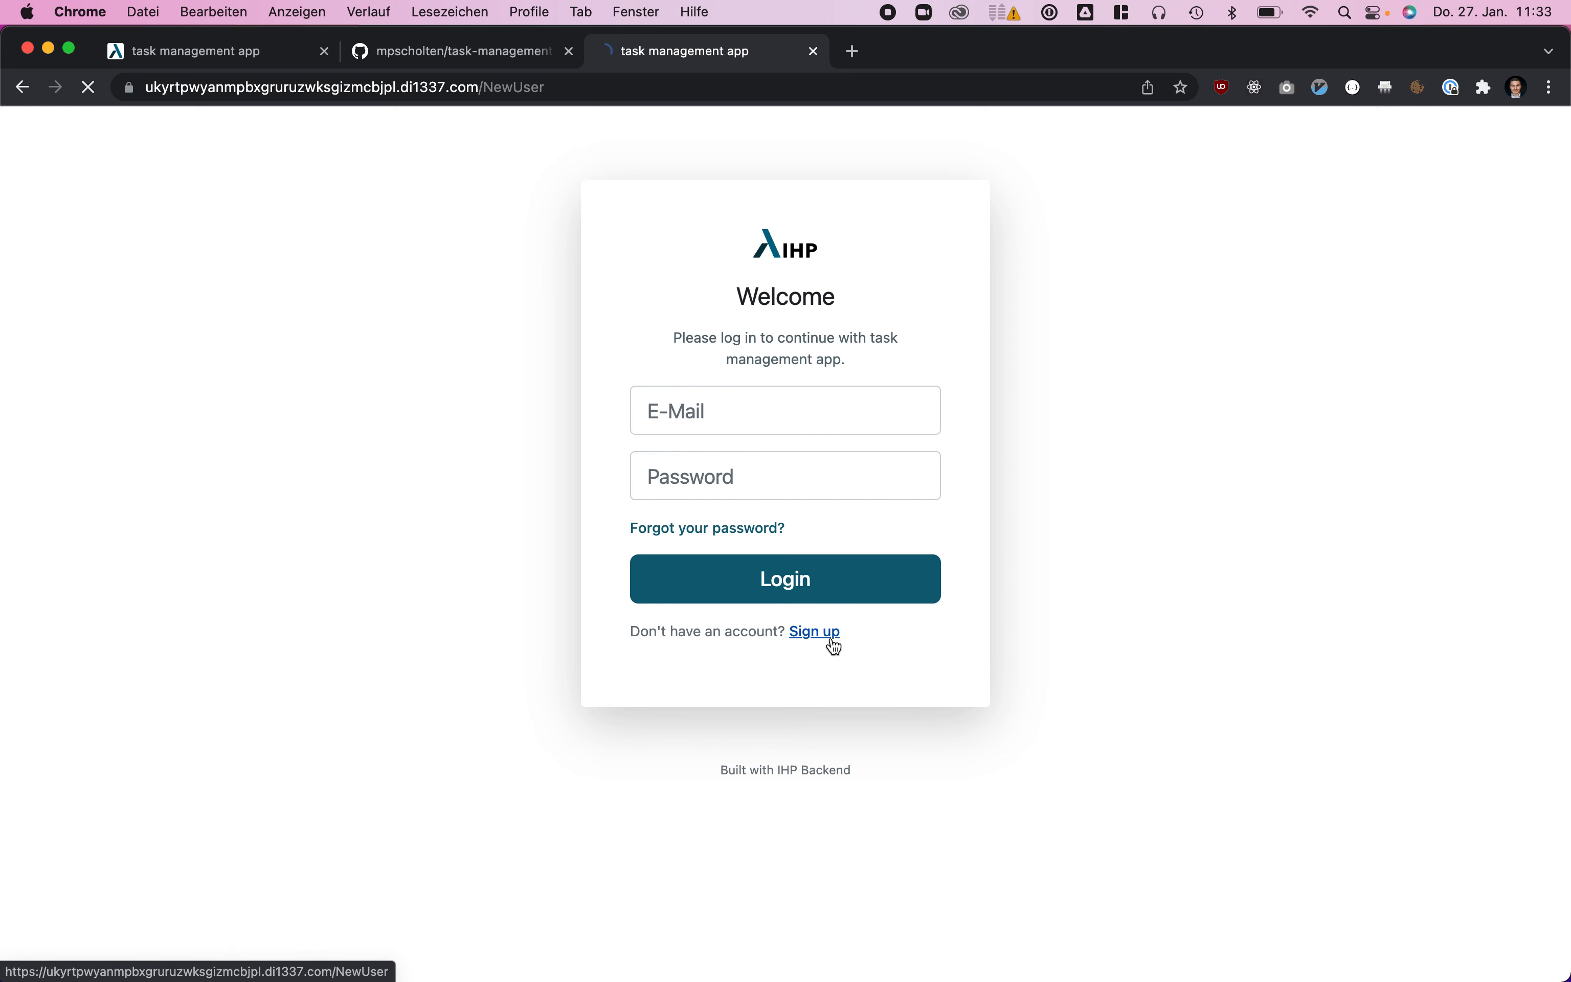
pyautogui.click(814, 631)
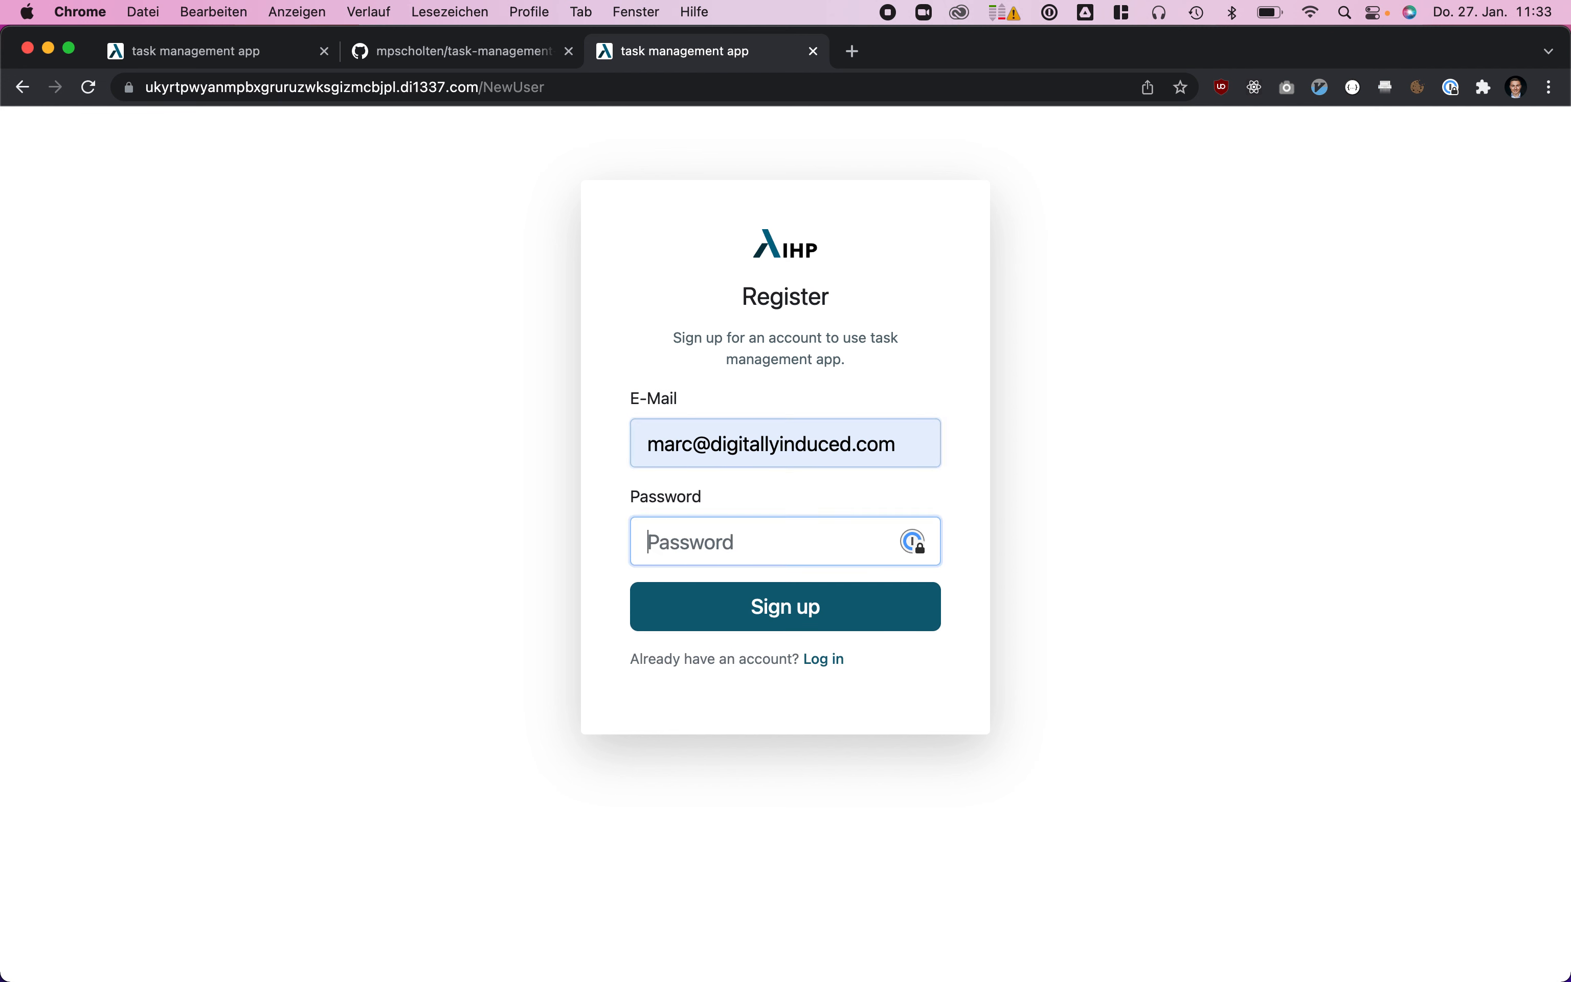
pyautogui.click(784, 607)
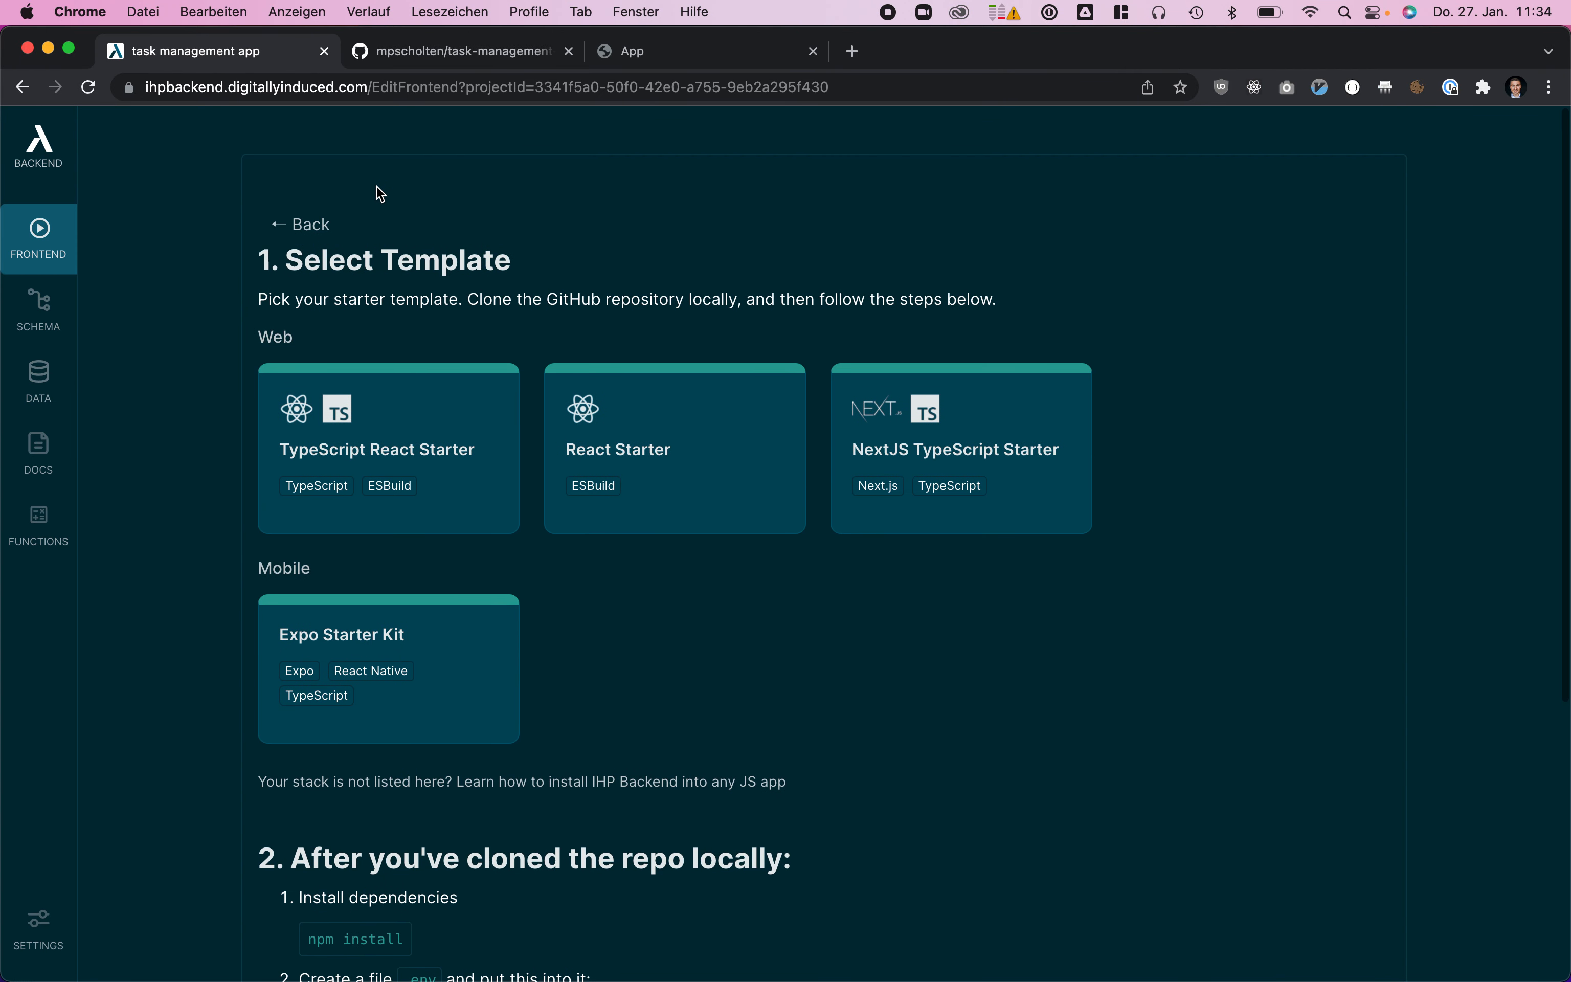
pyautogui.scroll(-3)
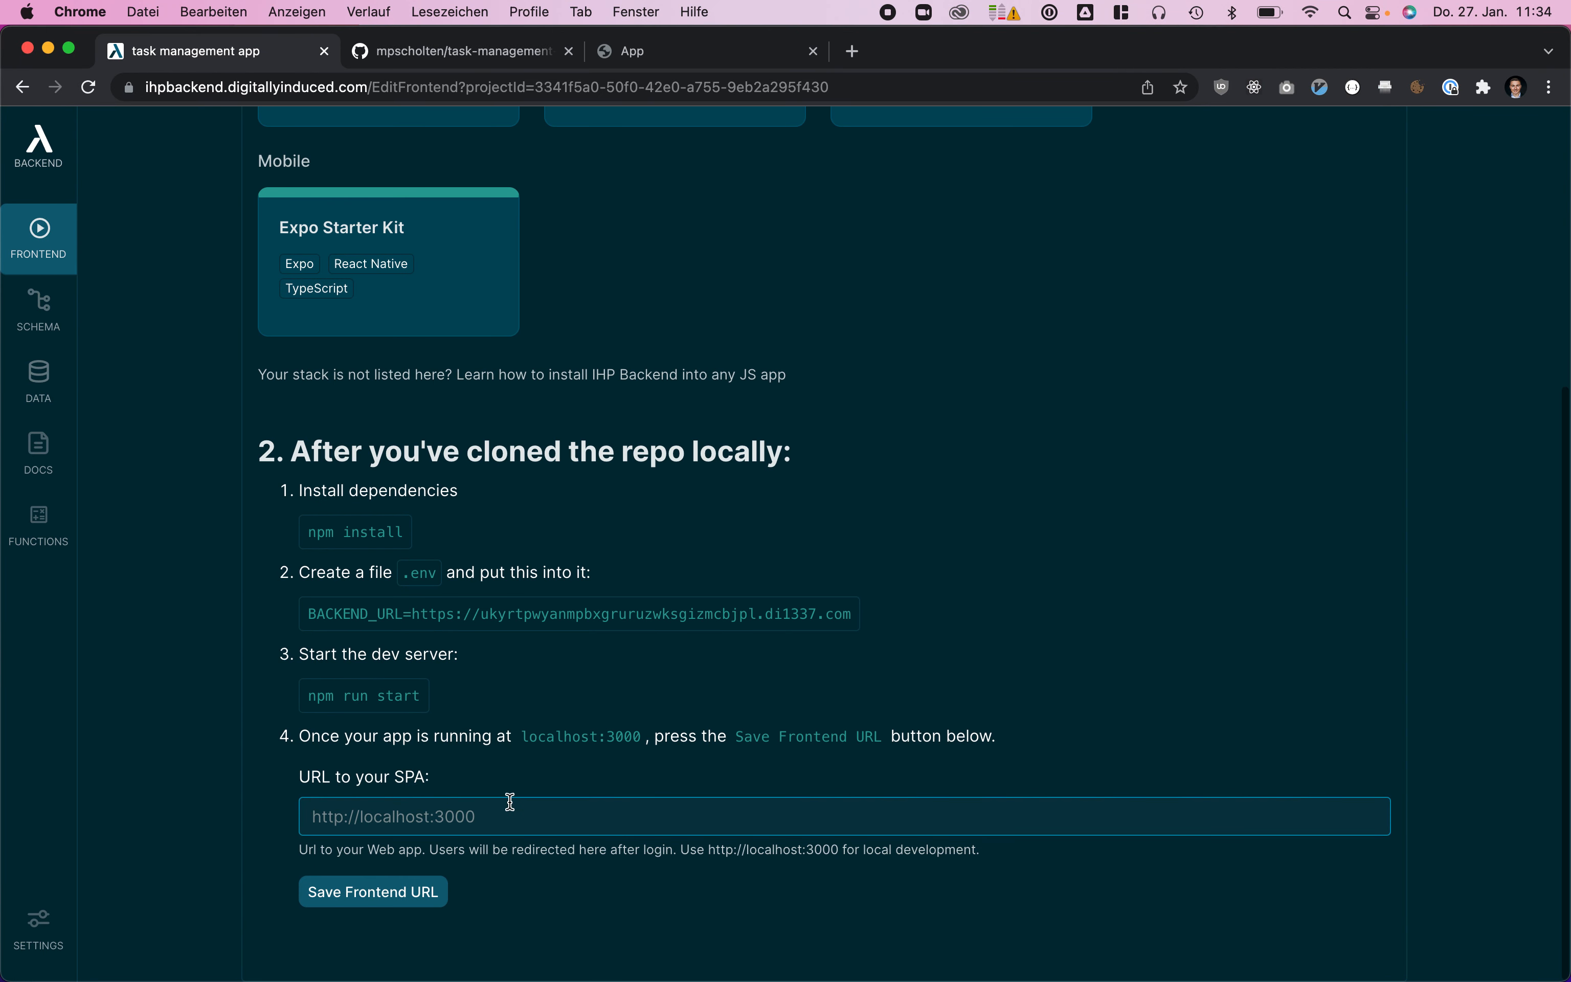
pyautogui.moveTo(549, 803)
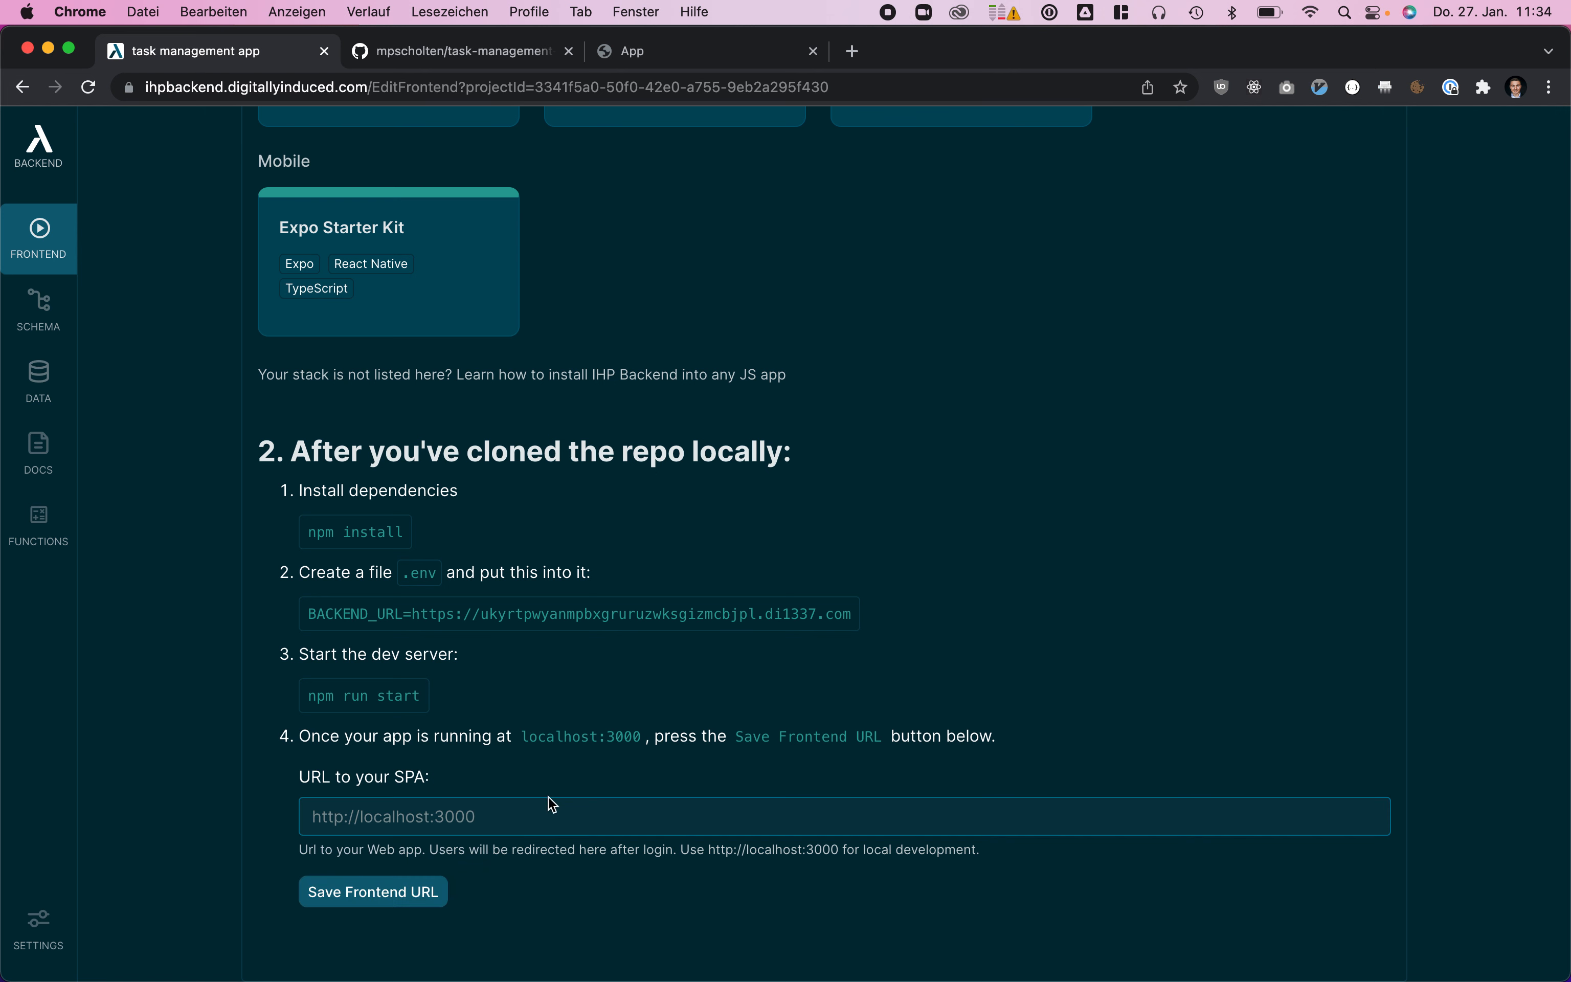
pyautogui.moveTo(411, 899)
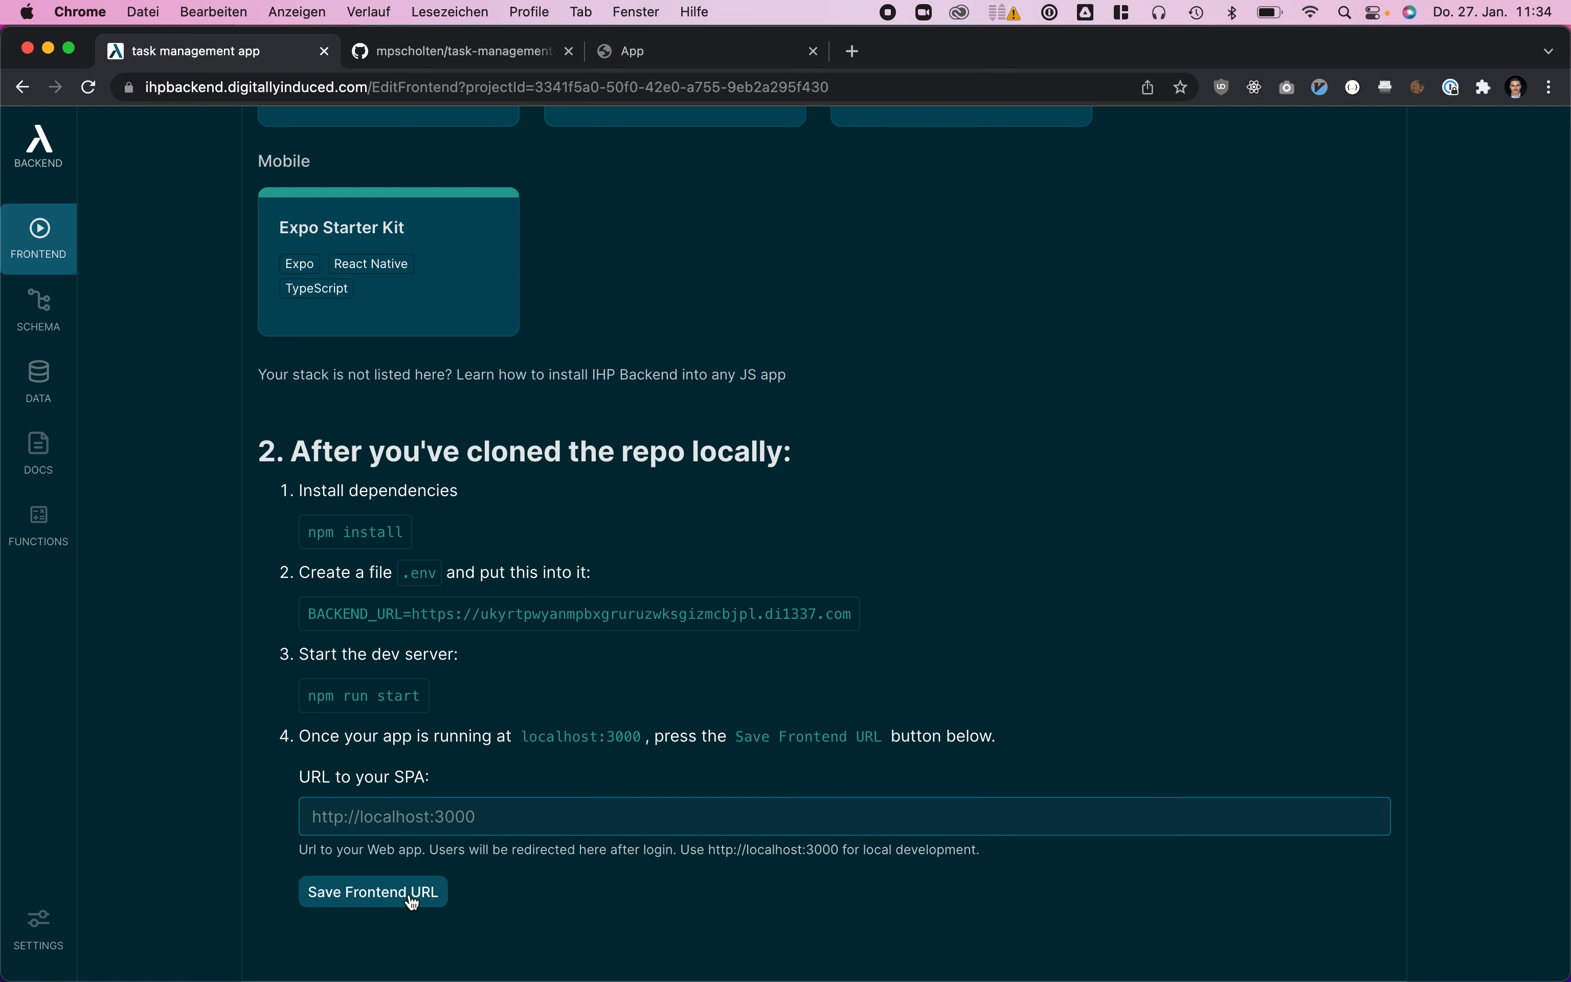
pyautogui.click(371, 892)
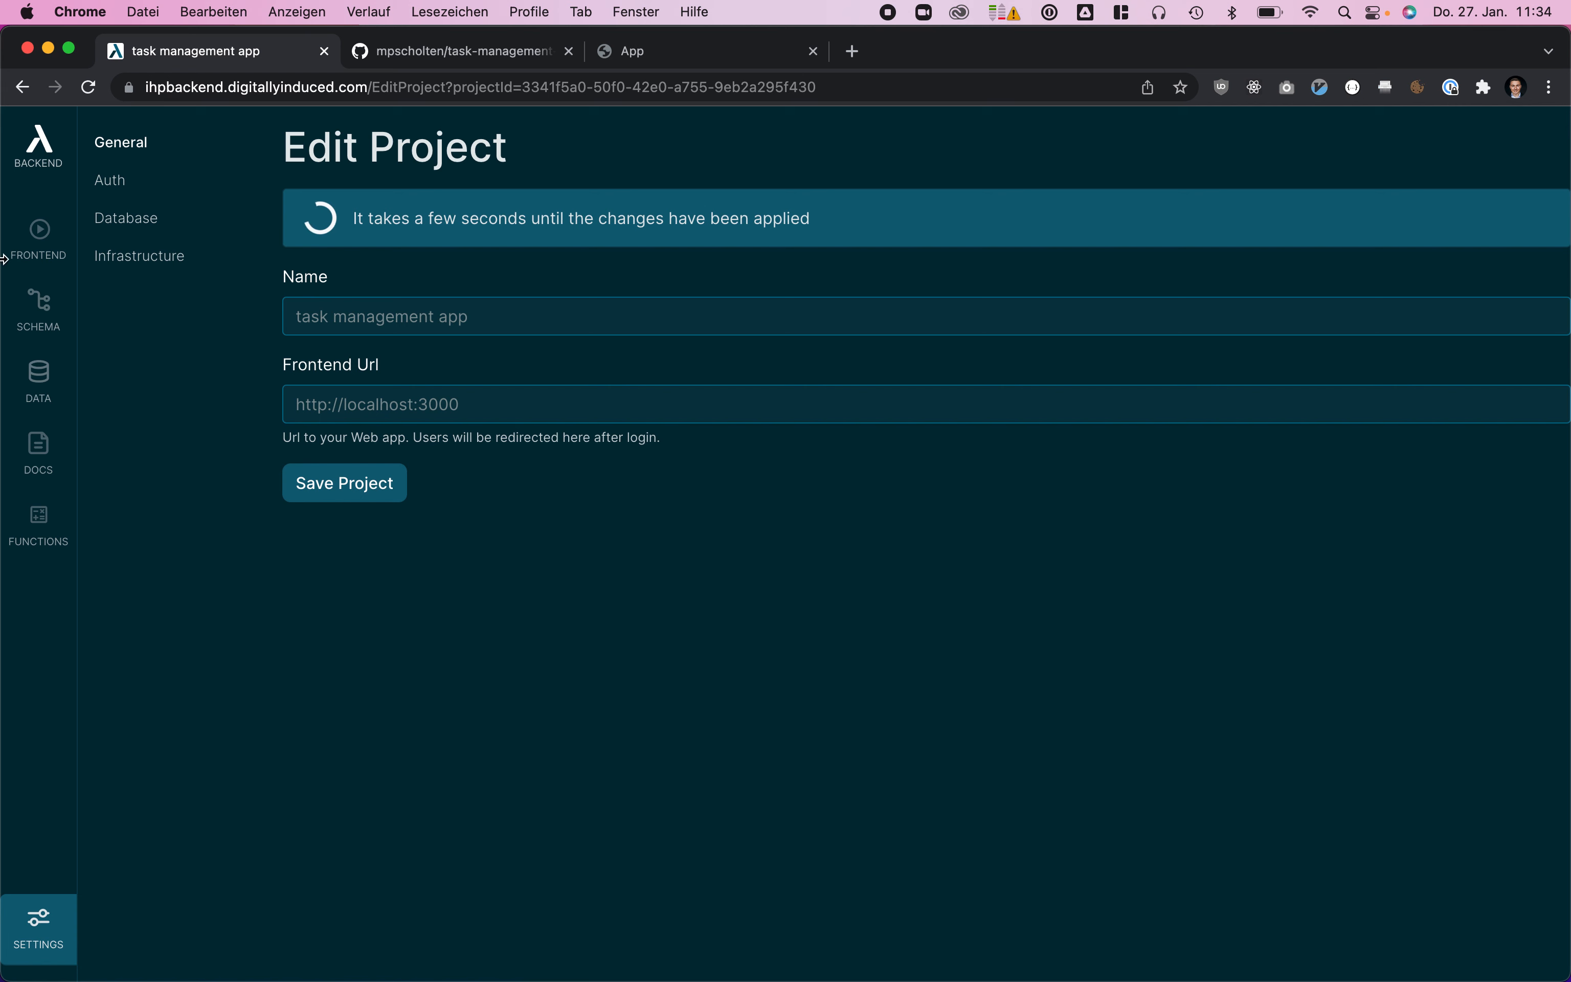
# - Add a 'tasks' table in the Schema designer with the suggested user_id foreign key to users
pyautogui.click(38, 309)
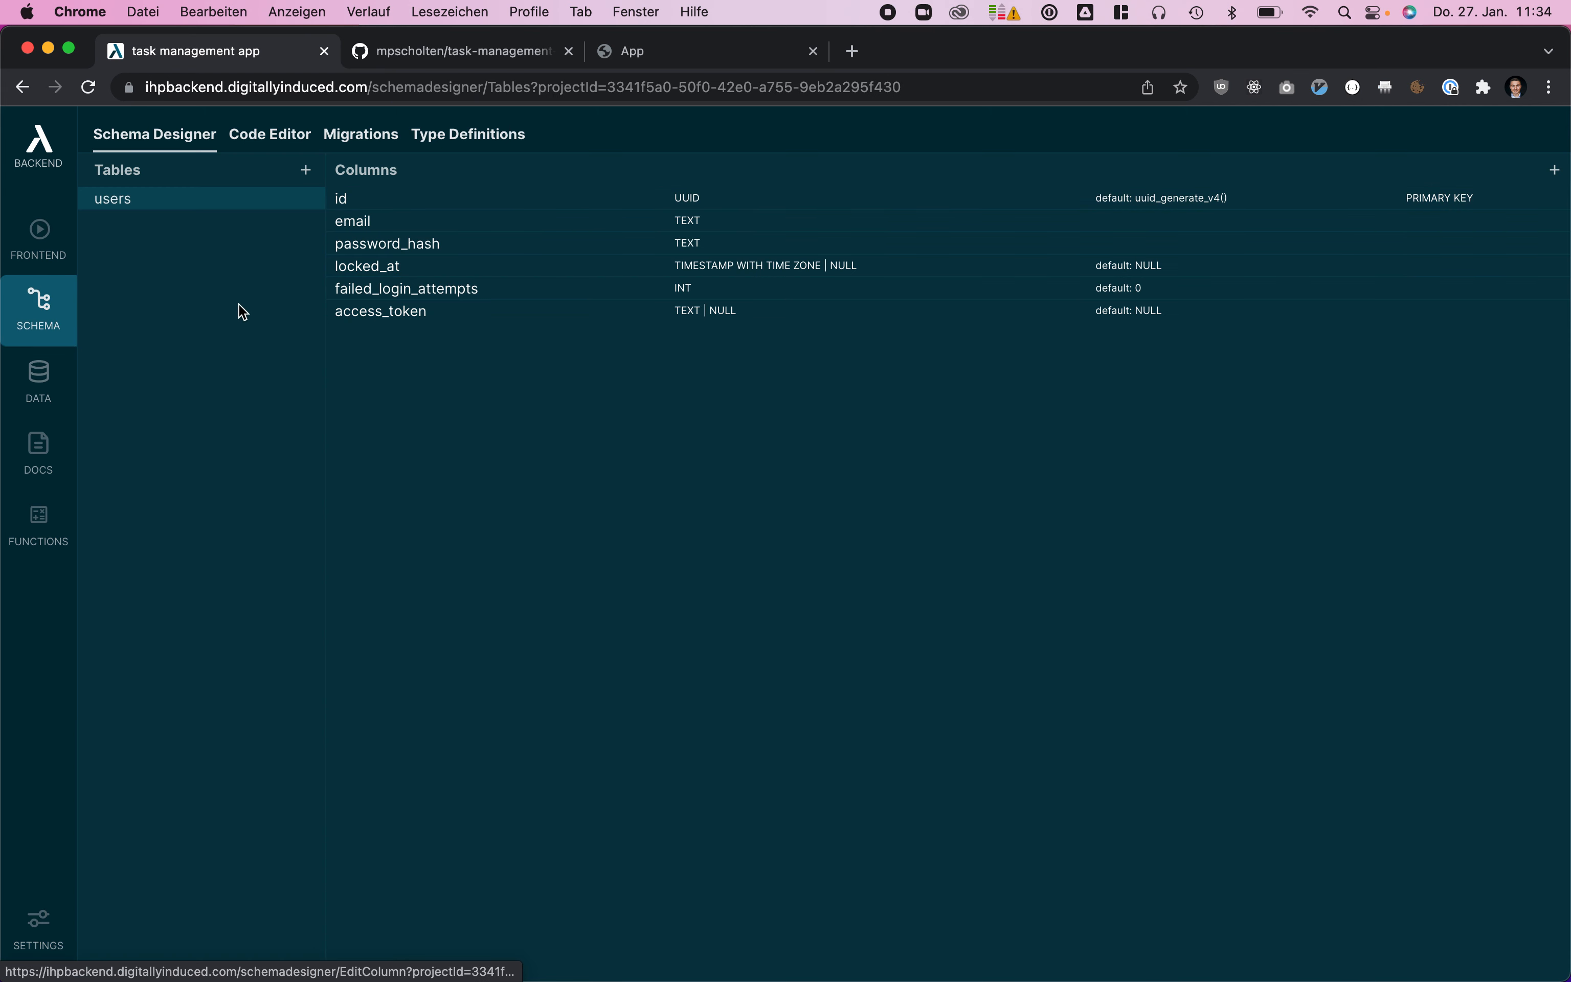
pyautogui.moveTo(38, 300)
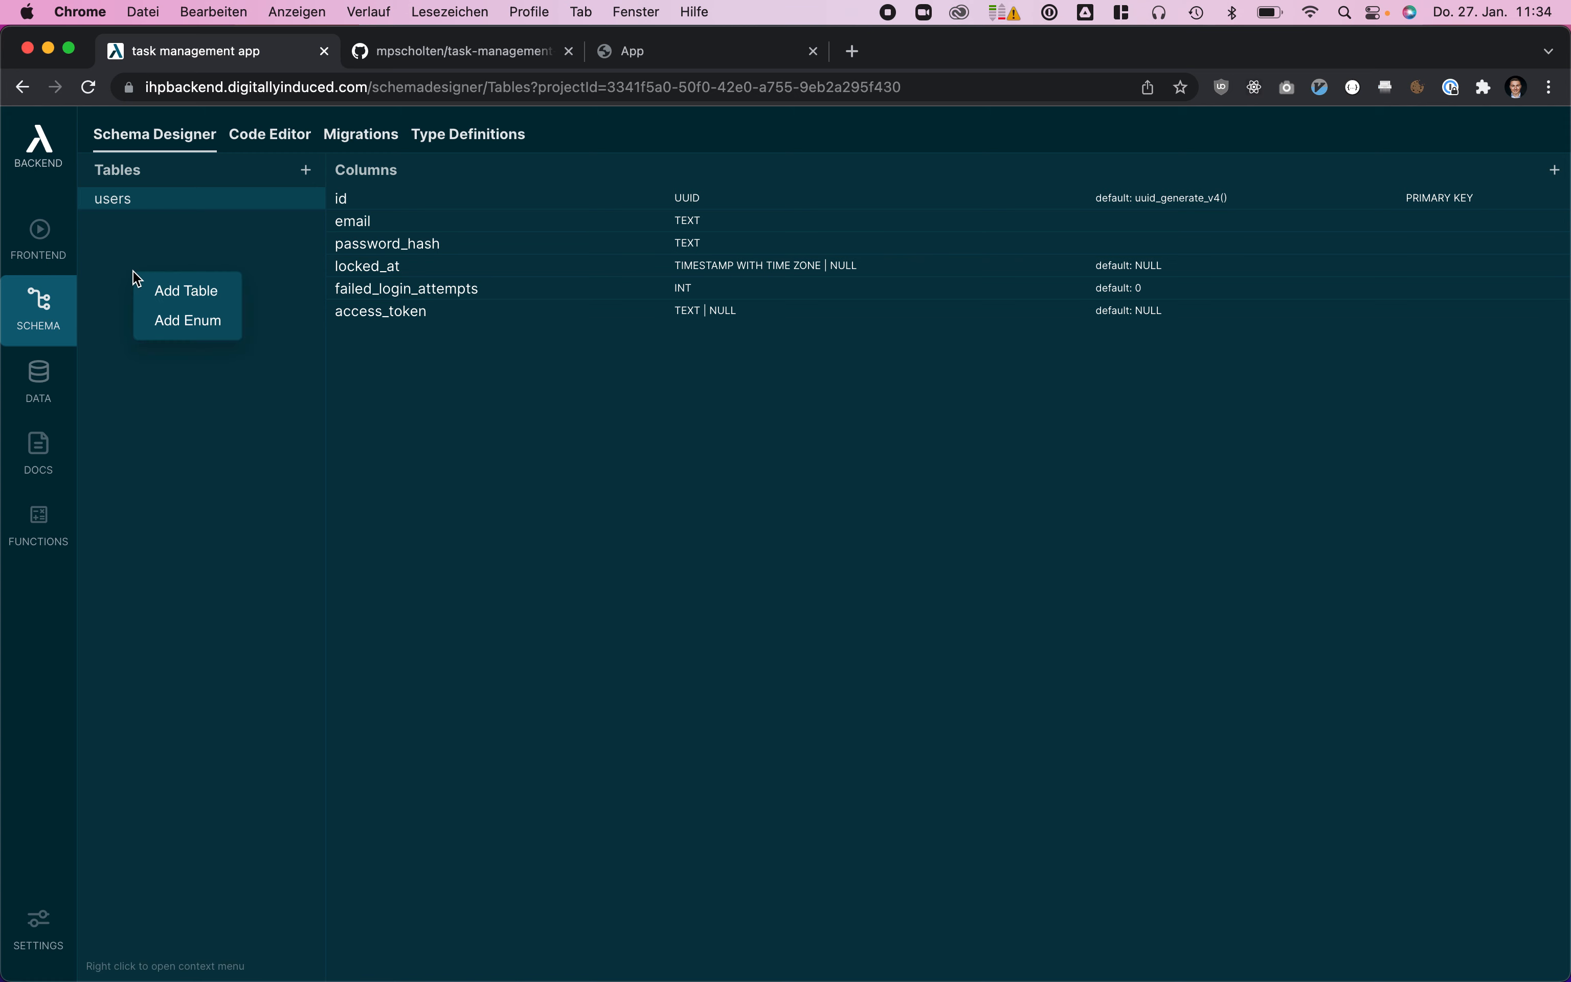
pyautogui.click(185, 290)
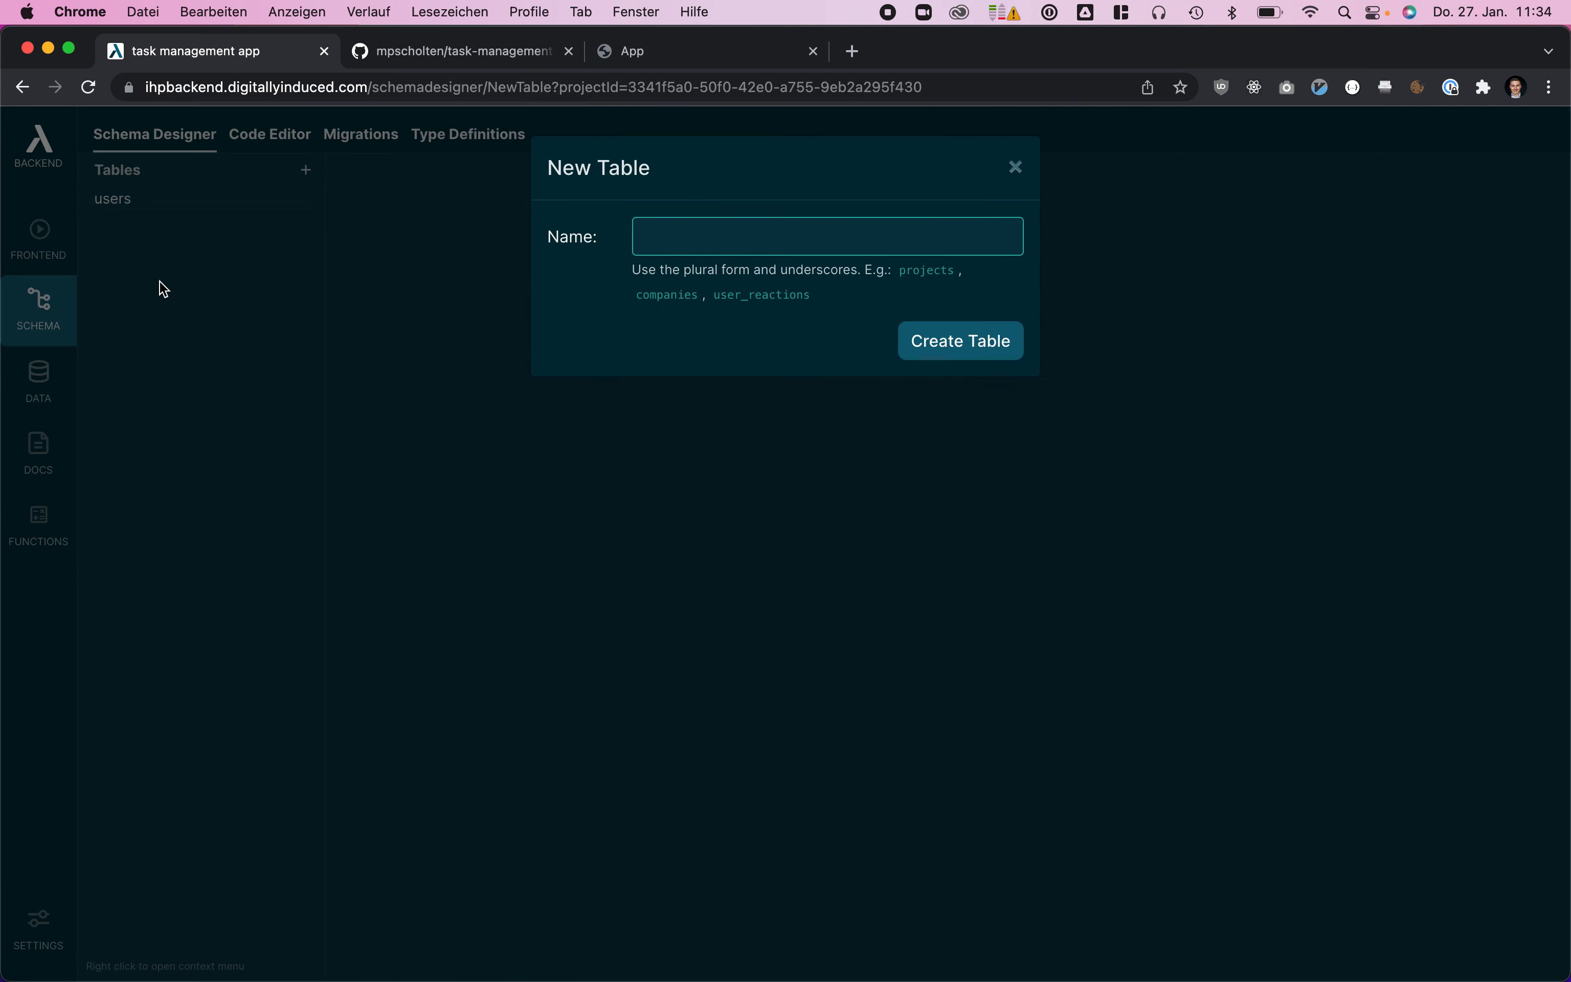
pyautogui.click(958, 340)
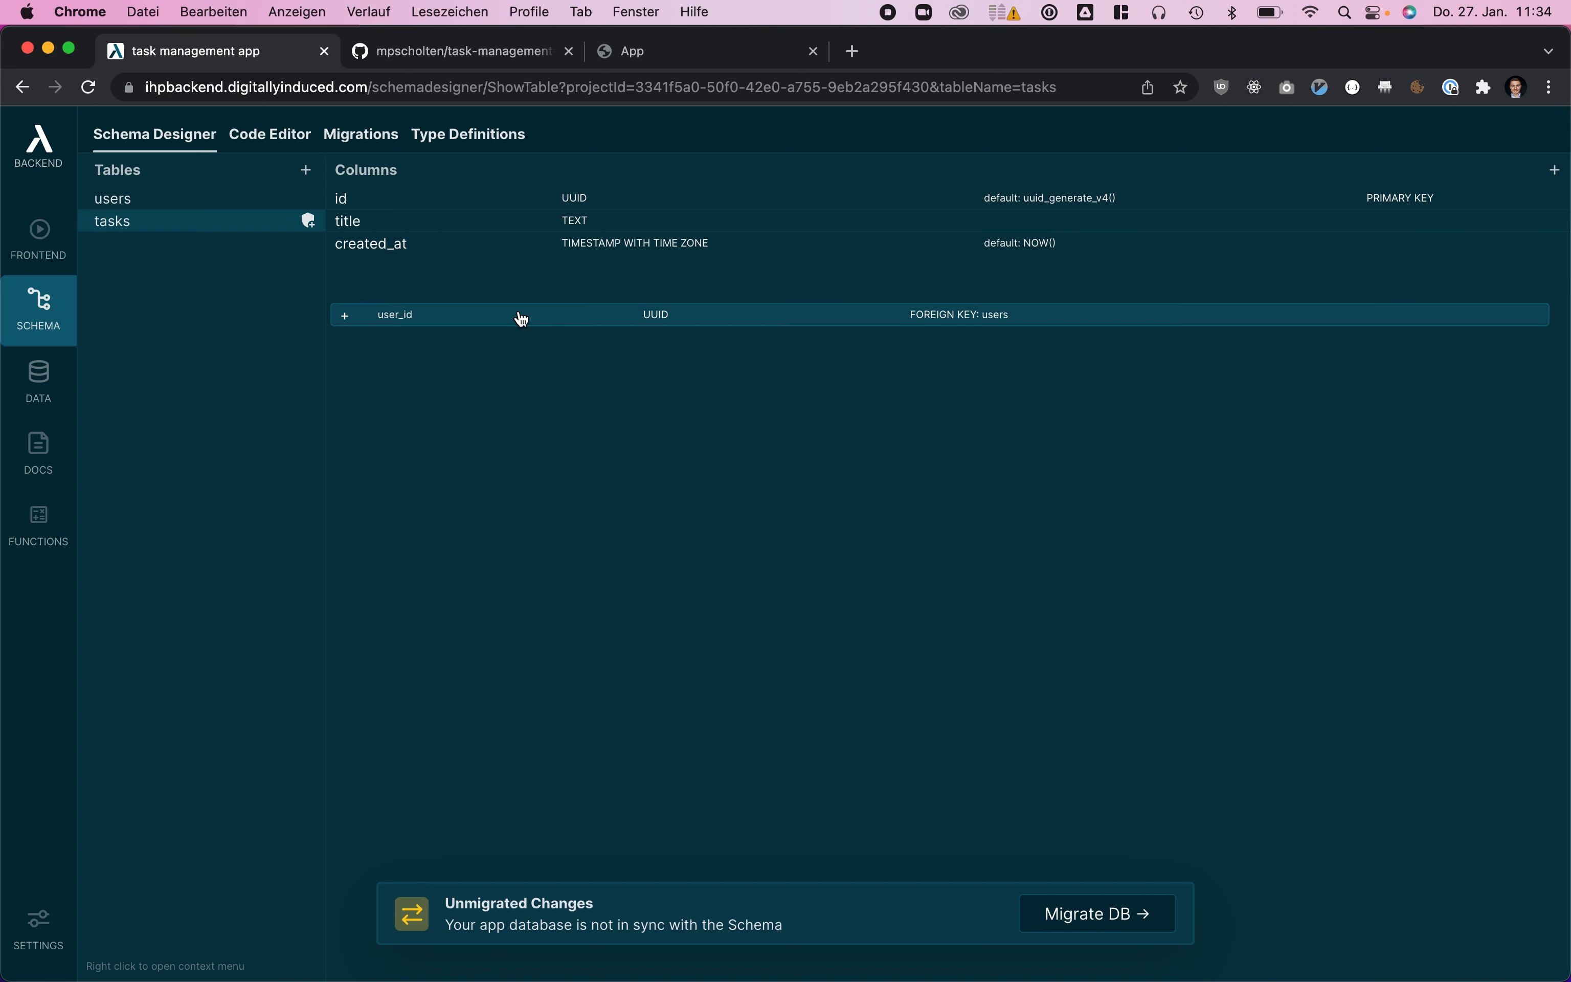
pyautogui.click(344, 315)
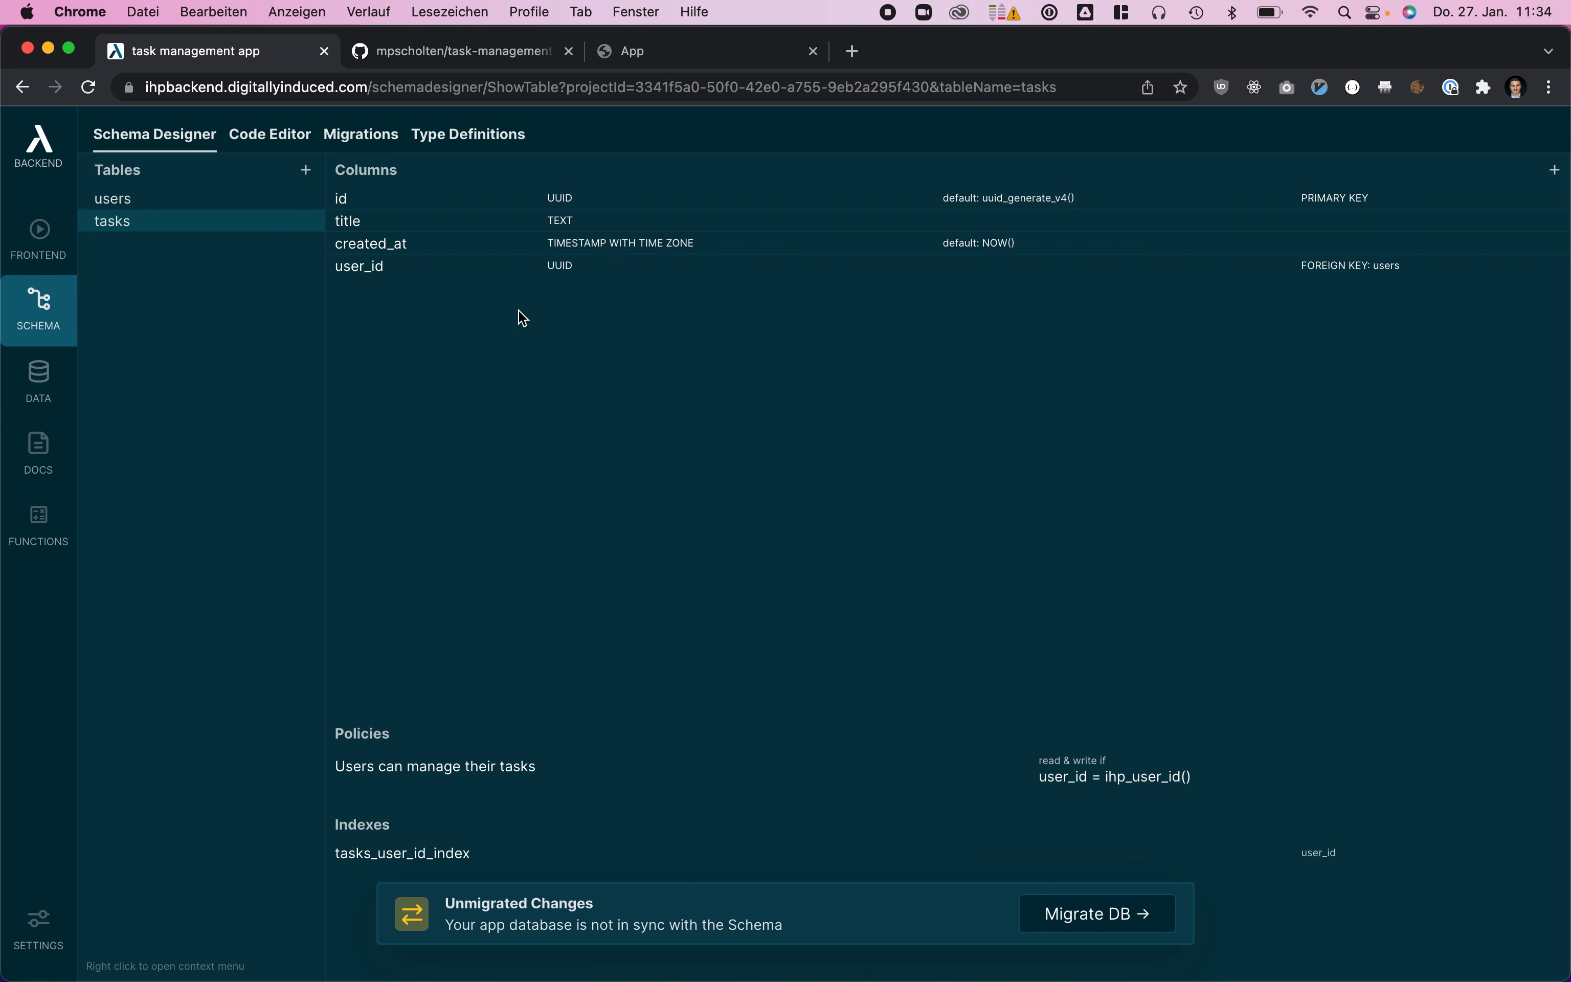
pyautogui.moveTo(437, 376)
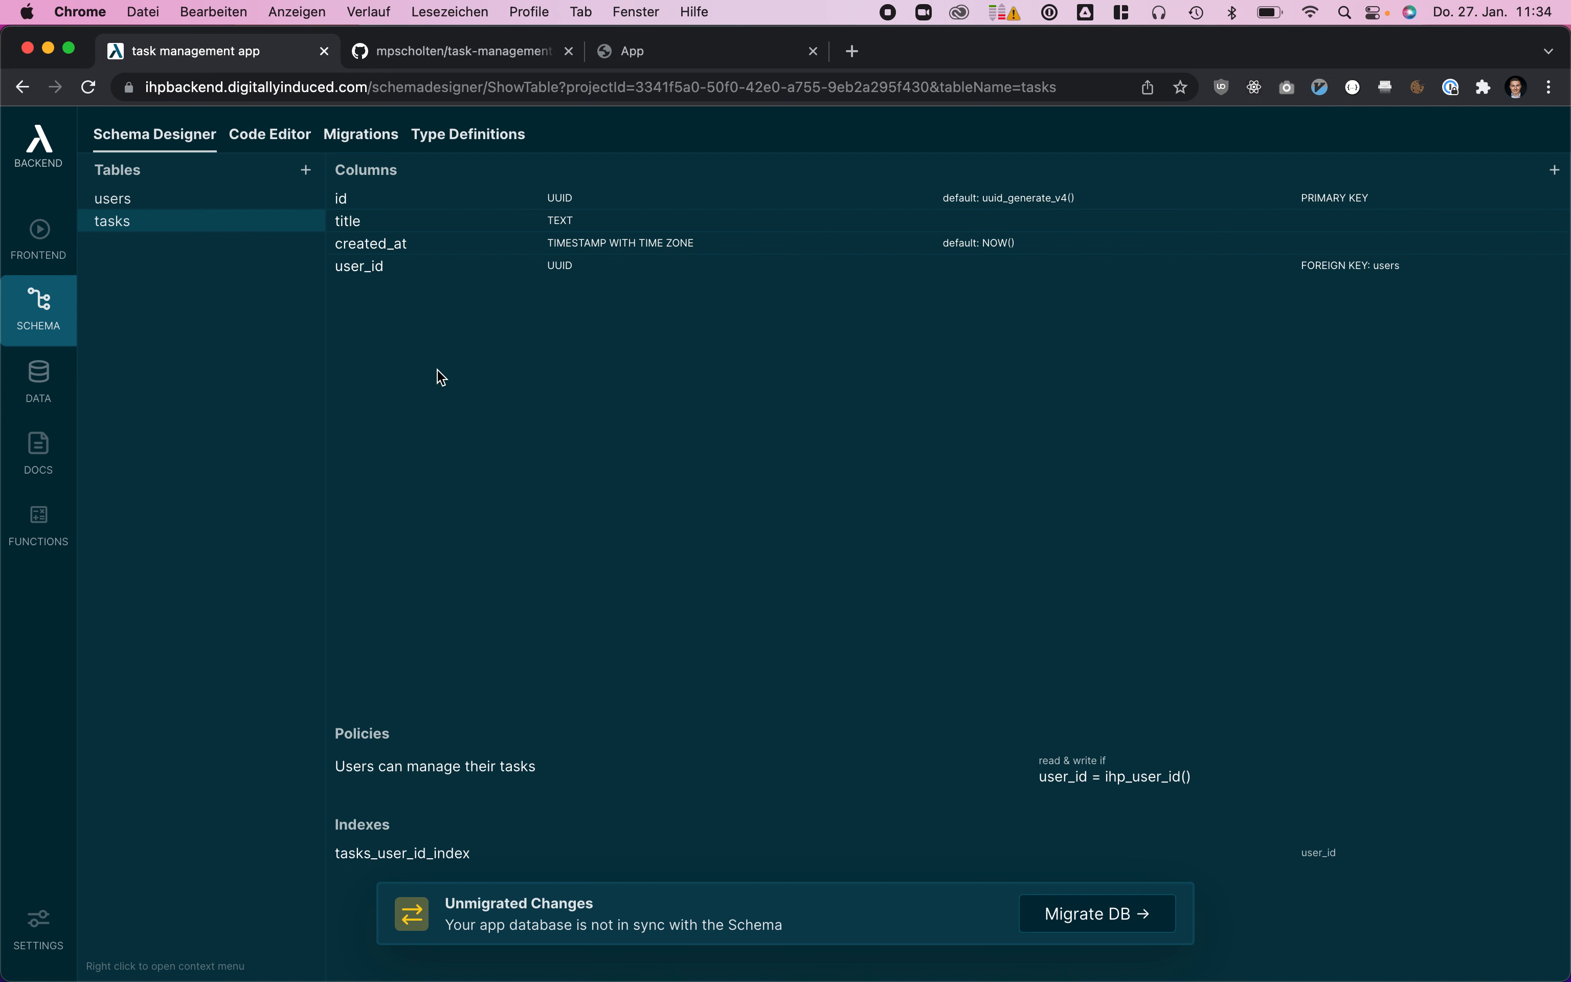
pyautogui.moveTo(811, 879)
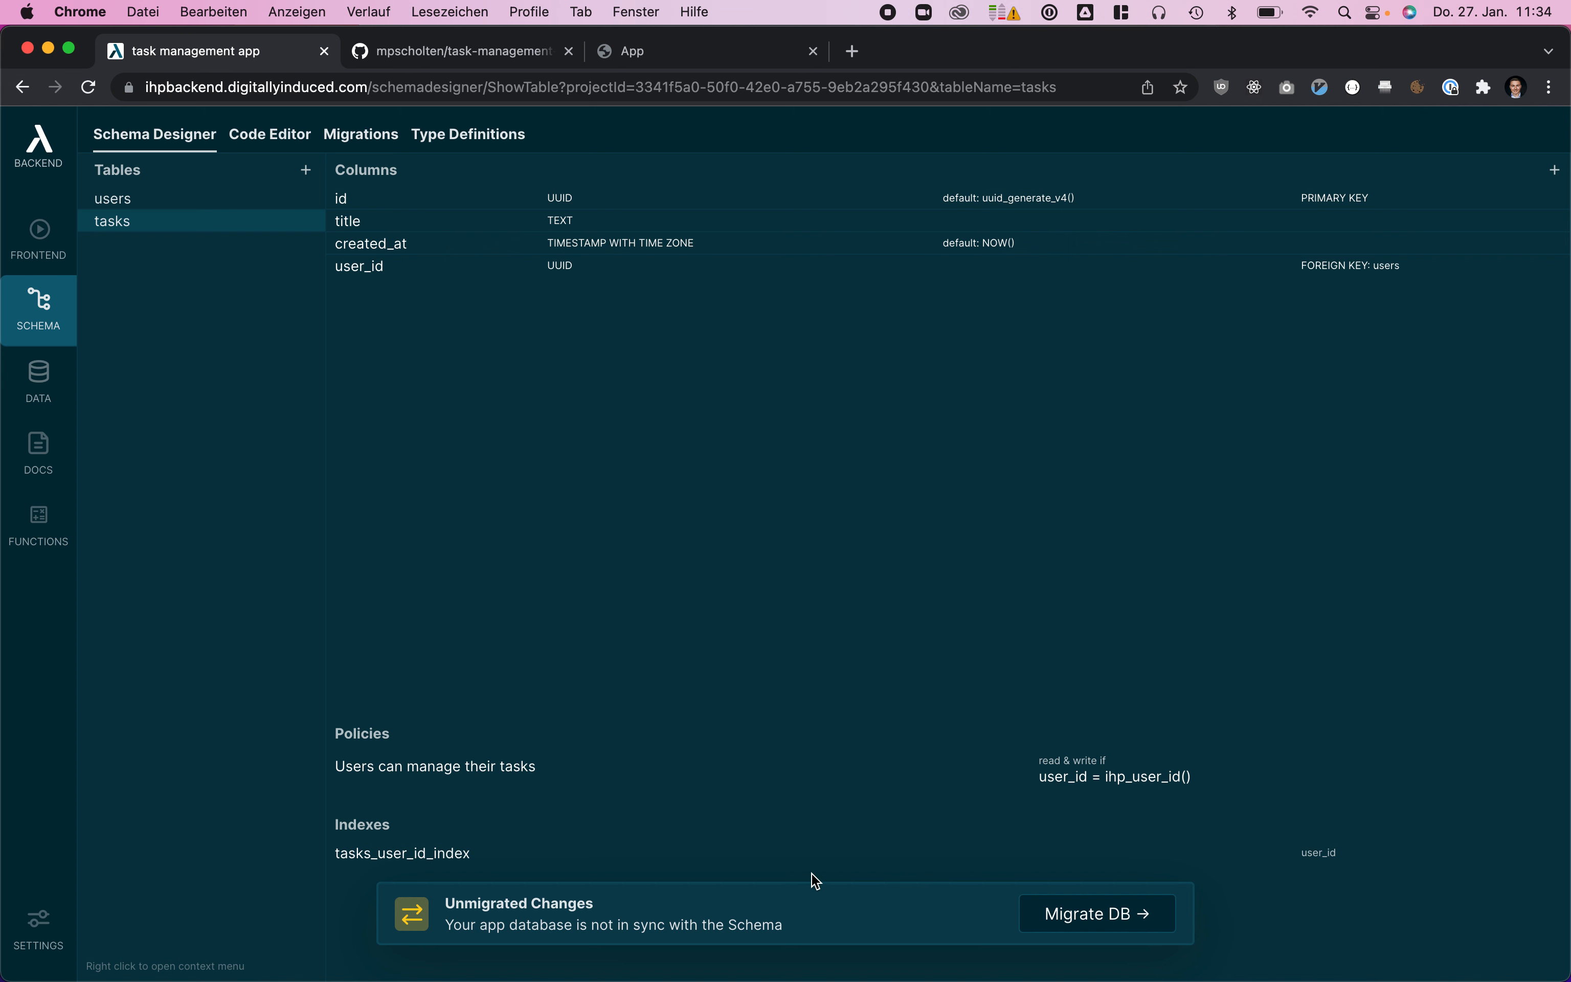
pyautogui.moveTo(330, 596)
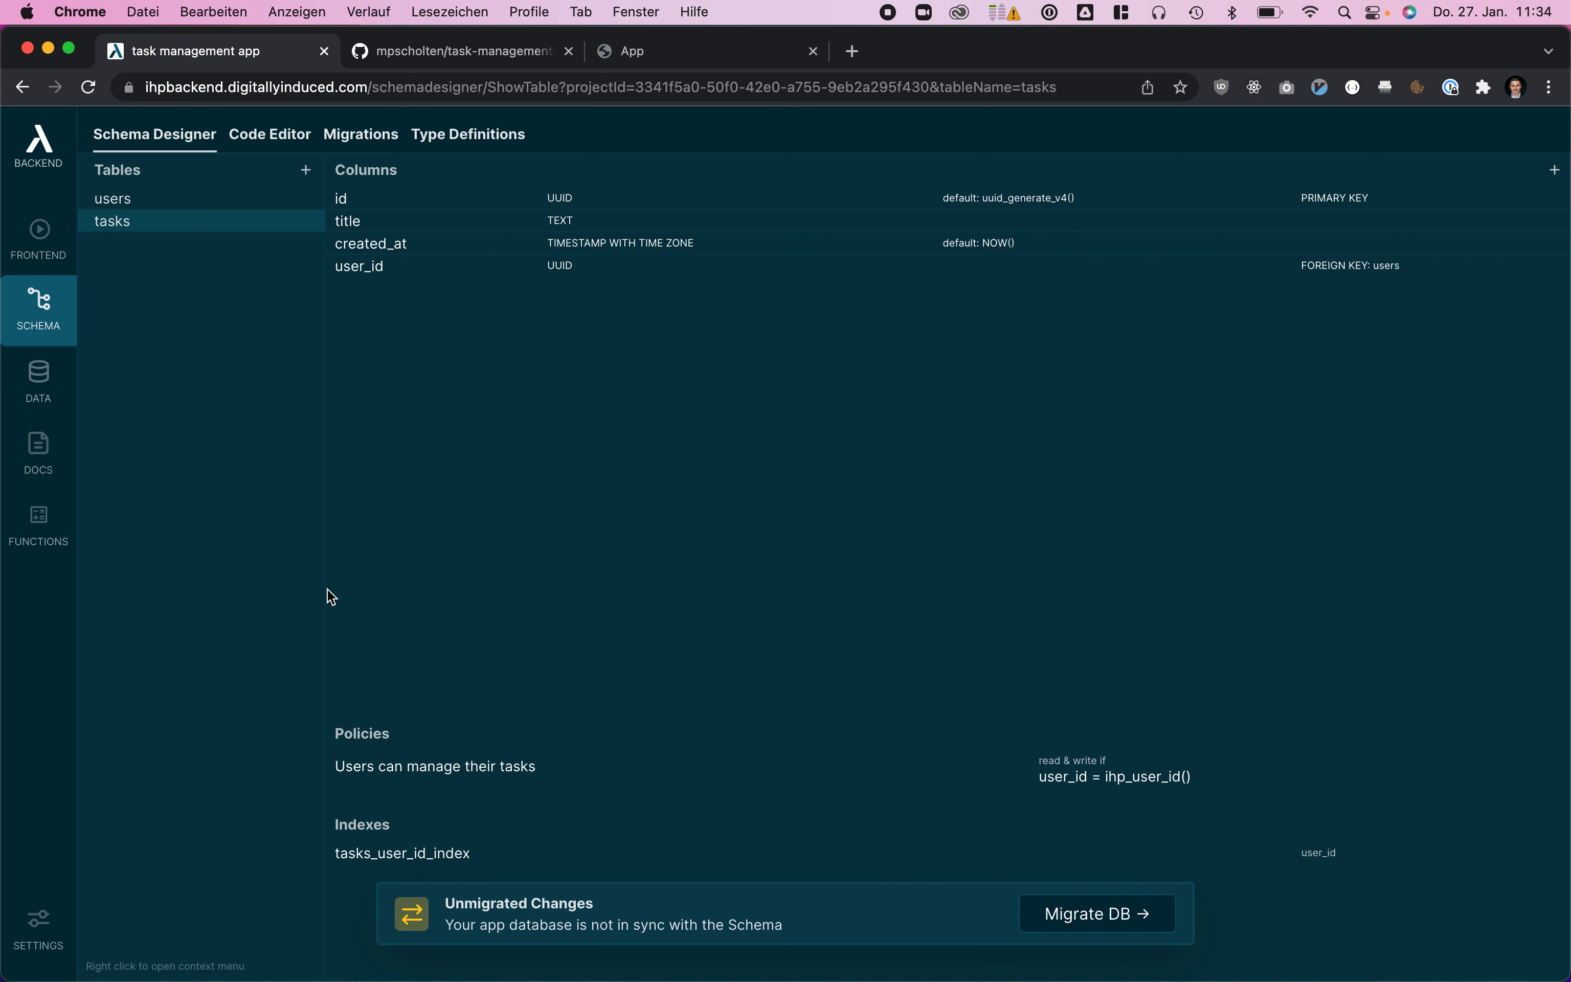
pyautogui.moveTo(1130, 921)
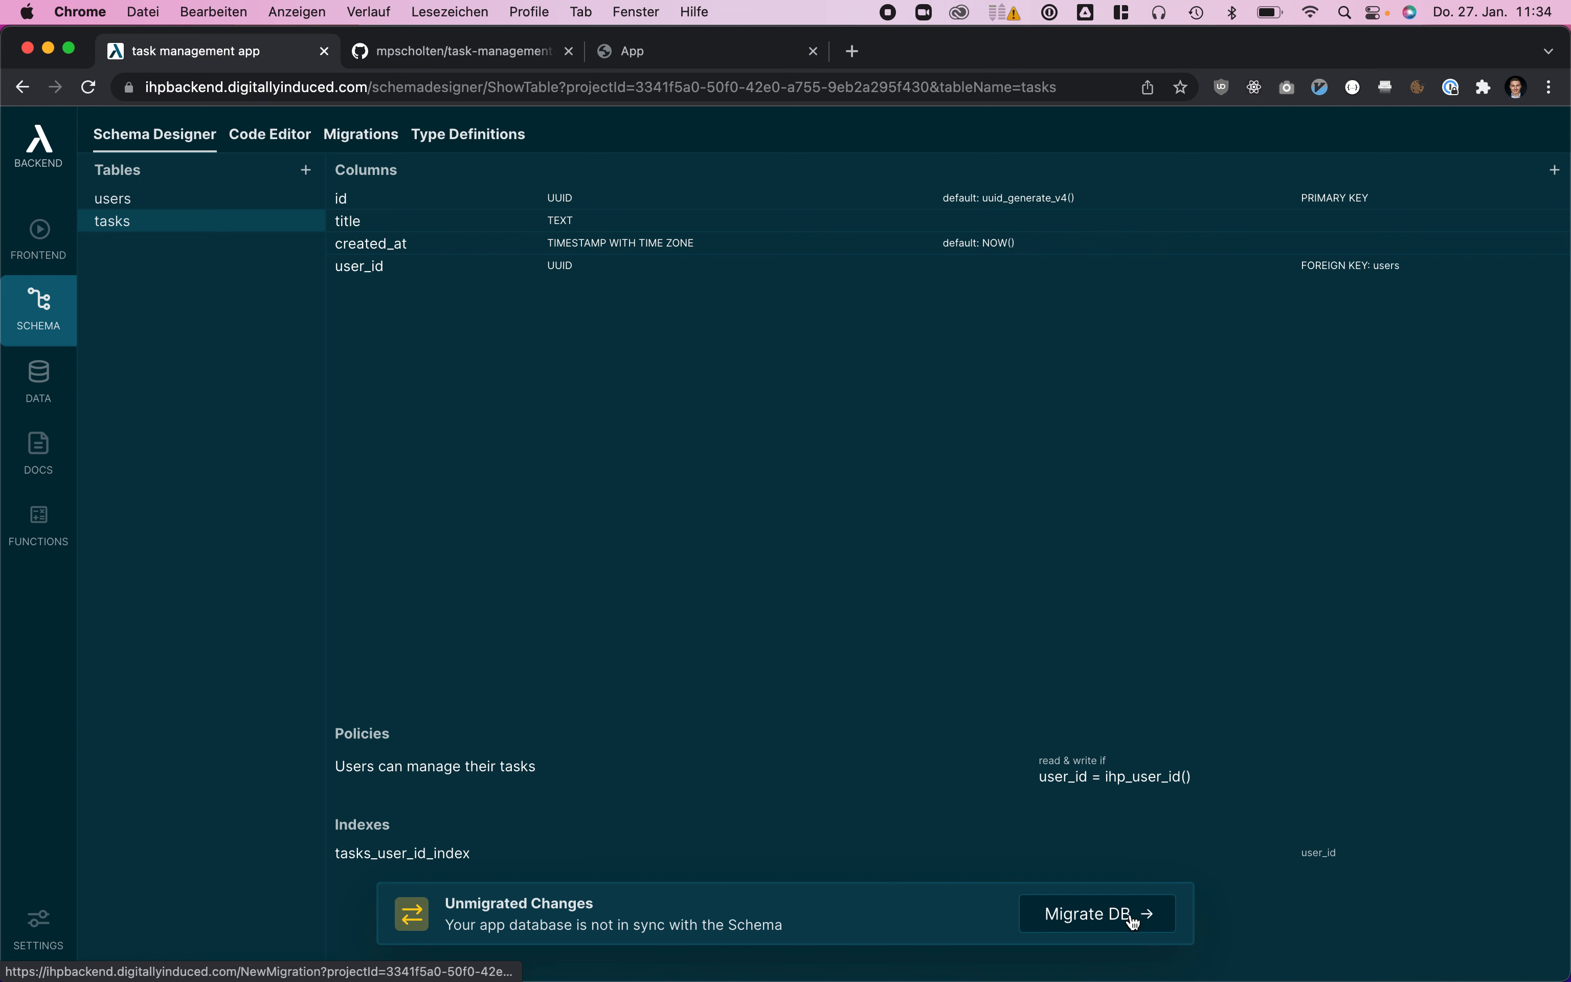
# - Run the pending migration for the tasks table
pyautogui.click(1096, 913)
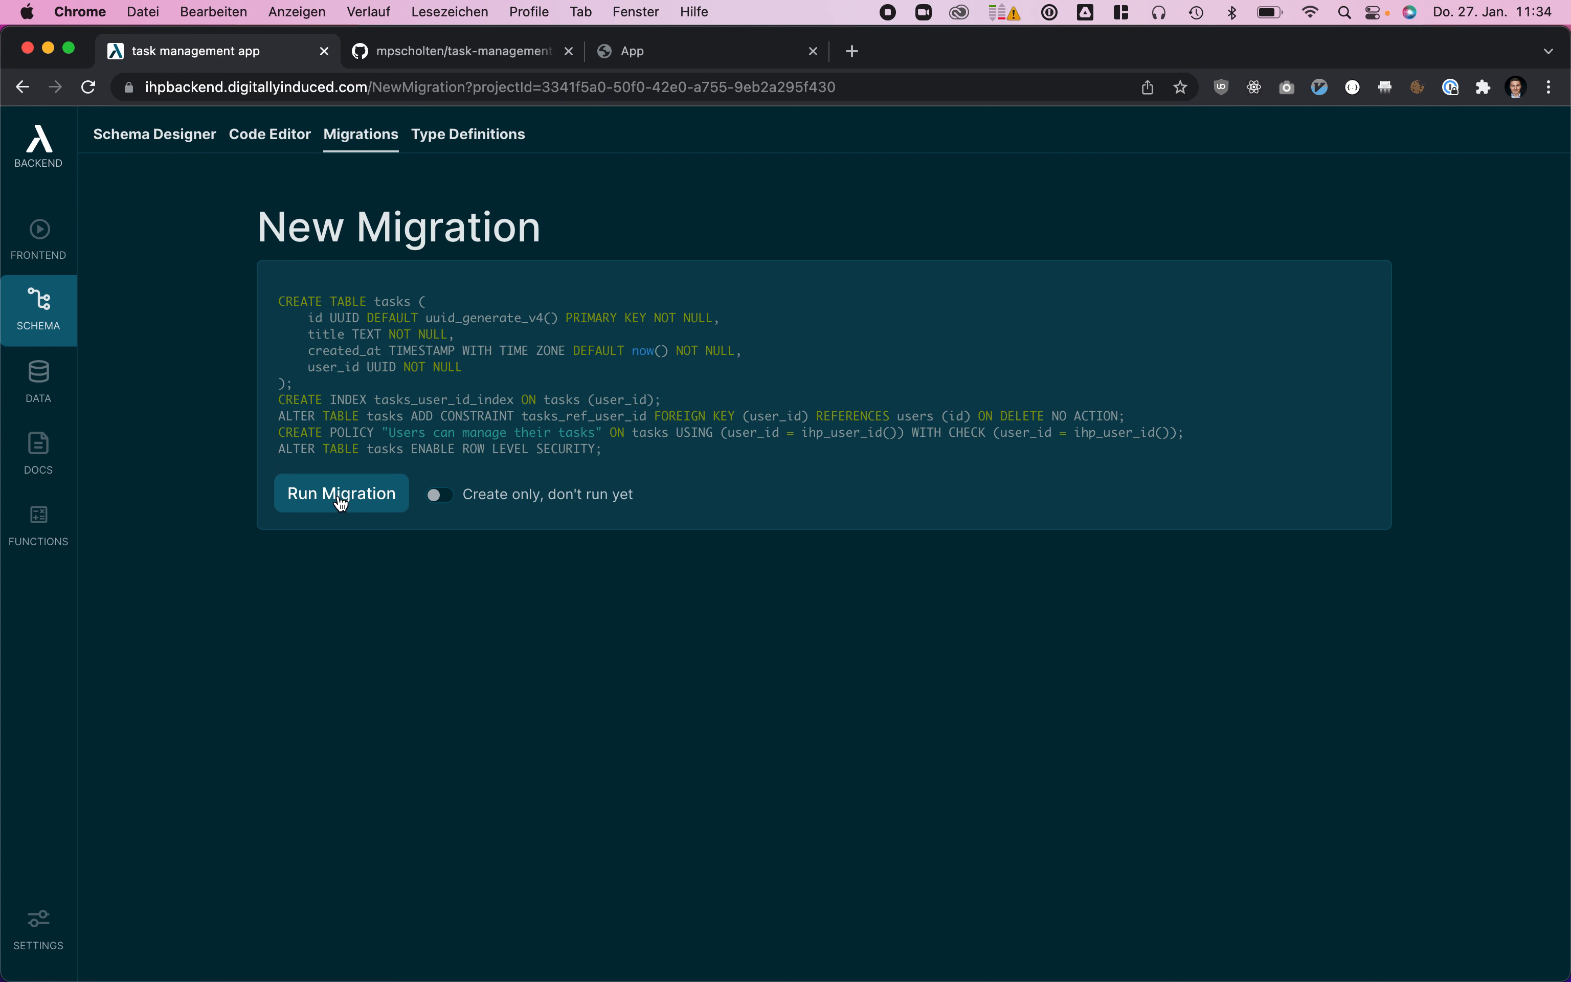
pyautogui.click(341, 492)
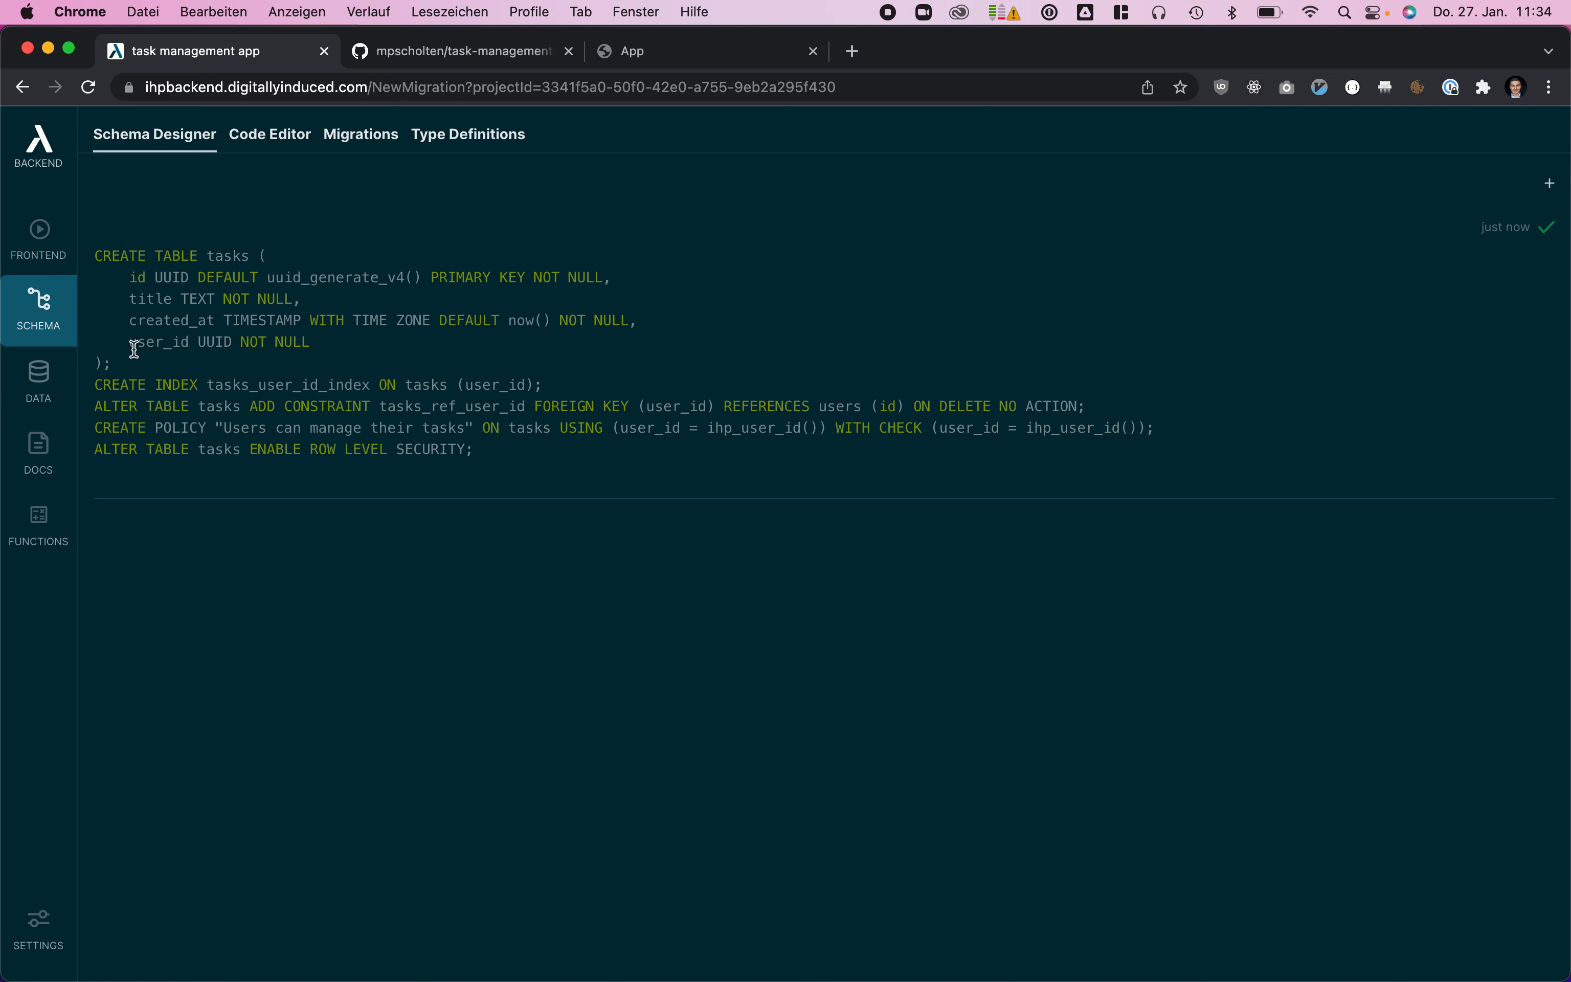
# - View the tasks table's rows in Data, still empty, then return to the Schema view
pyautogui.click(38, 382)
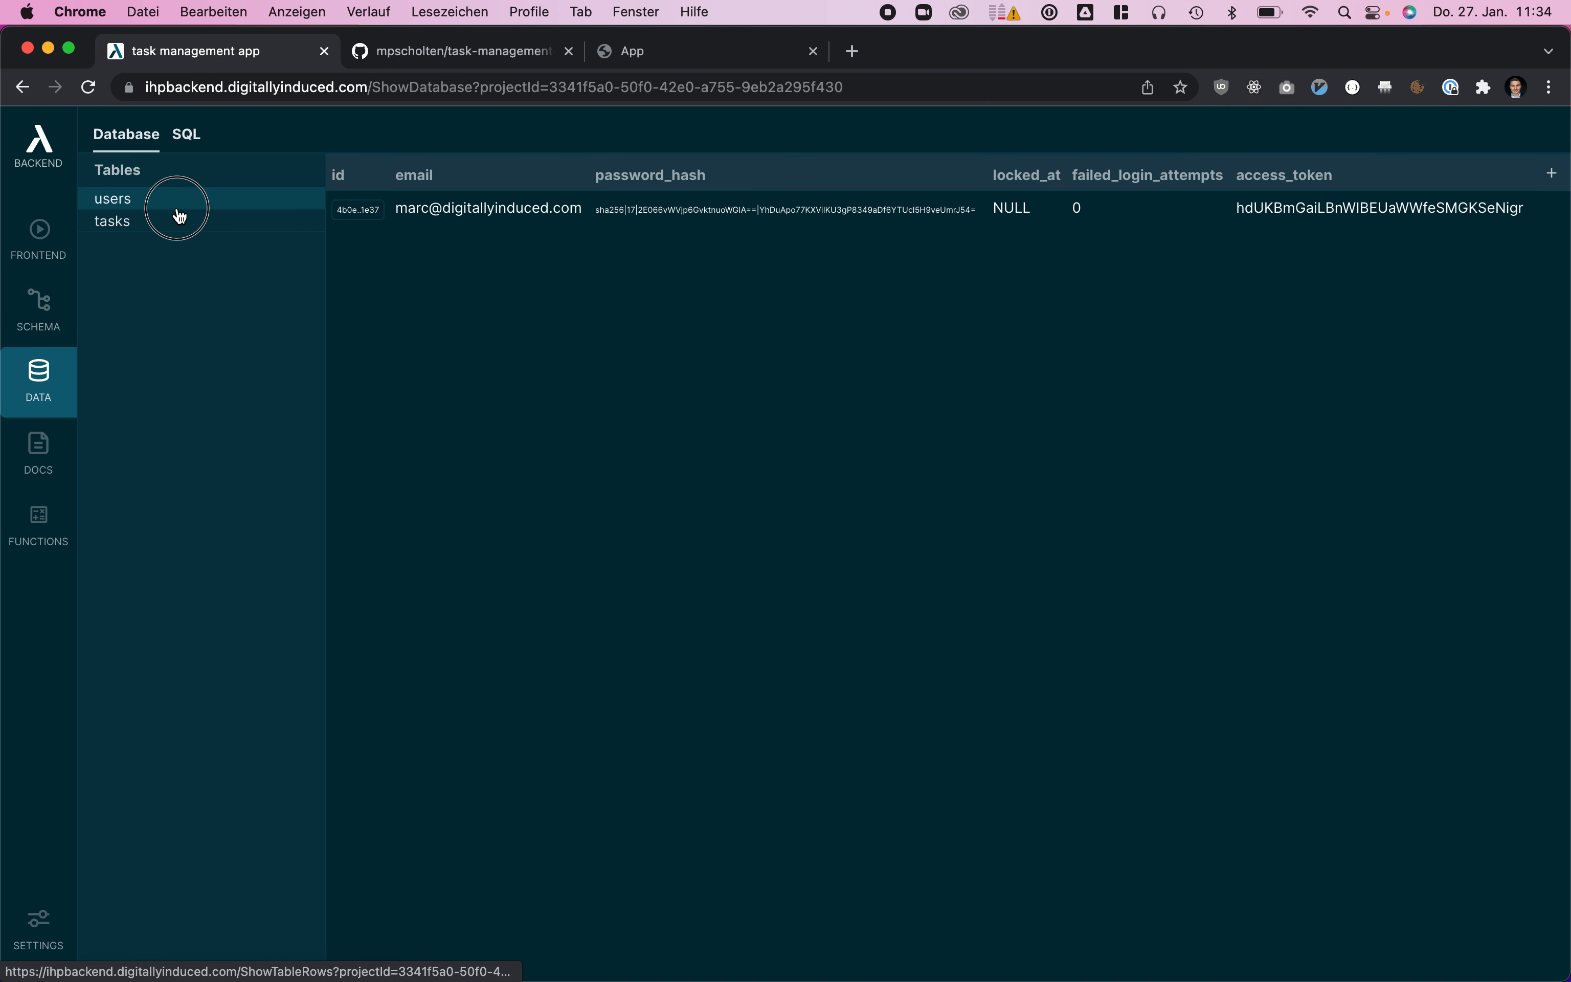
pyautogui.click(112, 221)
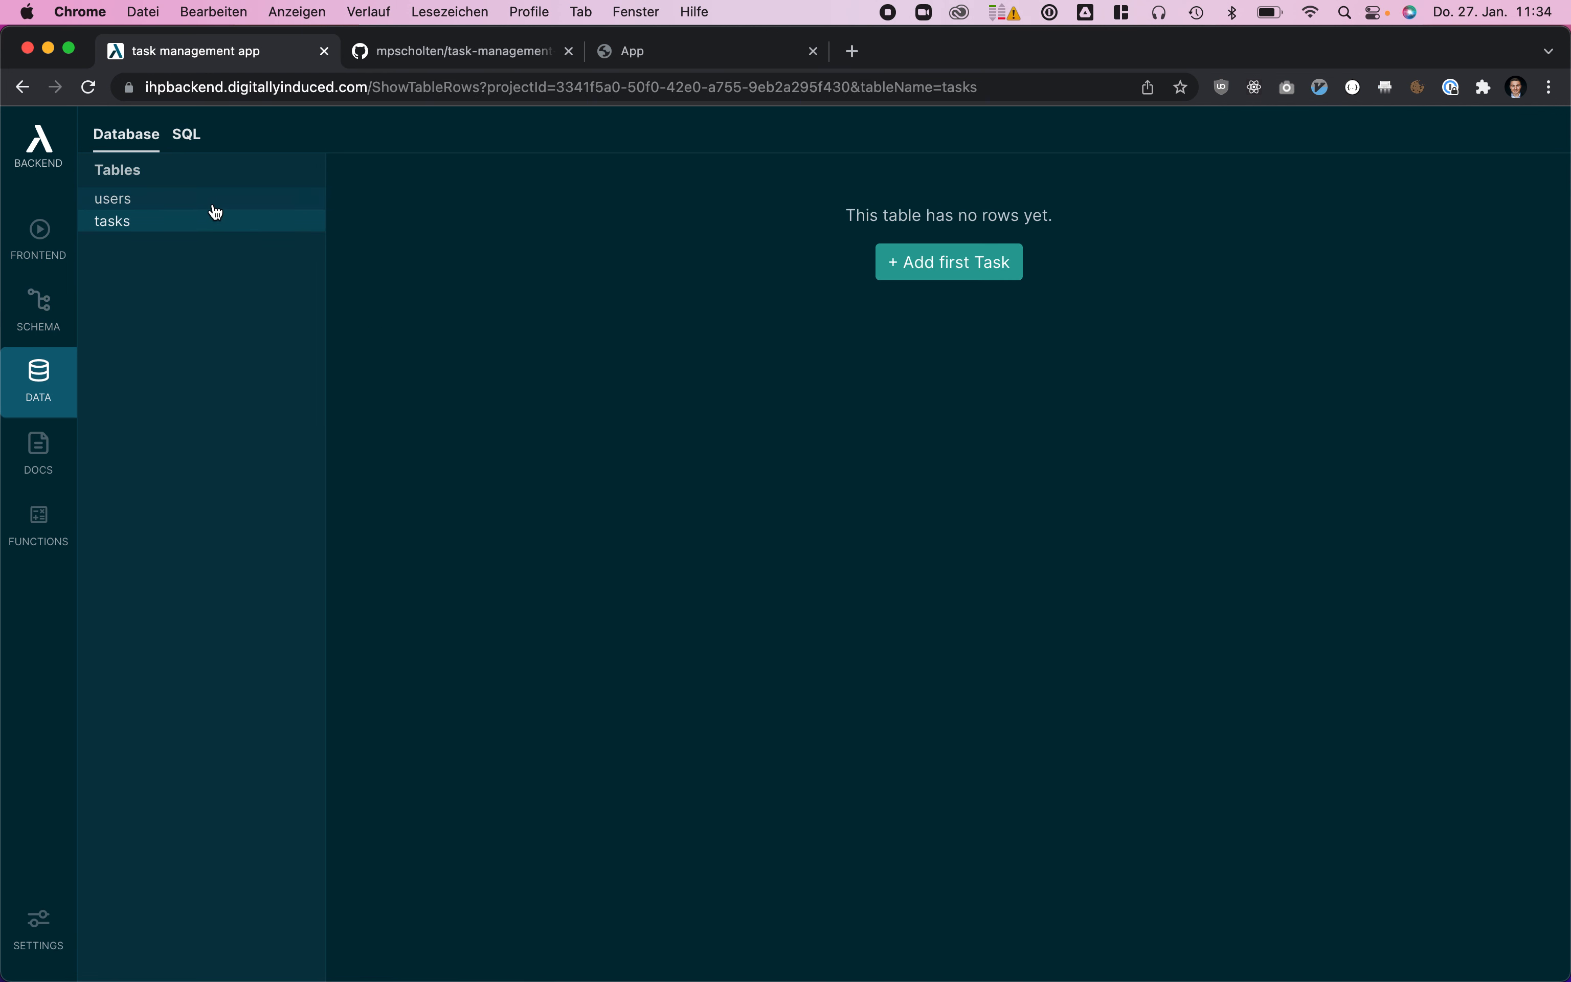
pyautogui.click(38, 311)
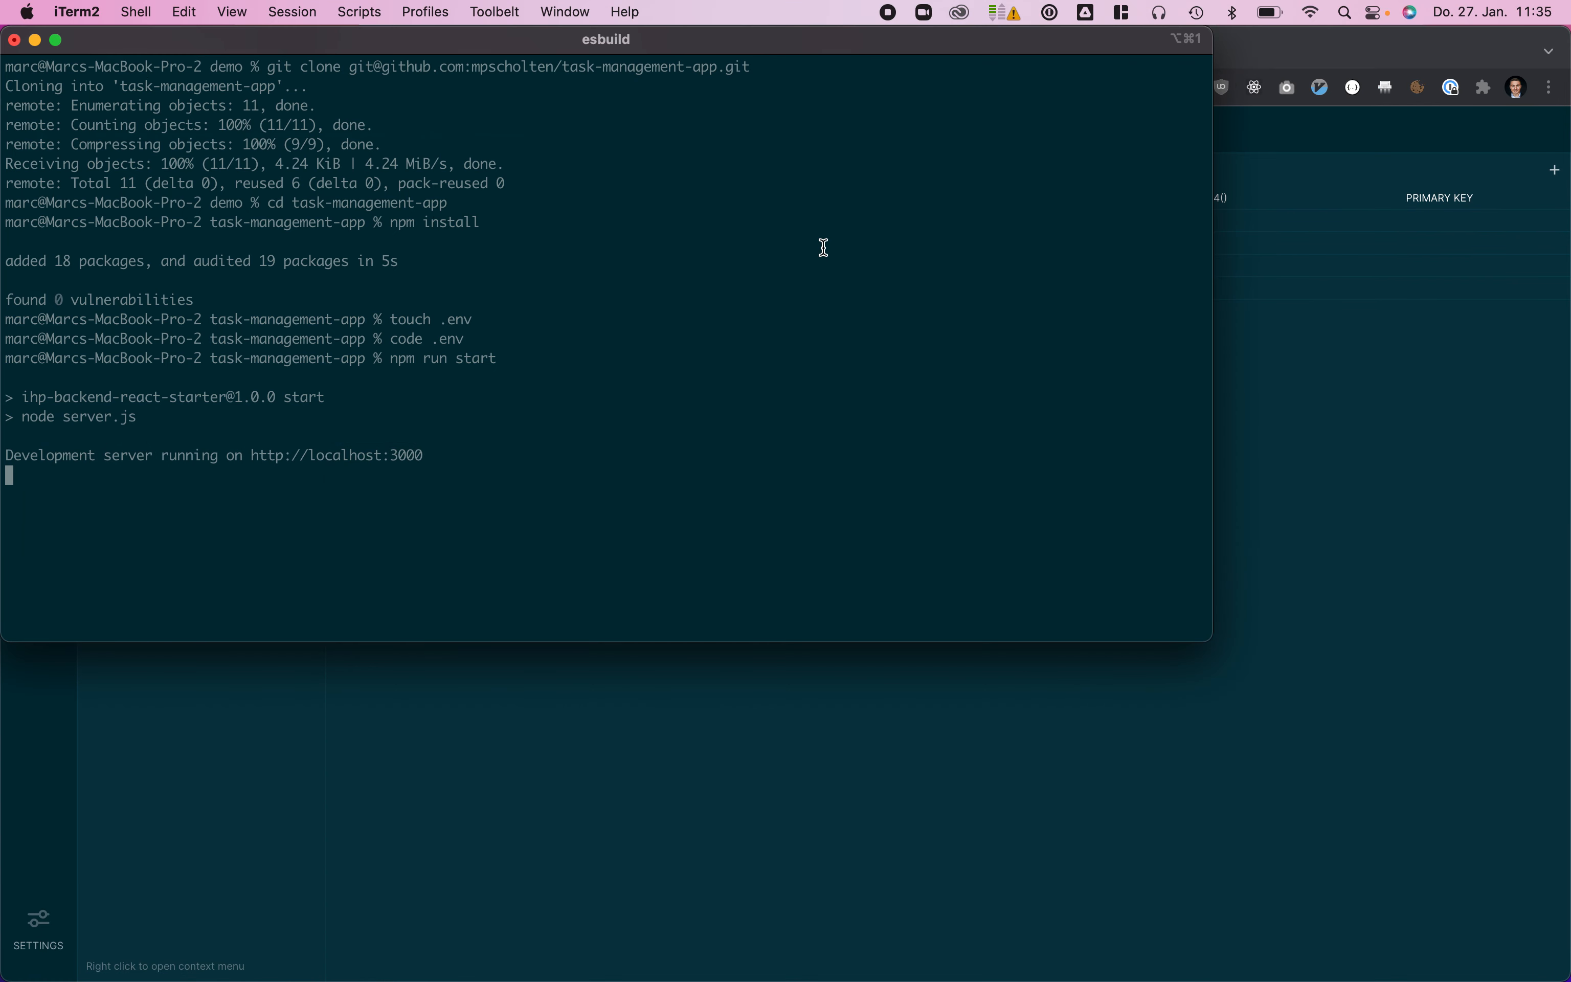
# - Launch VS Code on the project from a second terminal tab and load app.tsx
pyautogui.click(1200, 67)
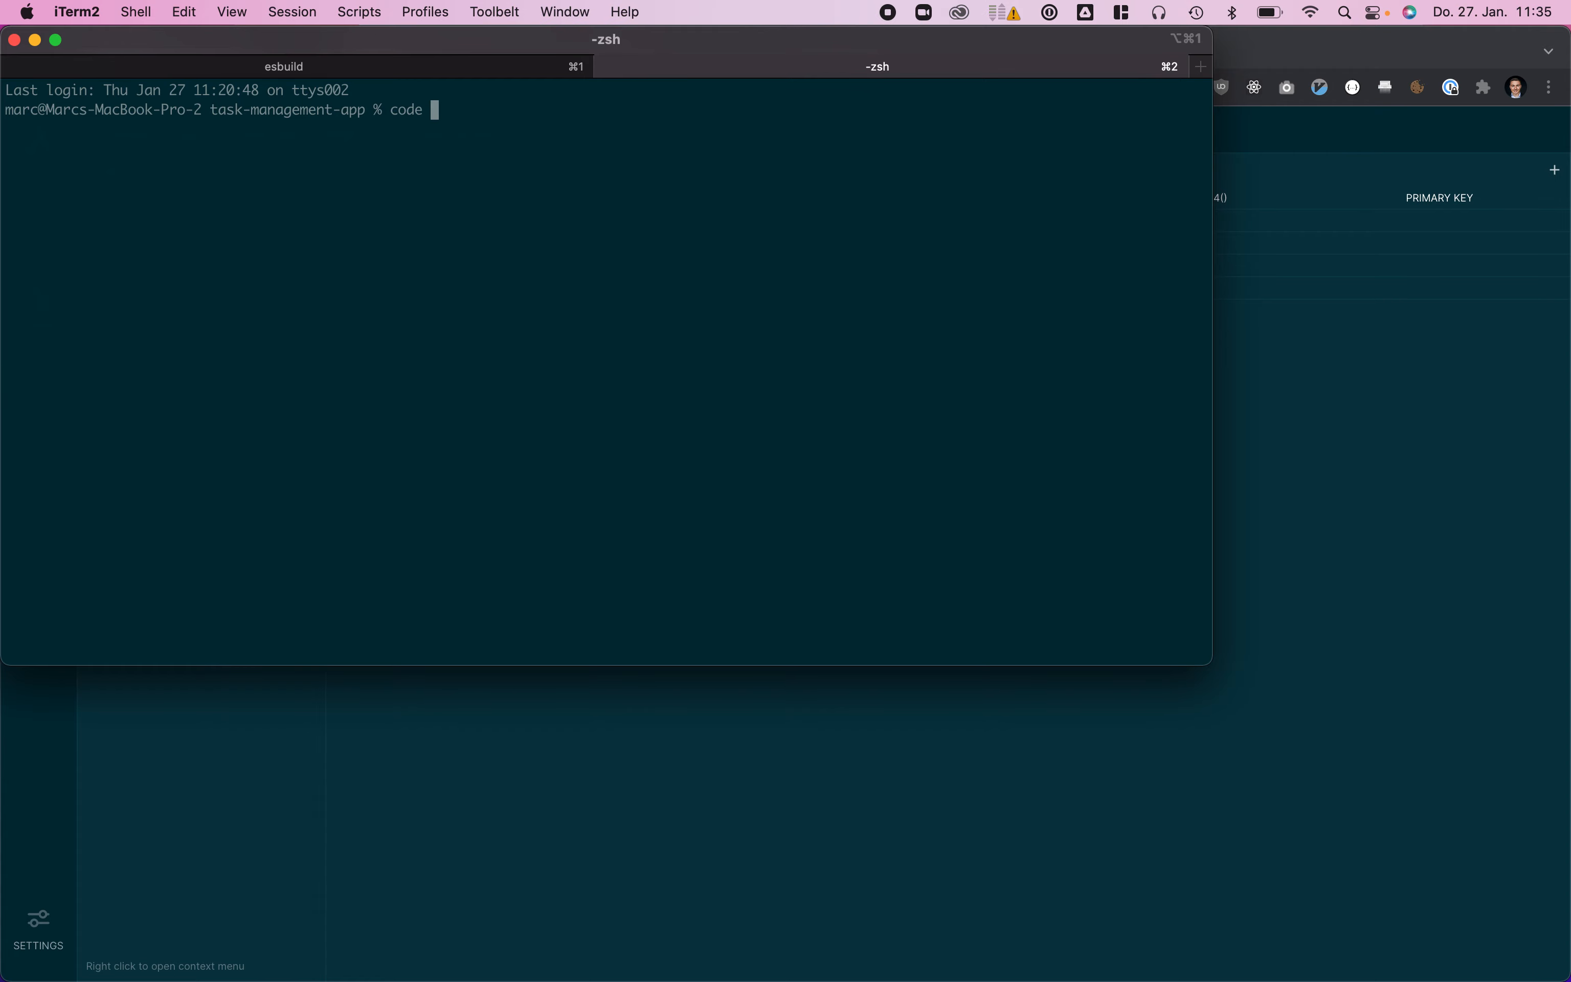
pyautogui.press('Return')
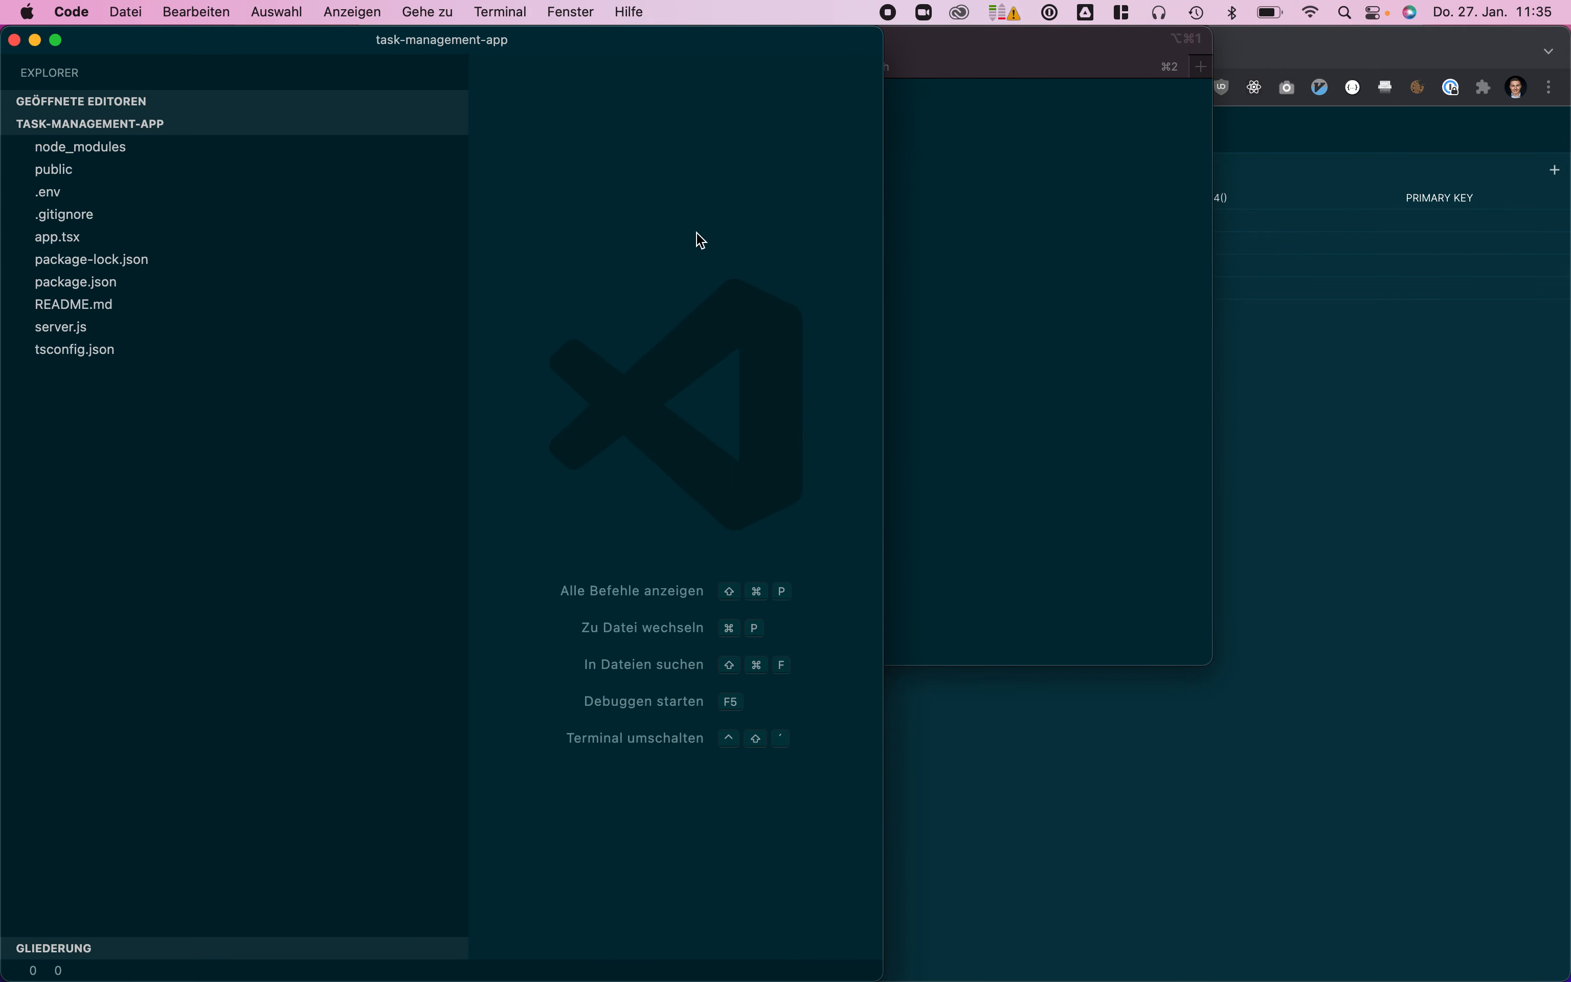
pyautogui.click(57, 236)
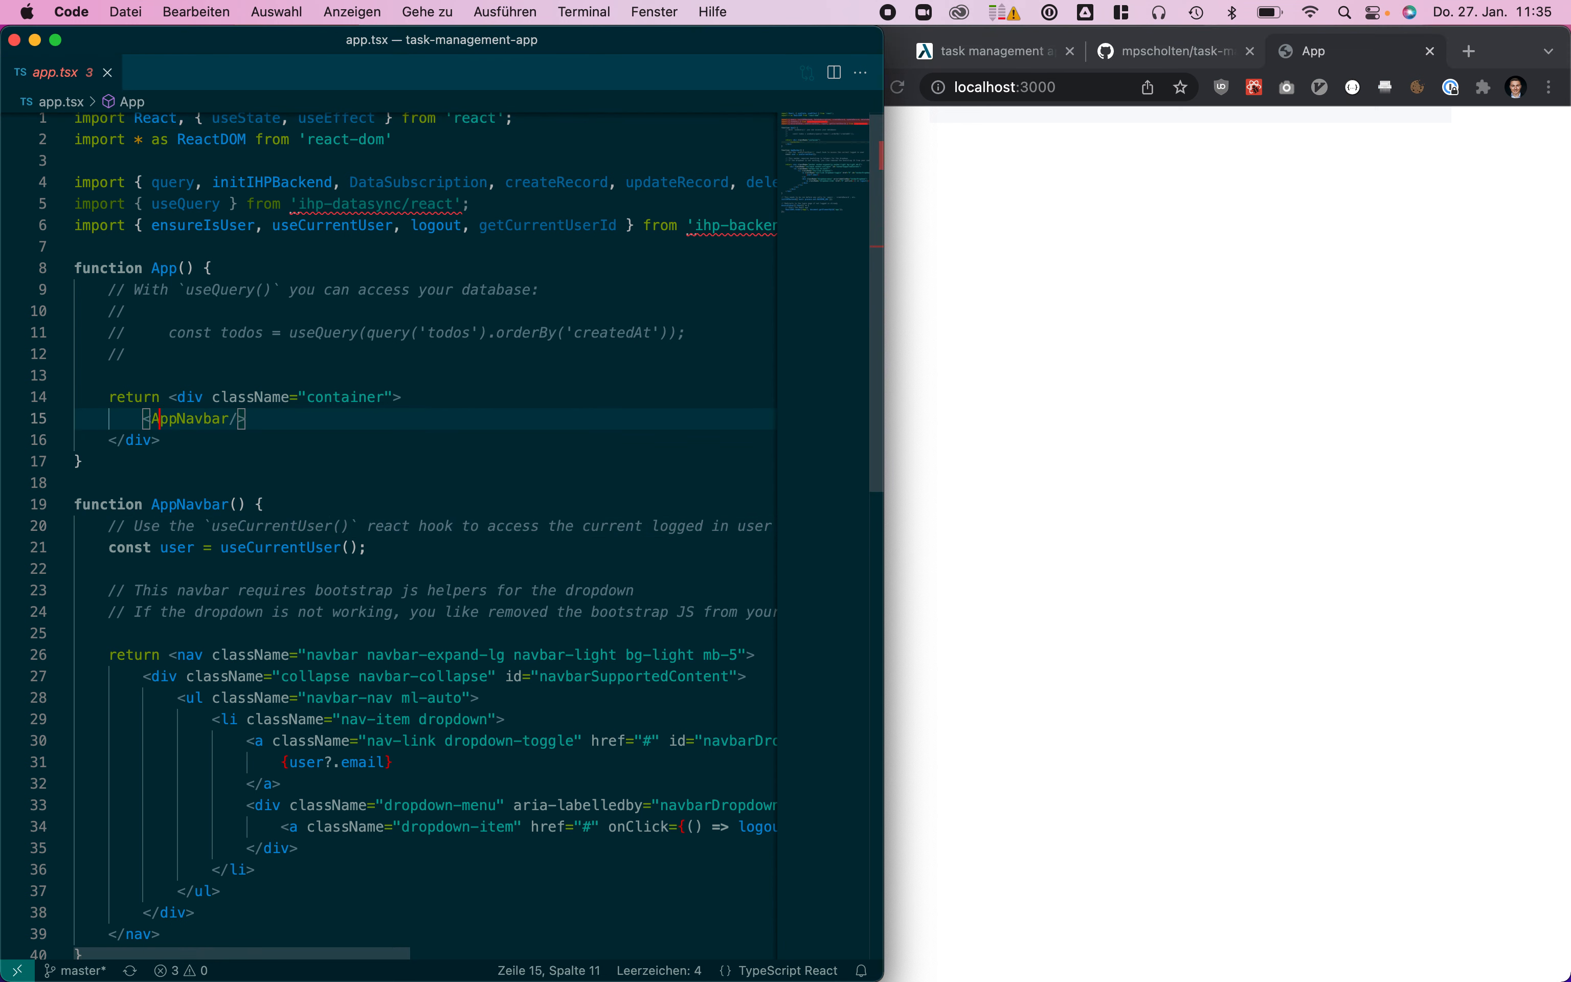
# - Place <Tasks /> in App and show IHP Backend's npm install command for TypeScript types
pyautogui.write('<Tasks /')
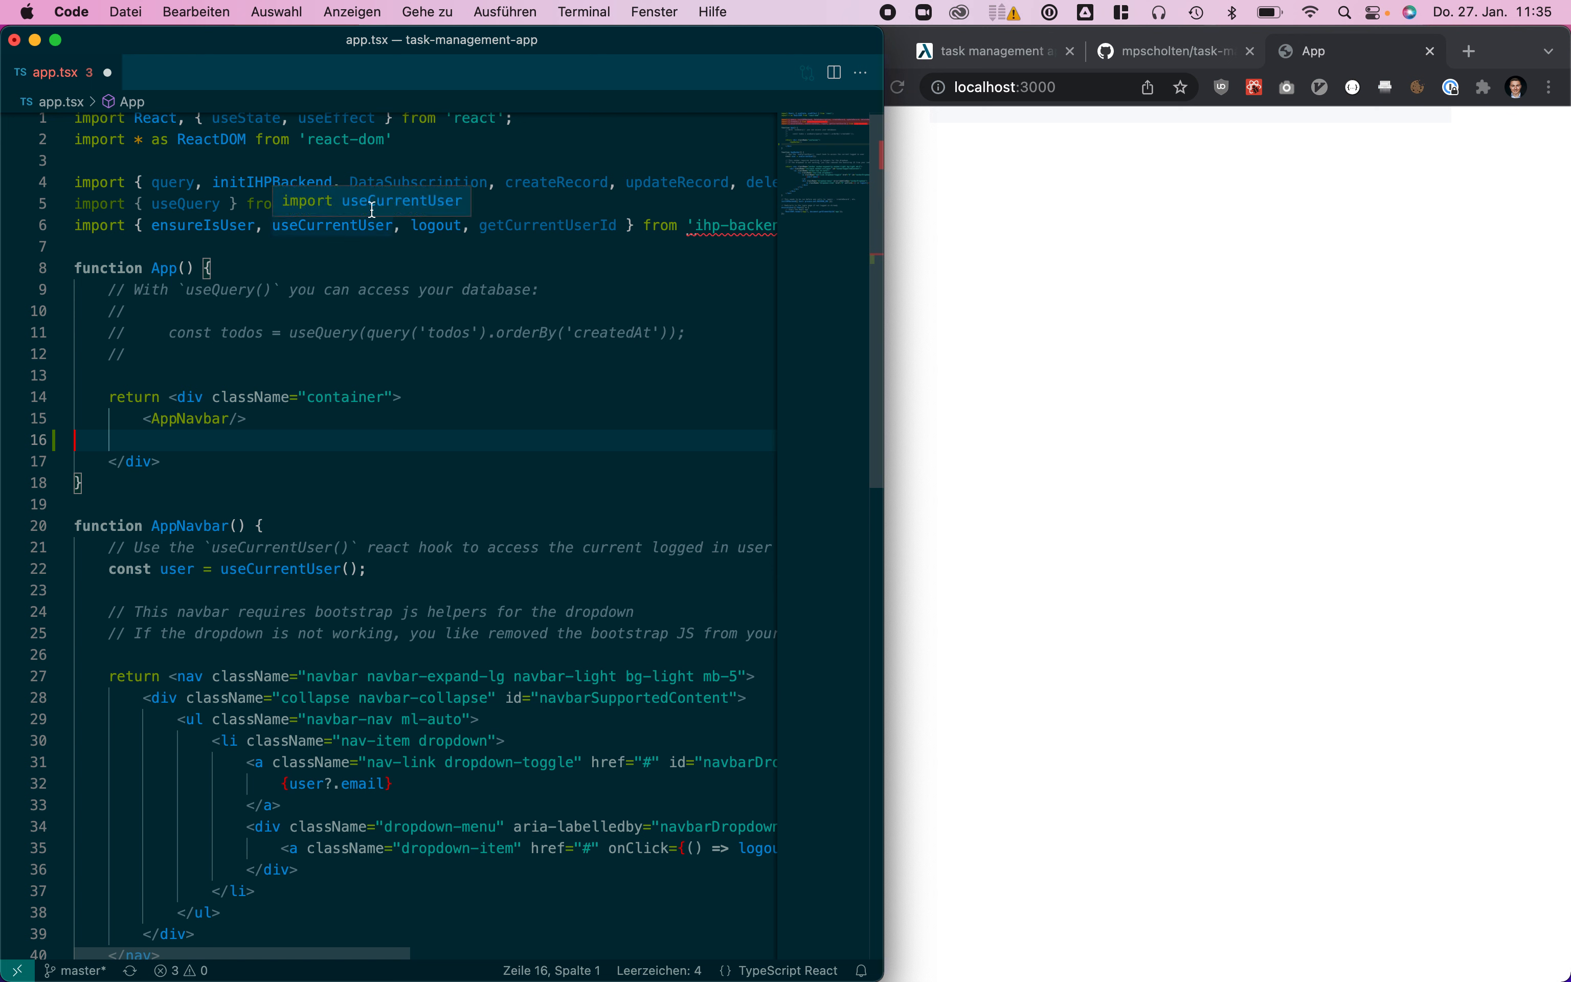
pyautogui.click(1062, 389)
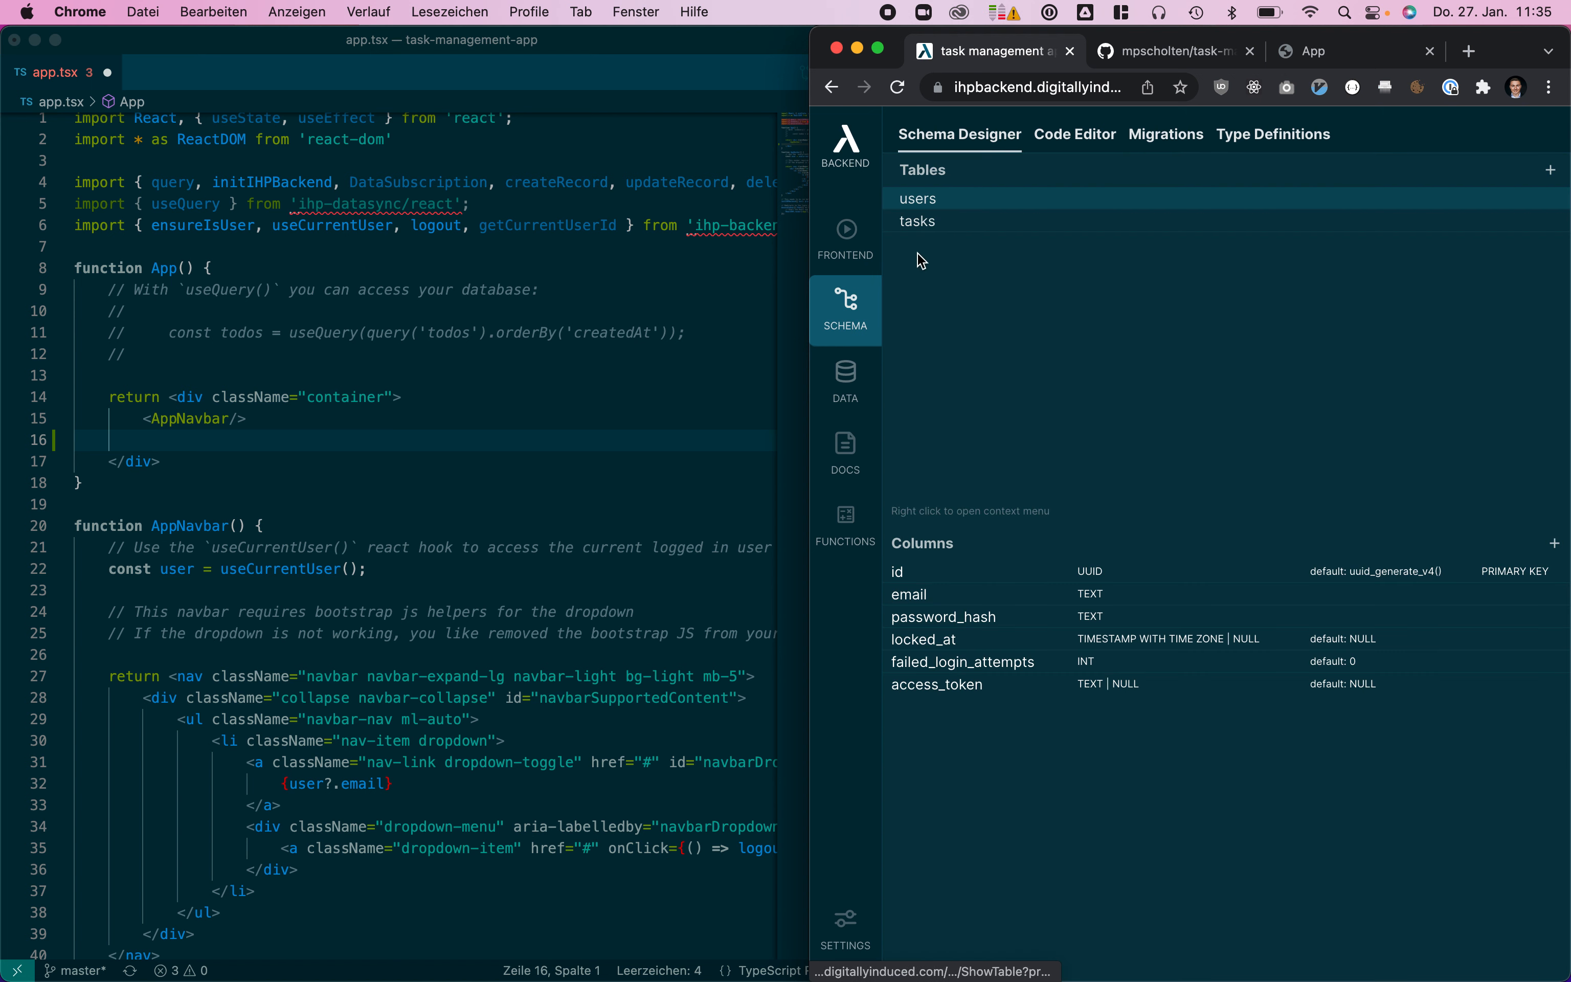
pyautogui.moveTo(1129, 158)
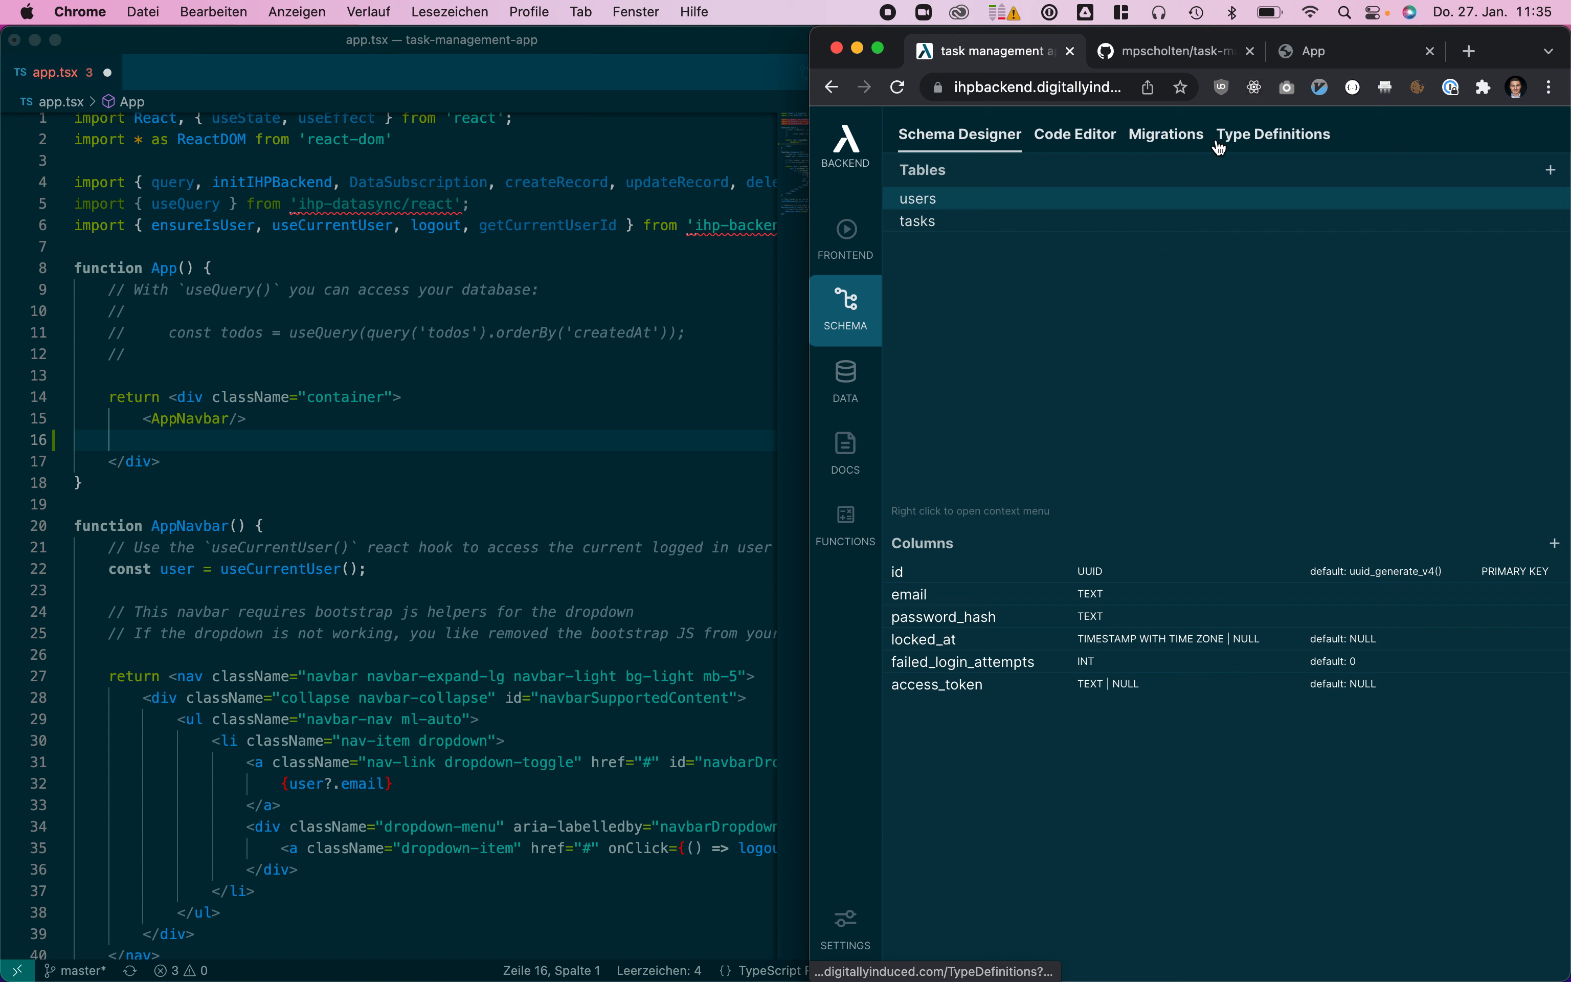
pyautogui.click(1273, 134)
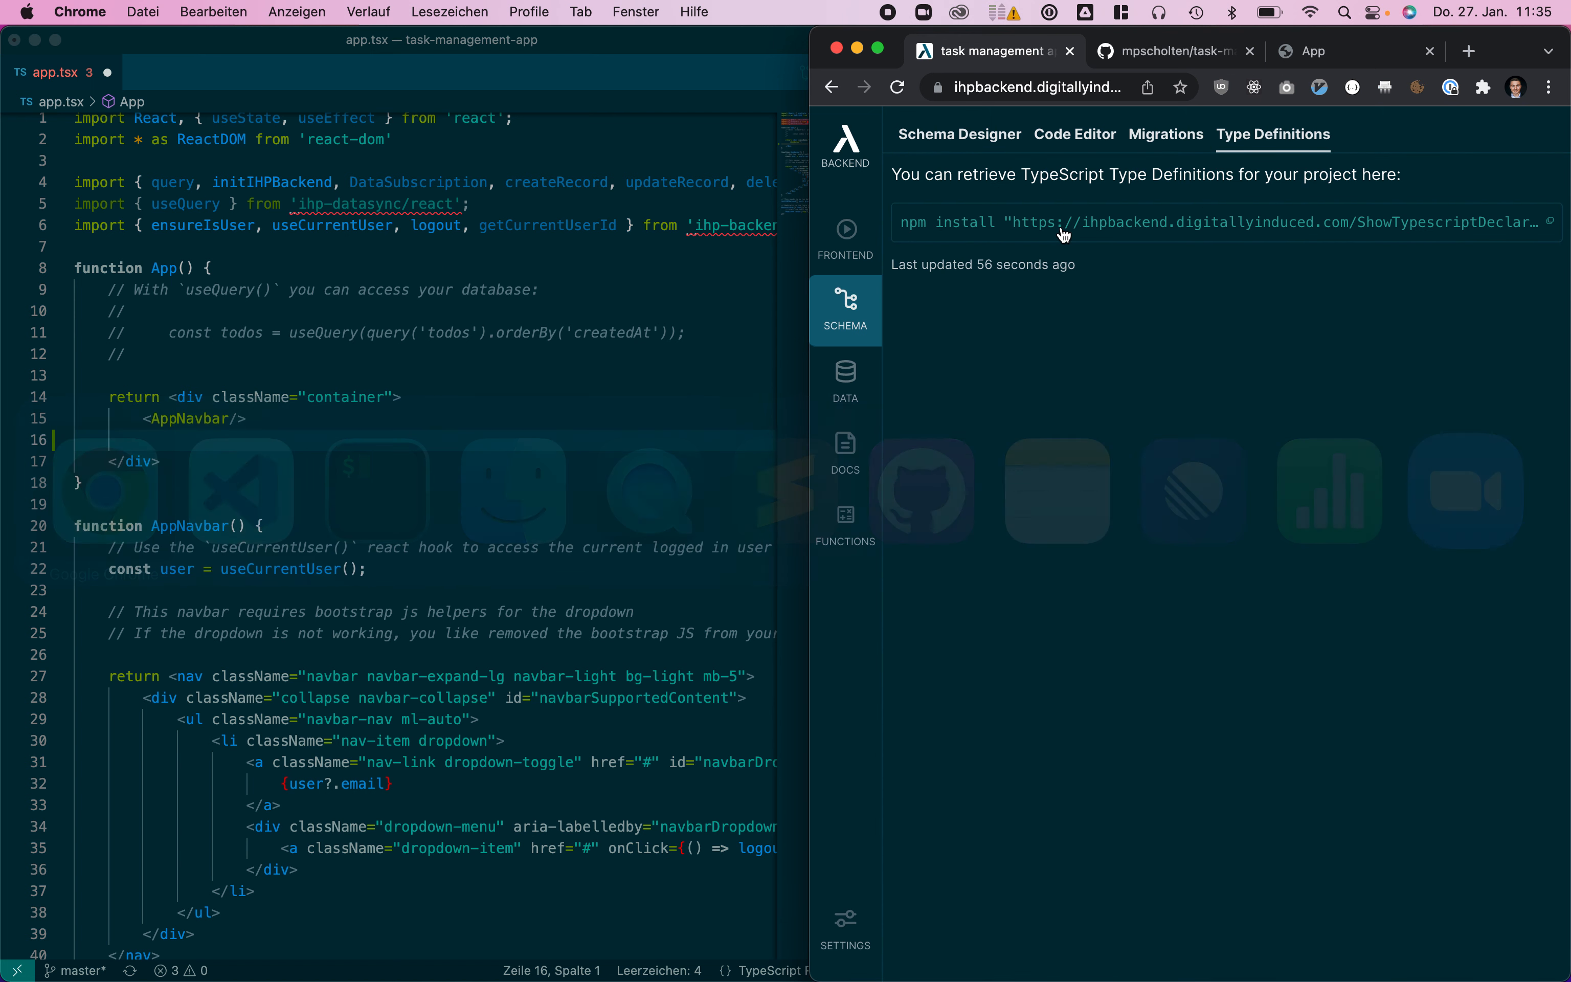
pyautogui.moveTo(984, 275)
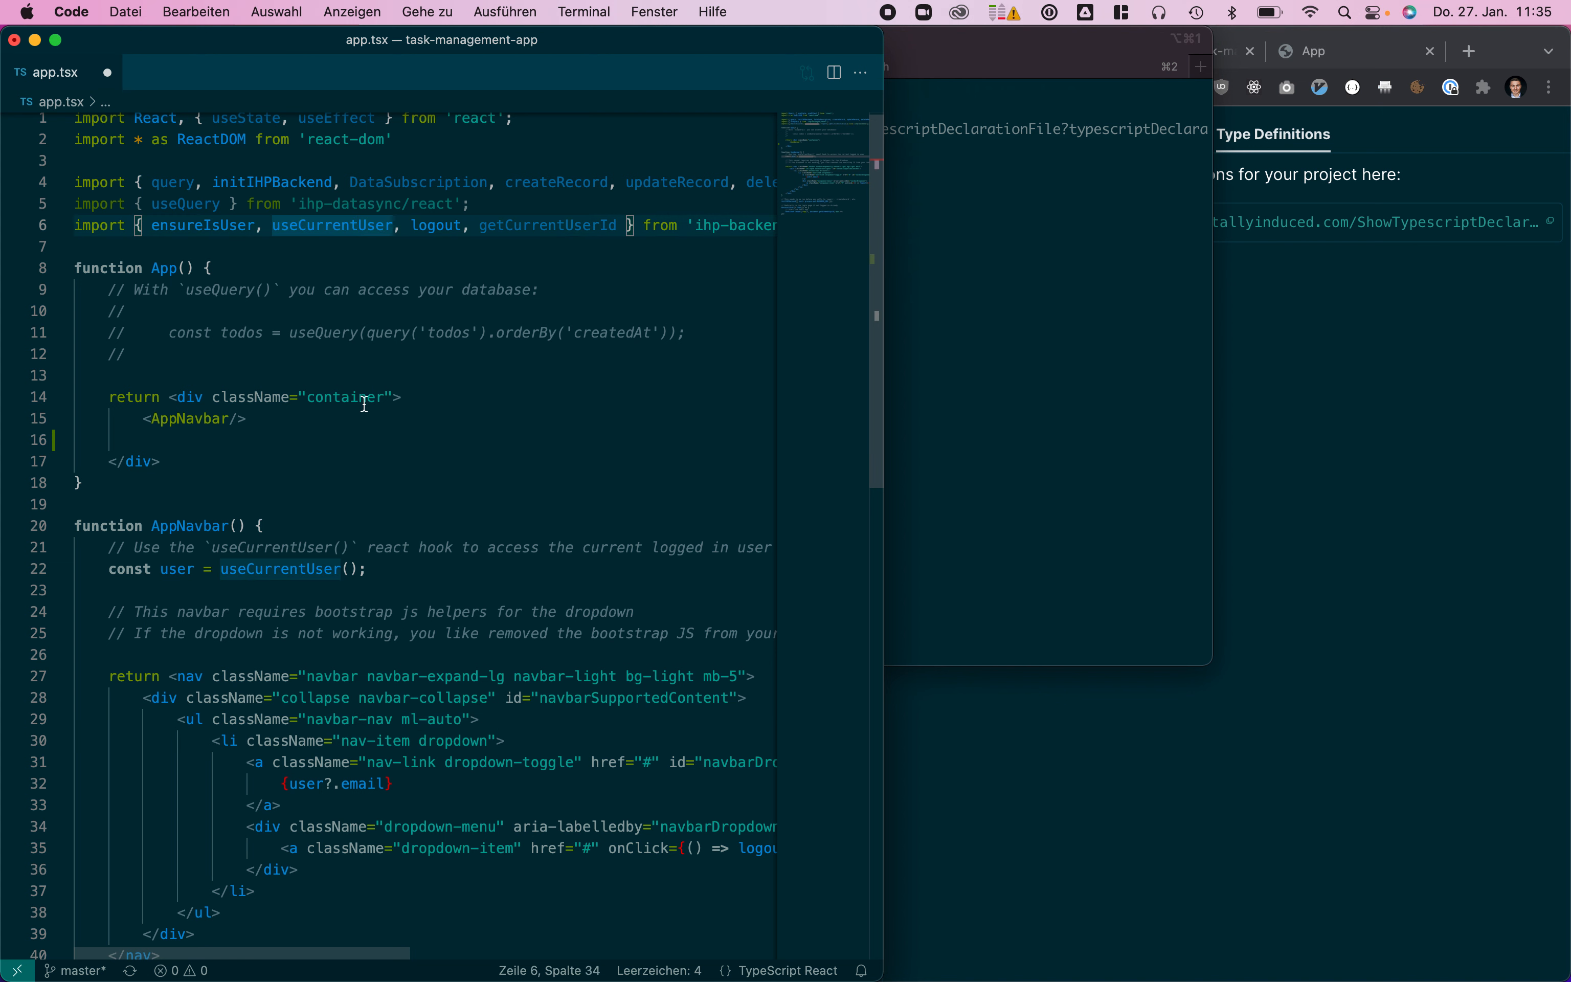
# - Define a Tasks function component returning a div, referenced as <Tasks /> in App
pyautogui.click(140, 439)
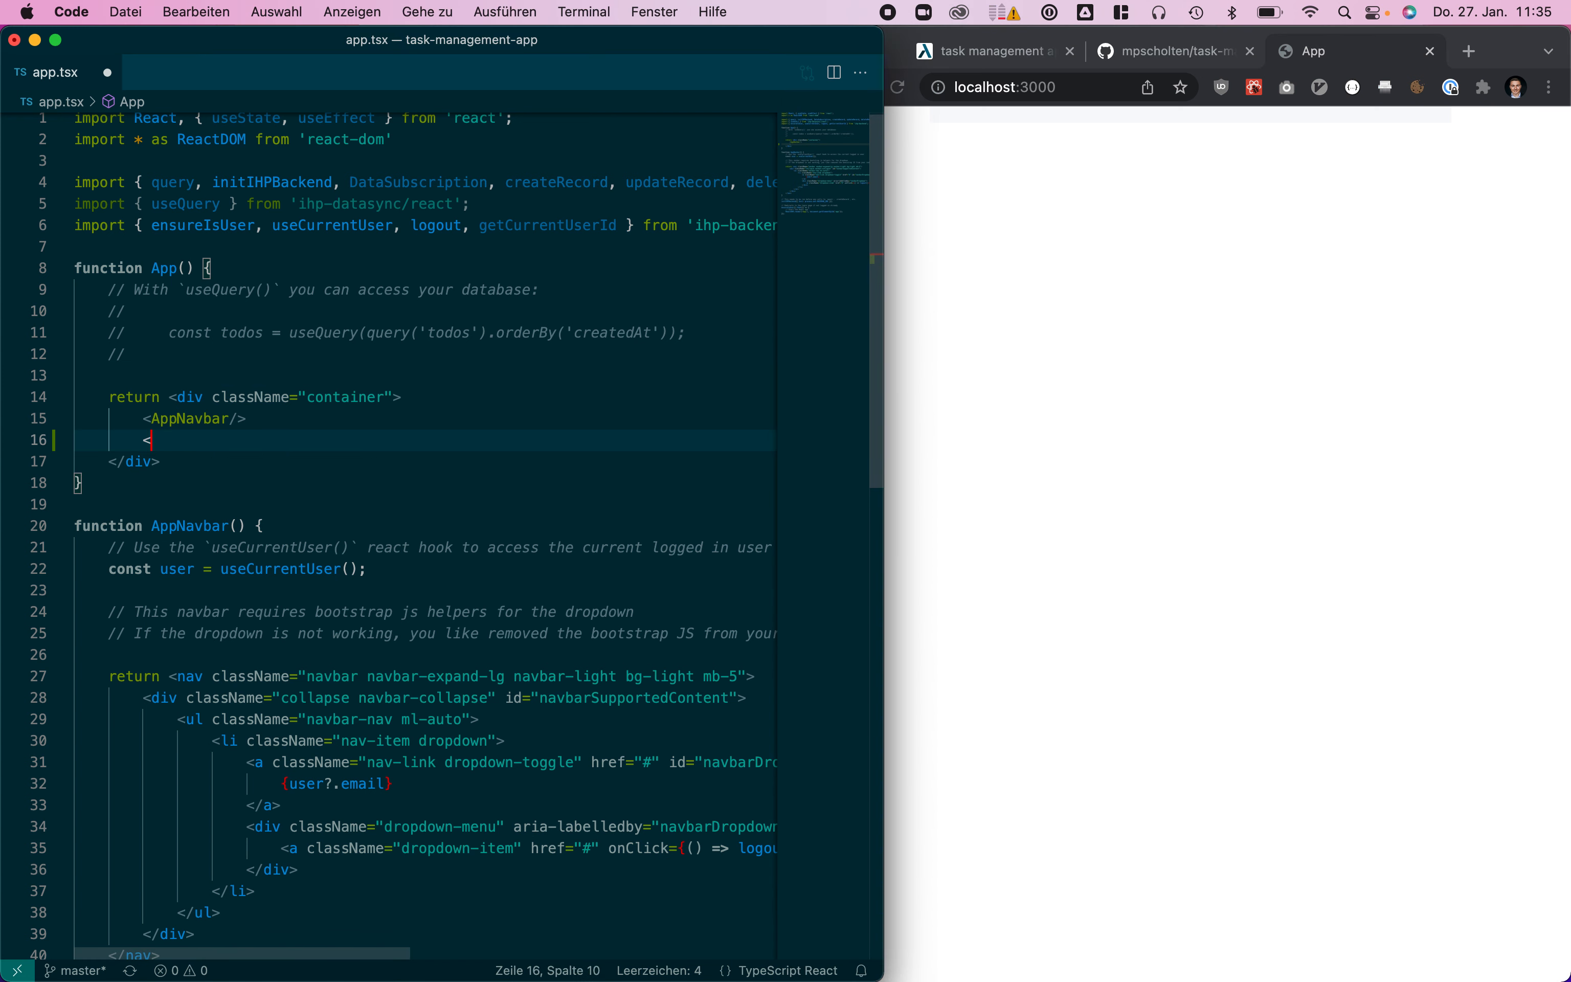
pyautogui.write('Tasks />')
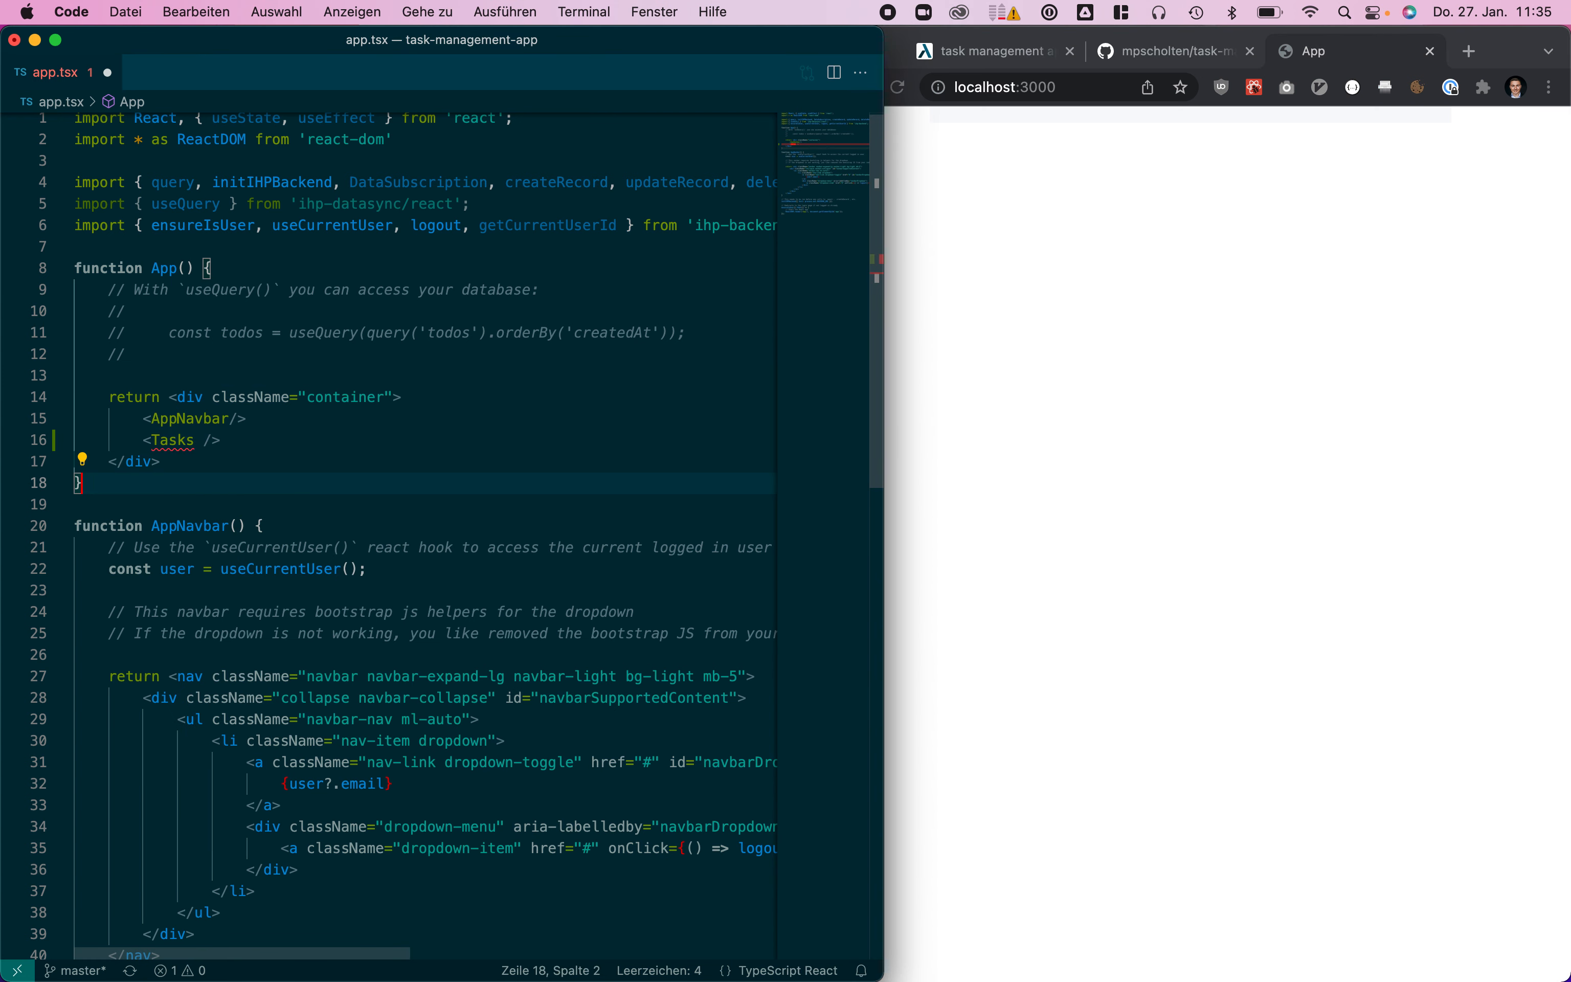
pyautogui.write('function Tasks() {')
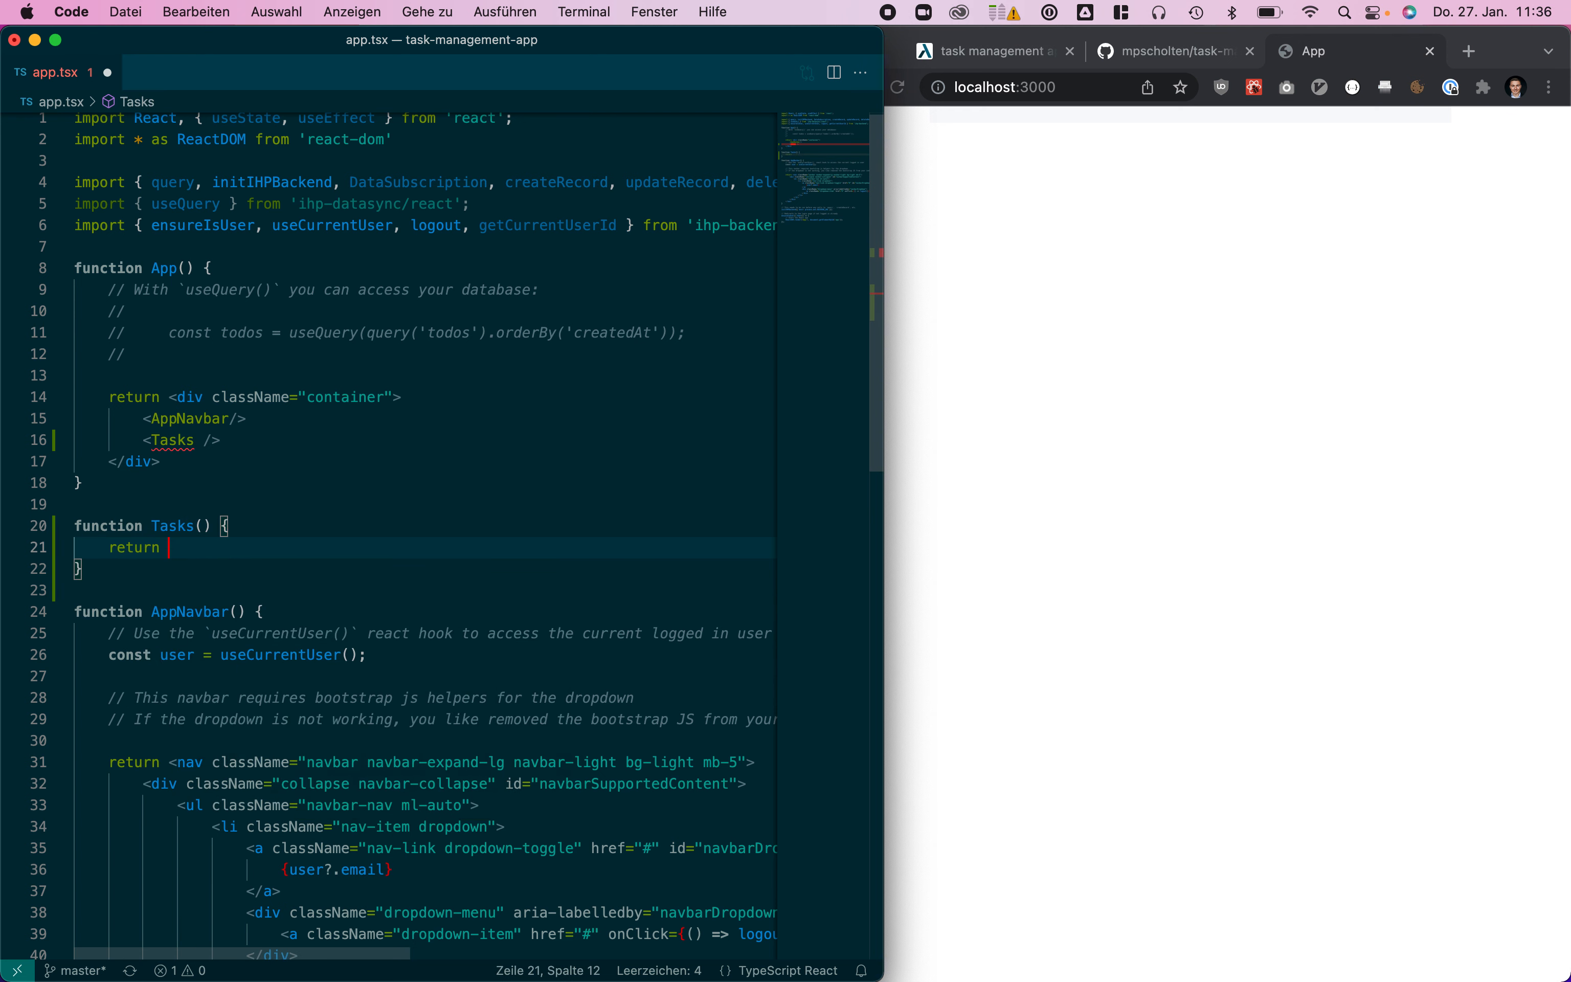
pyautogui.write('<div>')
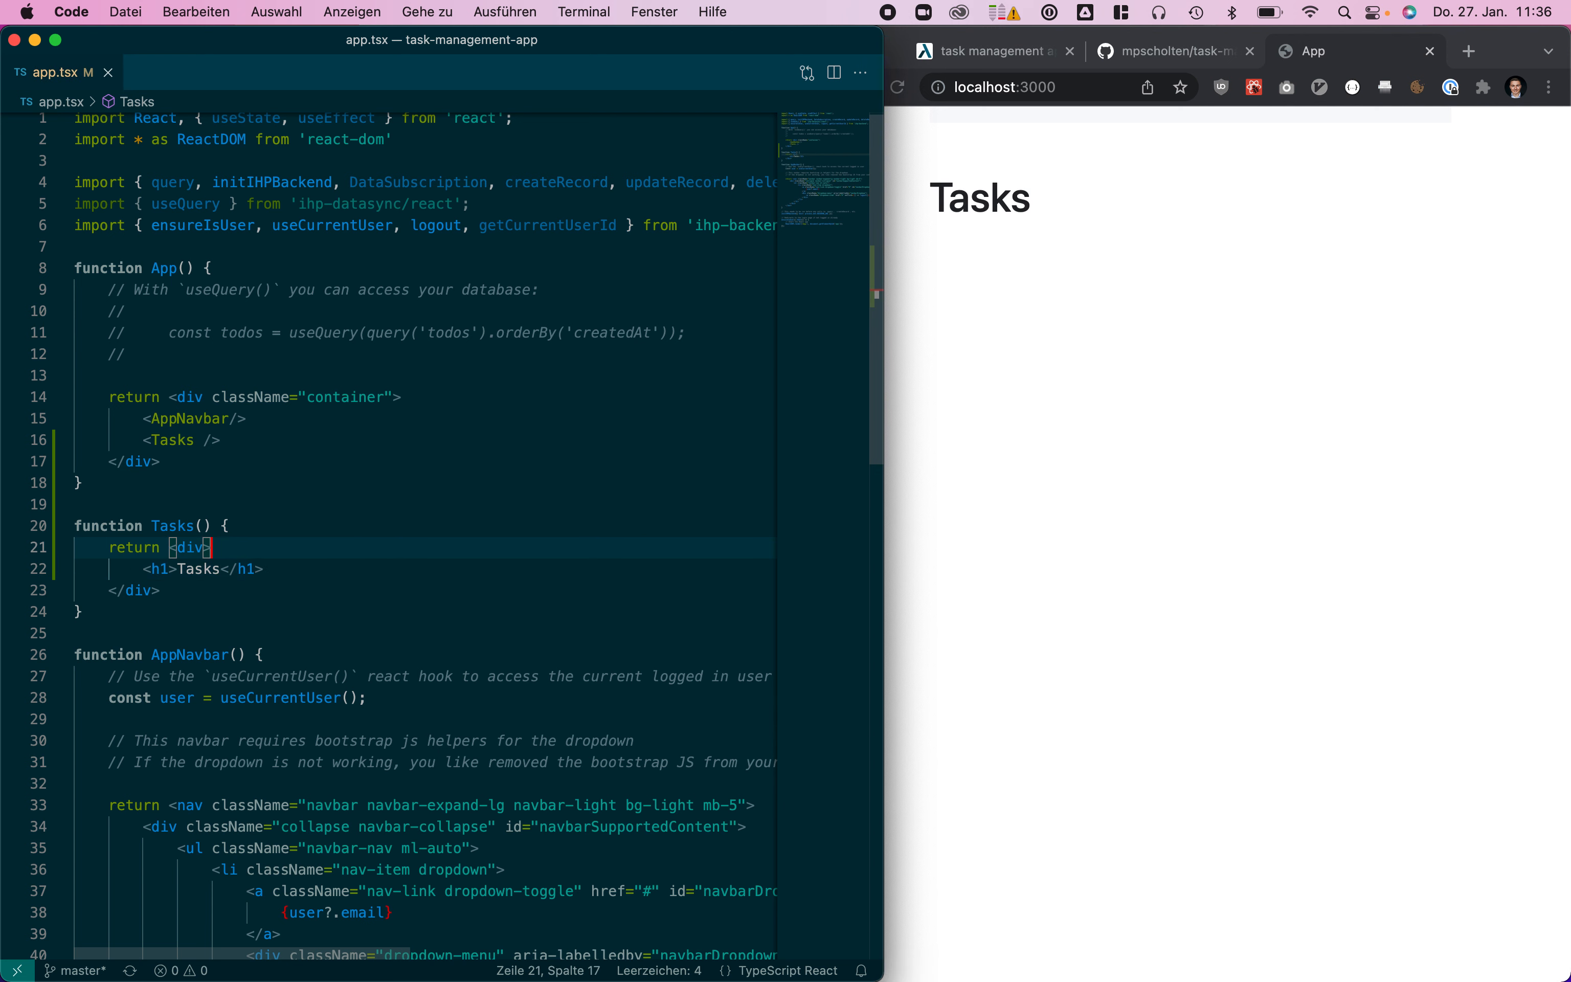
# - Load tasks with const tasks = useQuery(query('tasks').orderBy('createdAt'))
pyautogui.write('const tasks')
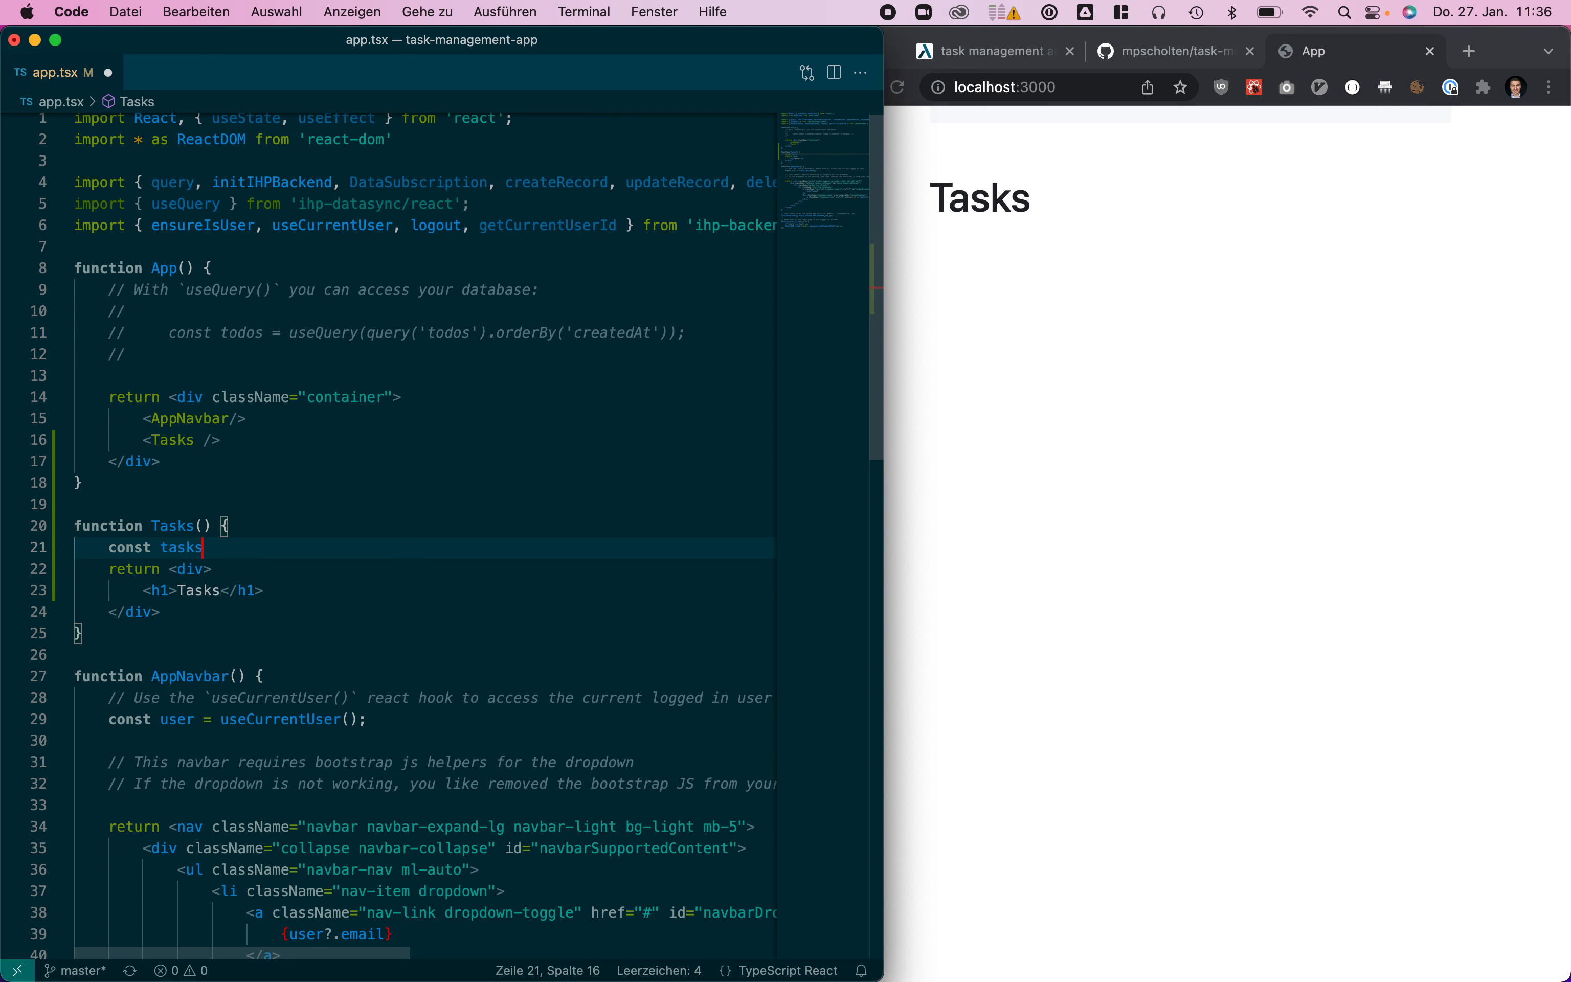
pyautogui.write('=')
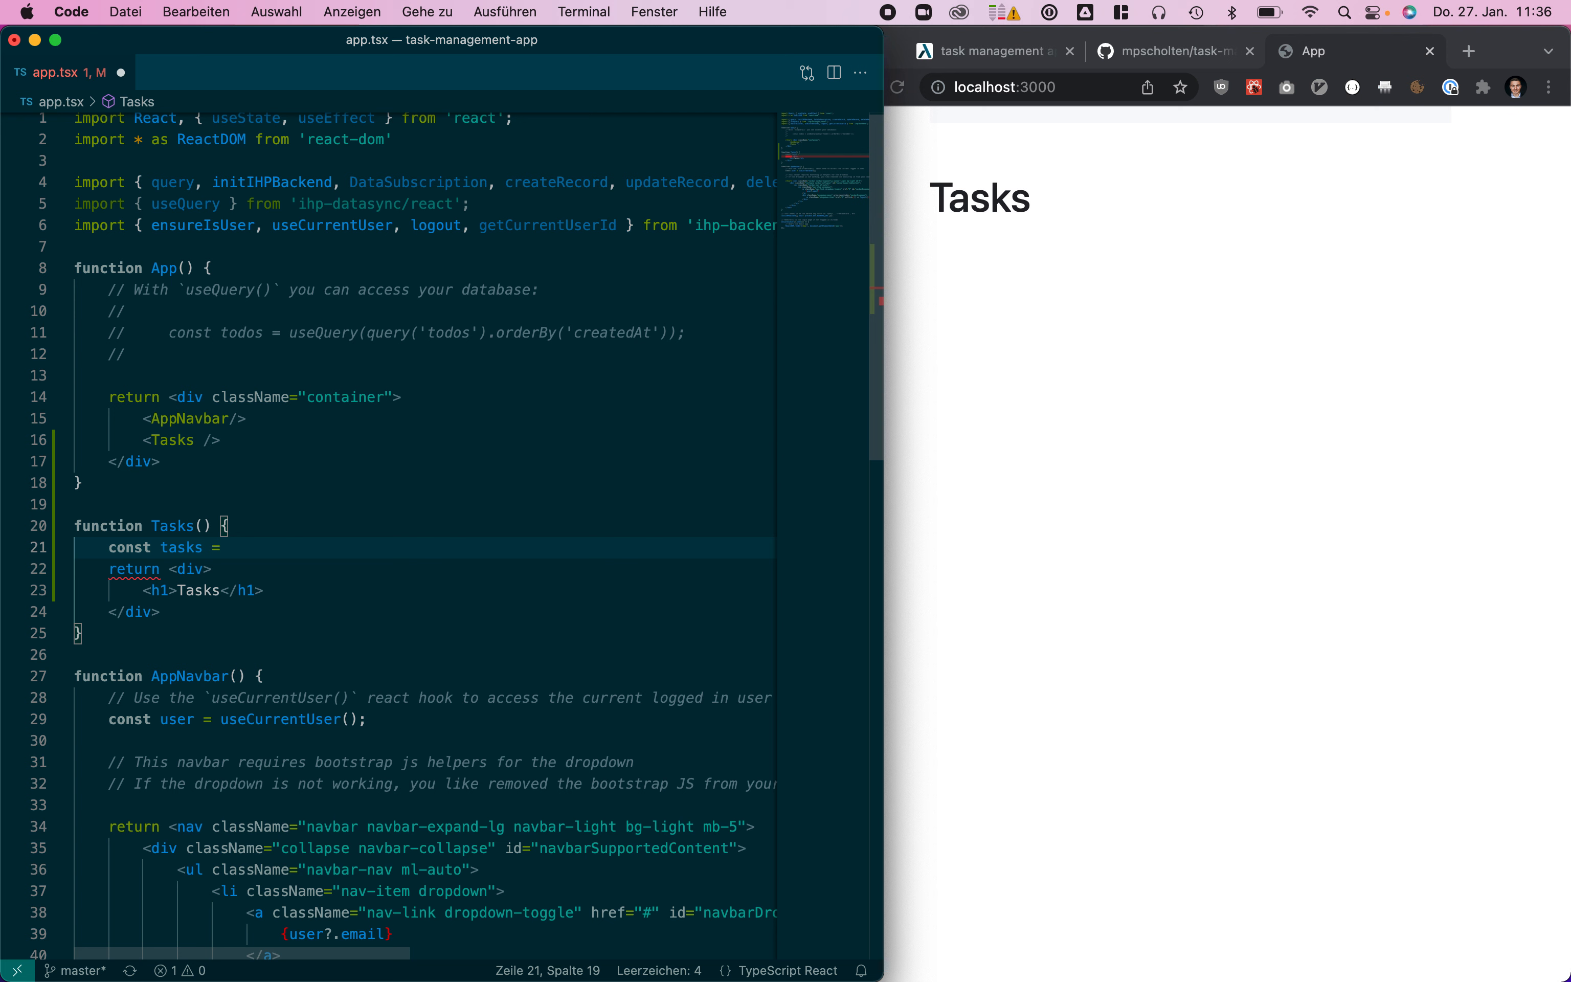
pyautogui.write('useQuery')
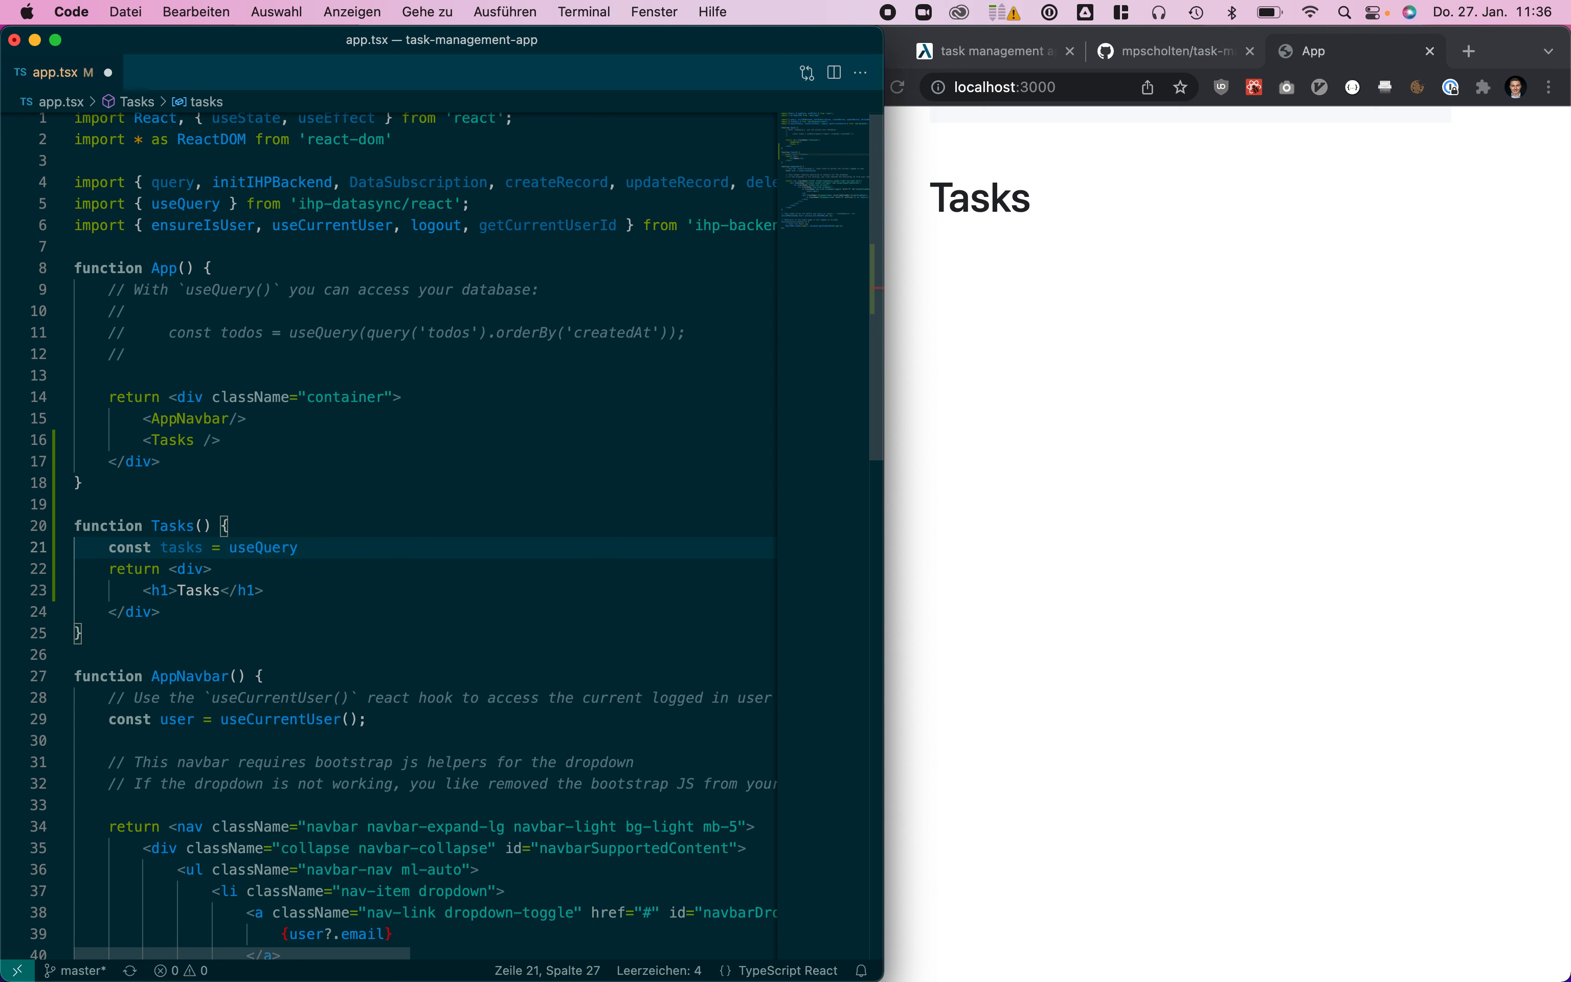
pyautogui.write('(query(')
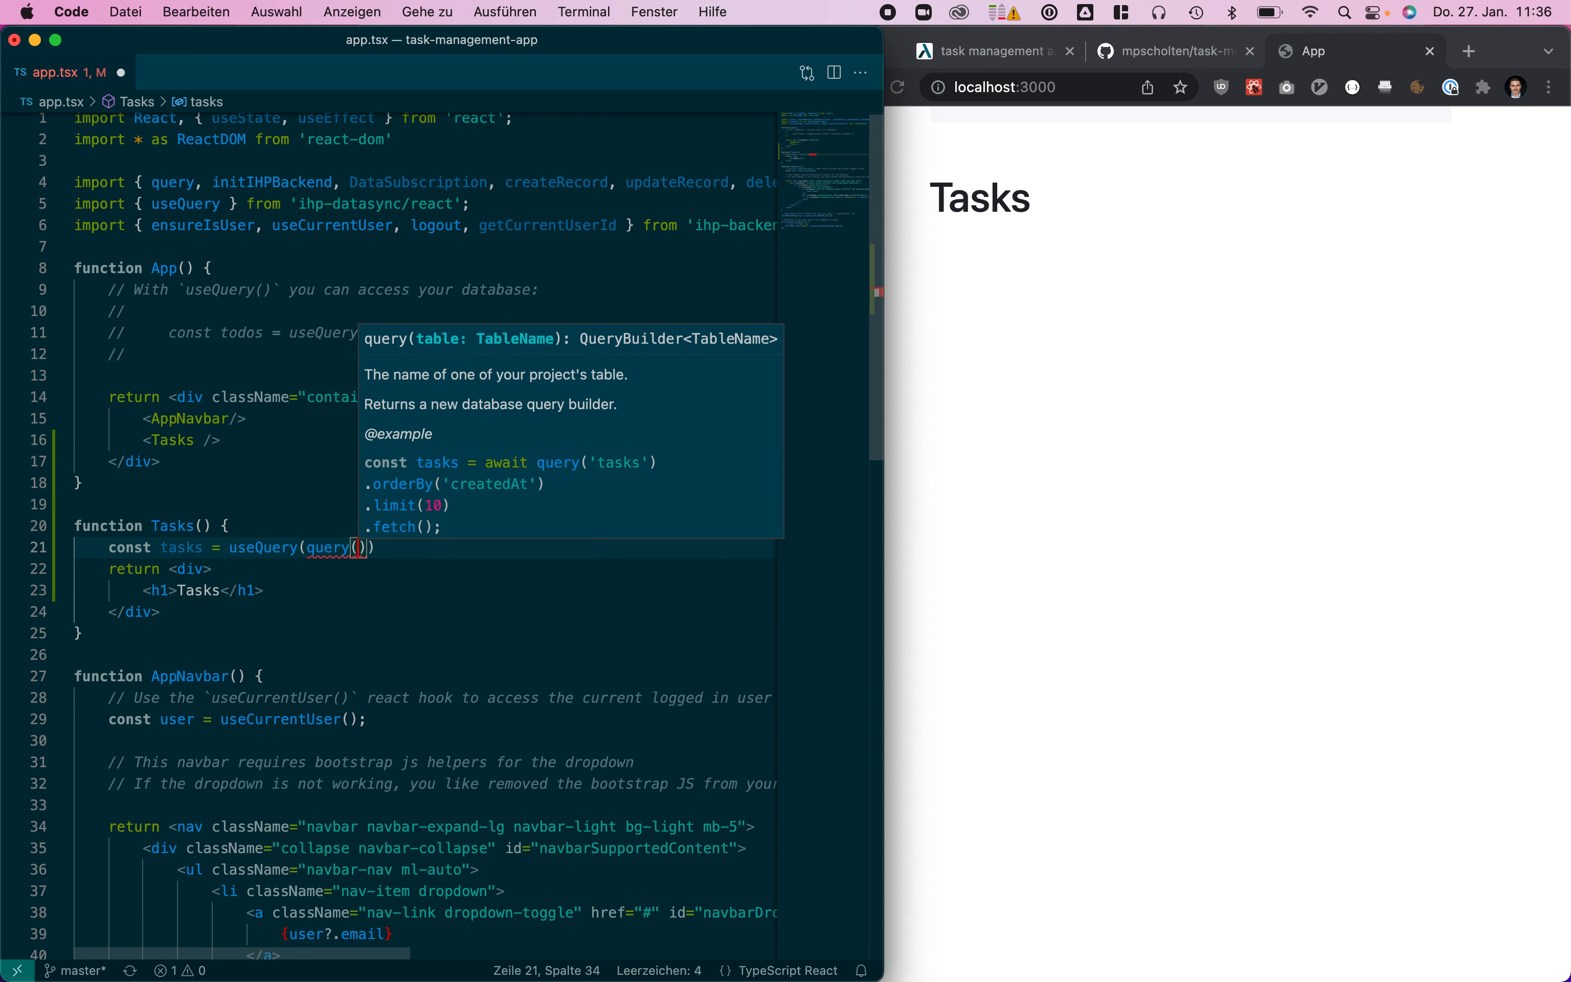
pyautogui.write("'tasks")
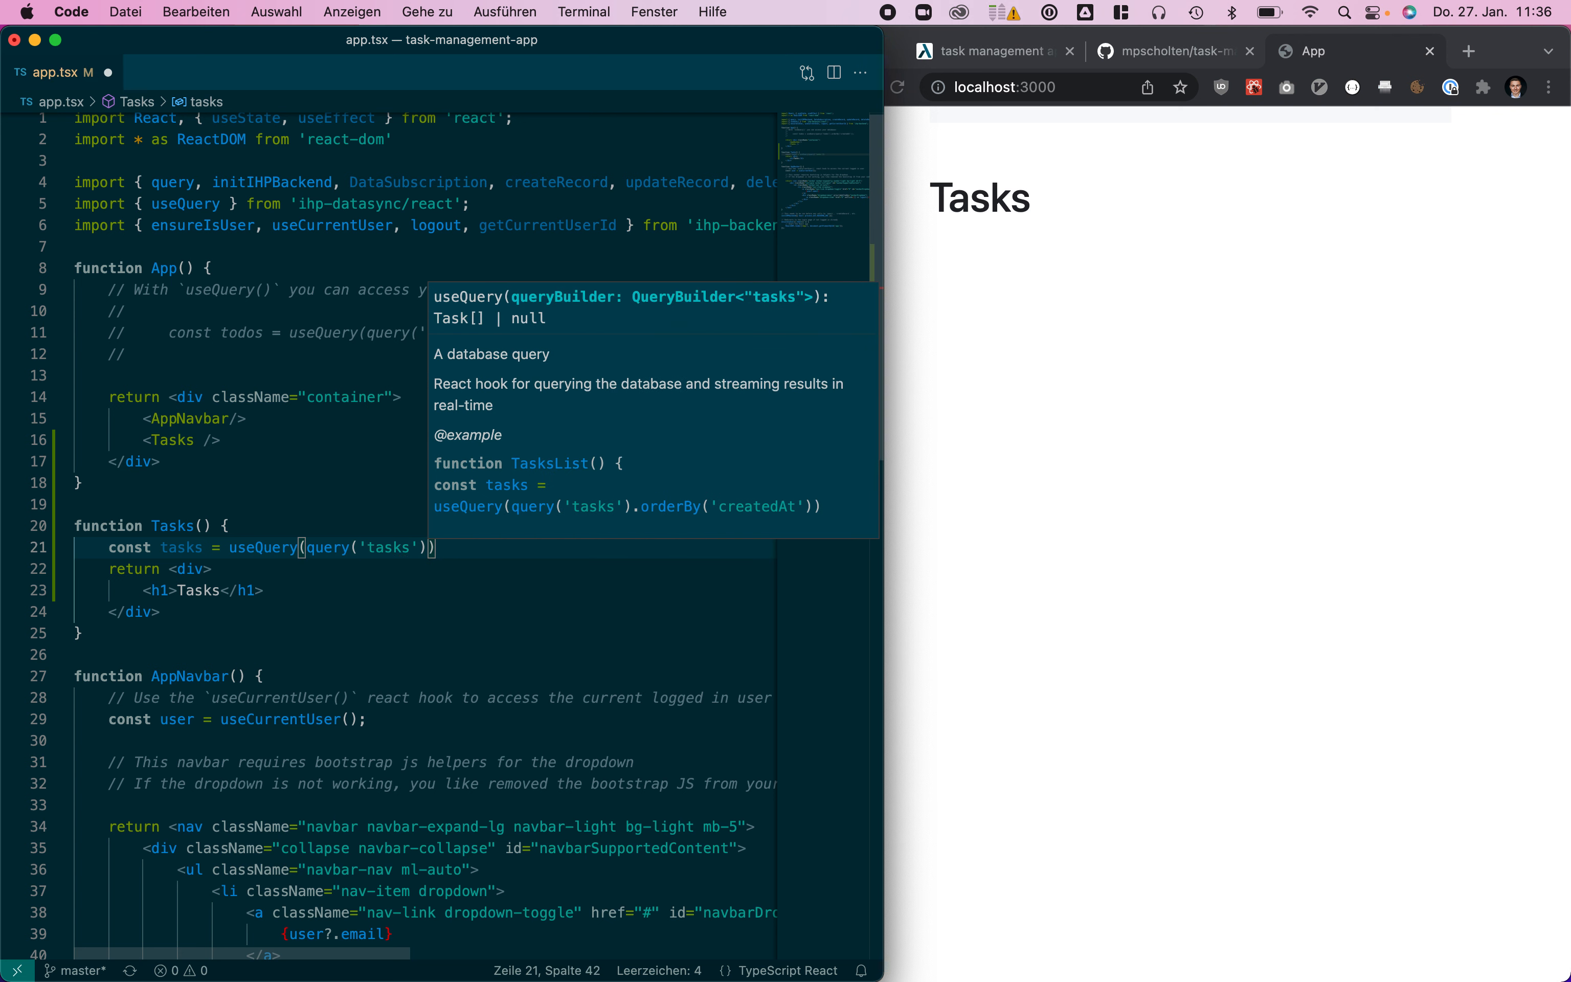
pyautogui.write(".orderBy('createdAt'")
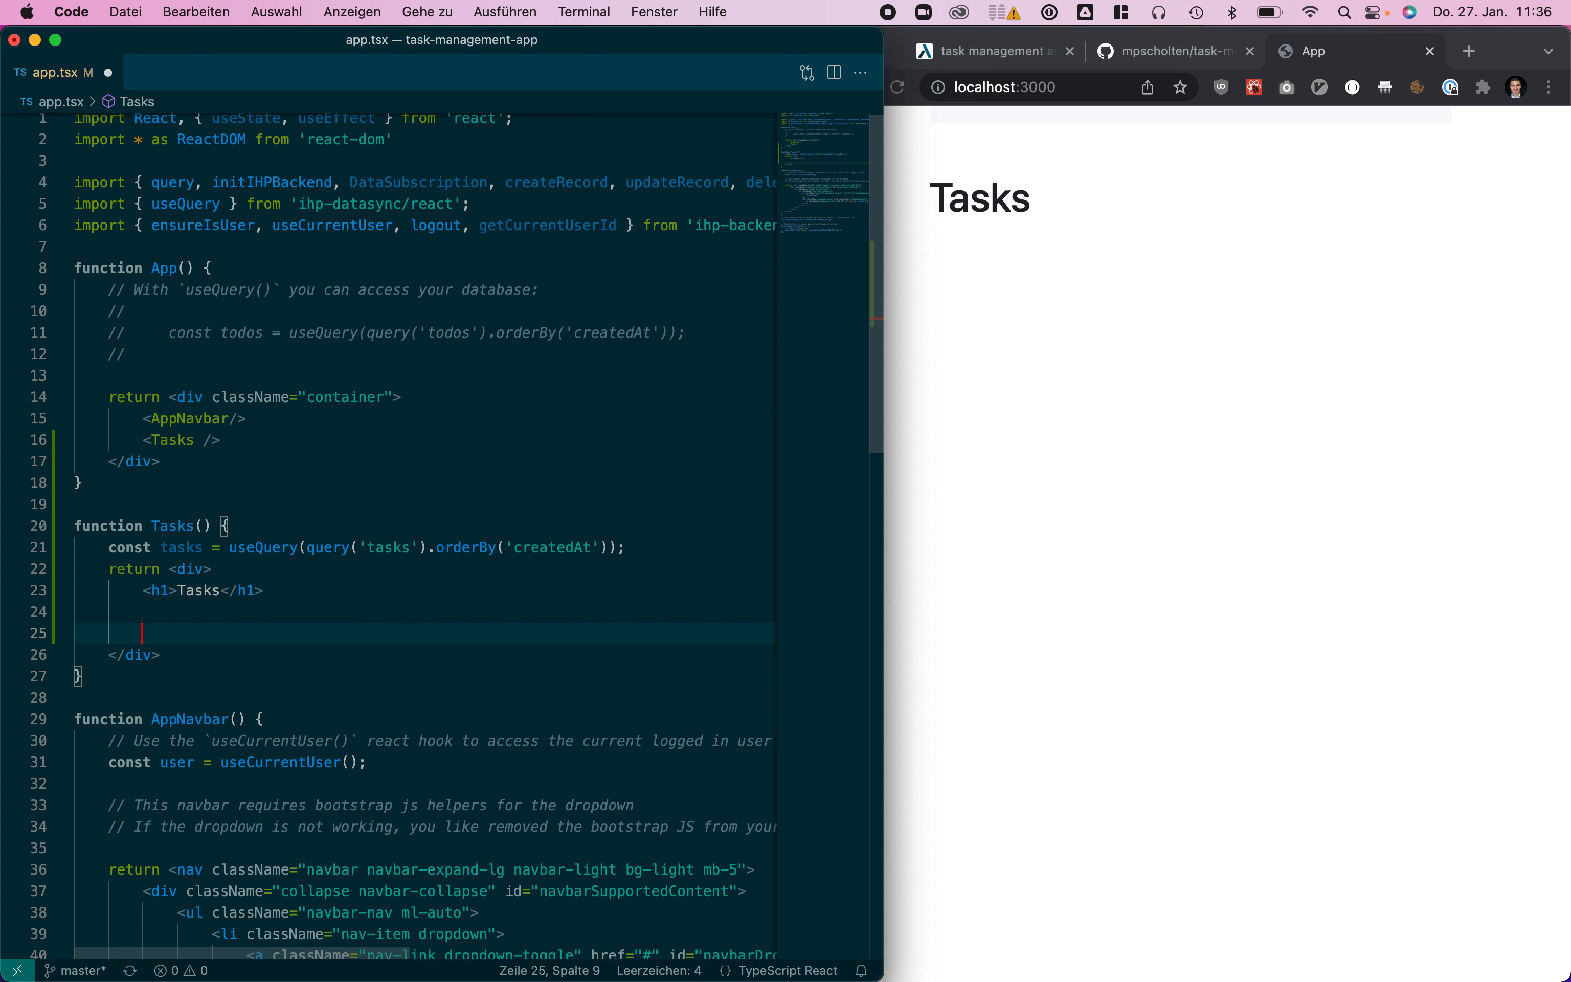
# - Render {tasks?.map(task => <Task task={task}/>)} inside the Tasks div
pyautogui.write('{tasks}')
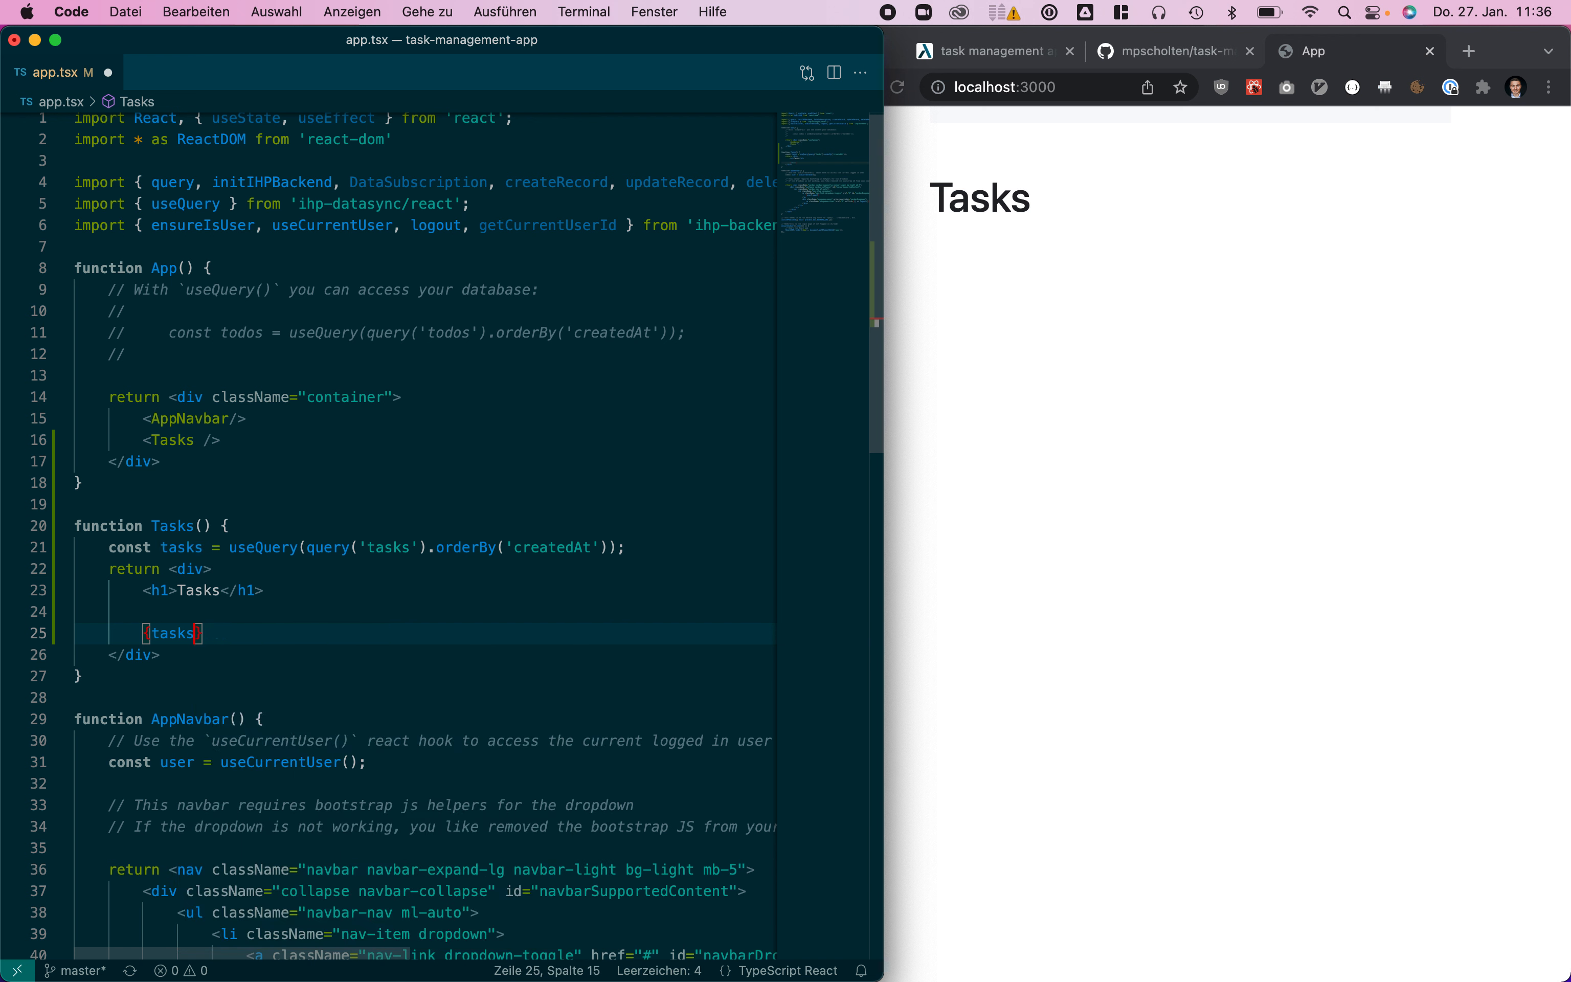
pyautogui.write('.')
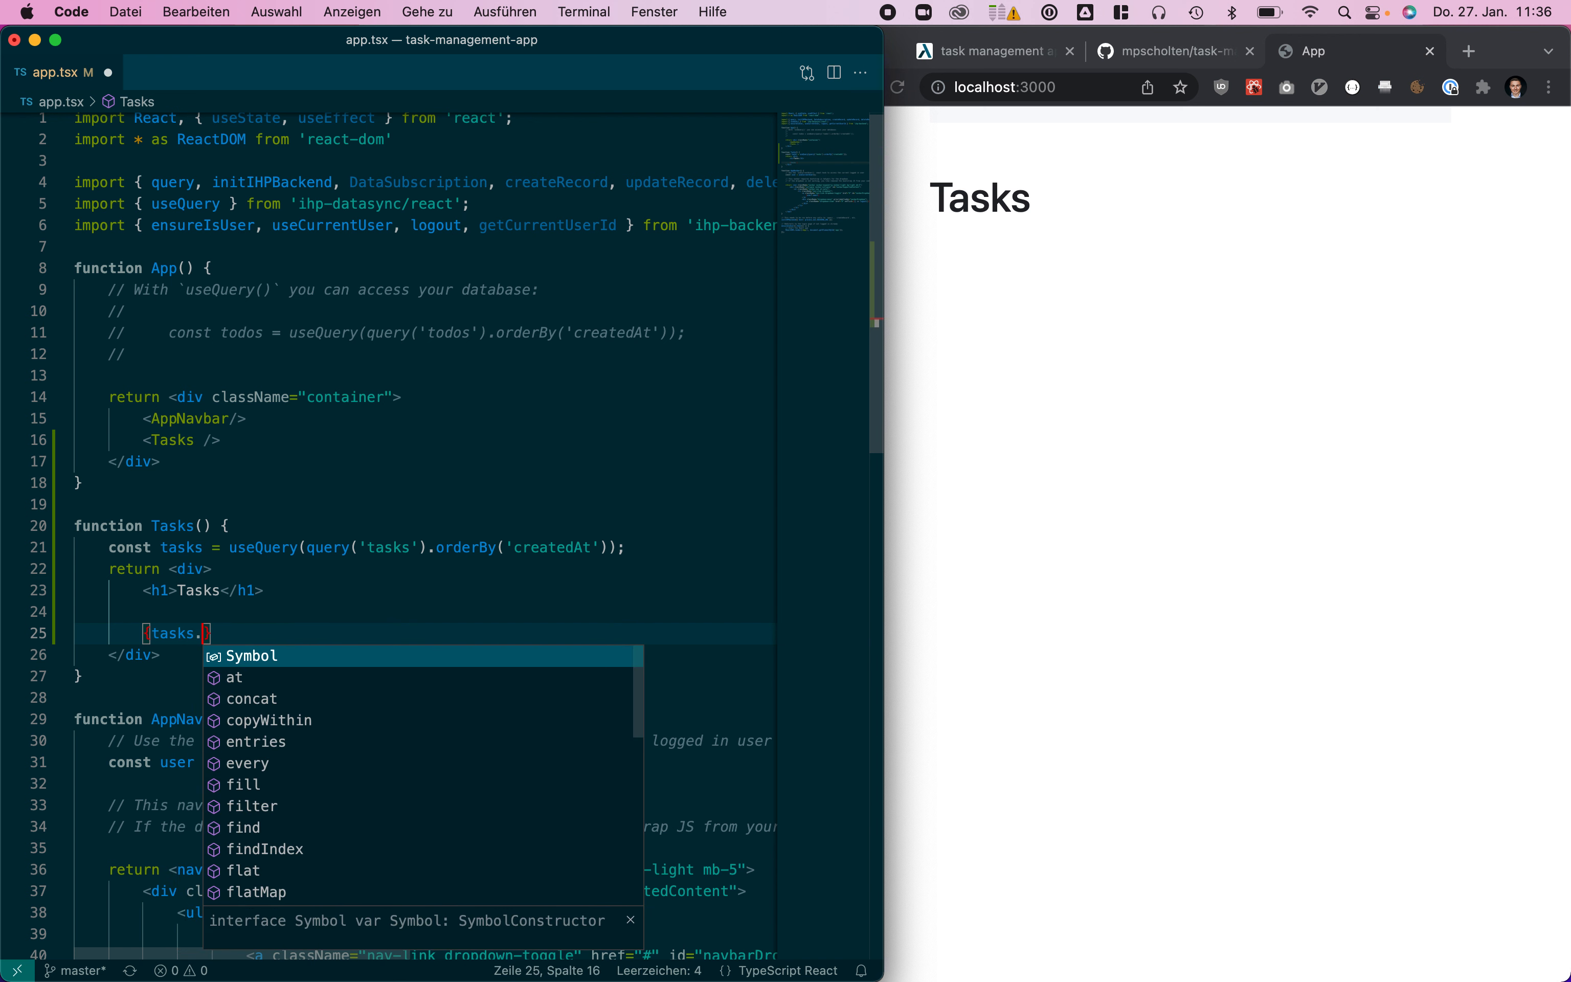
pyautogui.write('map(task =>')
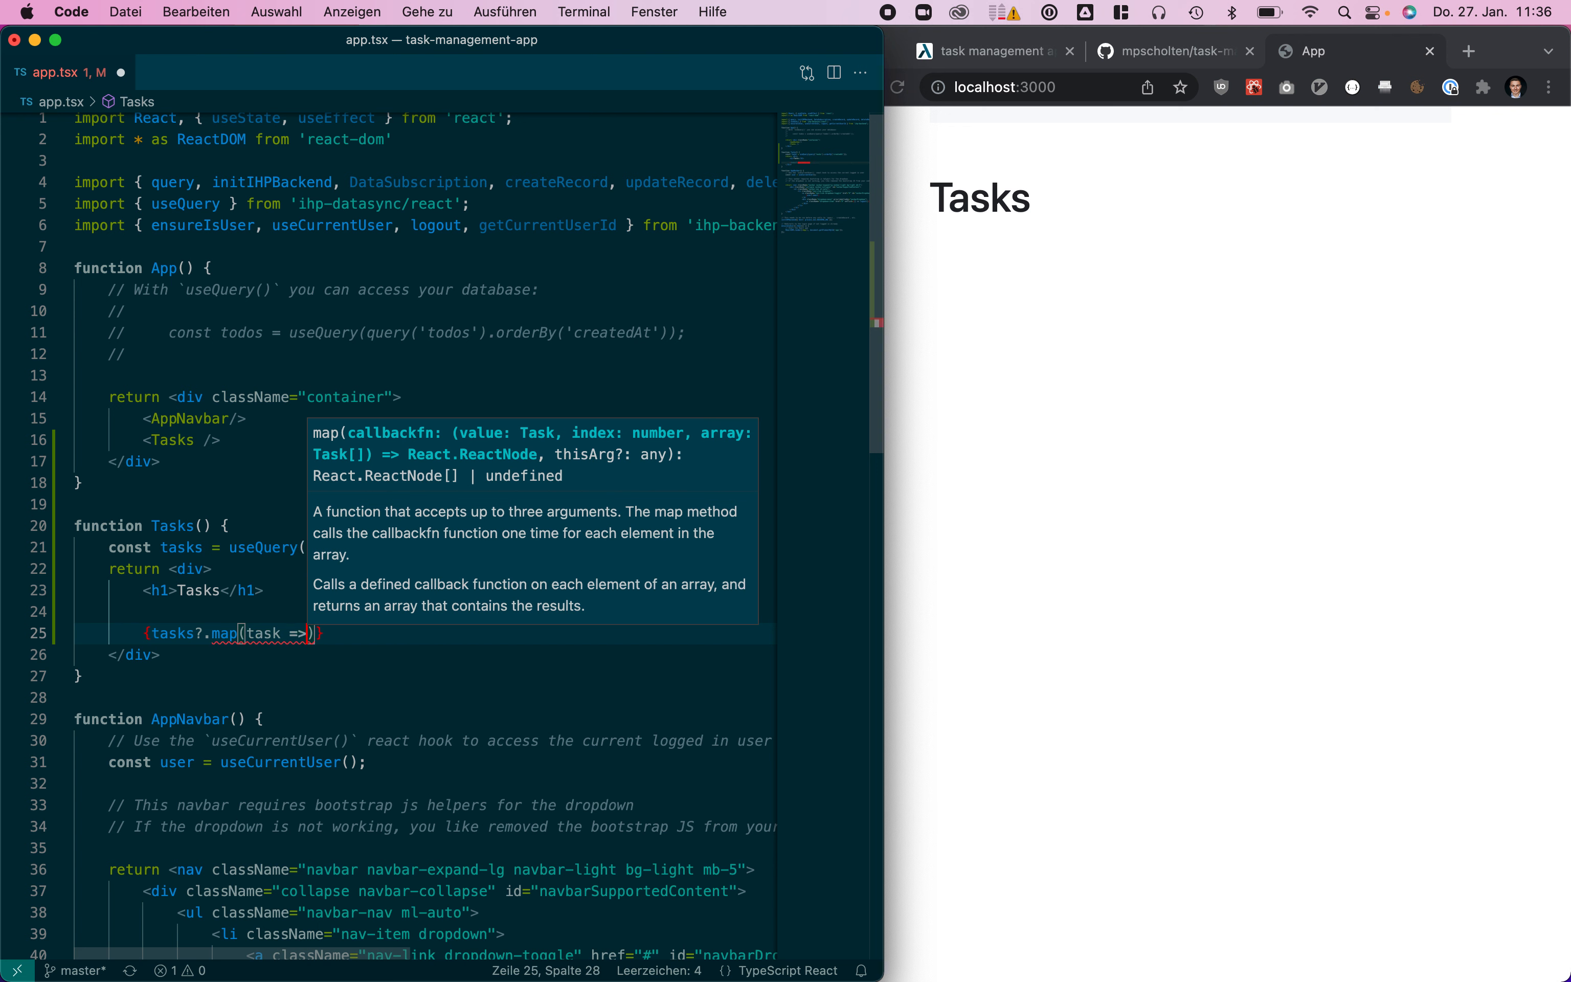
pyautogui.write('<Task />')
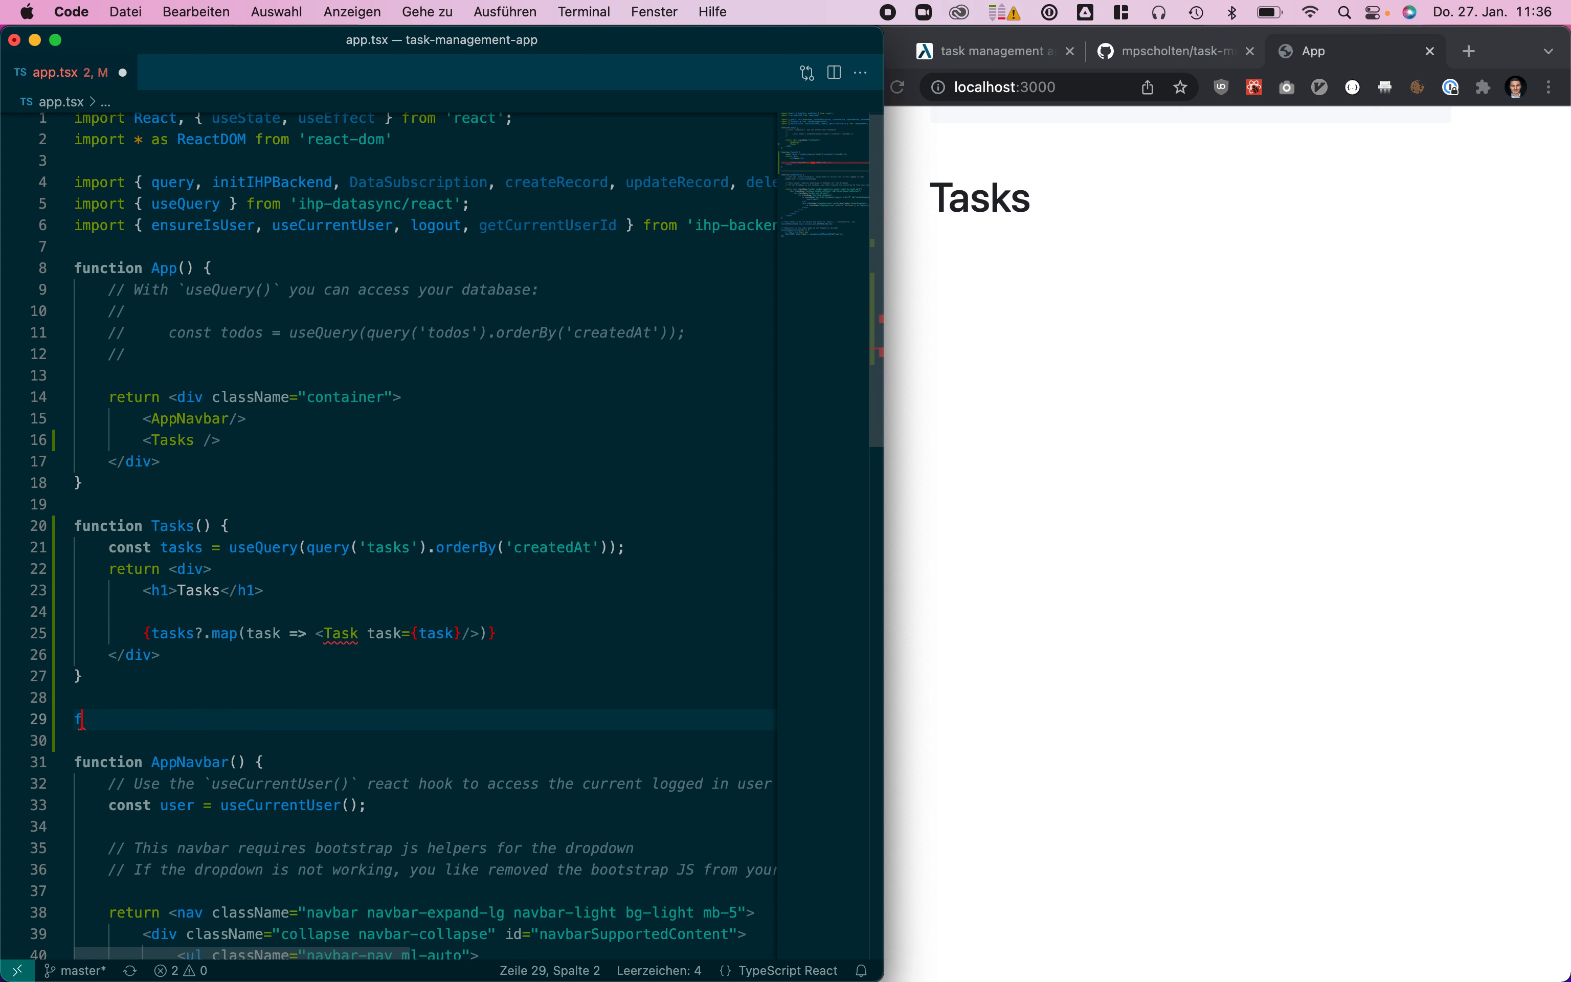
# - Declare function Task and interface TaskProps { task: Task; }
pyautogui.write('function Task()')
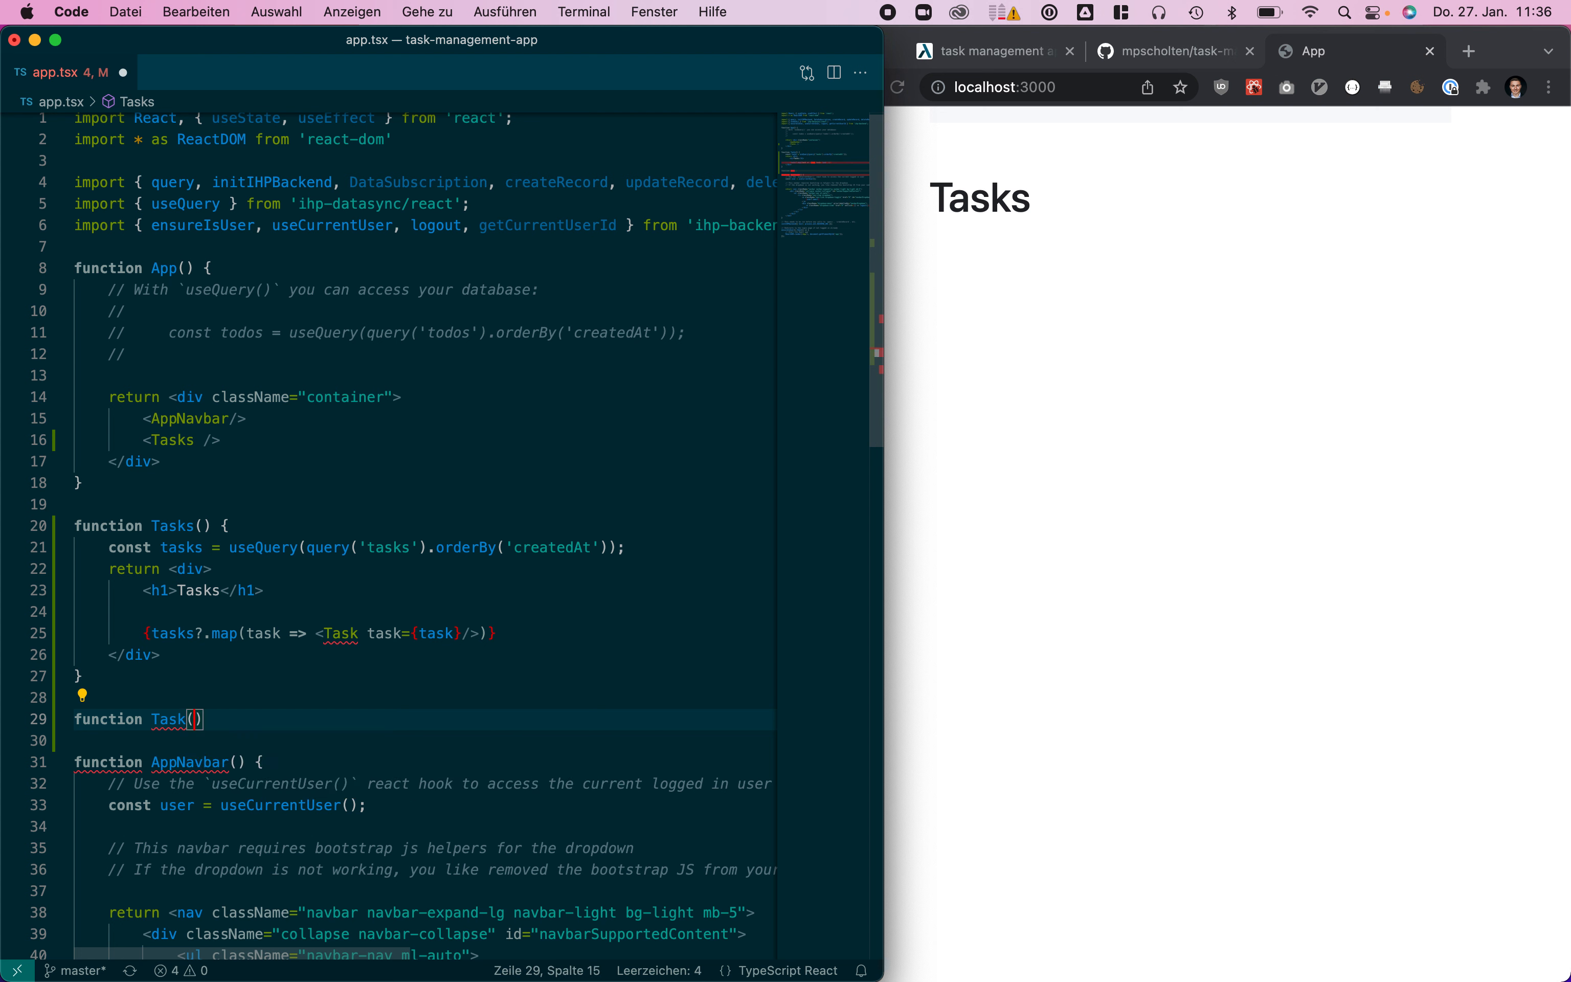
pyautogui.write('{ }')
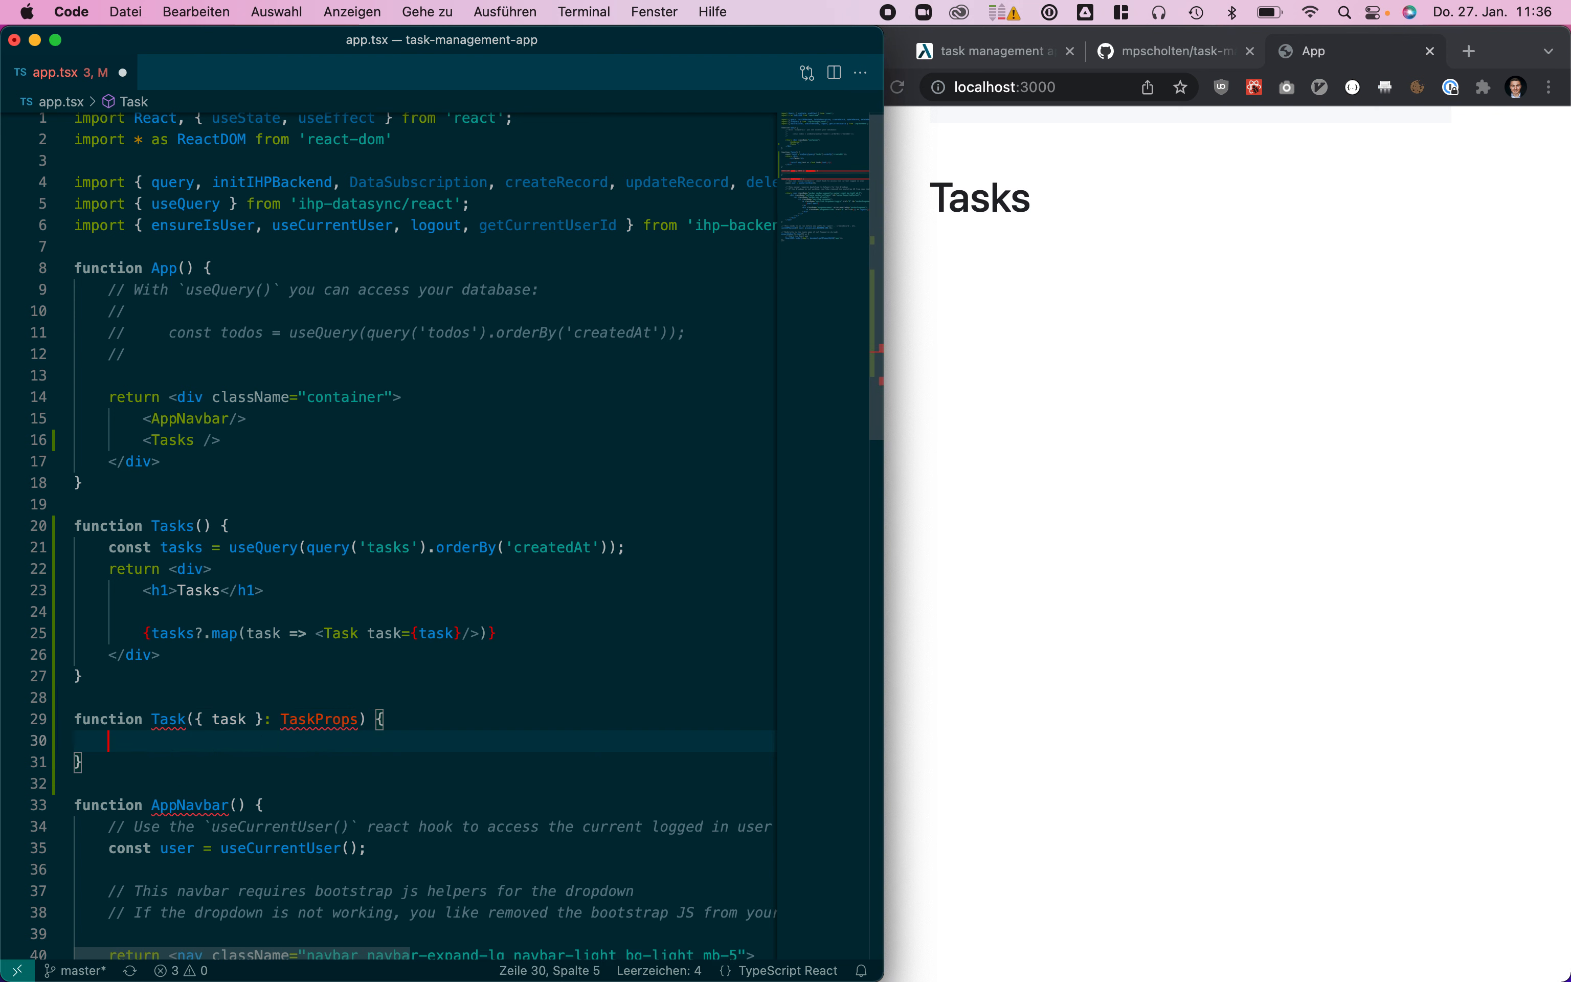
pyautogui.write('interface')
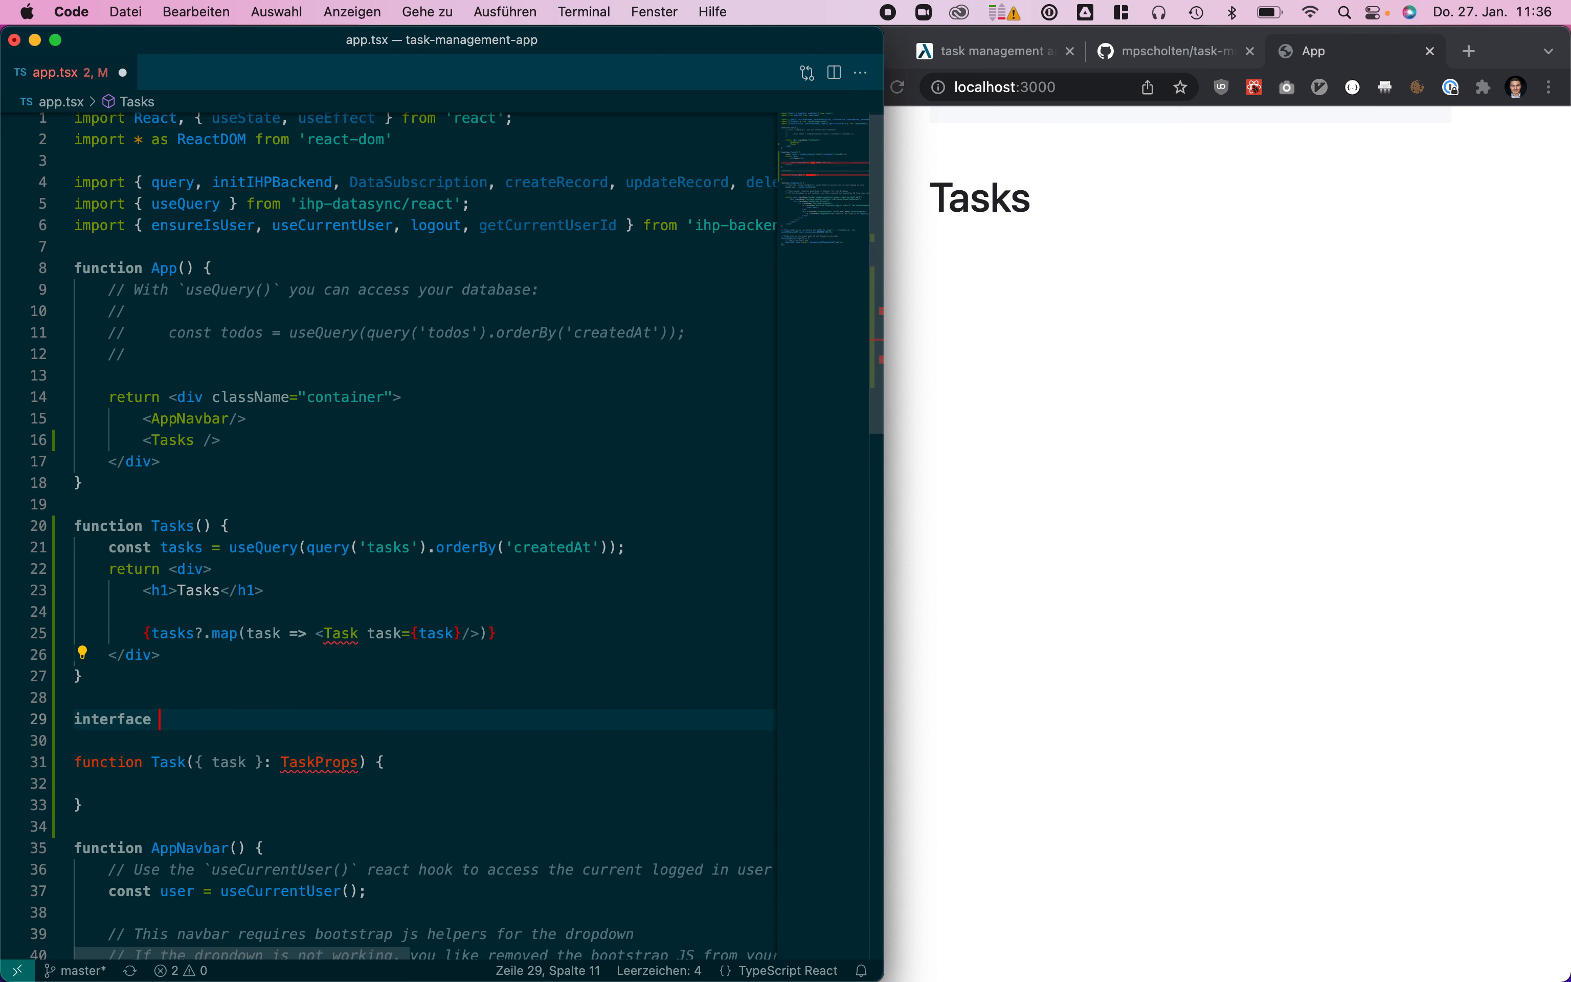
pyautogui.write('TaskProps {}')
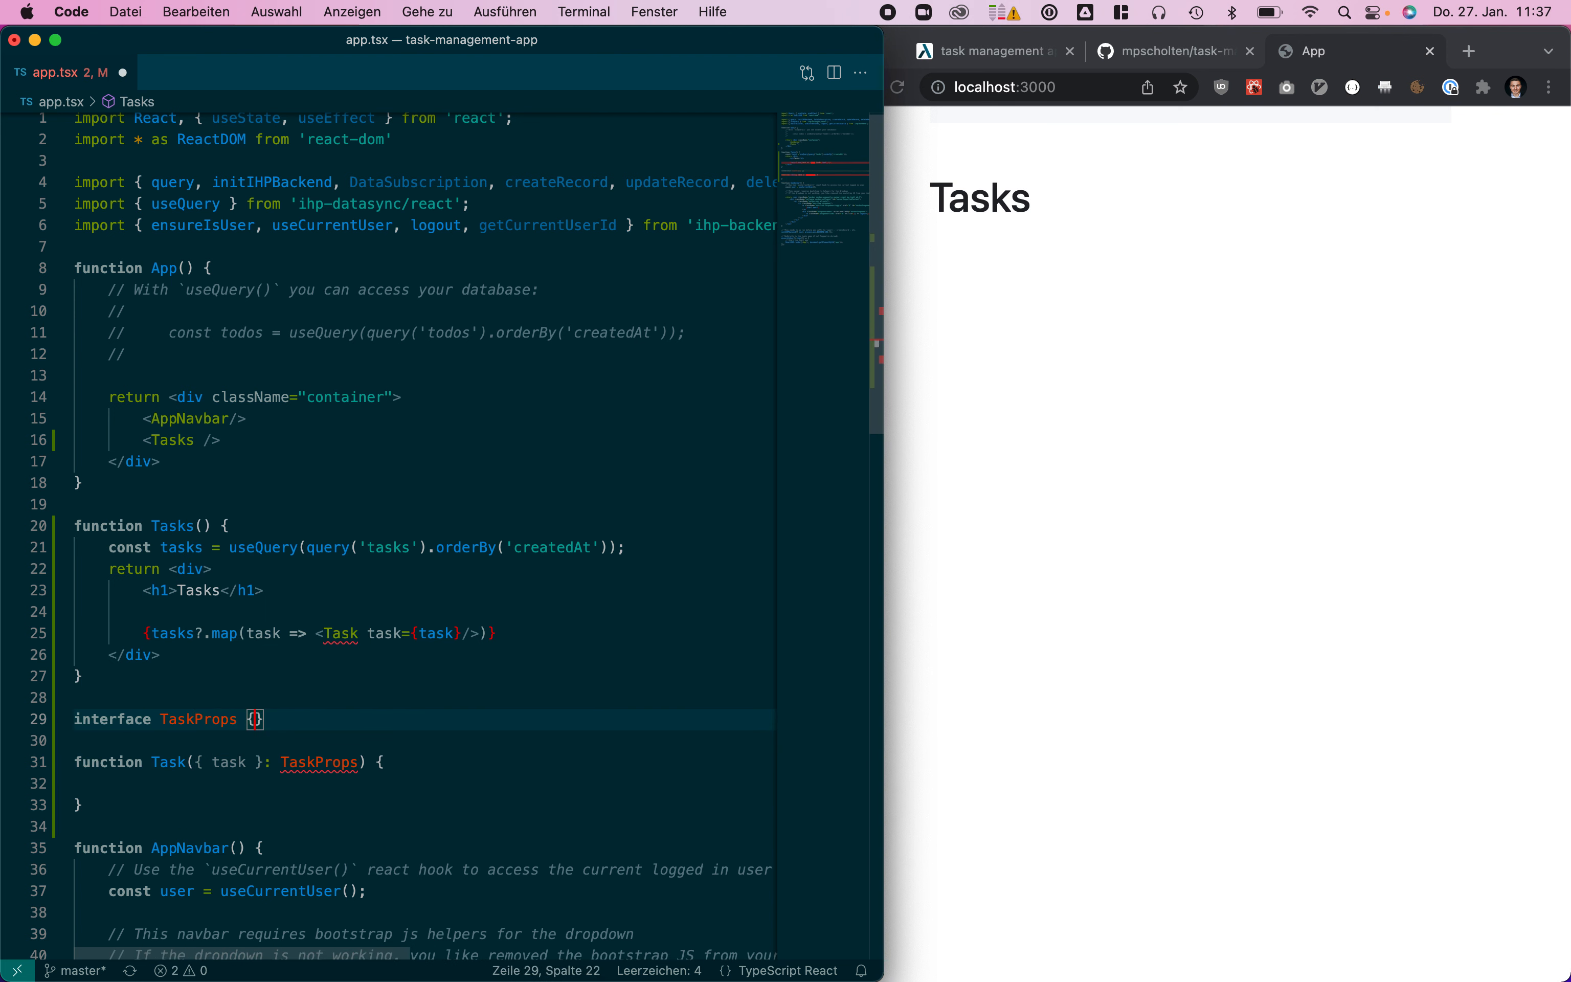
pyautogui.write('task: Task;')
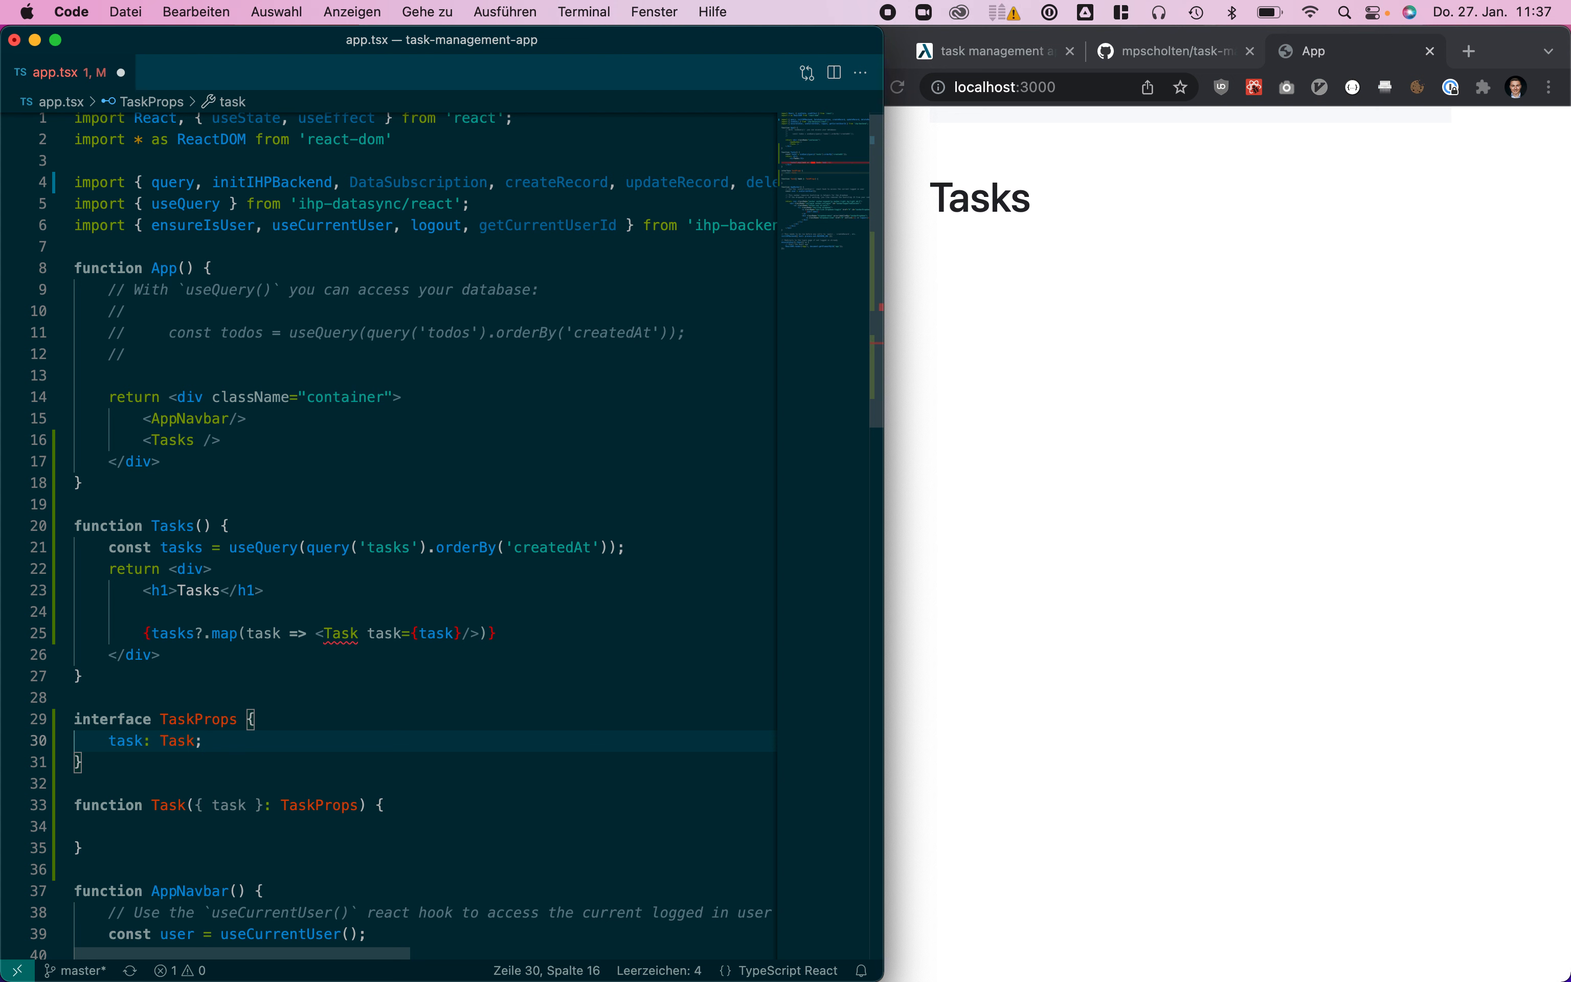
# - Have Task return <div>{task.title}</div>, then bring the backend project page forward
pyautogui.scroll(-3)
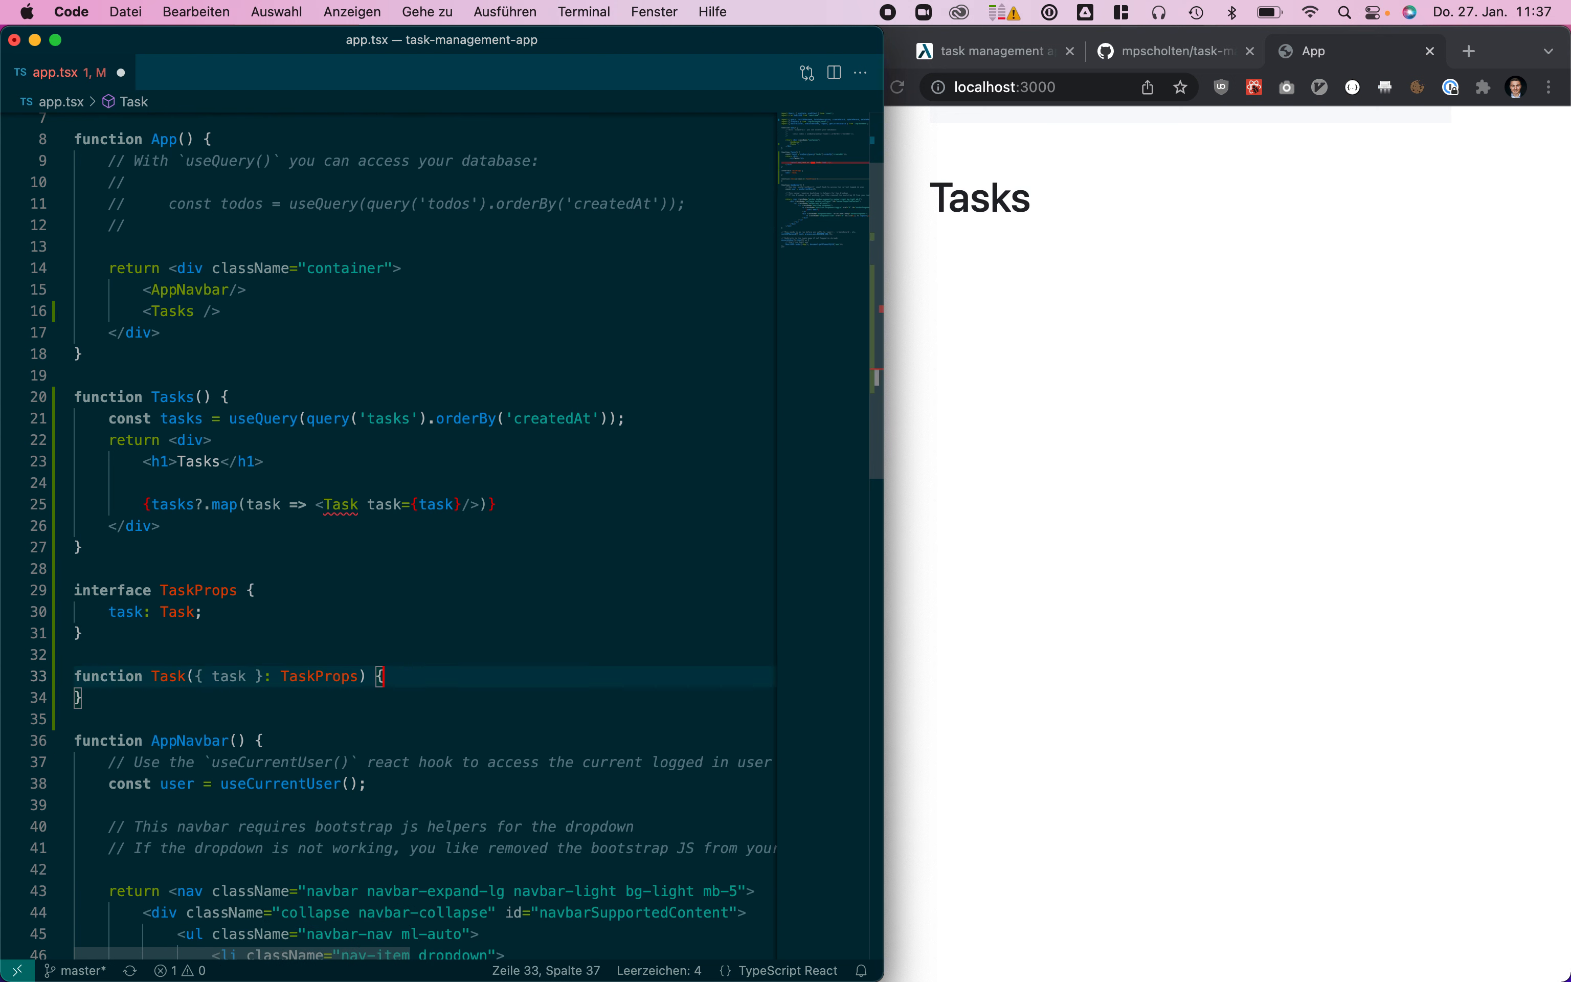
pyautogui.write('return <div')
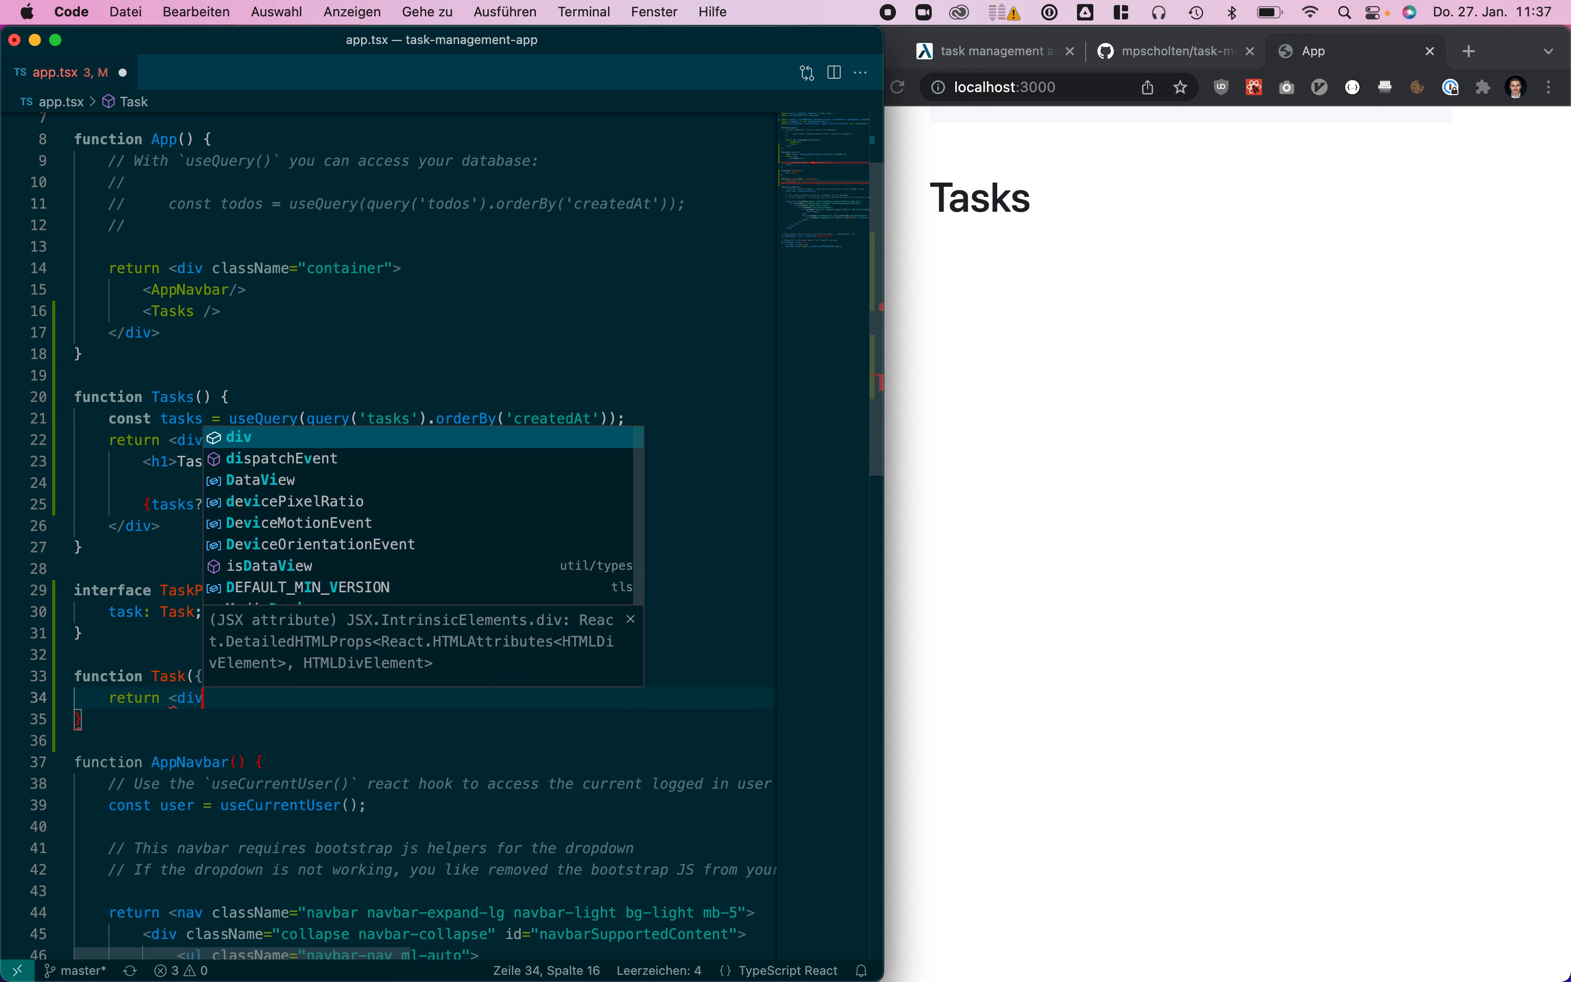
pyautogui.write('task.title}</div>')
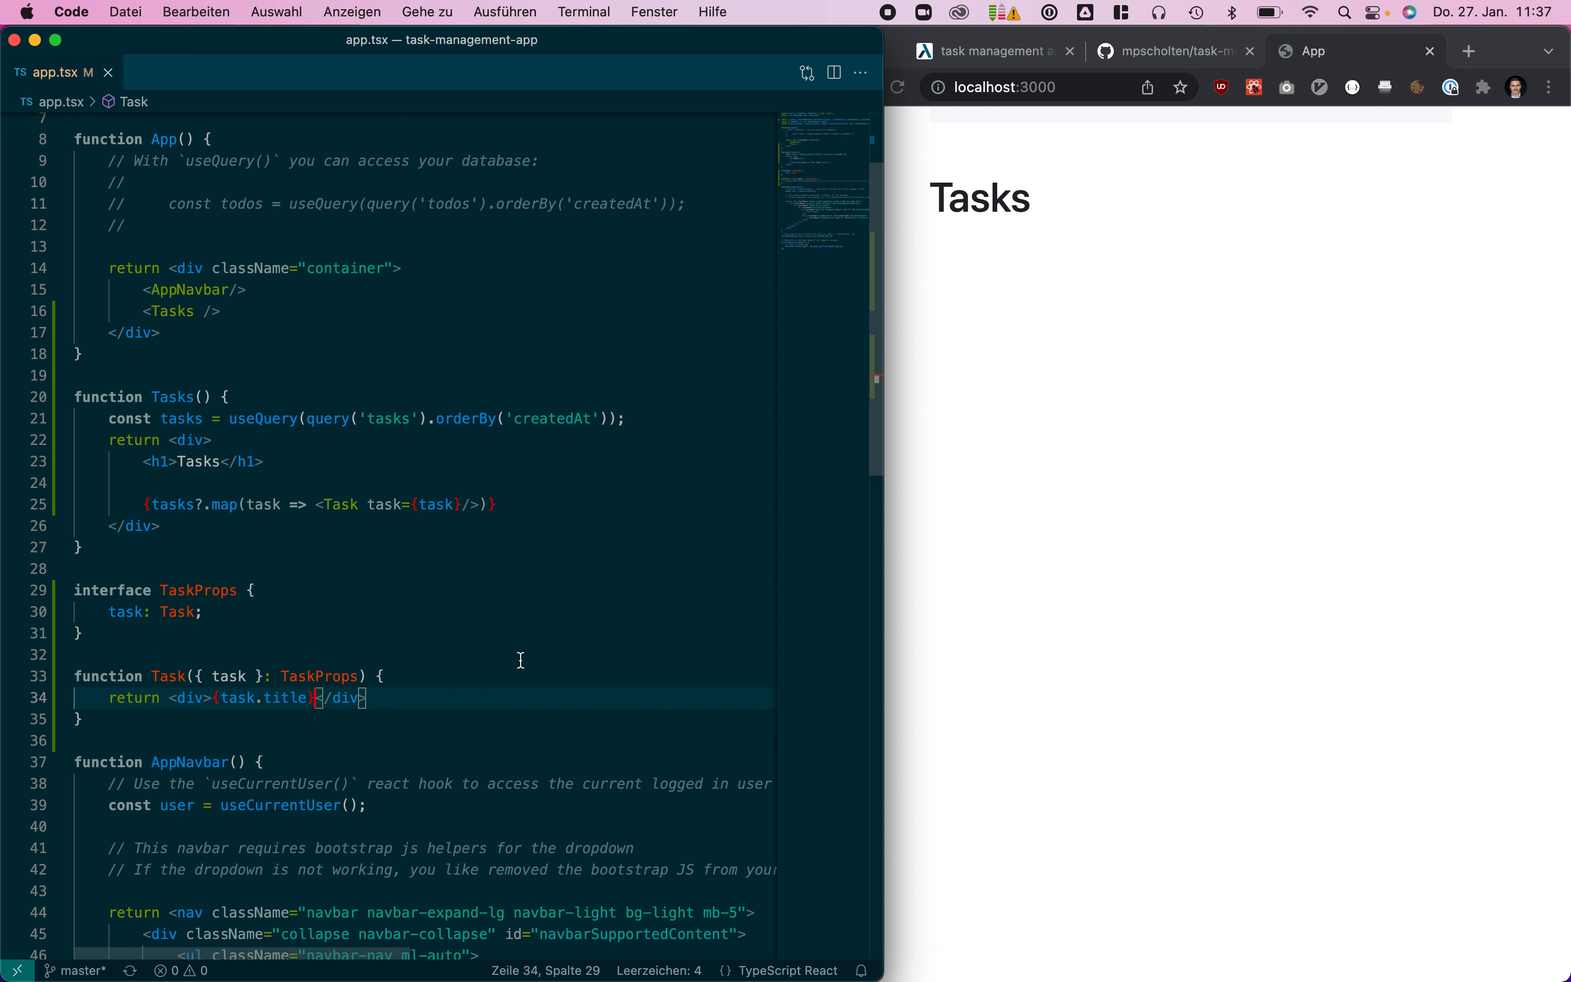
pyautogui.click(1067, 396)
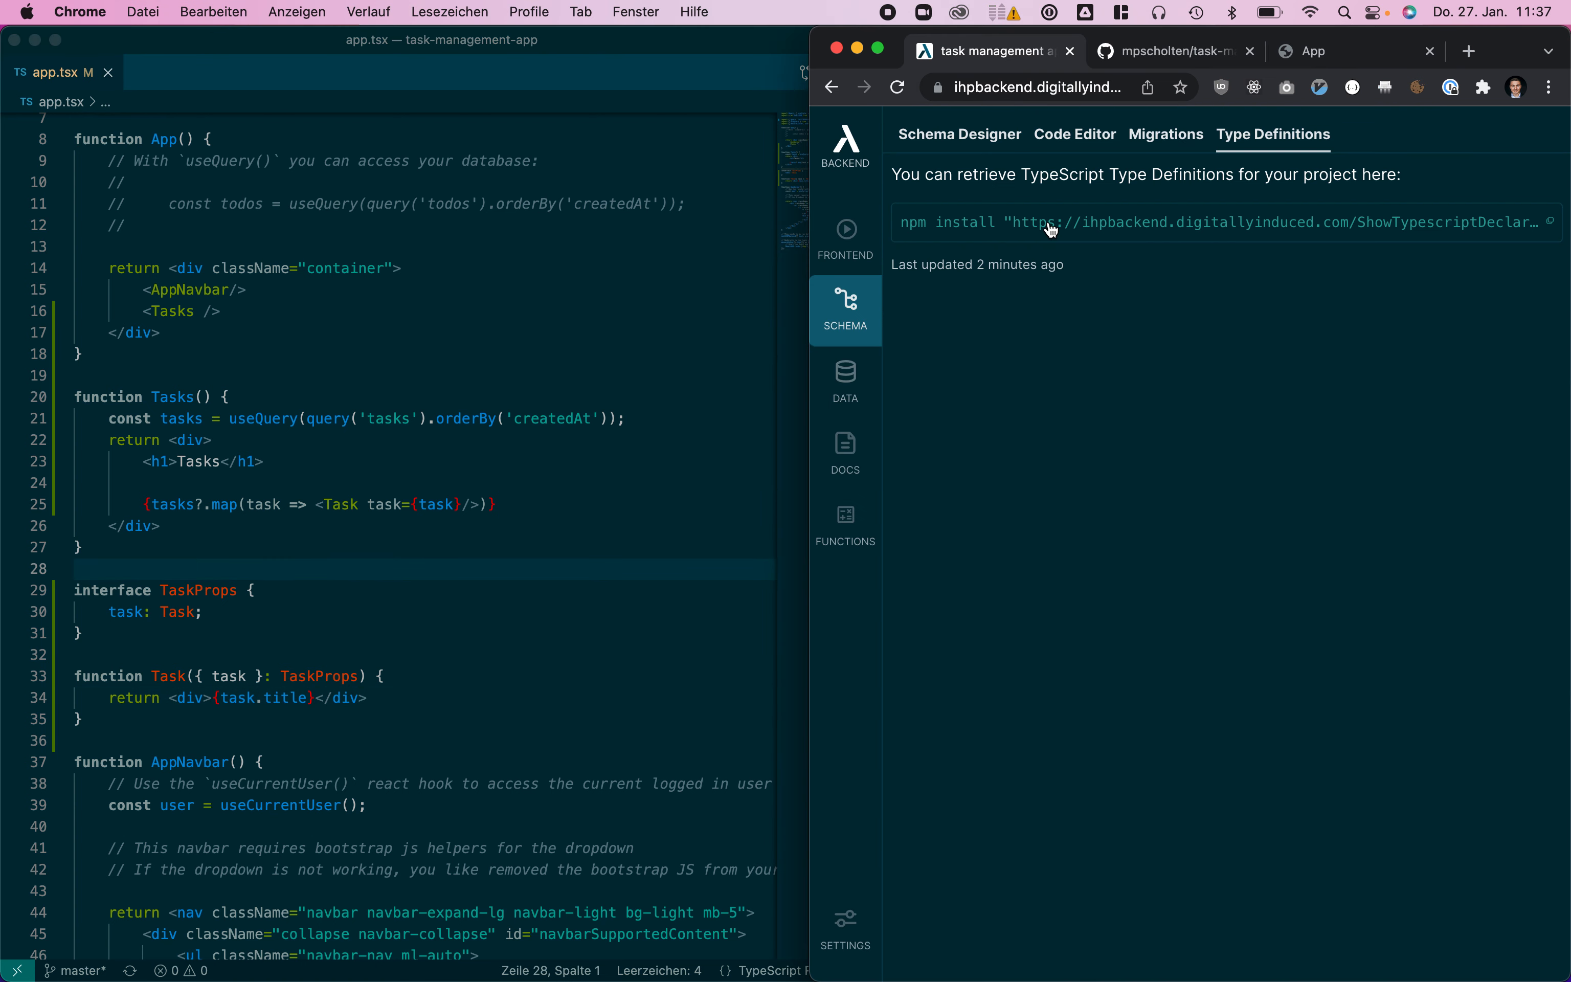
# - In Data > tasks, add the first task row titled hello world
pyautogui.click(845, 382)
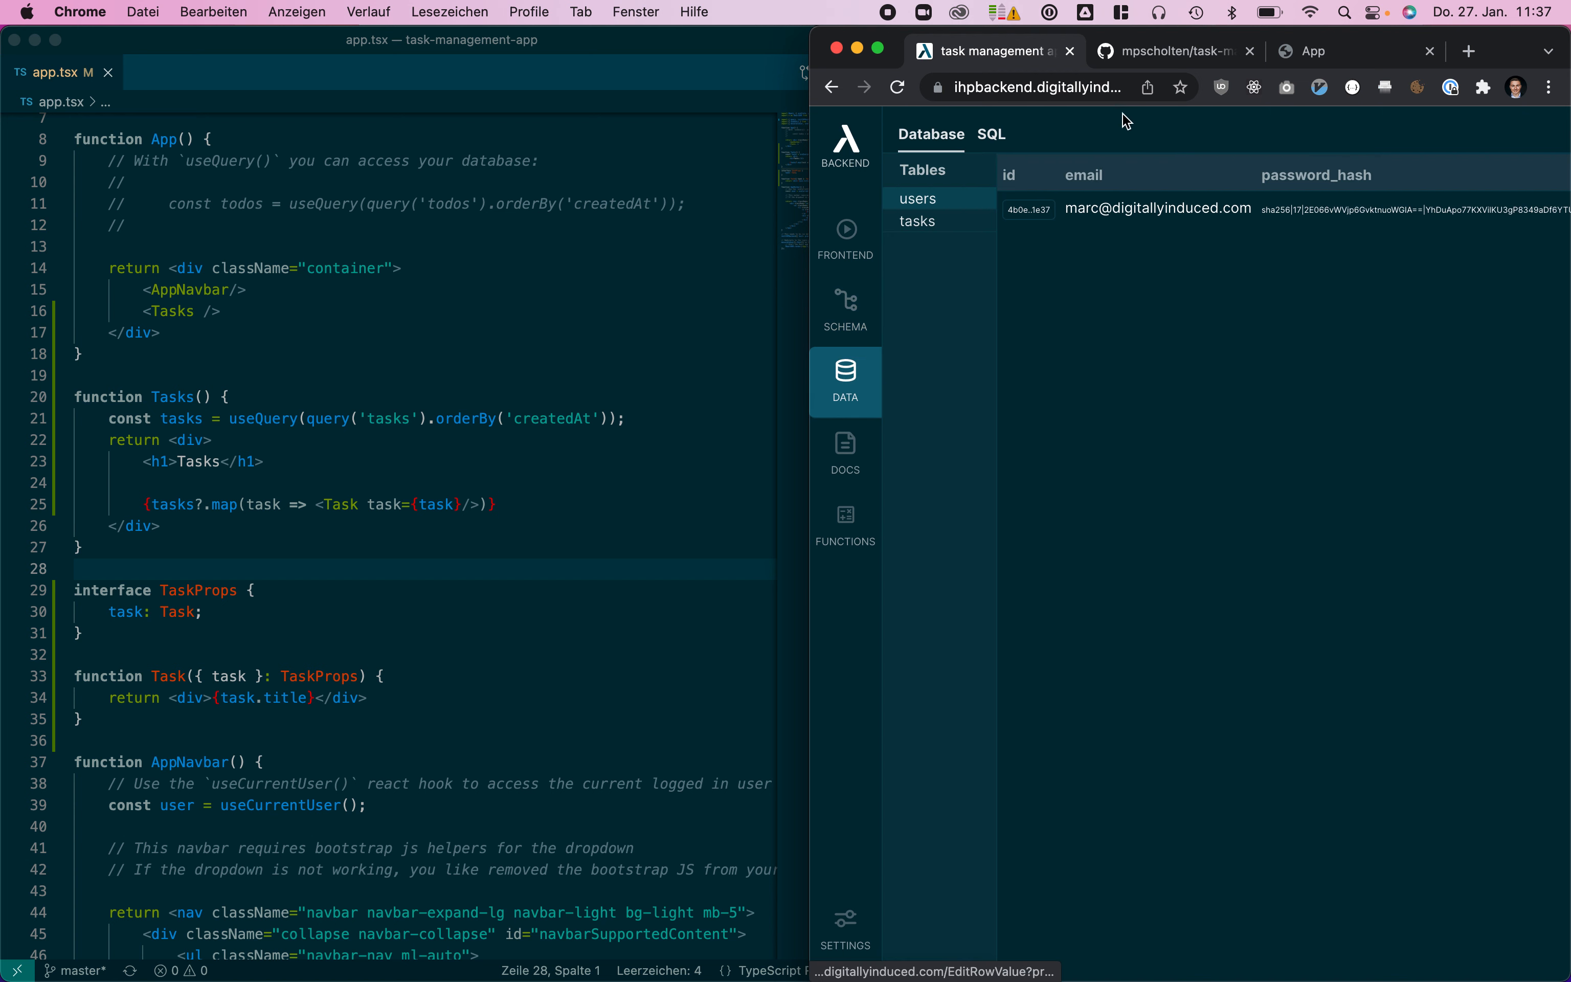
pyautogui.click(916, 221)
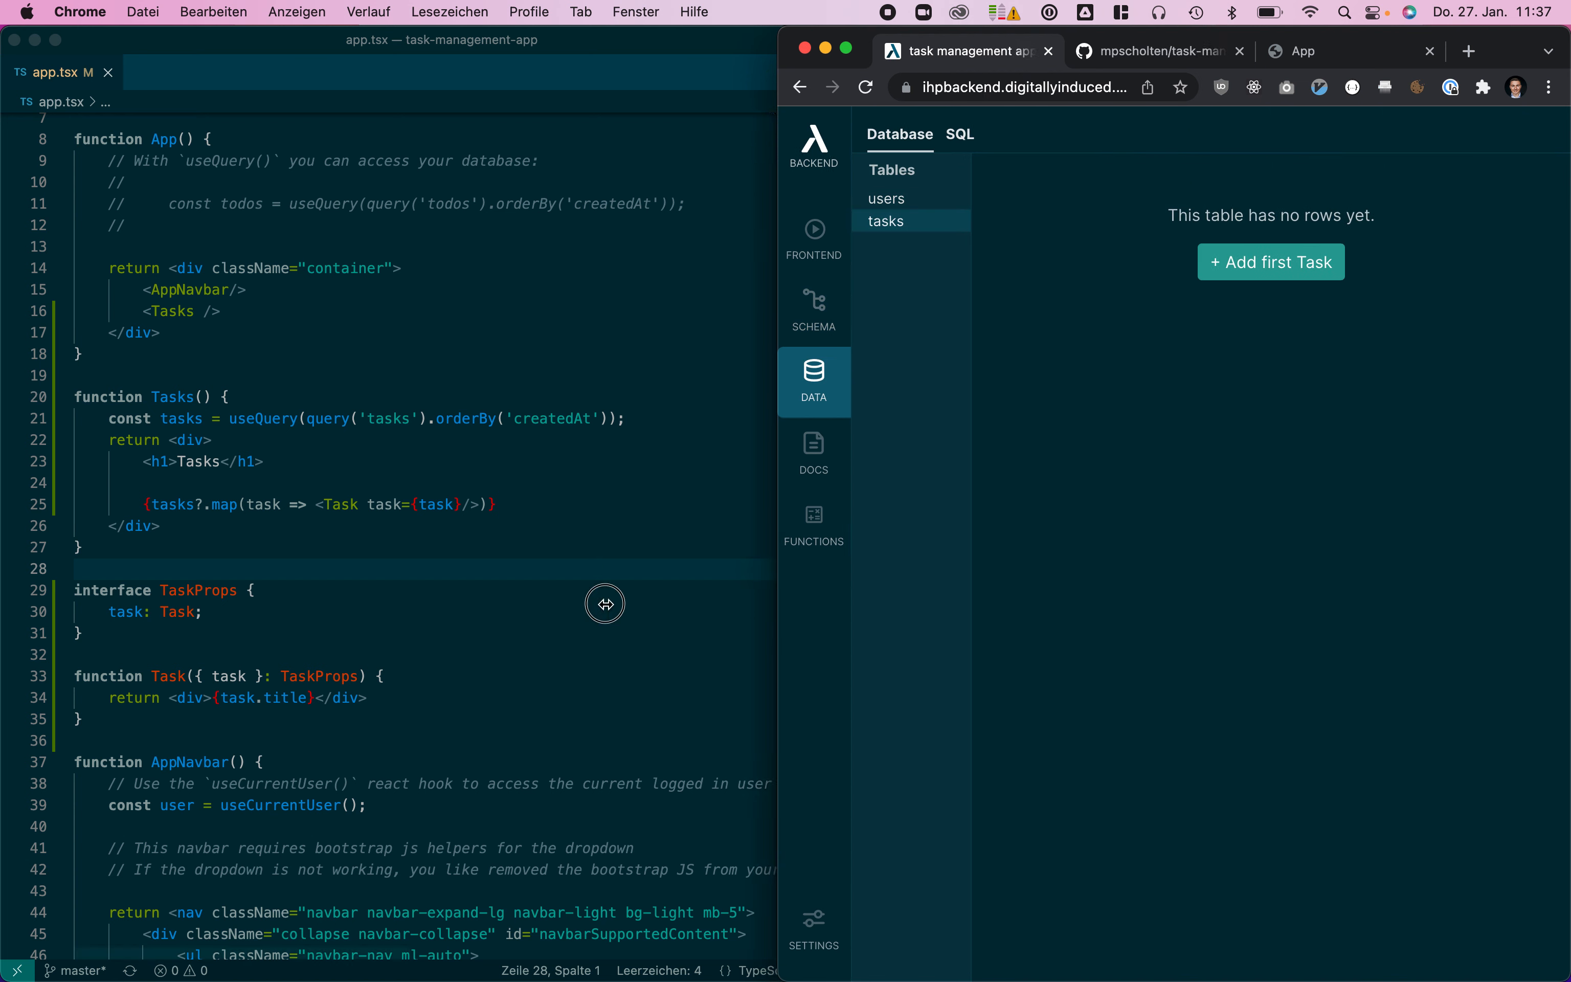
pyautogui.click(1269, 262)
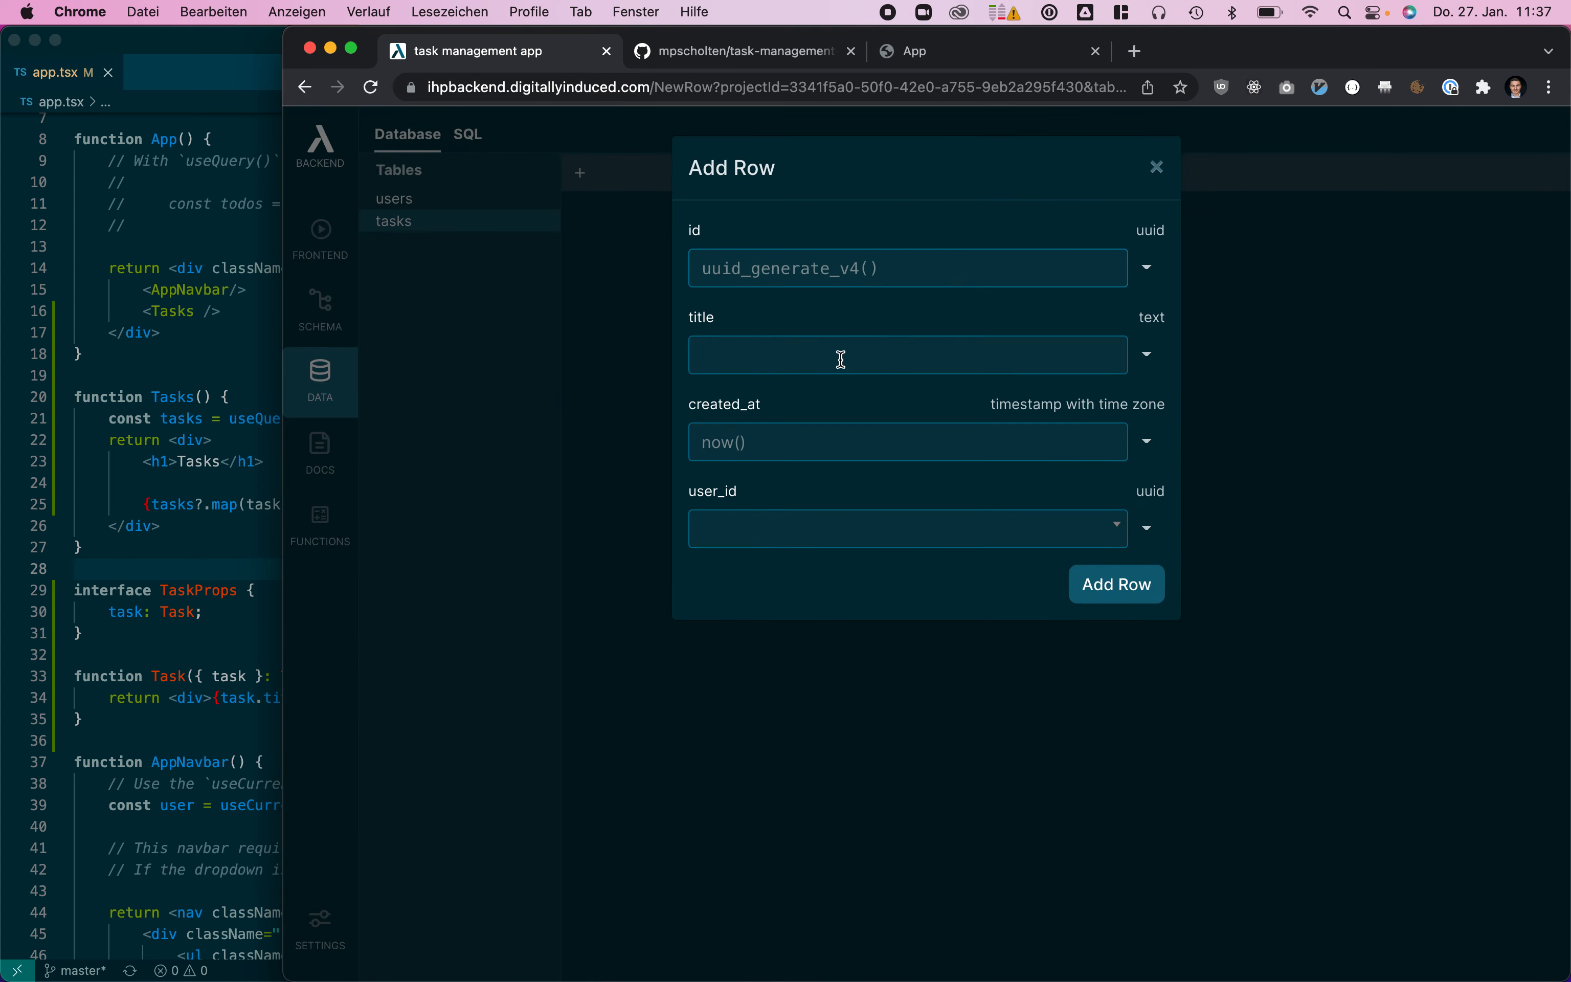
pyautogui.write('hello world')
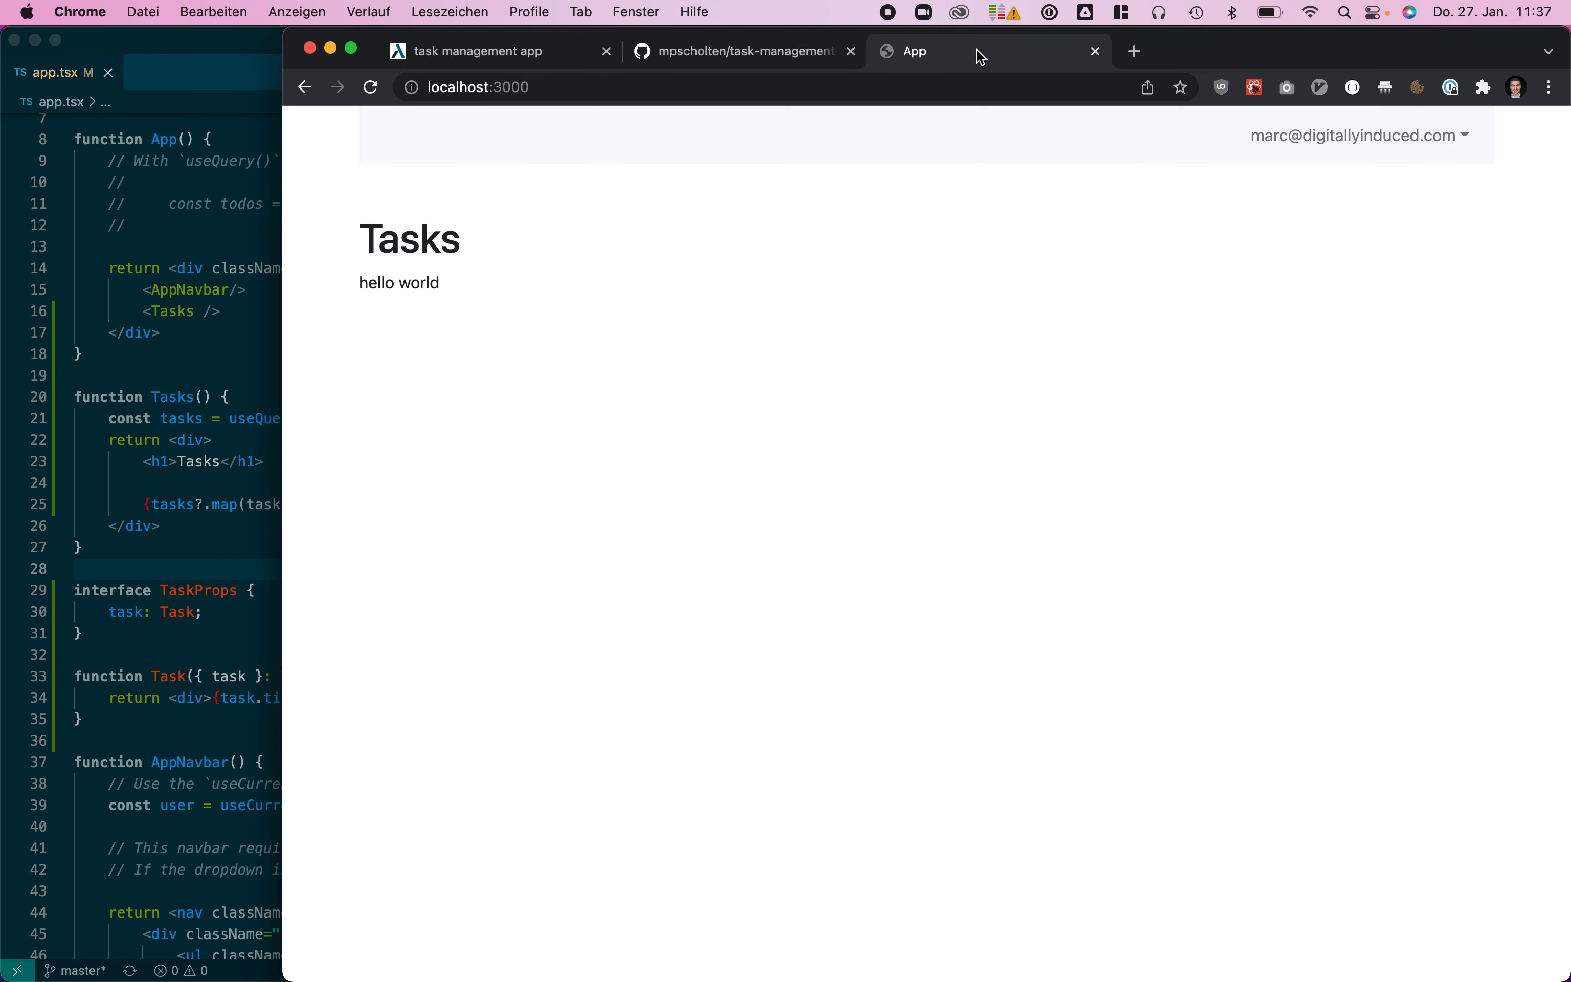
pyautogui.moveTo(291, 370)
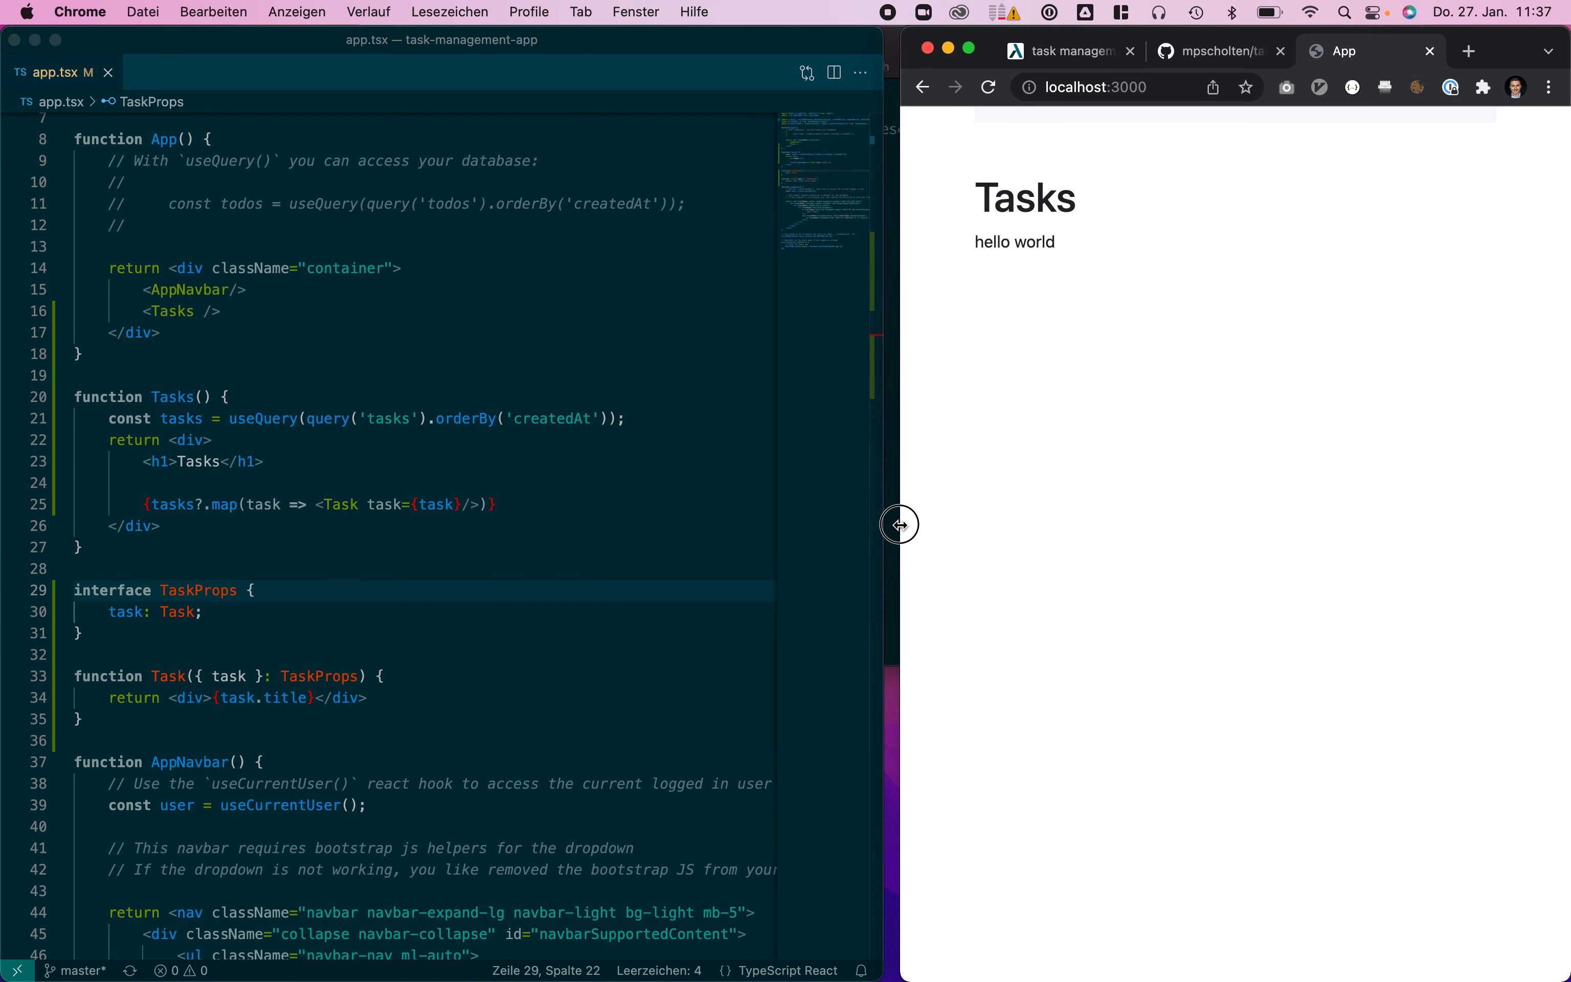
# - Insert <NewTaskButton/> and define it returning a btn btn-primary '+ Add Task' button
pyautogui.click(380, 332)
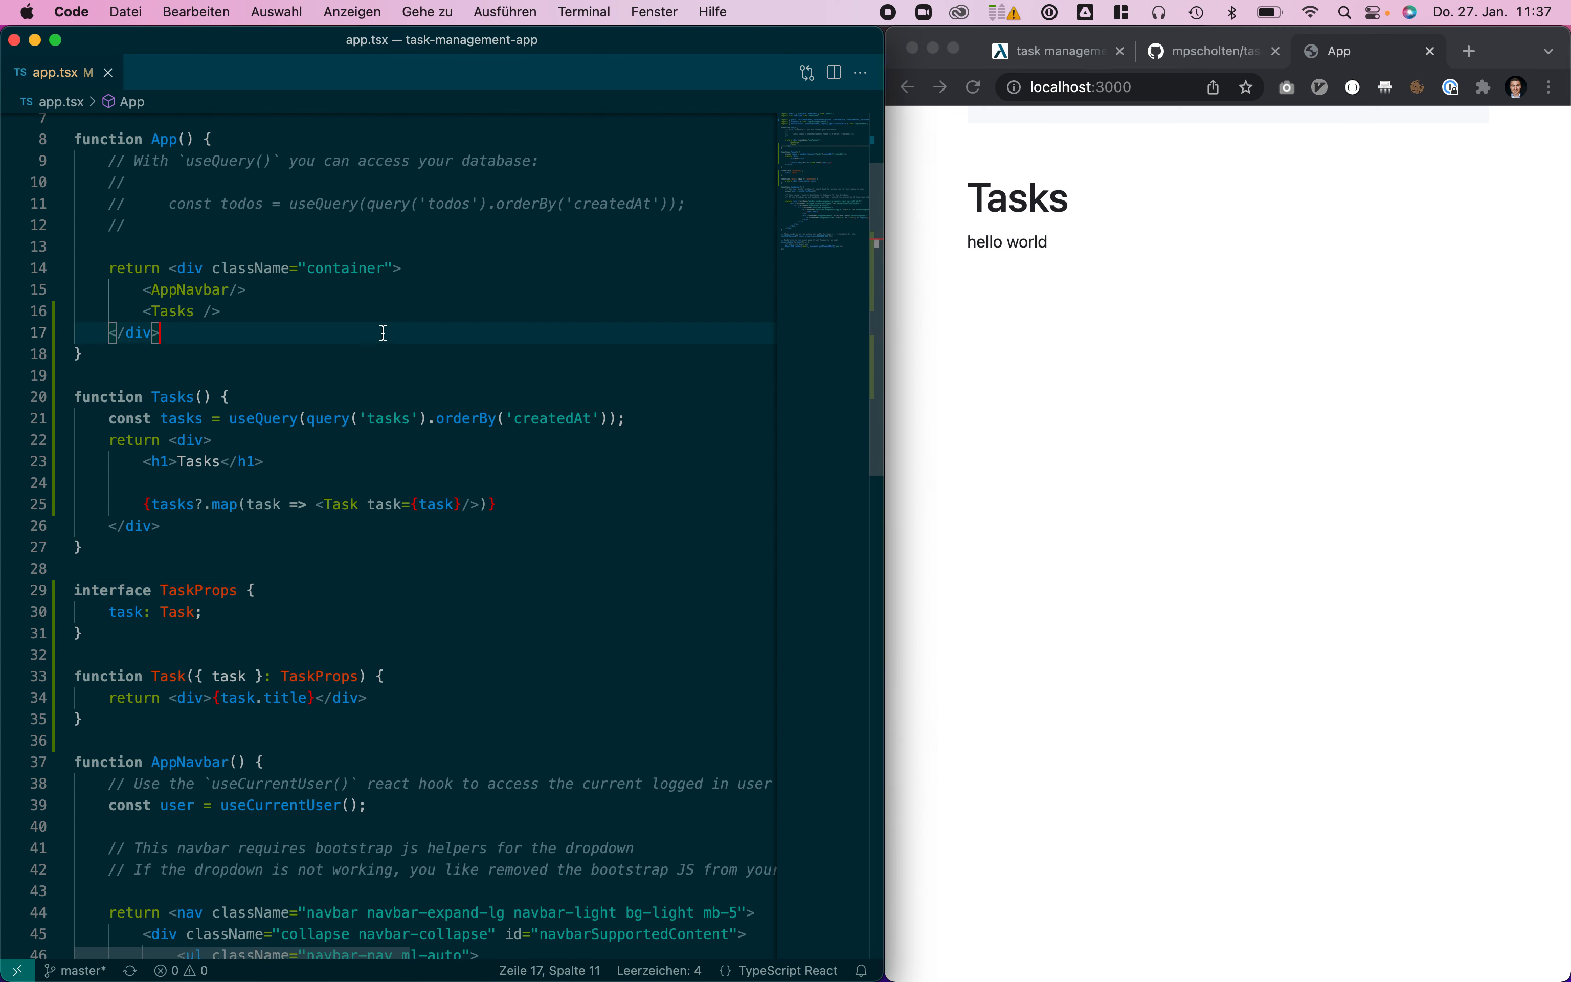
pyautogui.write('<NewTaskButton/>')
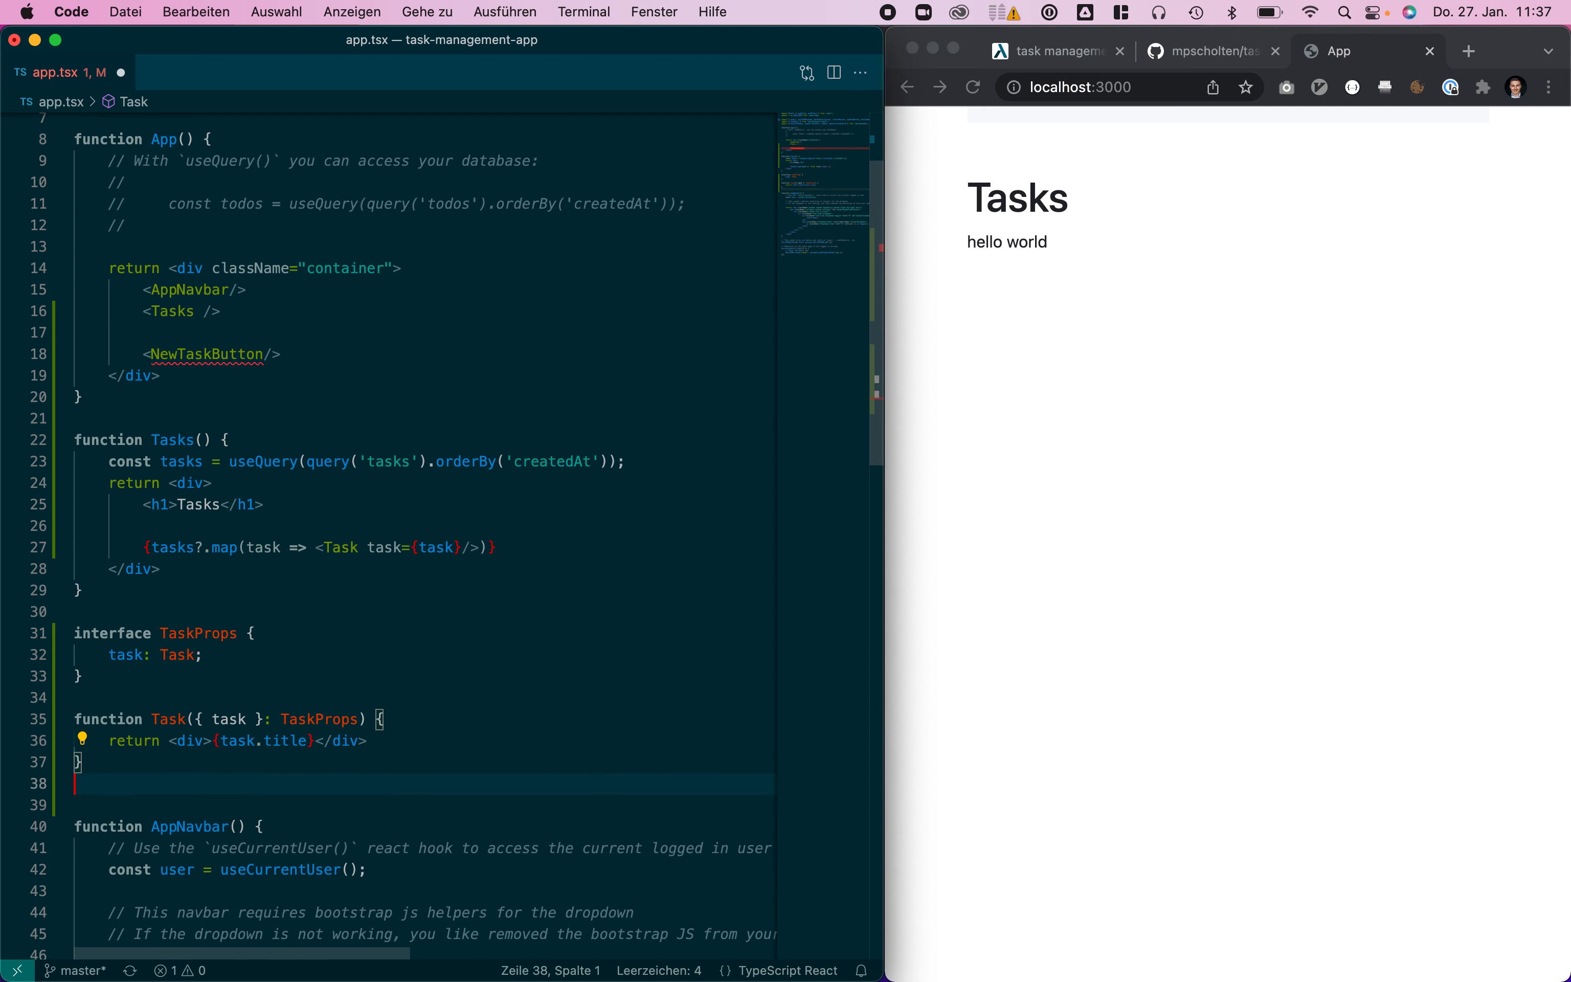
pyautogui.write('function Newt')
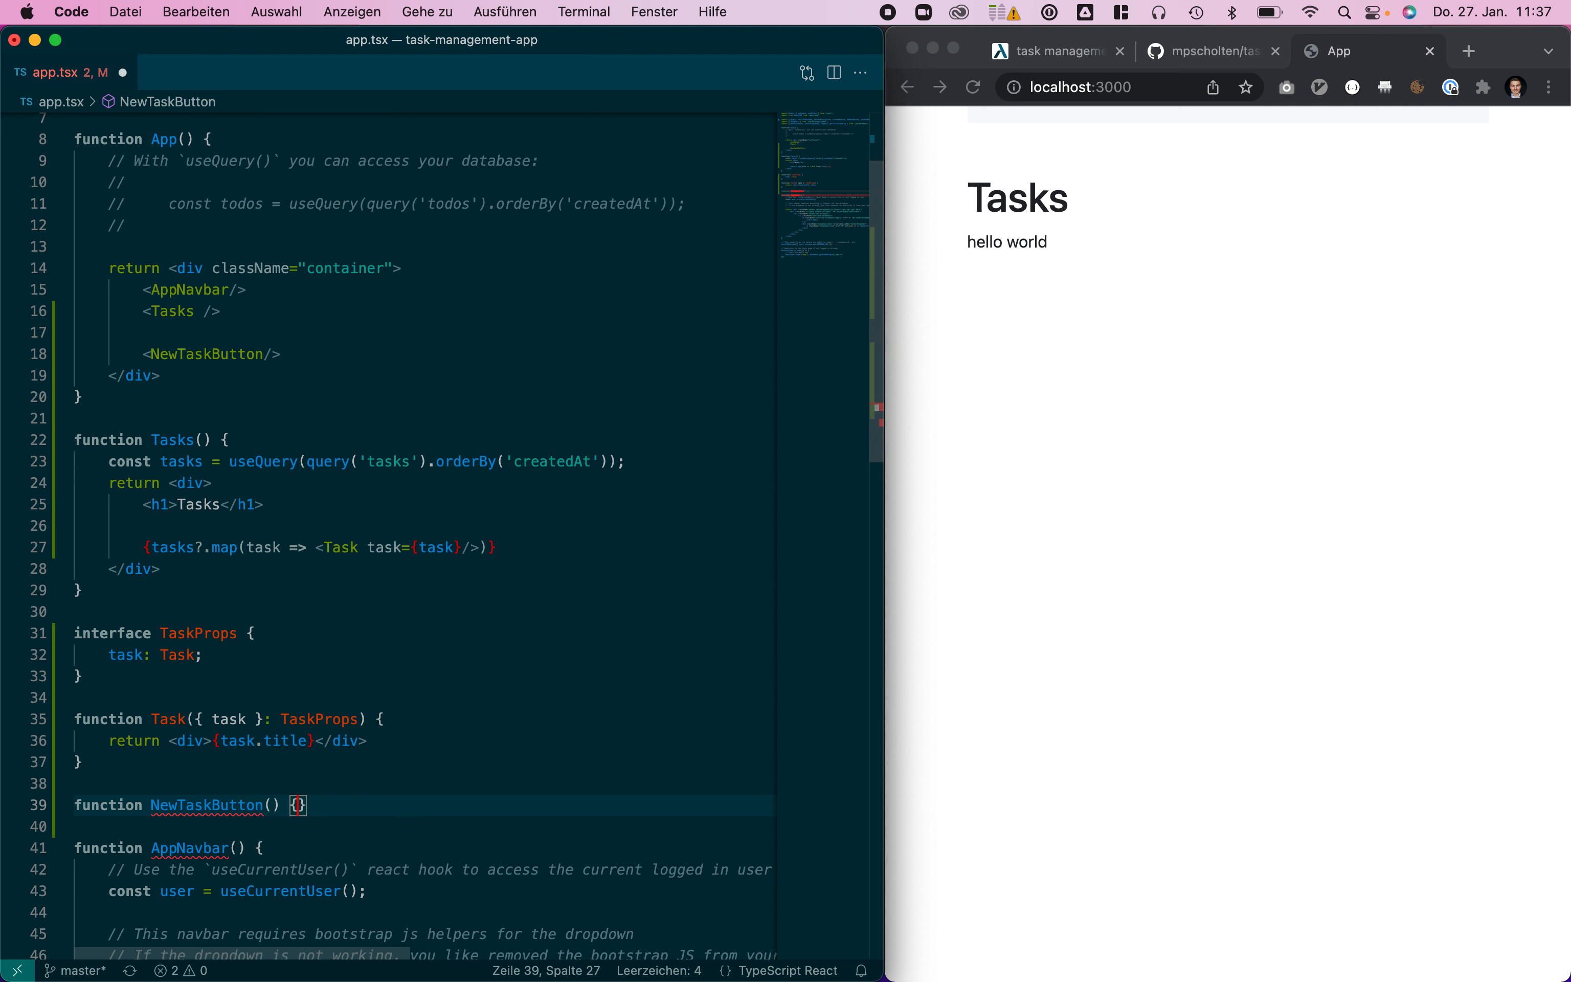
pyautogui.write('return <button')
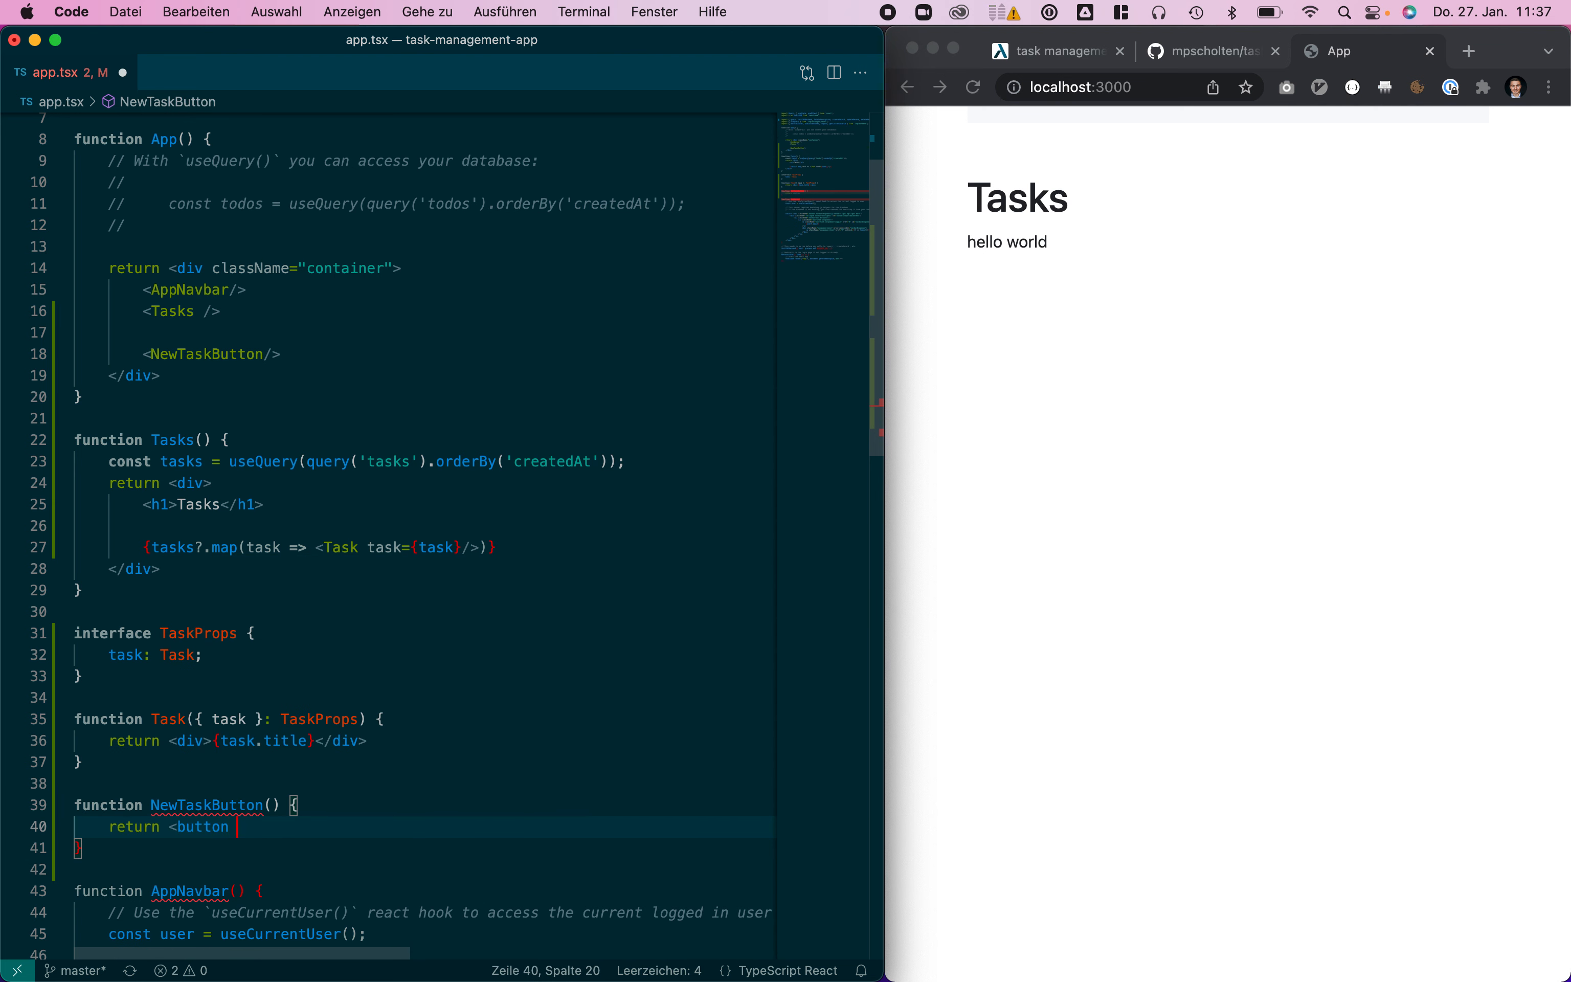
pyautogui.write('Add Task</button>')
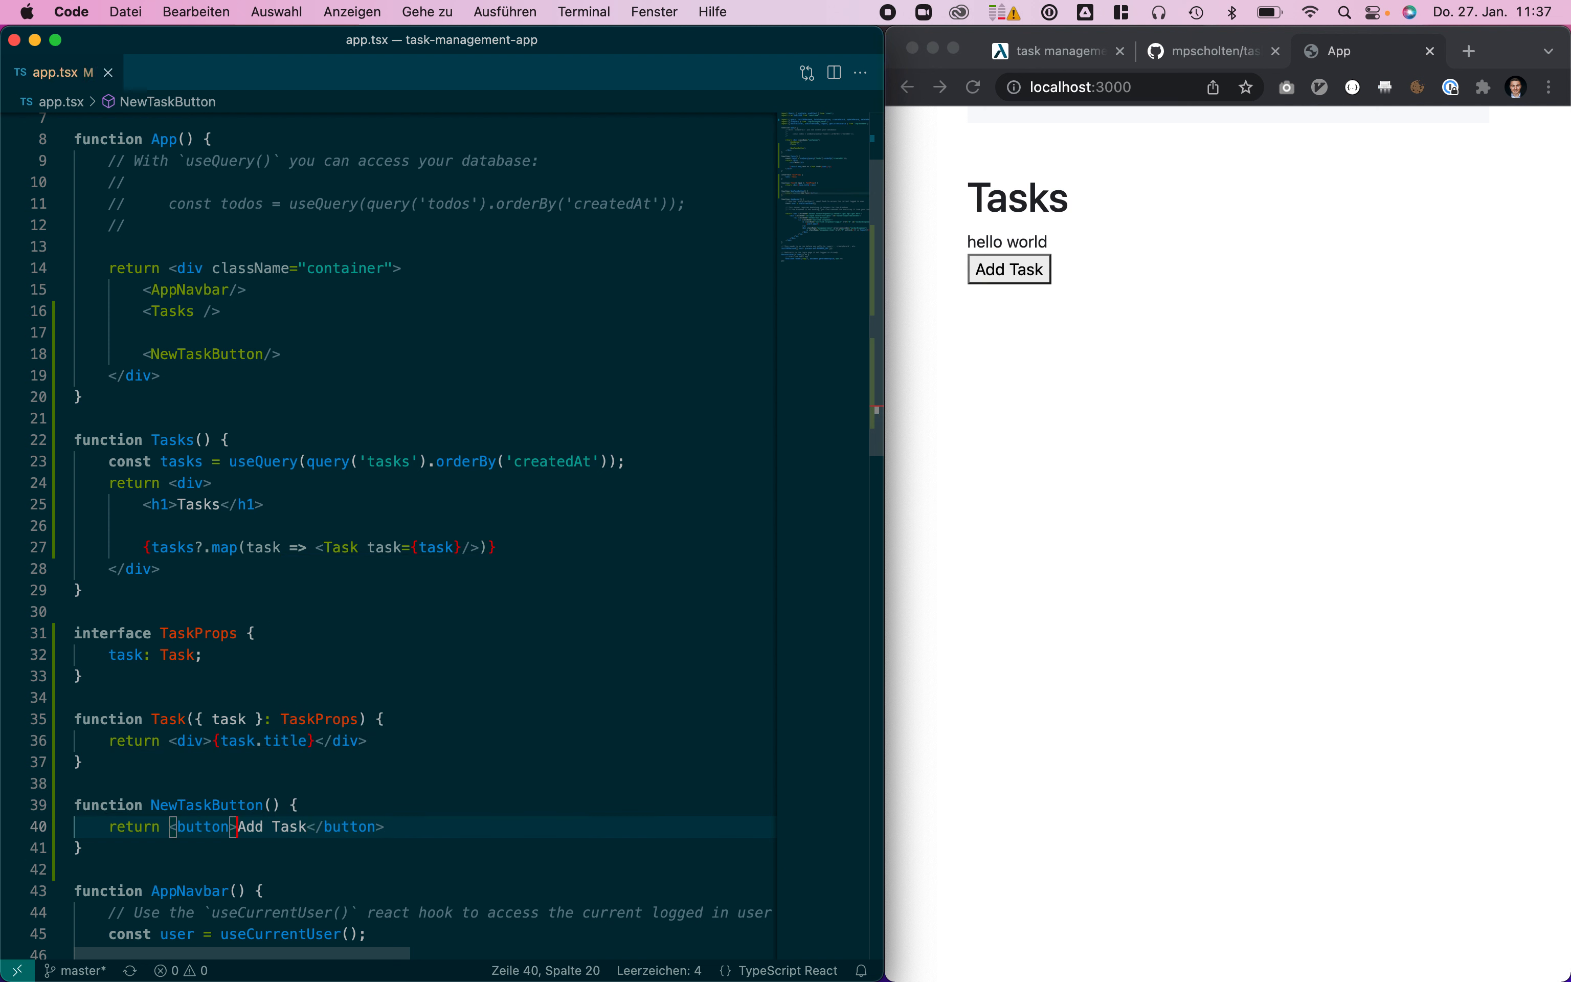
pyautogui.write('className="btn btn-primary')
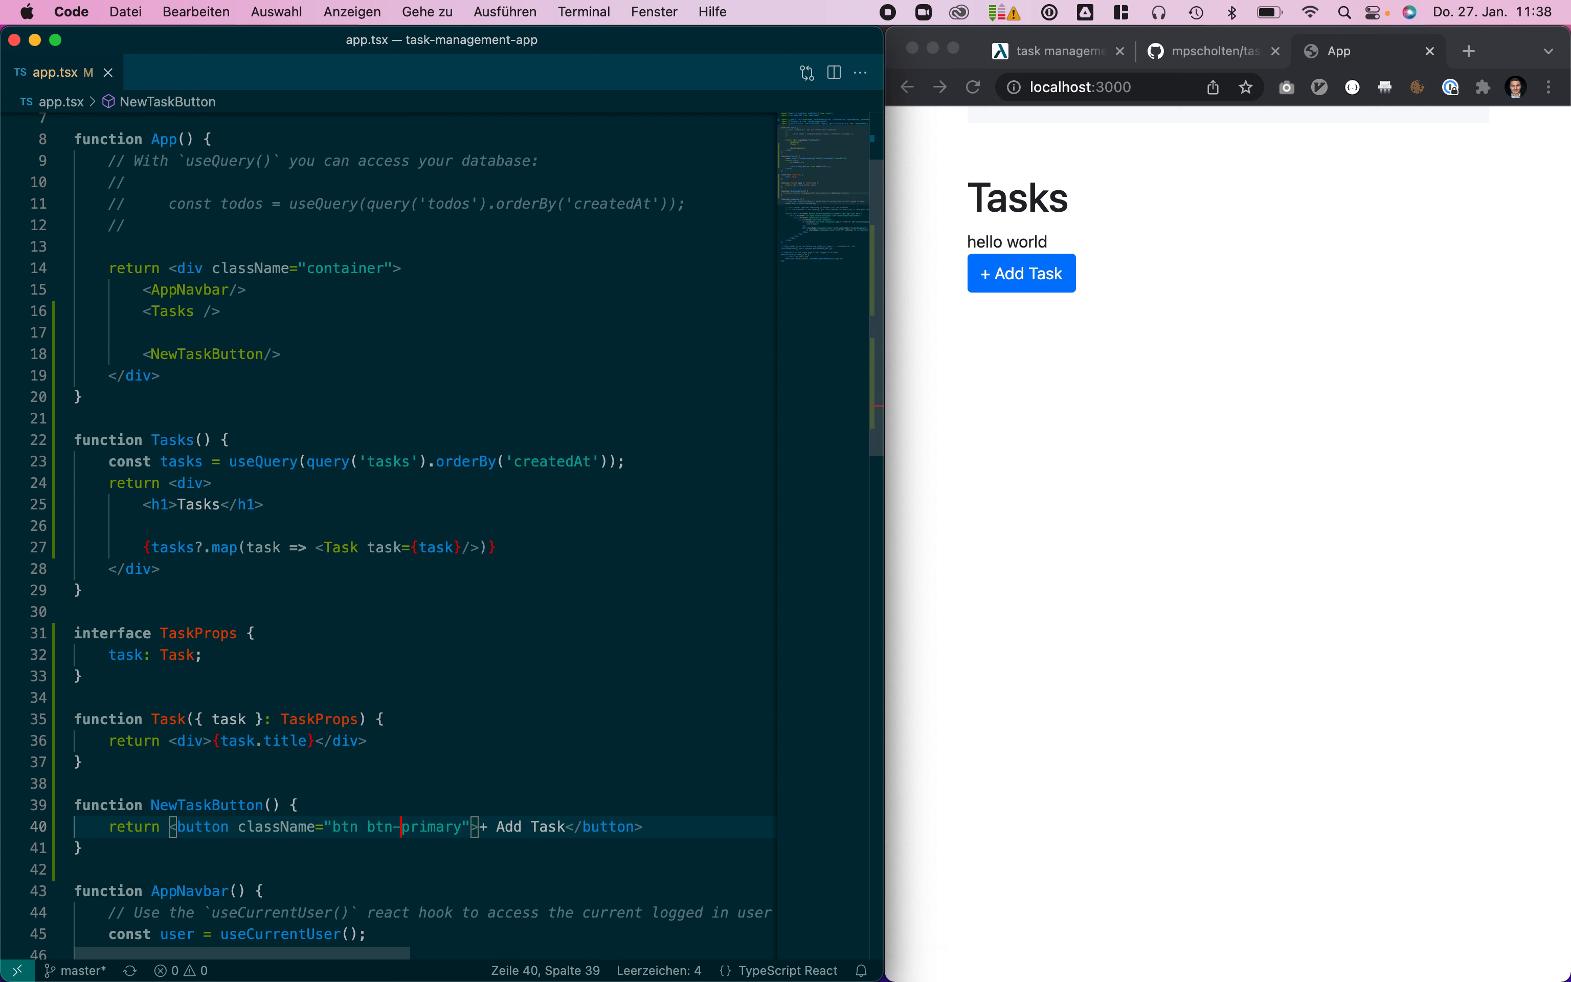
# - Wire the button's onClick to a handler calling createRecord('tasks', ...)
pyautogui.write('onClick')
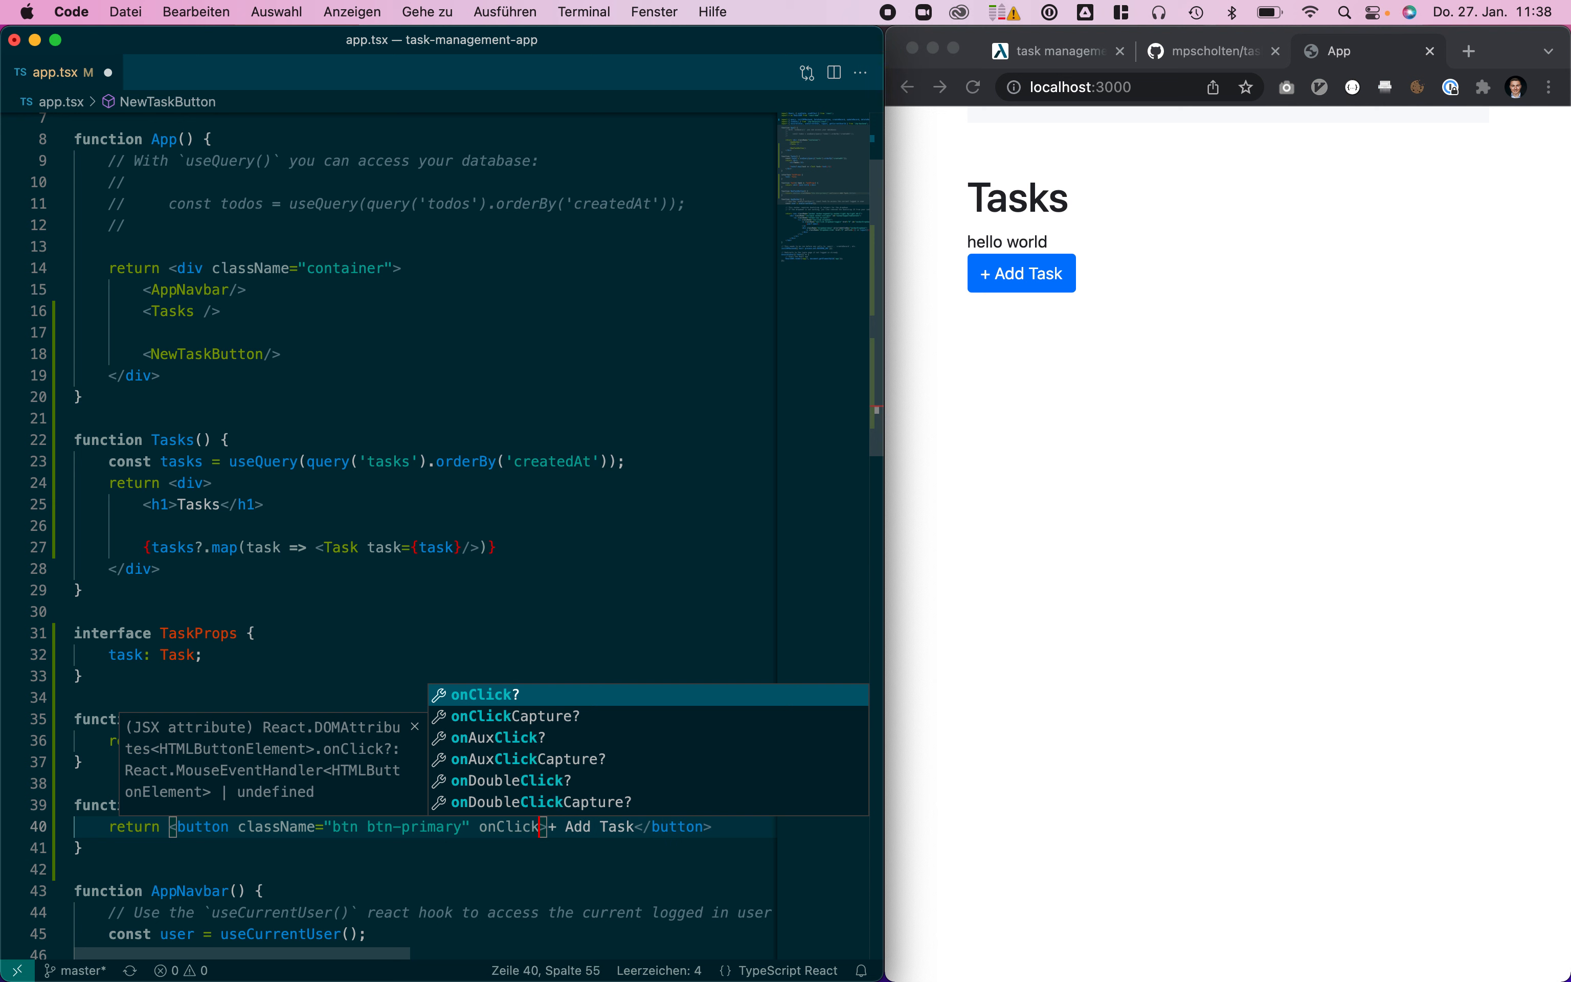
pyautogui.write('han}')
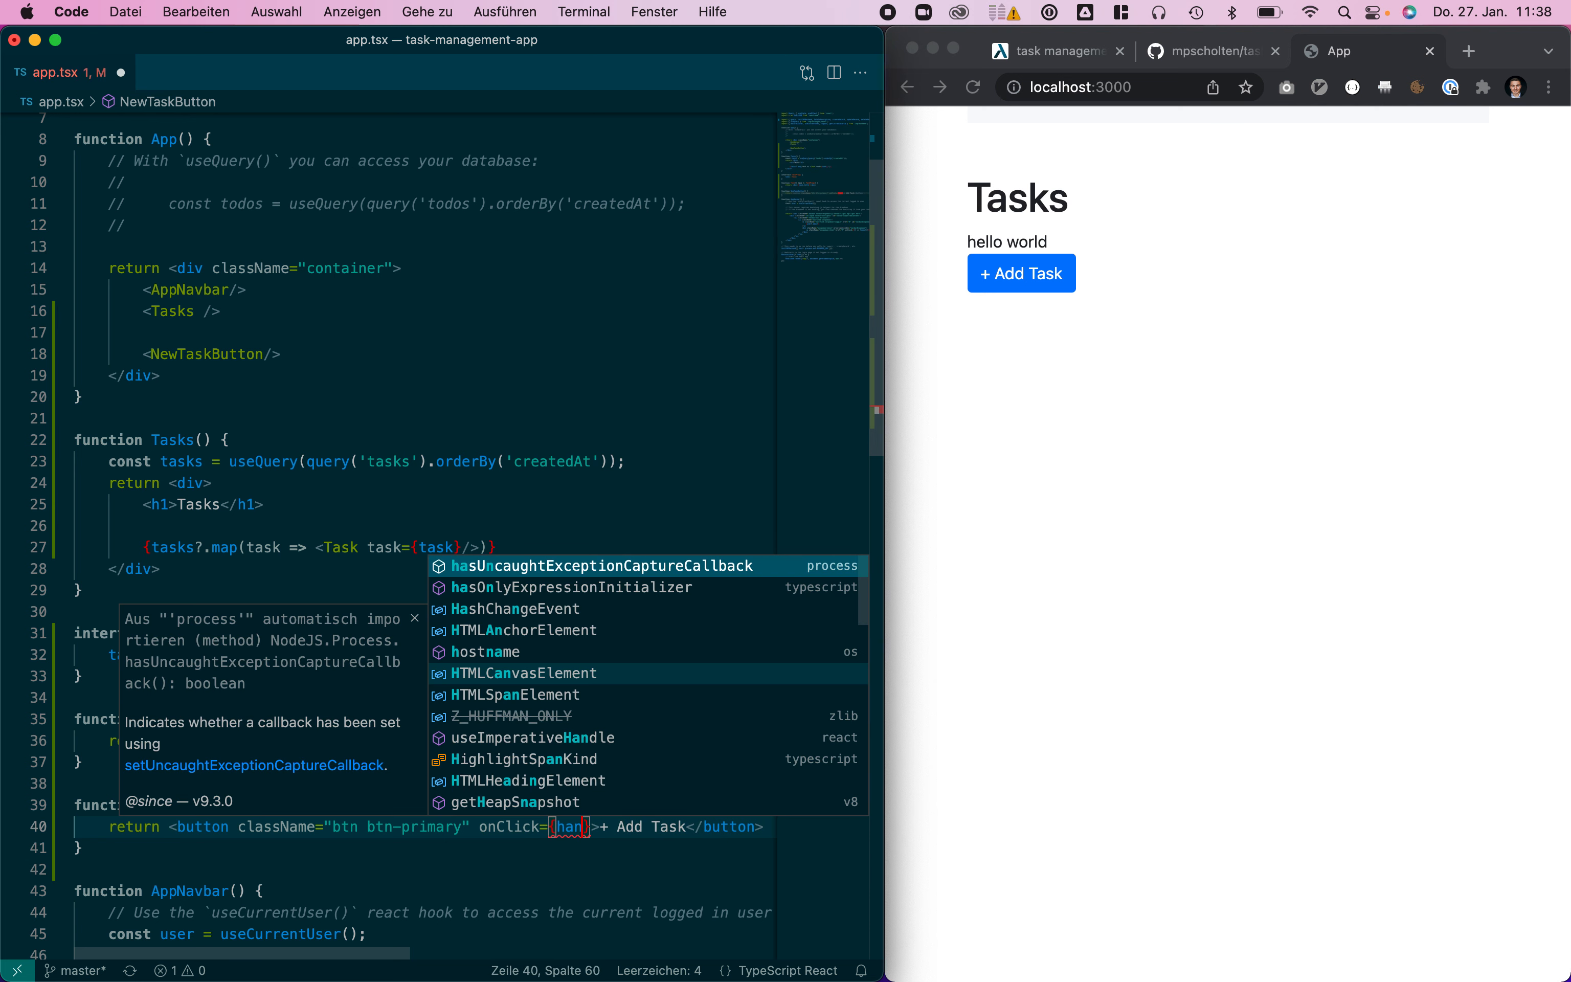
pyautogui.write('onClick')
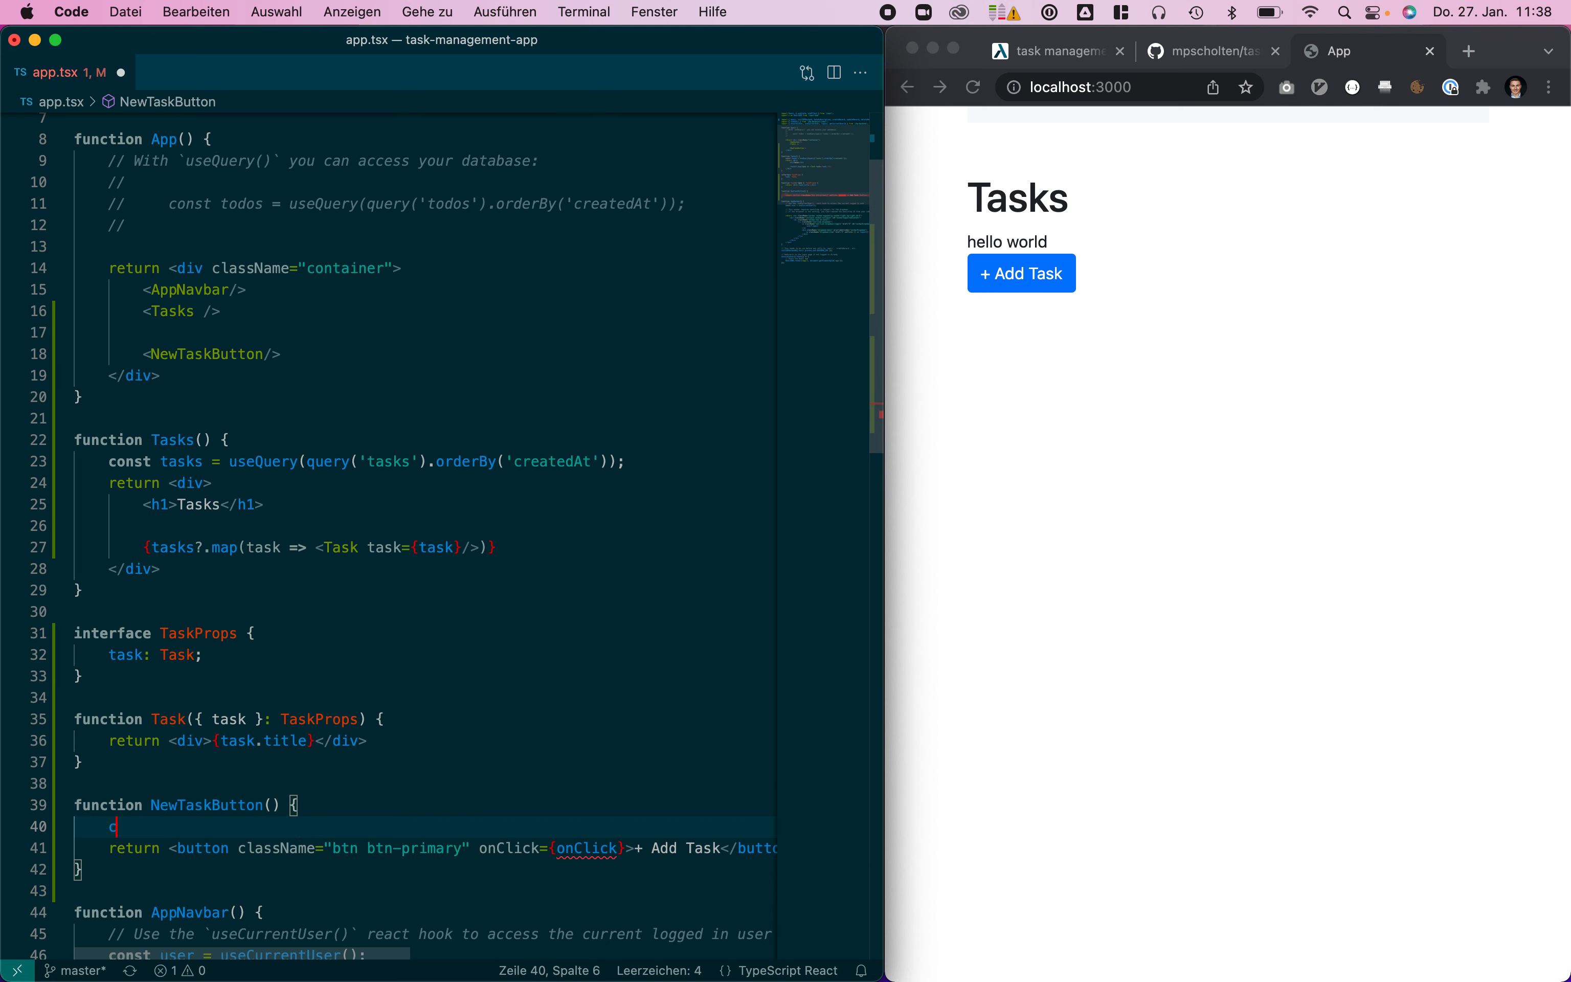
pyautogui.write('onst onClick = ()')
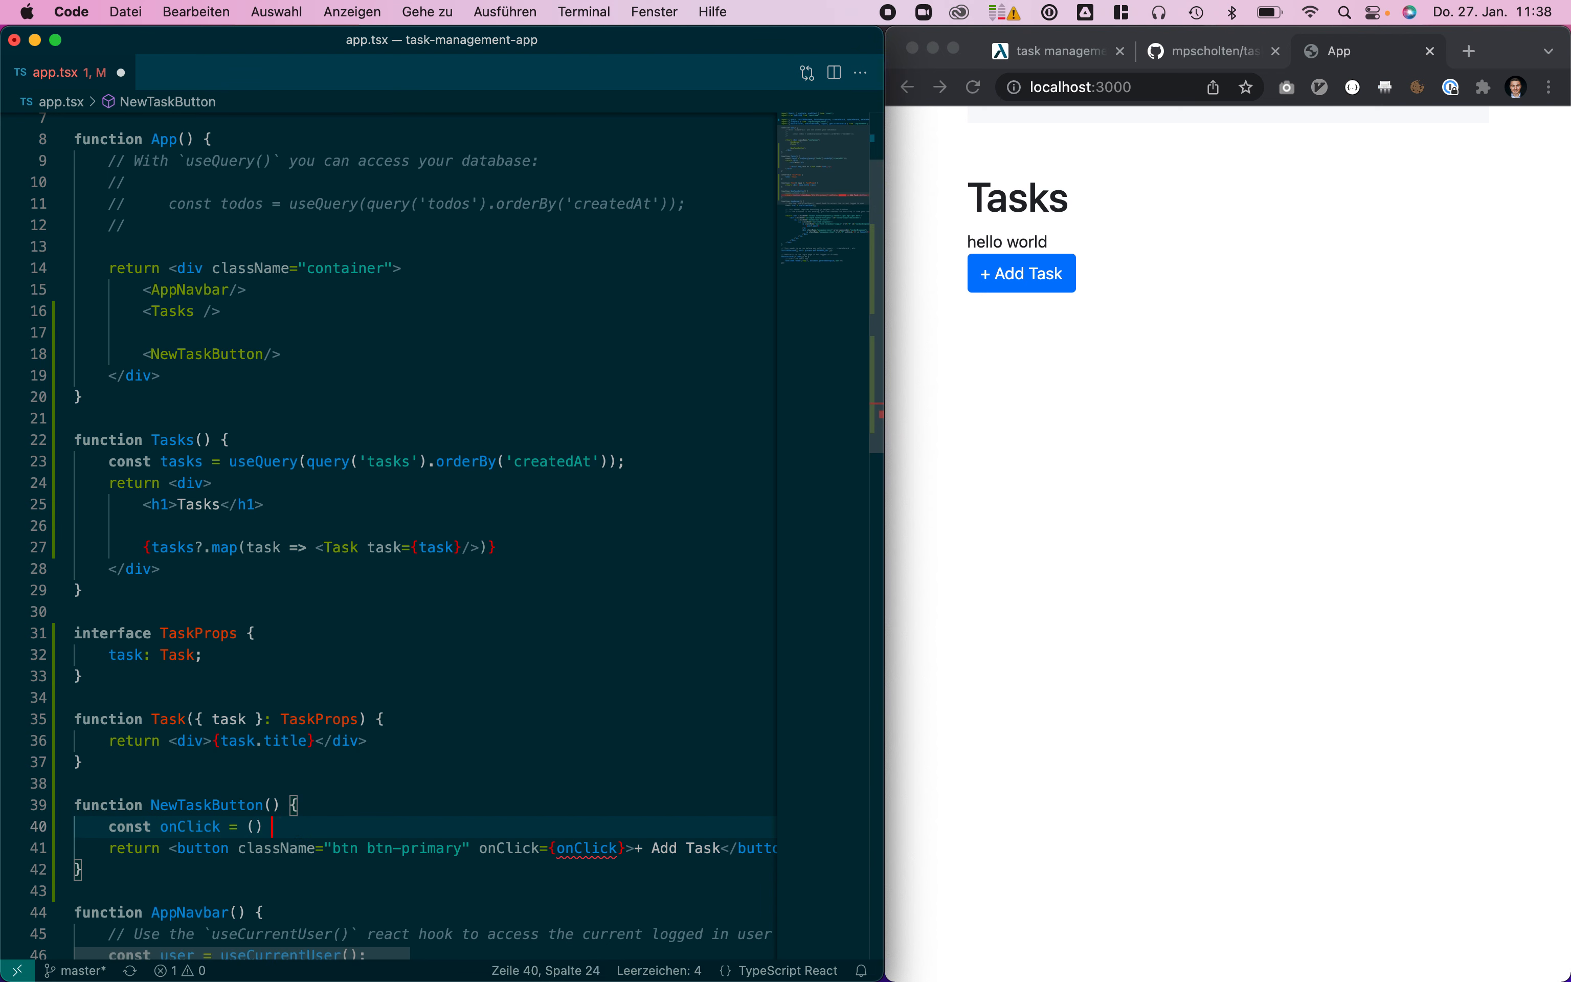
pyautogui.write('createRecord(')
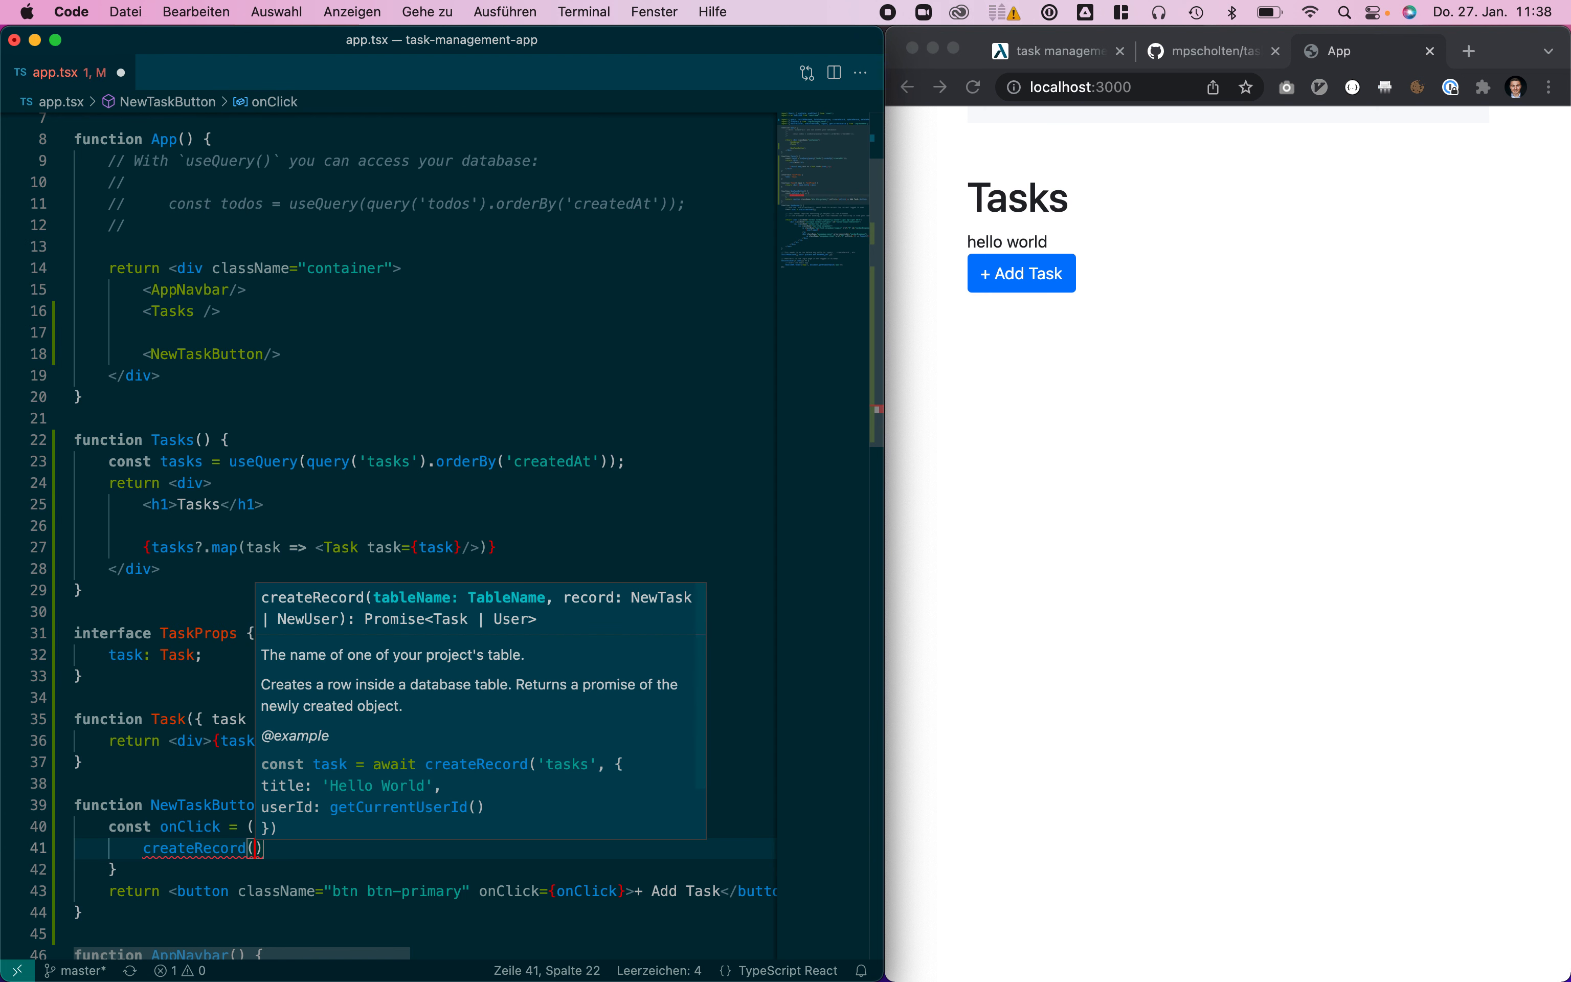
pyautogui.moveTo(707, 578)
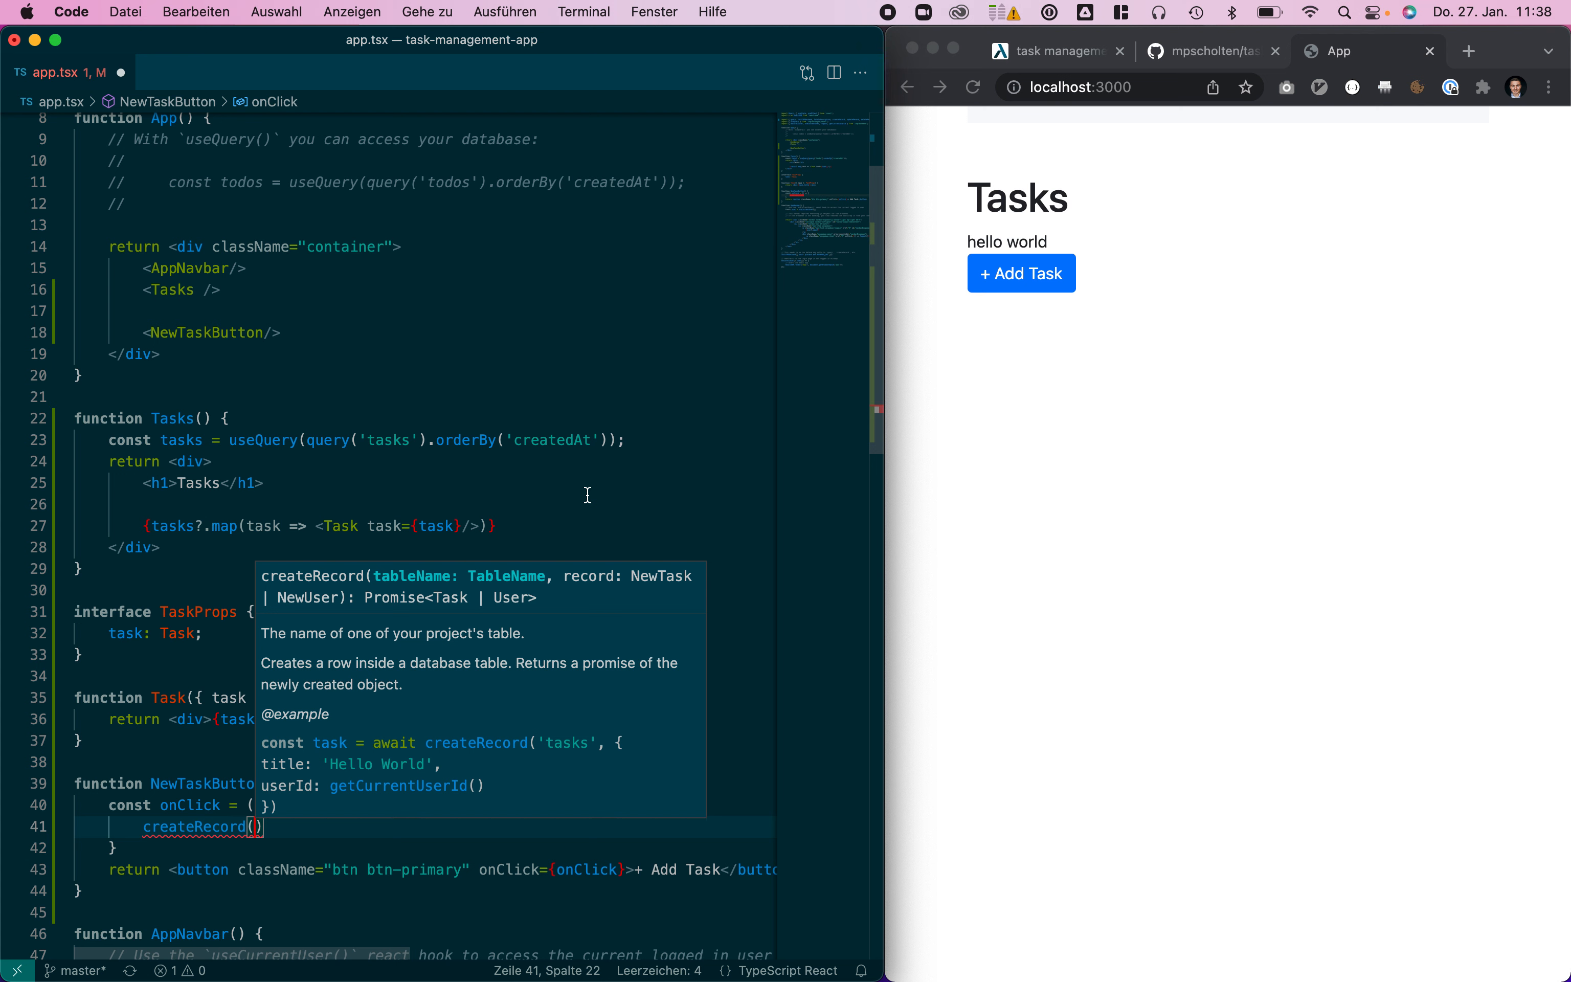
pyautogui.write("'tasks'")
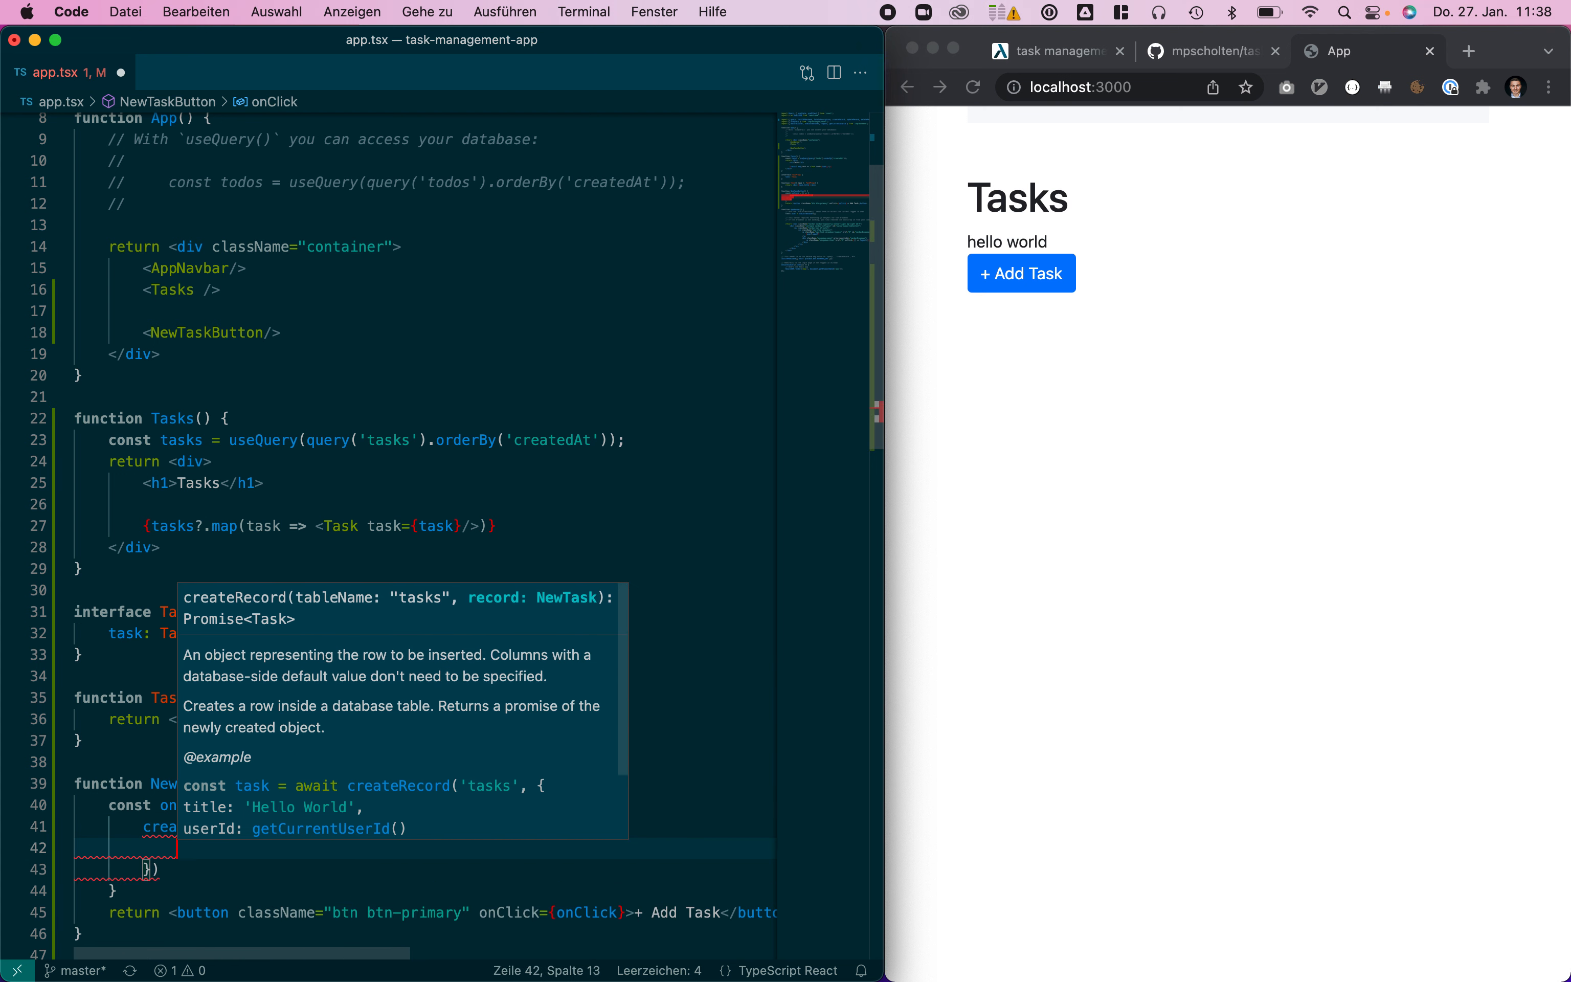
# - Set title from window.prompt('Enter title:') || '' and userId from getCurrentUserId()
pyautogui.write('titke')
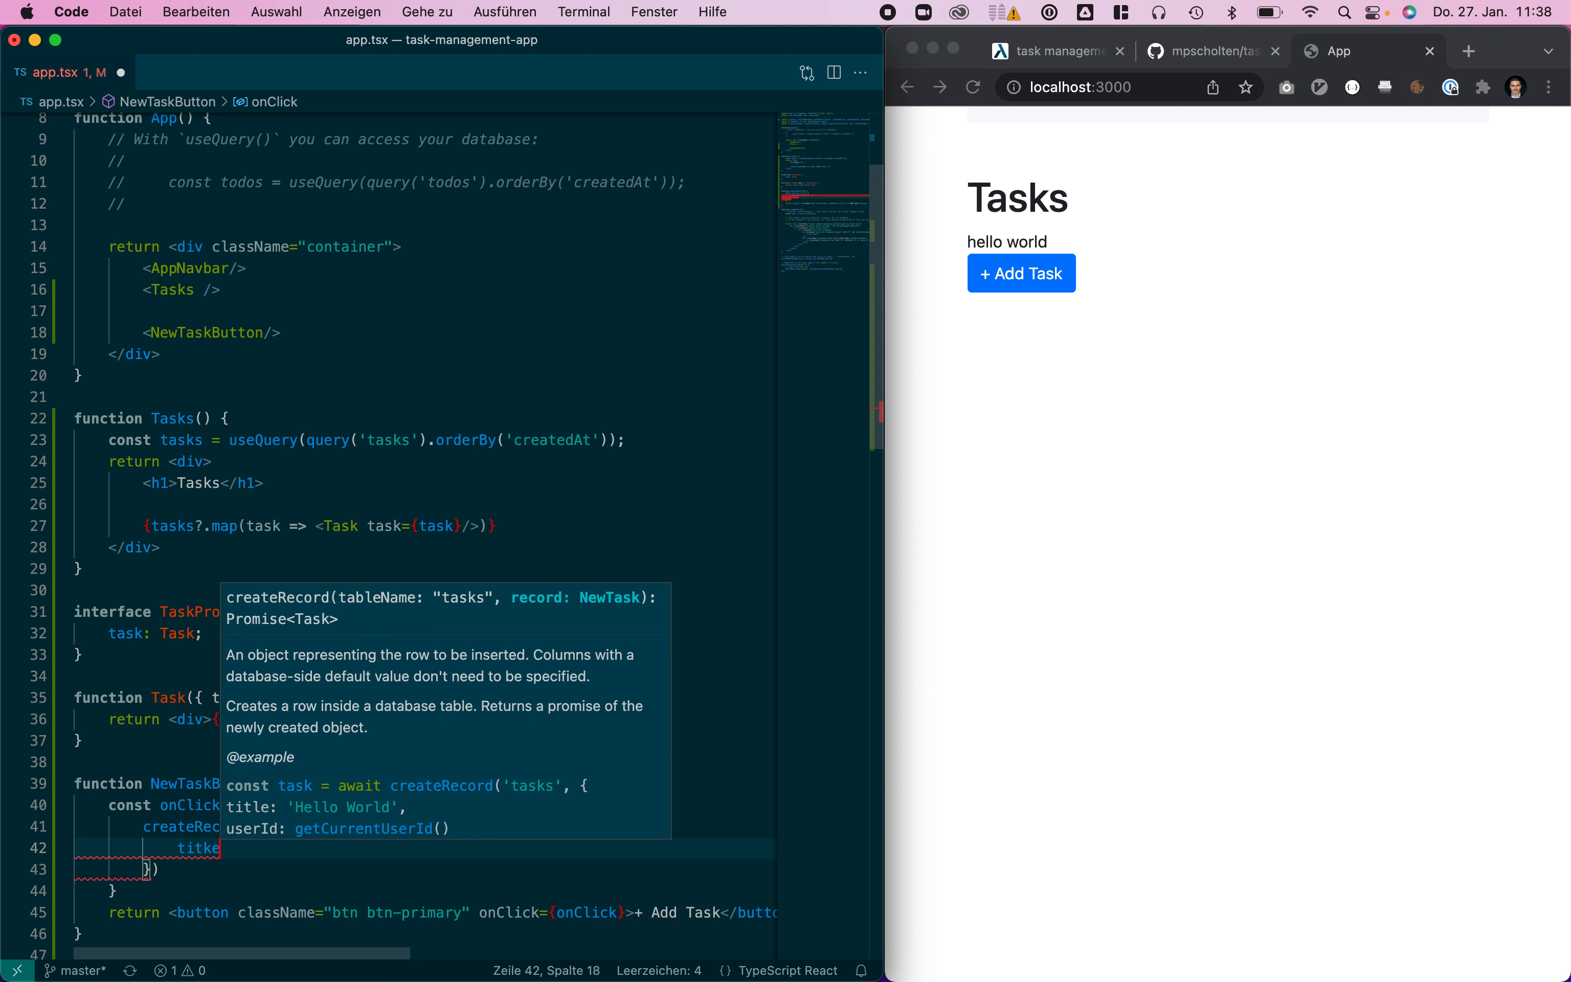
pyautogui.write('title:')
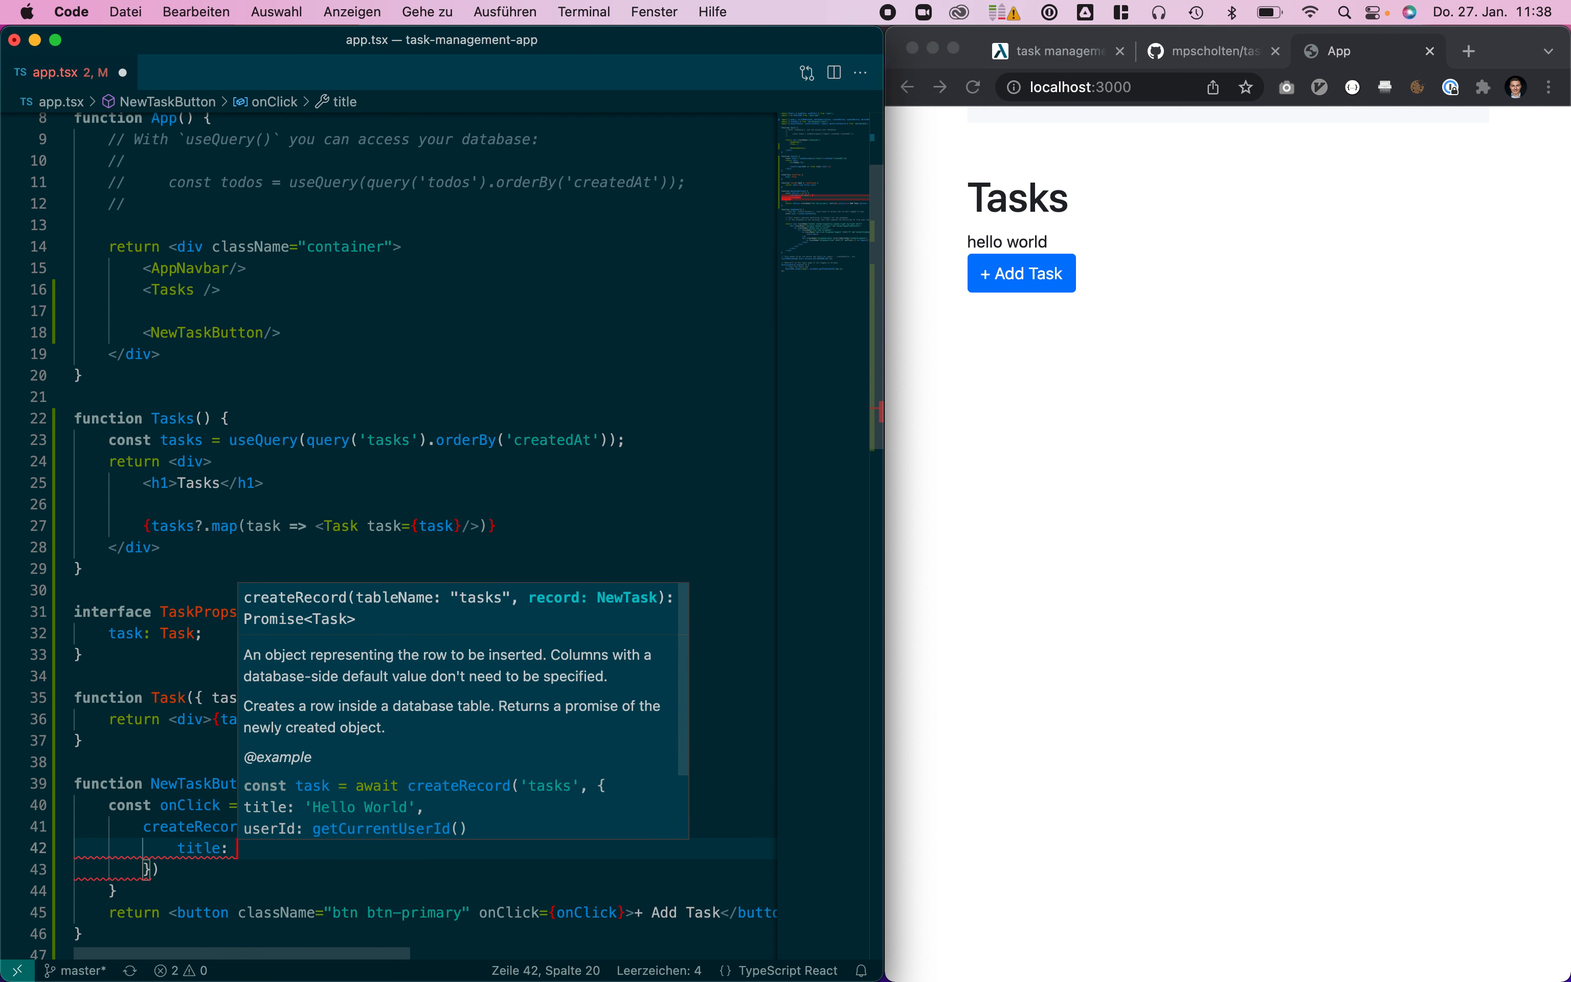
pyautogui.write('window.')
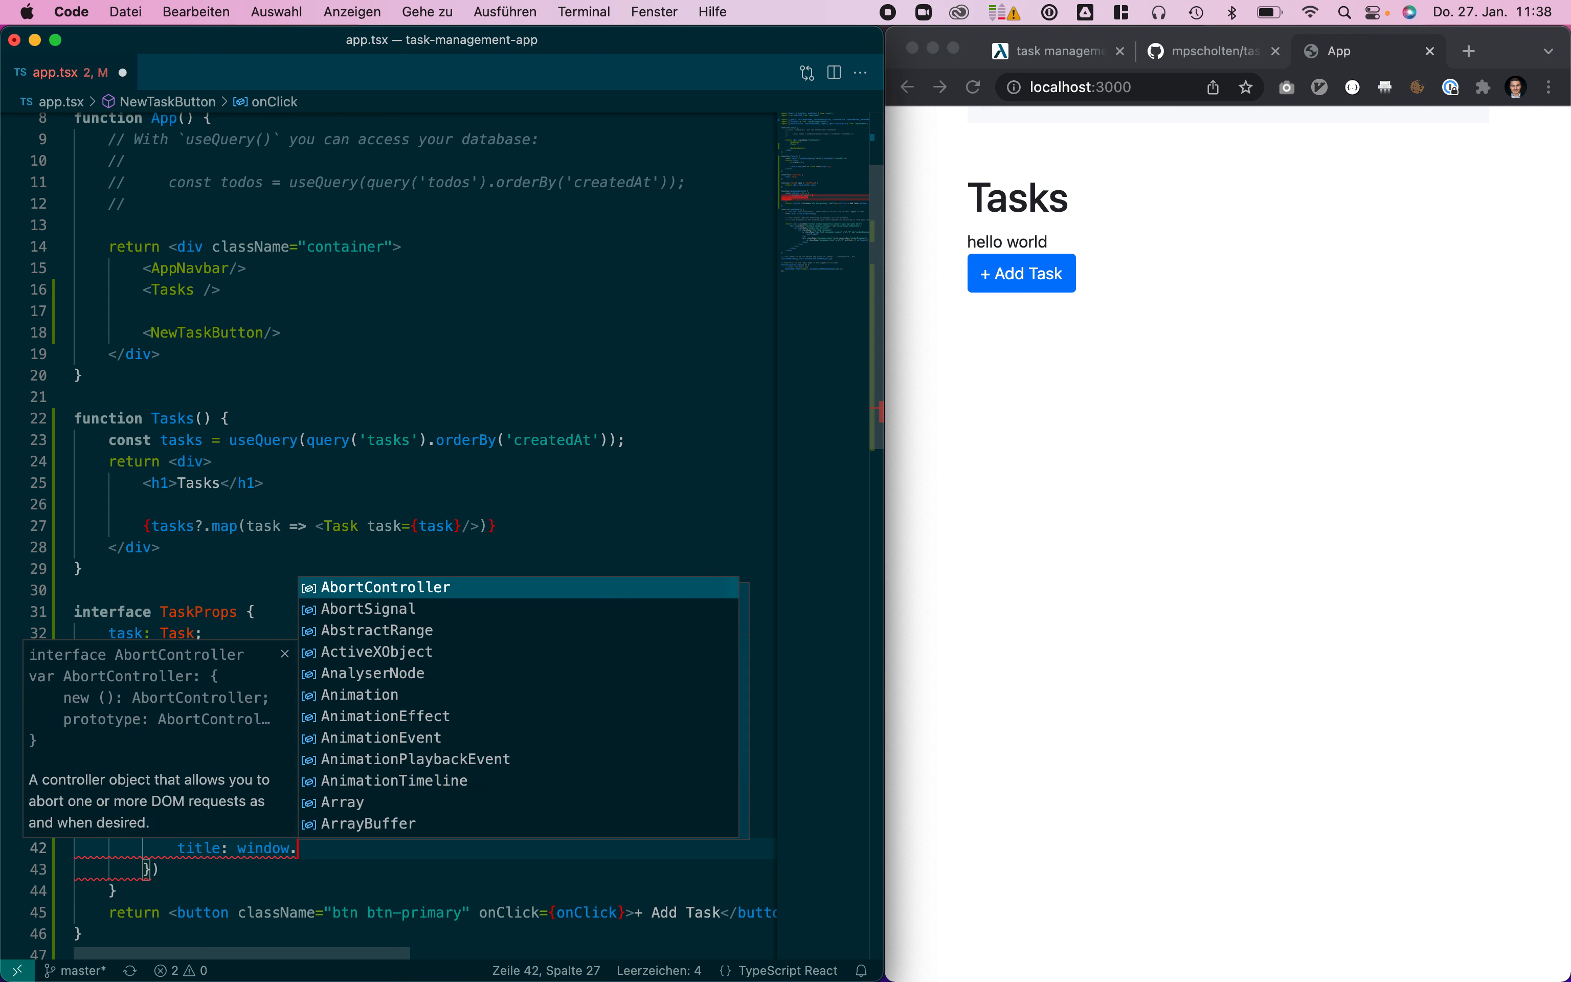
pyautogui.write("prompt('Enter')")
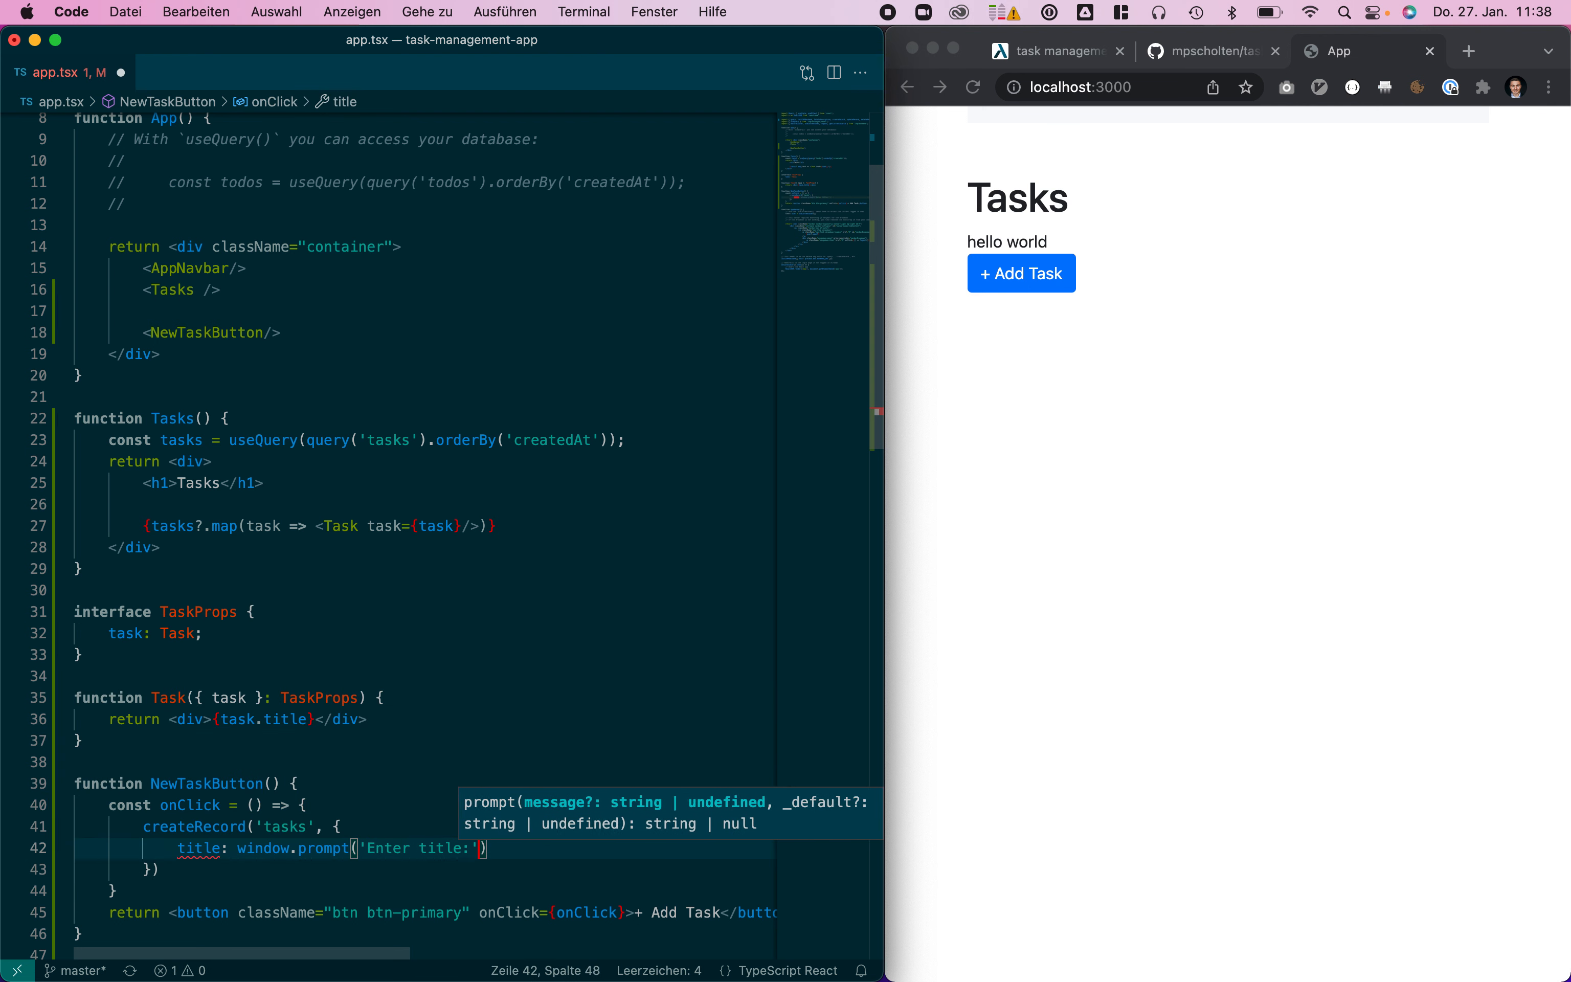
pyautogui.write("|| ''")
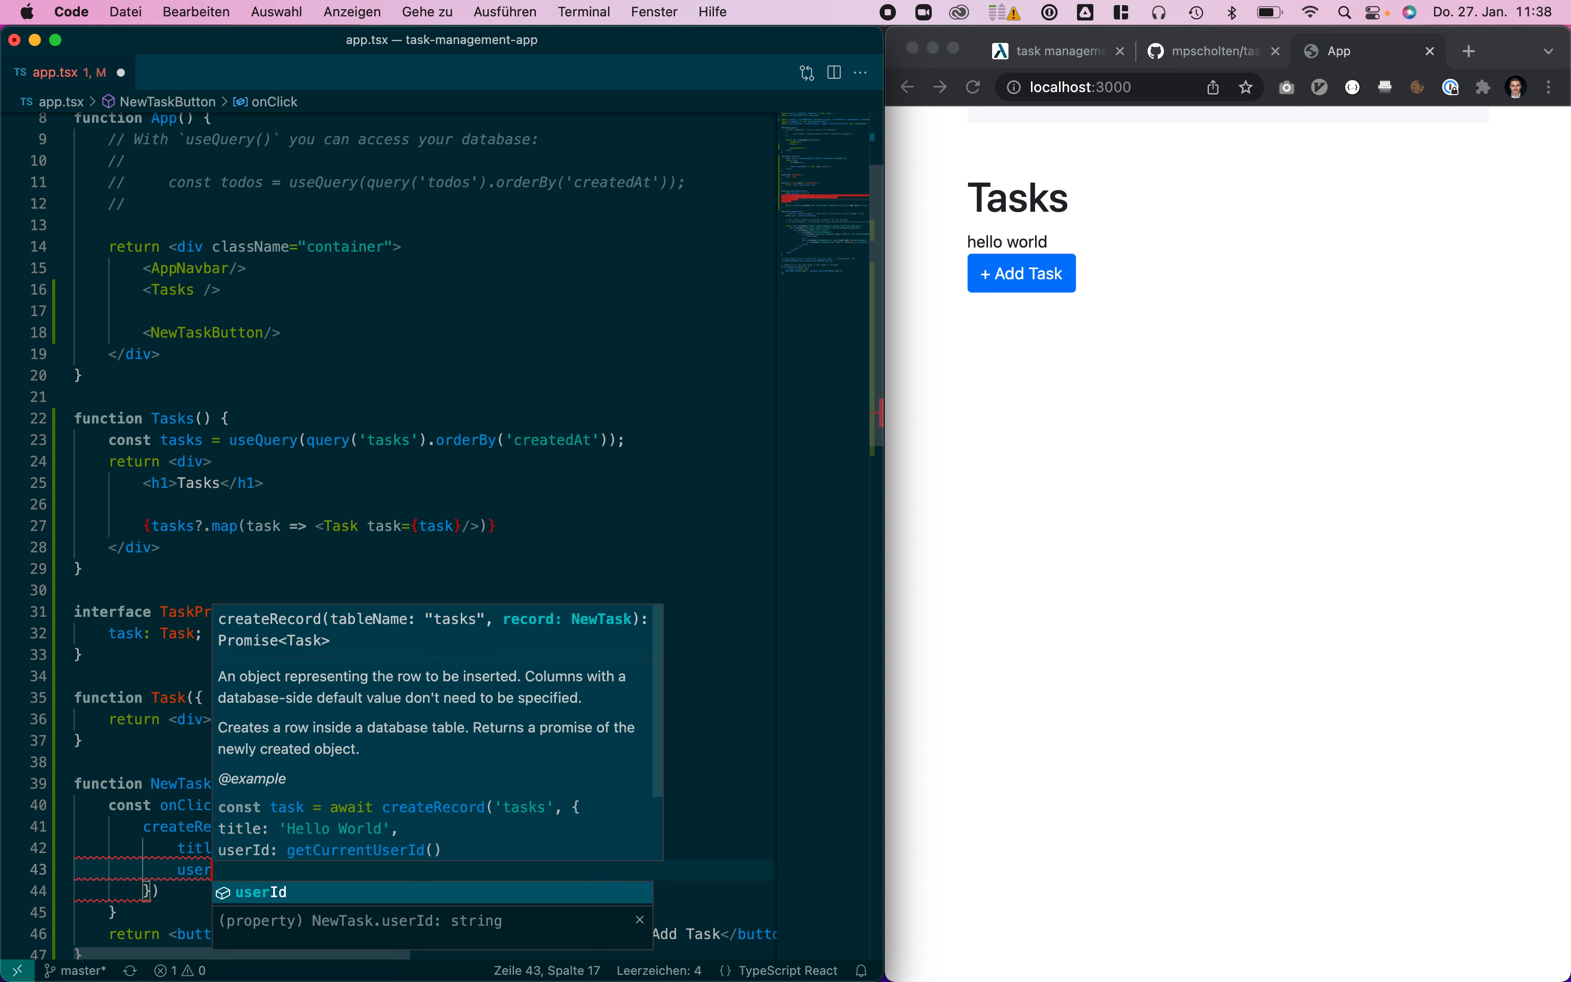
pyautogui.write('getCu')
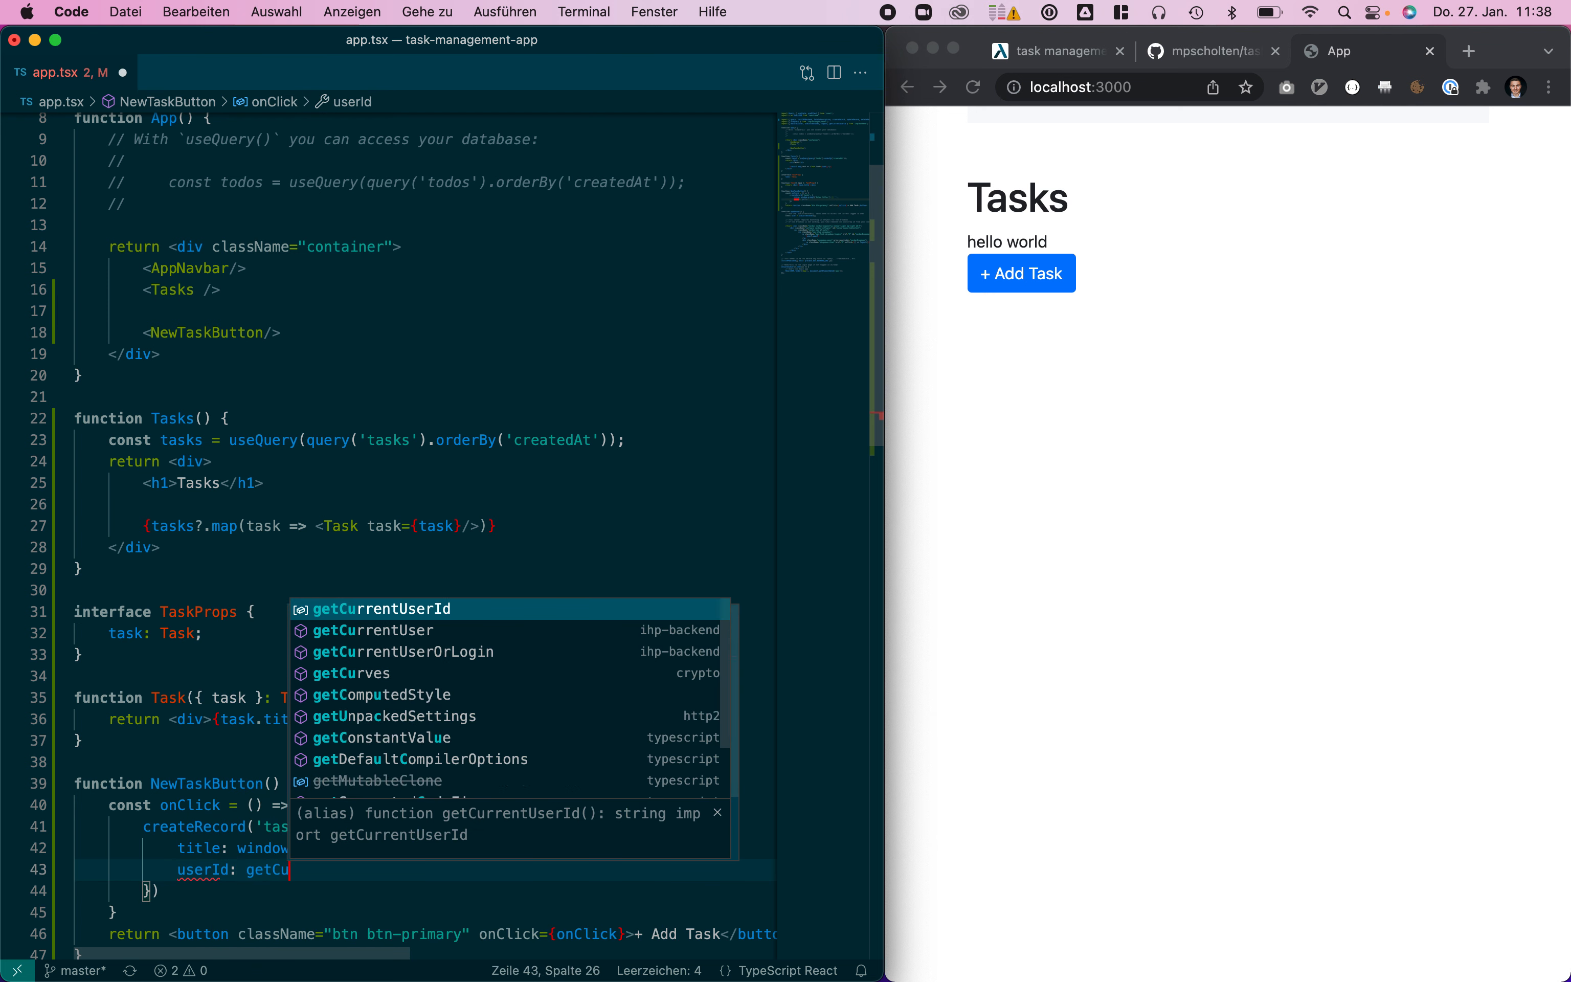
pyautogui.write('rn')
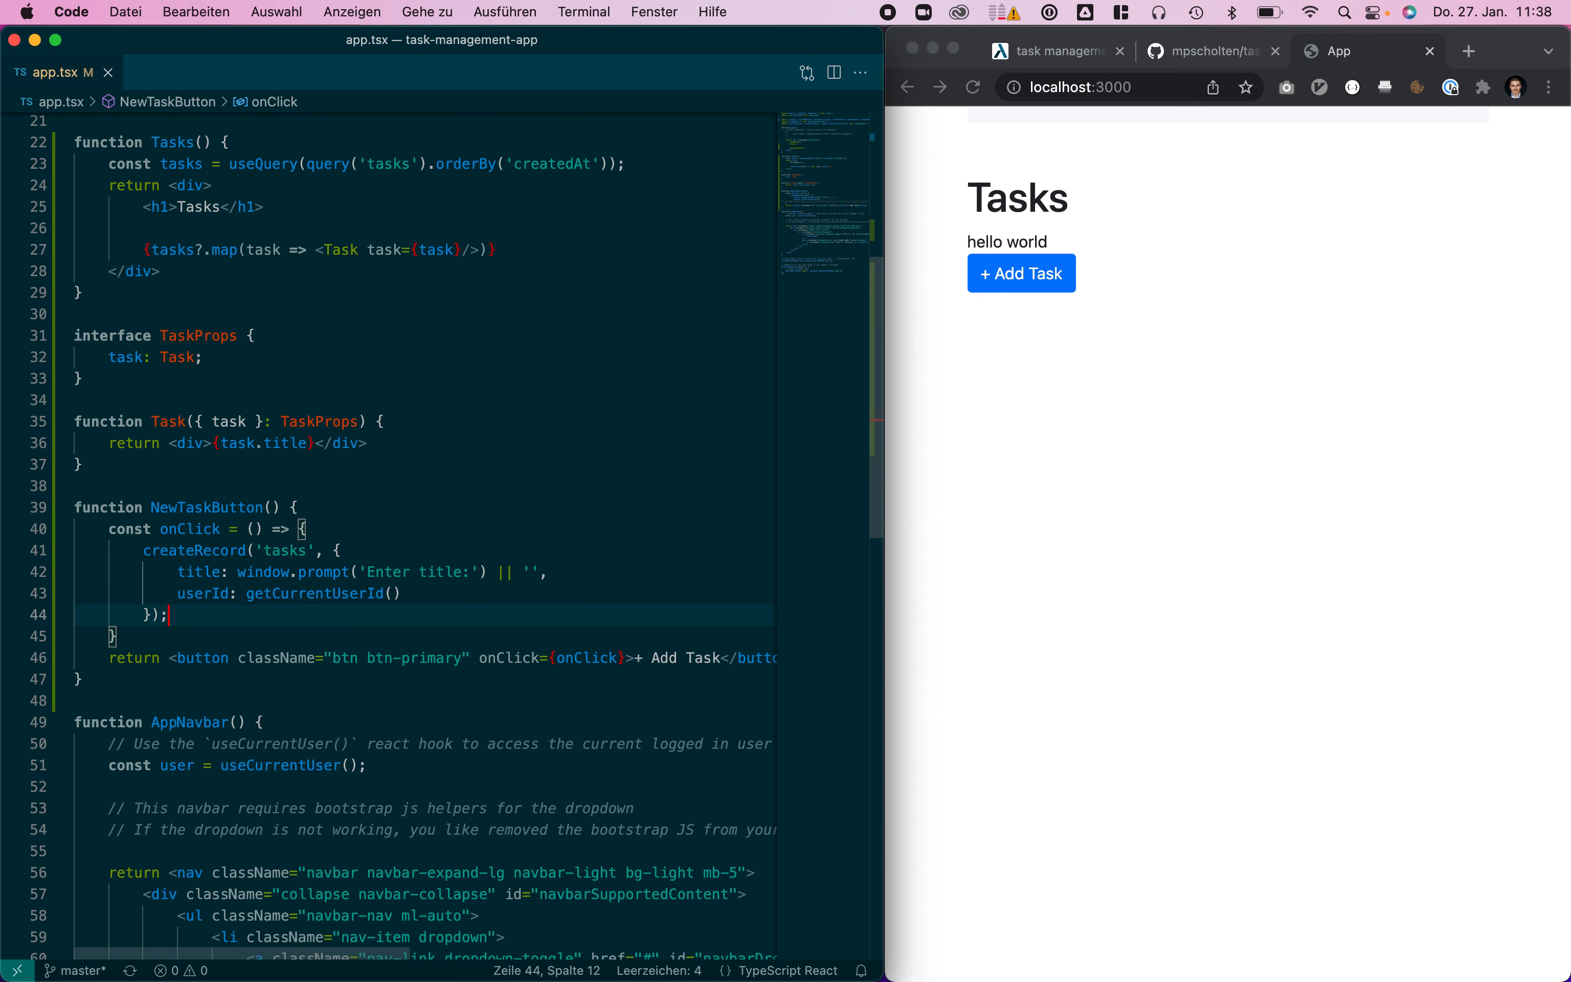
# - Use + Add Task in the browser to create tasks hello 2 and hello 3 via the prompt
pyautogui.click(1020, 272)
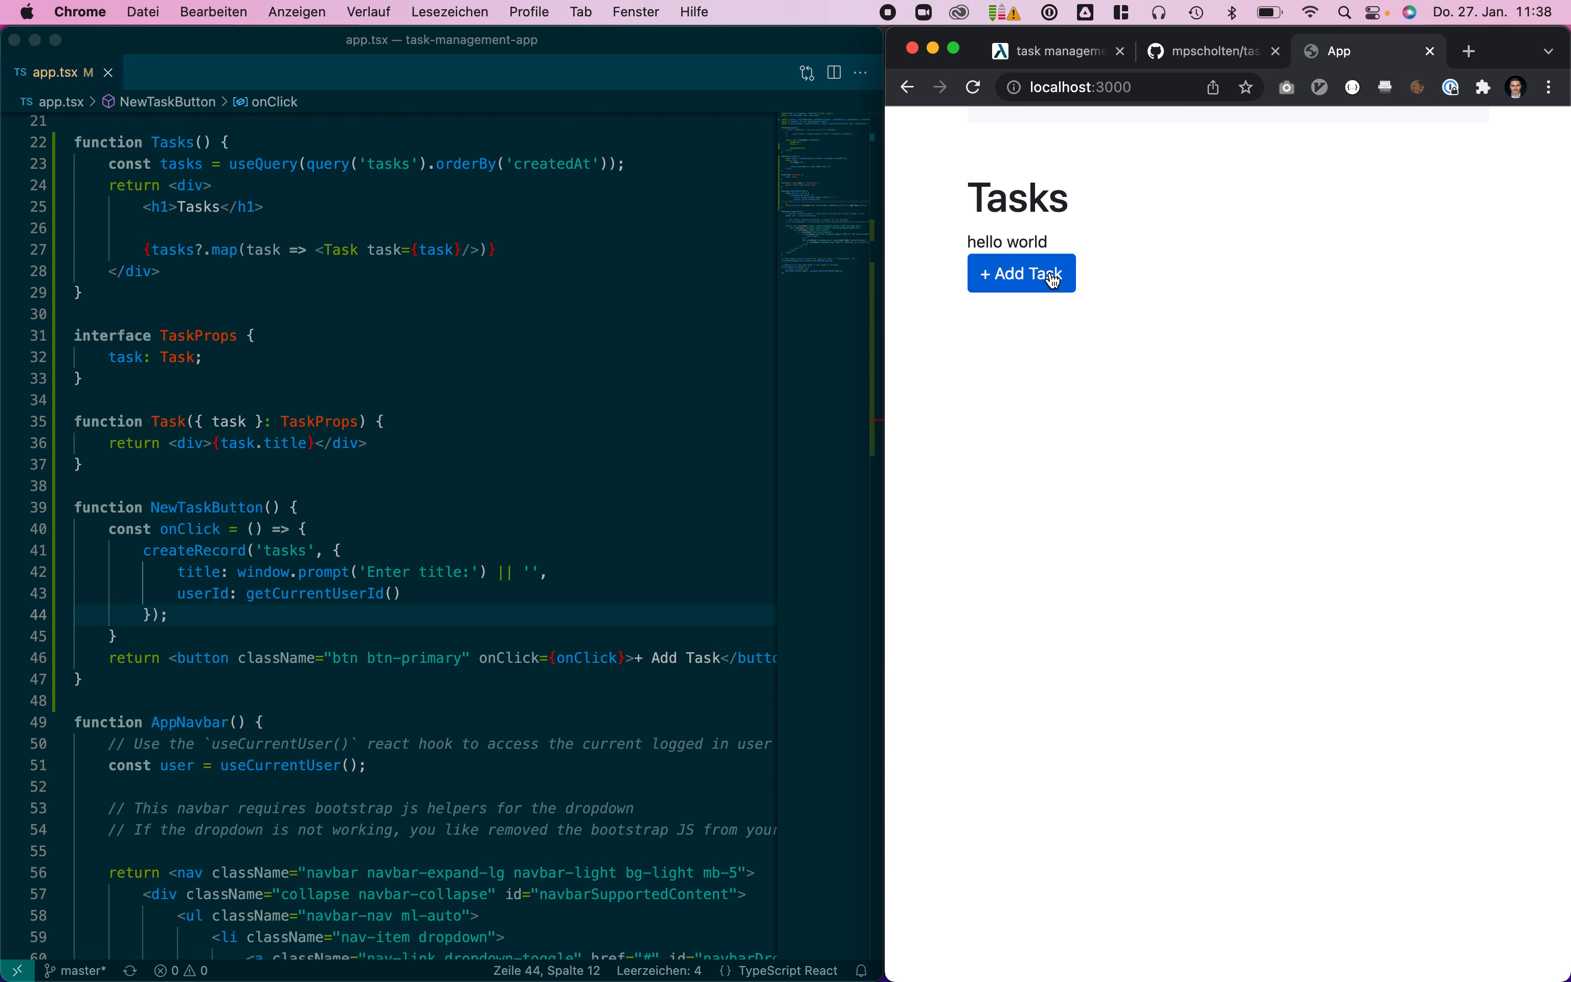
pyautogui.click(1021, 273)
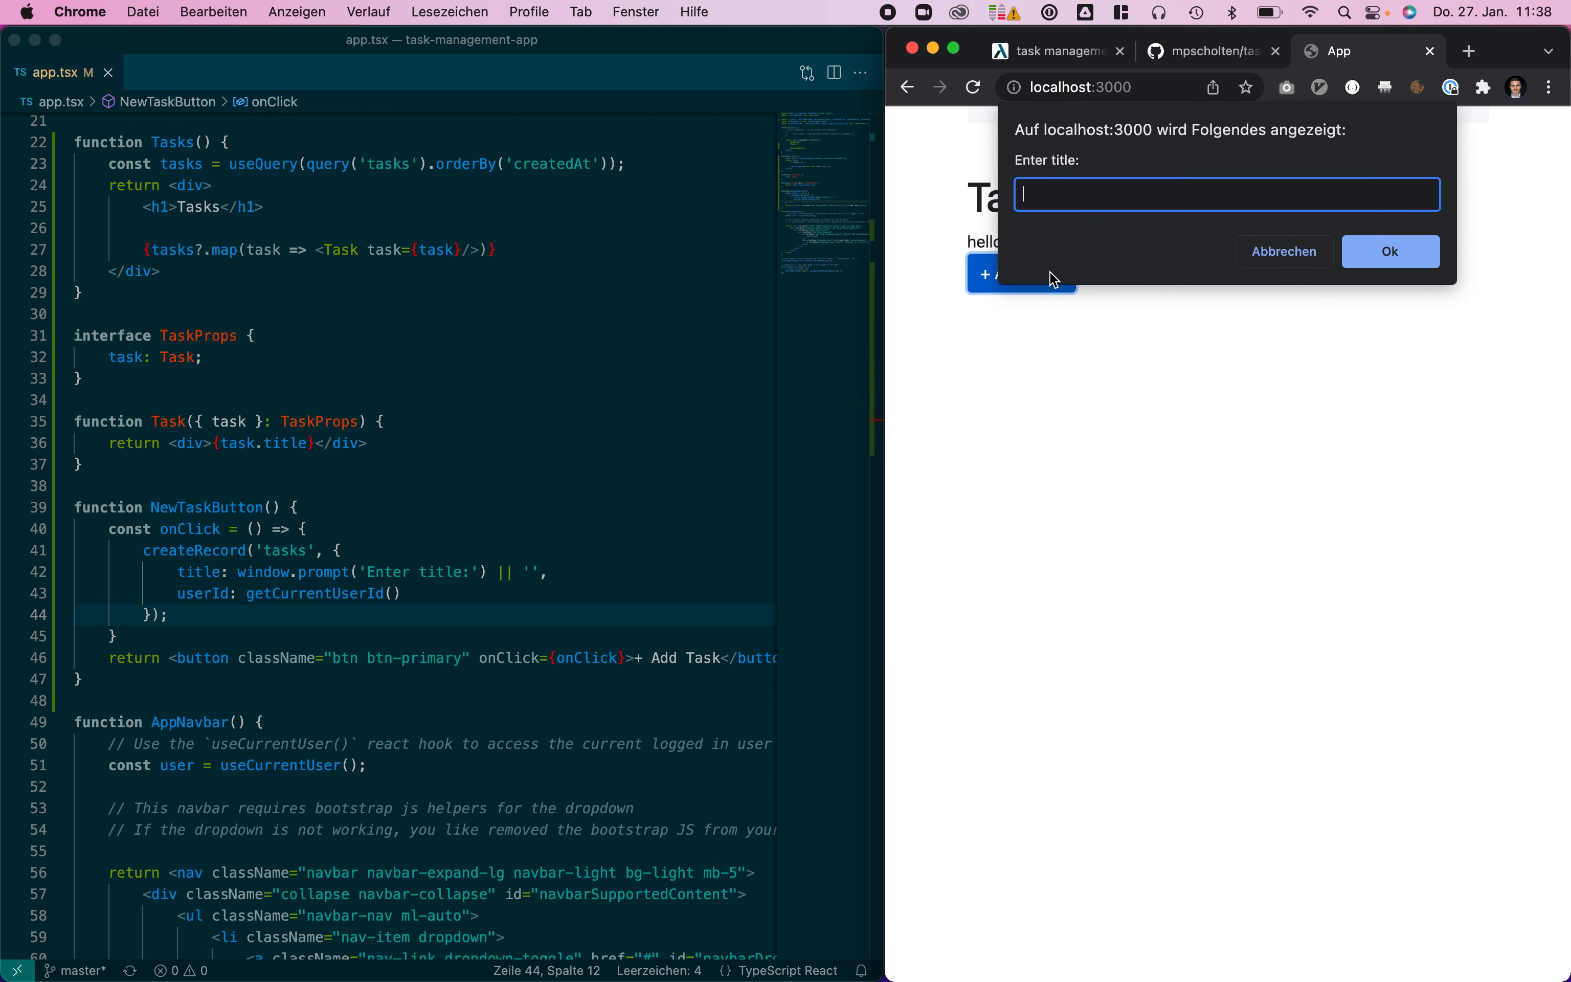
pyautogui.write('hell')
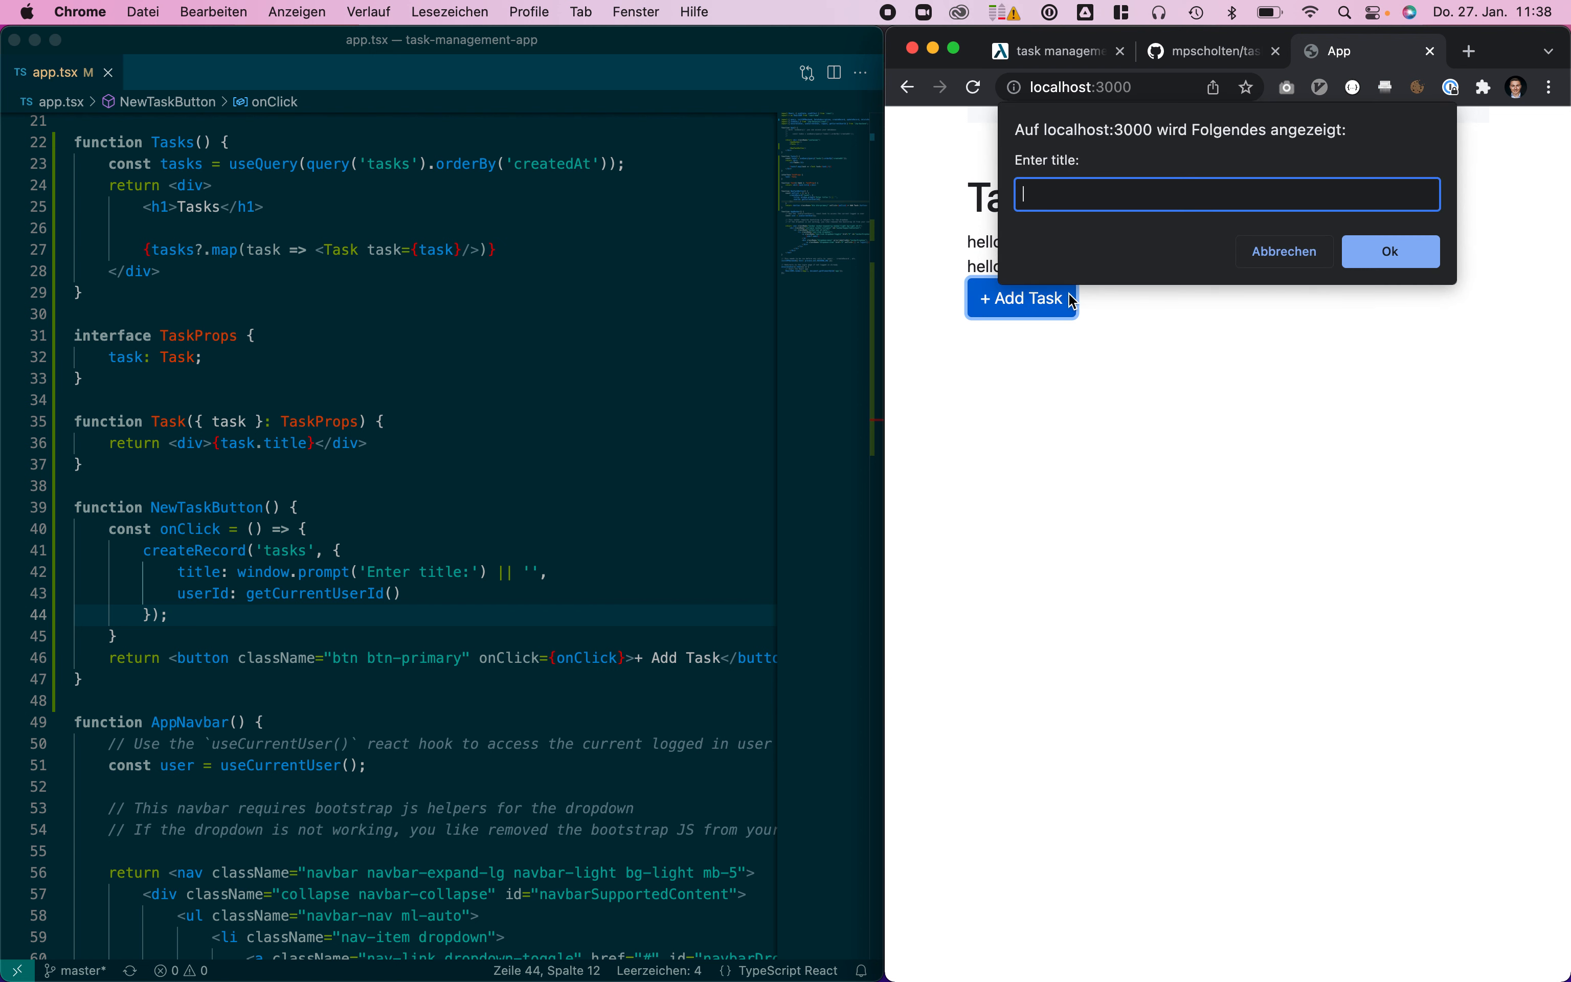
pyautogui.click(1388, 252)
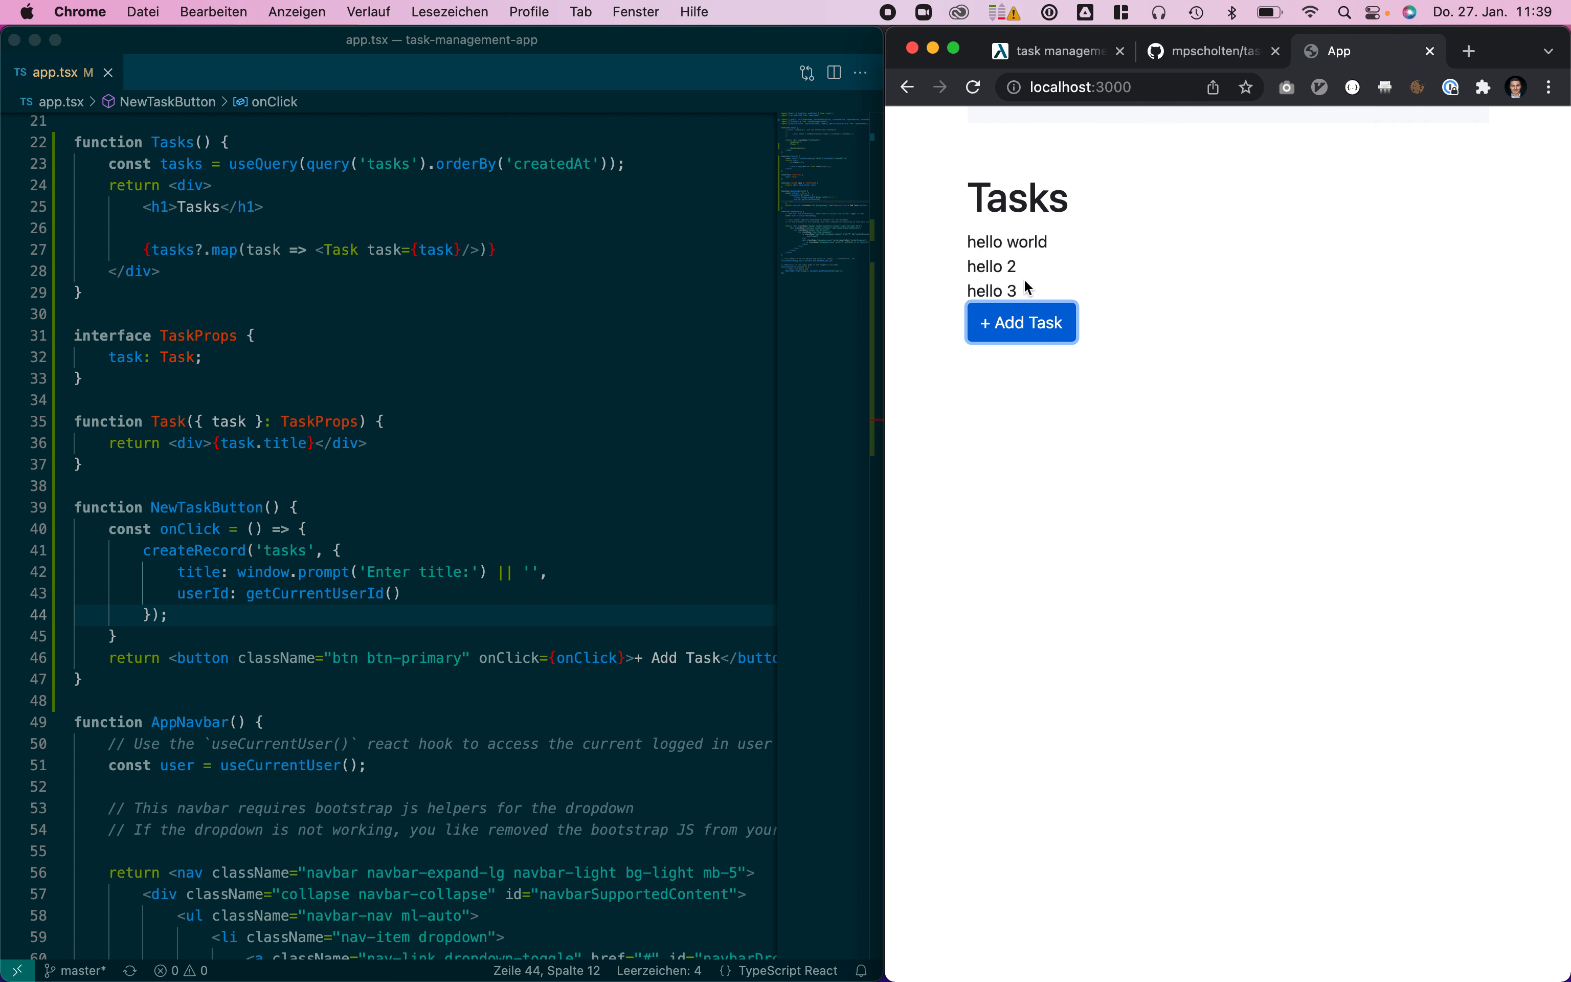
pyautogui.click(311, 572)
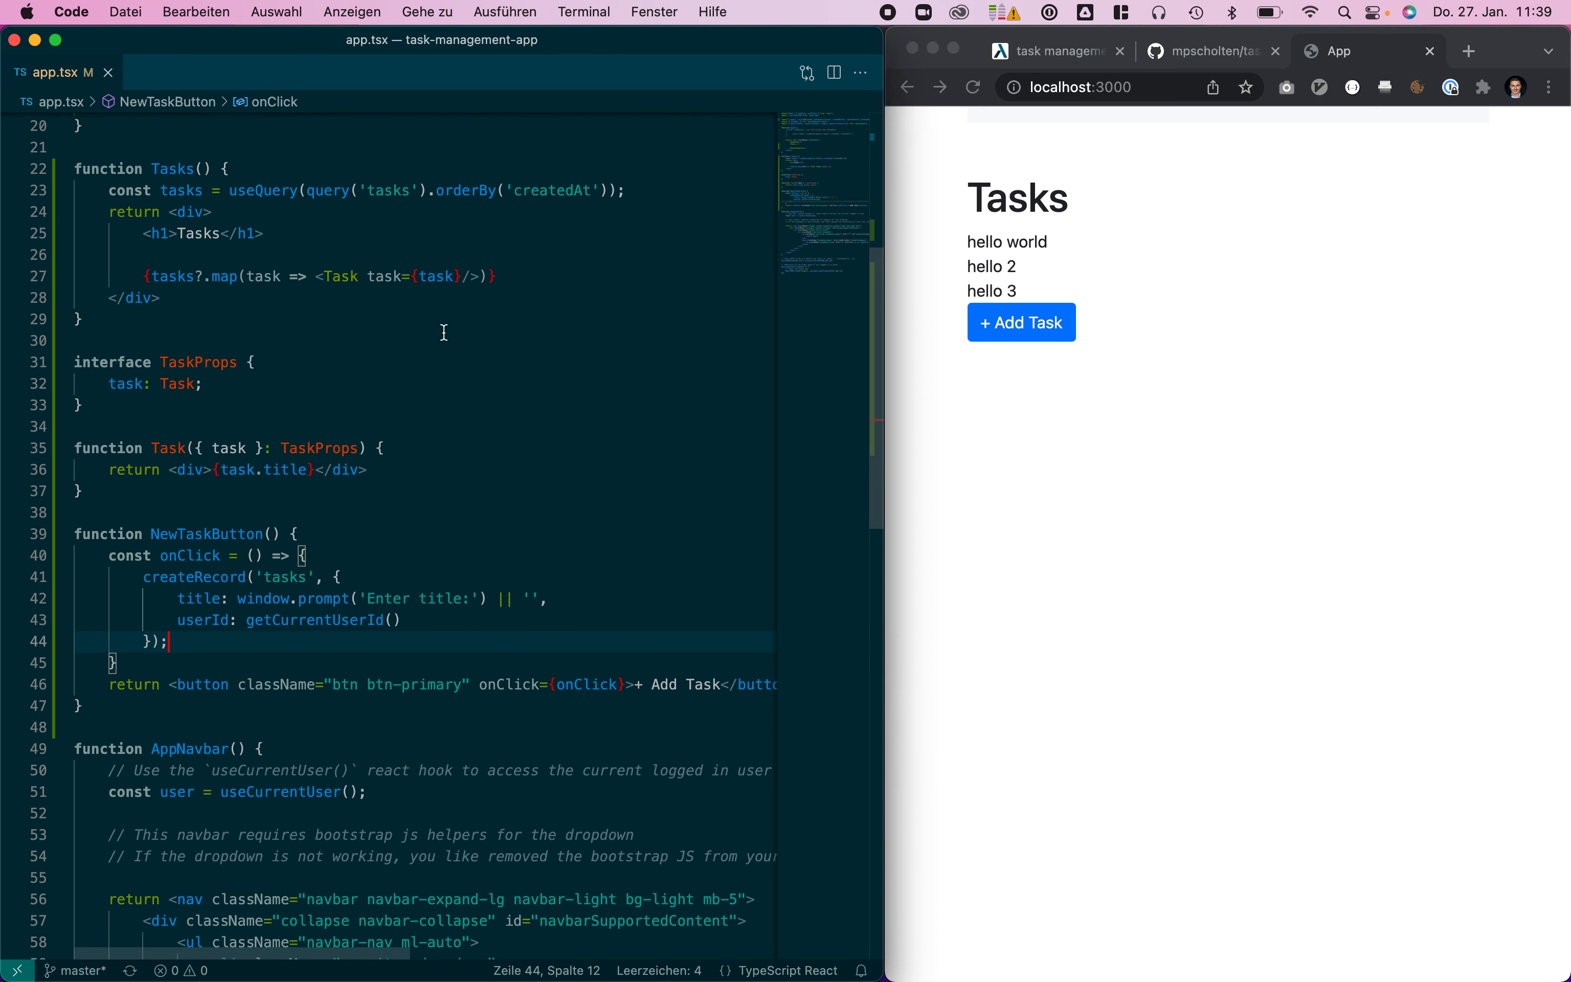
# - Insert a blank line before NewTaskButton's return statement
pyautogui.doubleClick(262, 190)
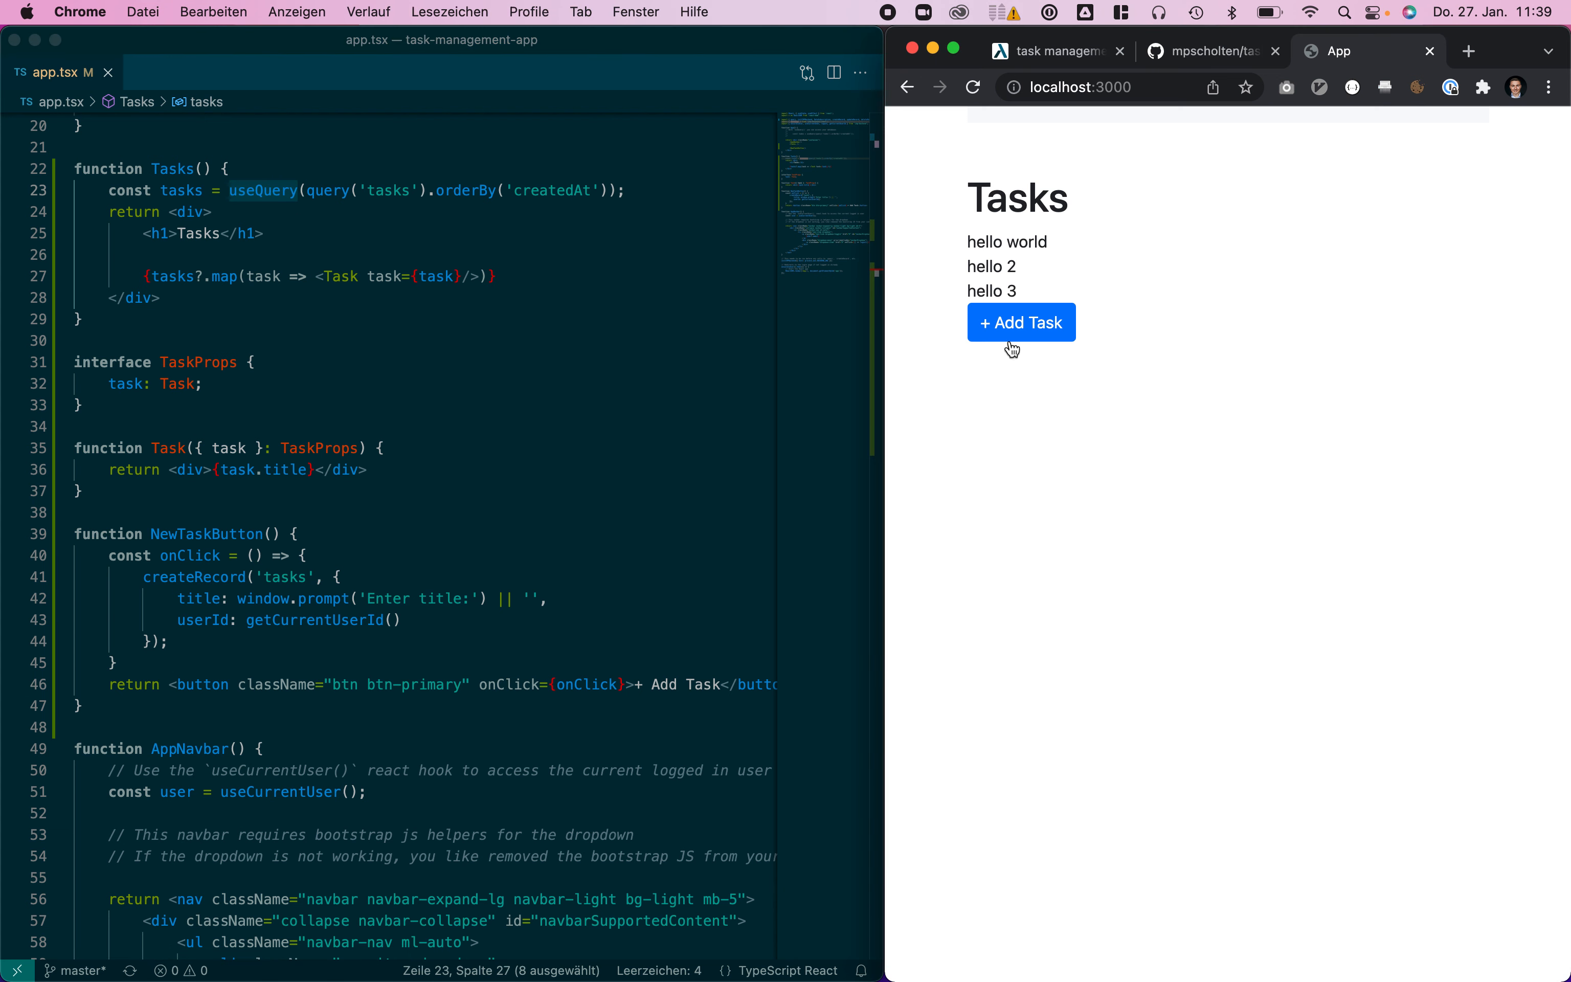
pyautogui.moveTo(1076, 401)
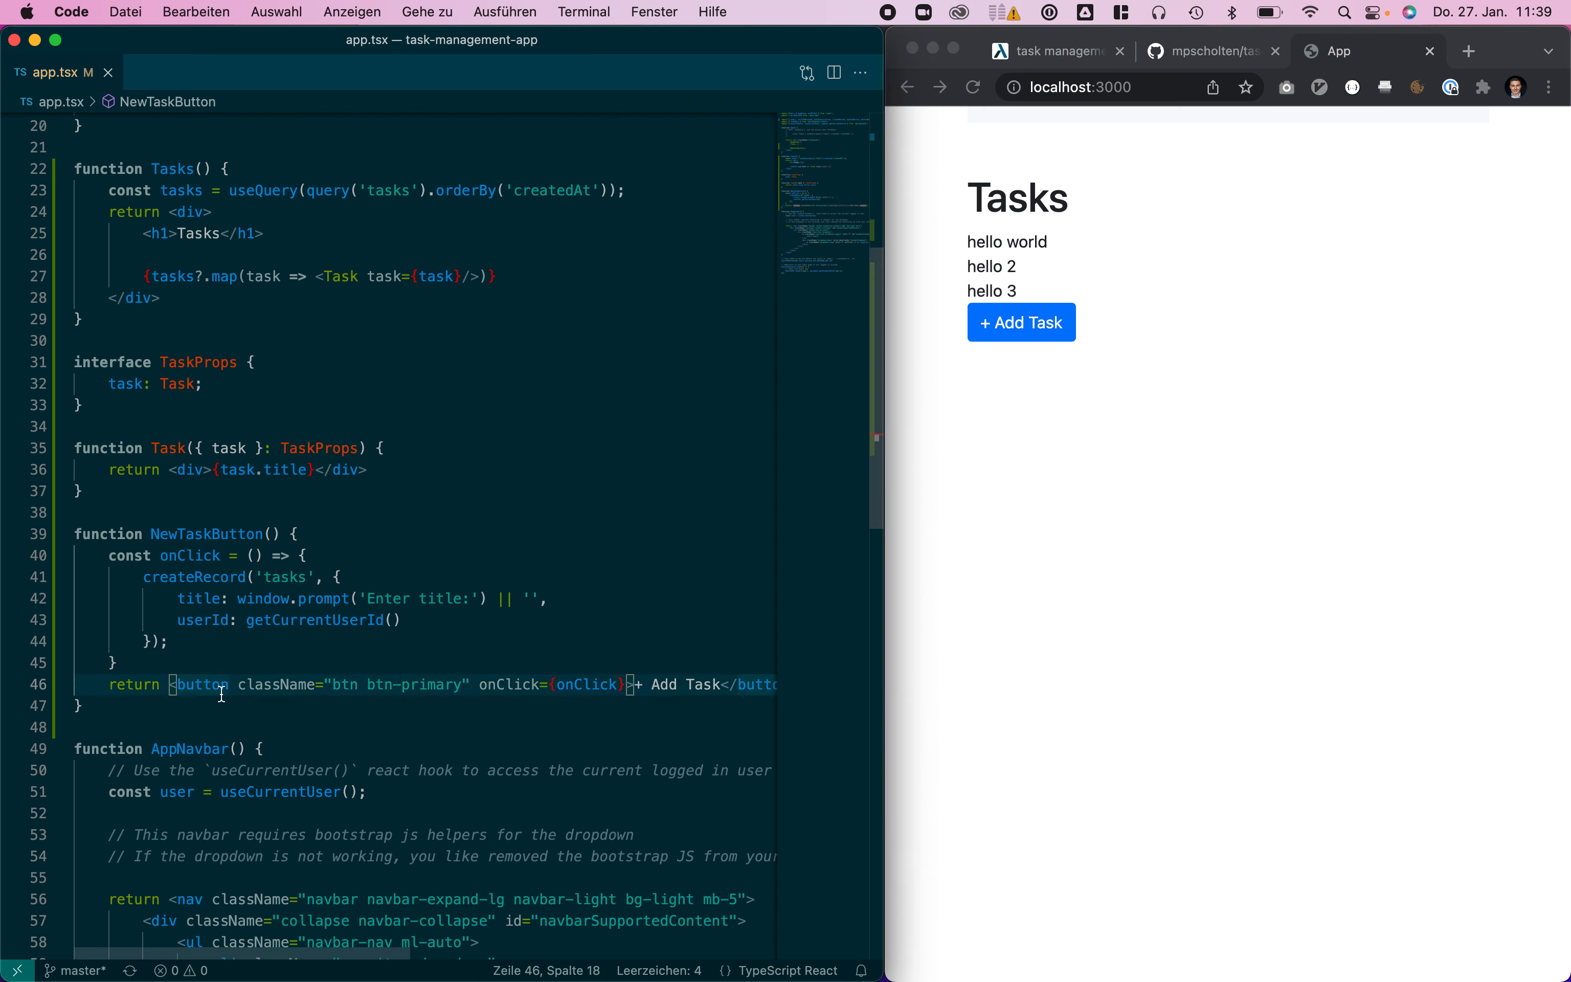
pyautogui.click(114, 662)
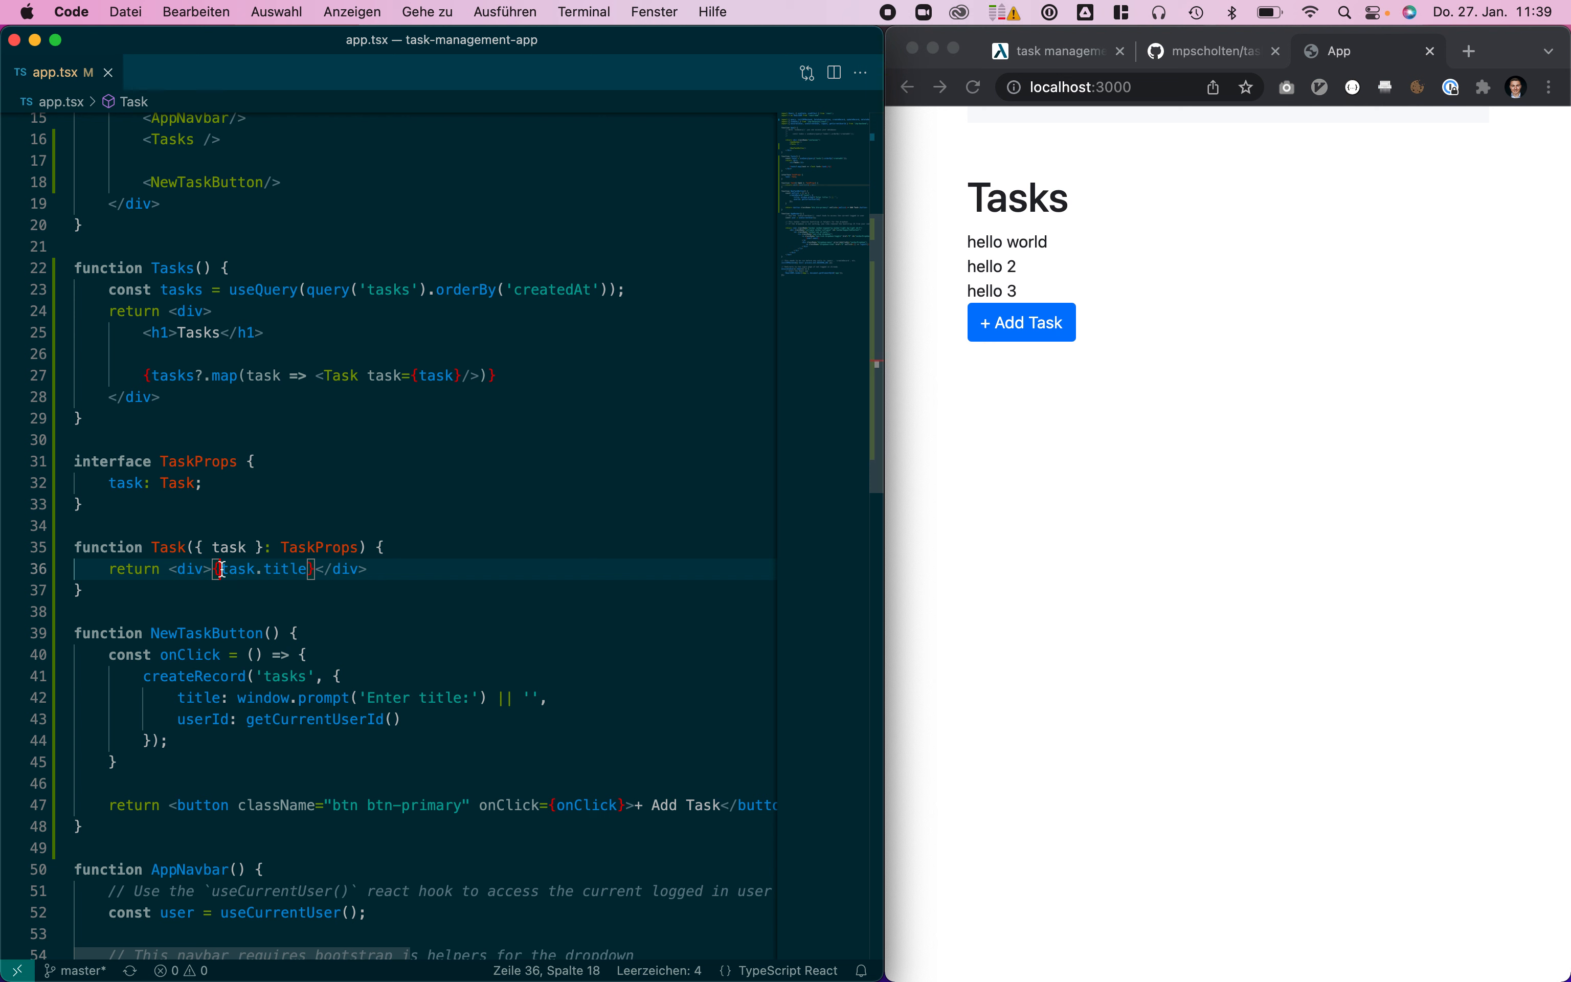
# - Add onDoubleClick={handleUpdate} to the Task div calling updateRecord('tasks', task.id, ...)
pyautogui.write('onDoubleClick={')
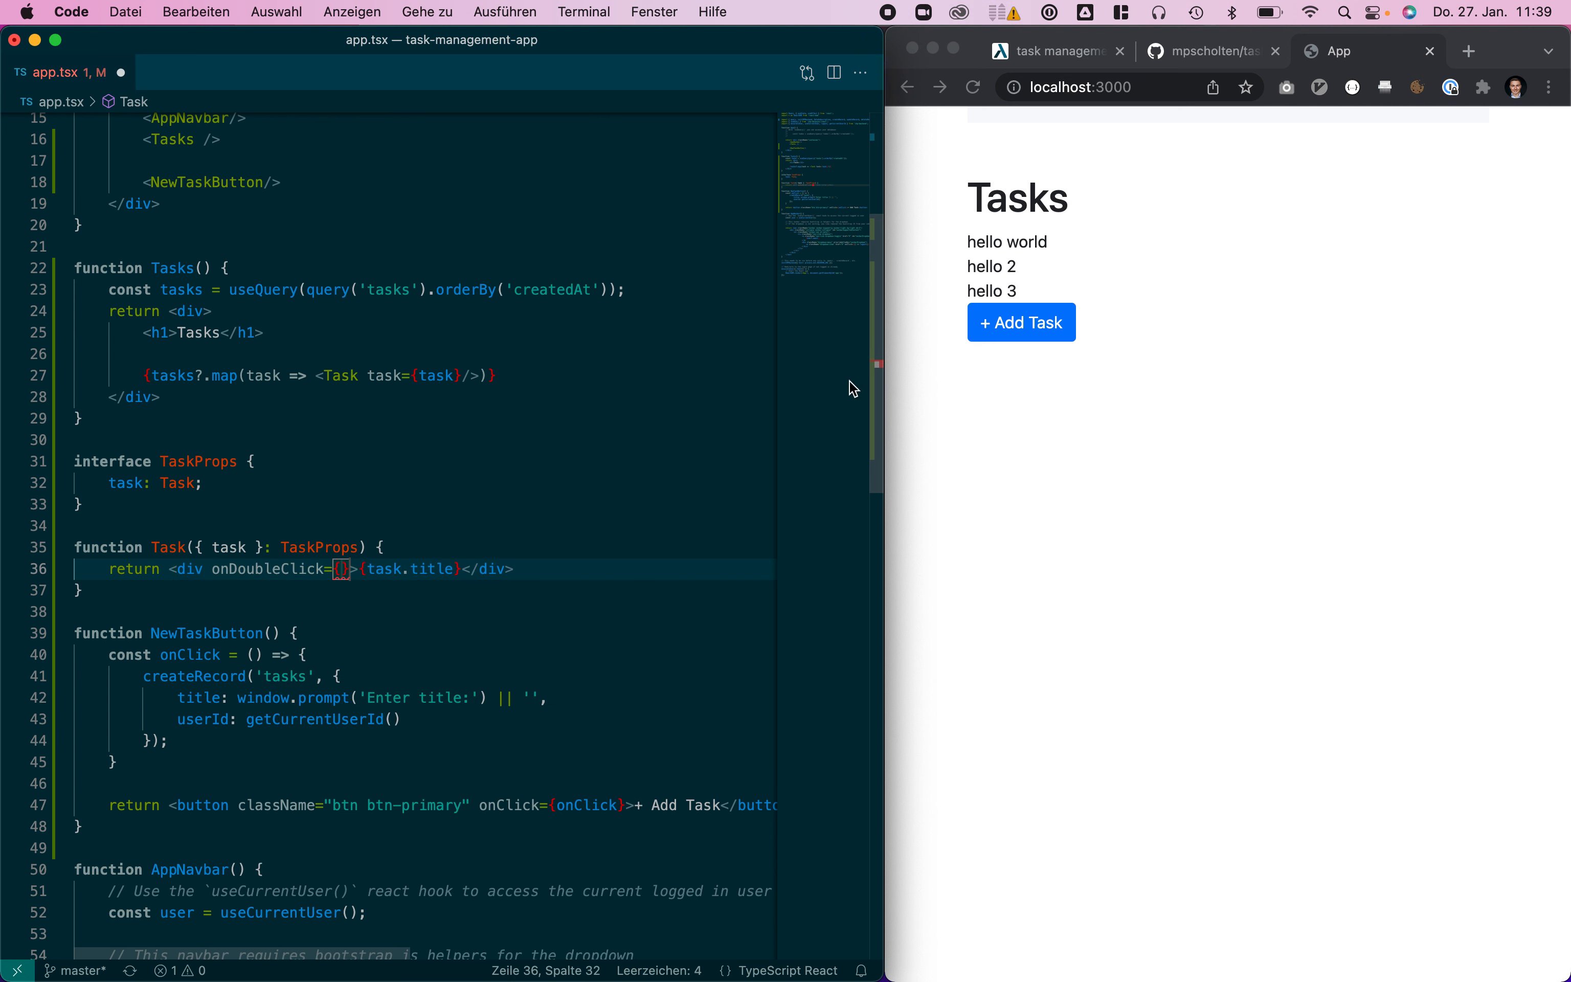
pyautogui.moveTo(227, 726)
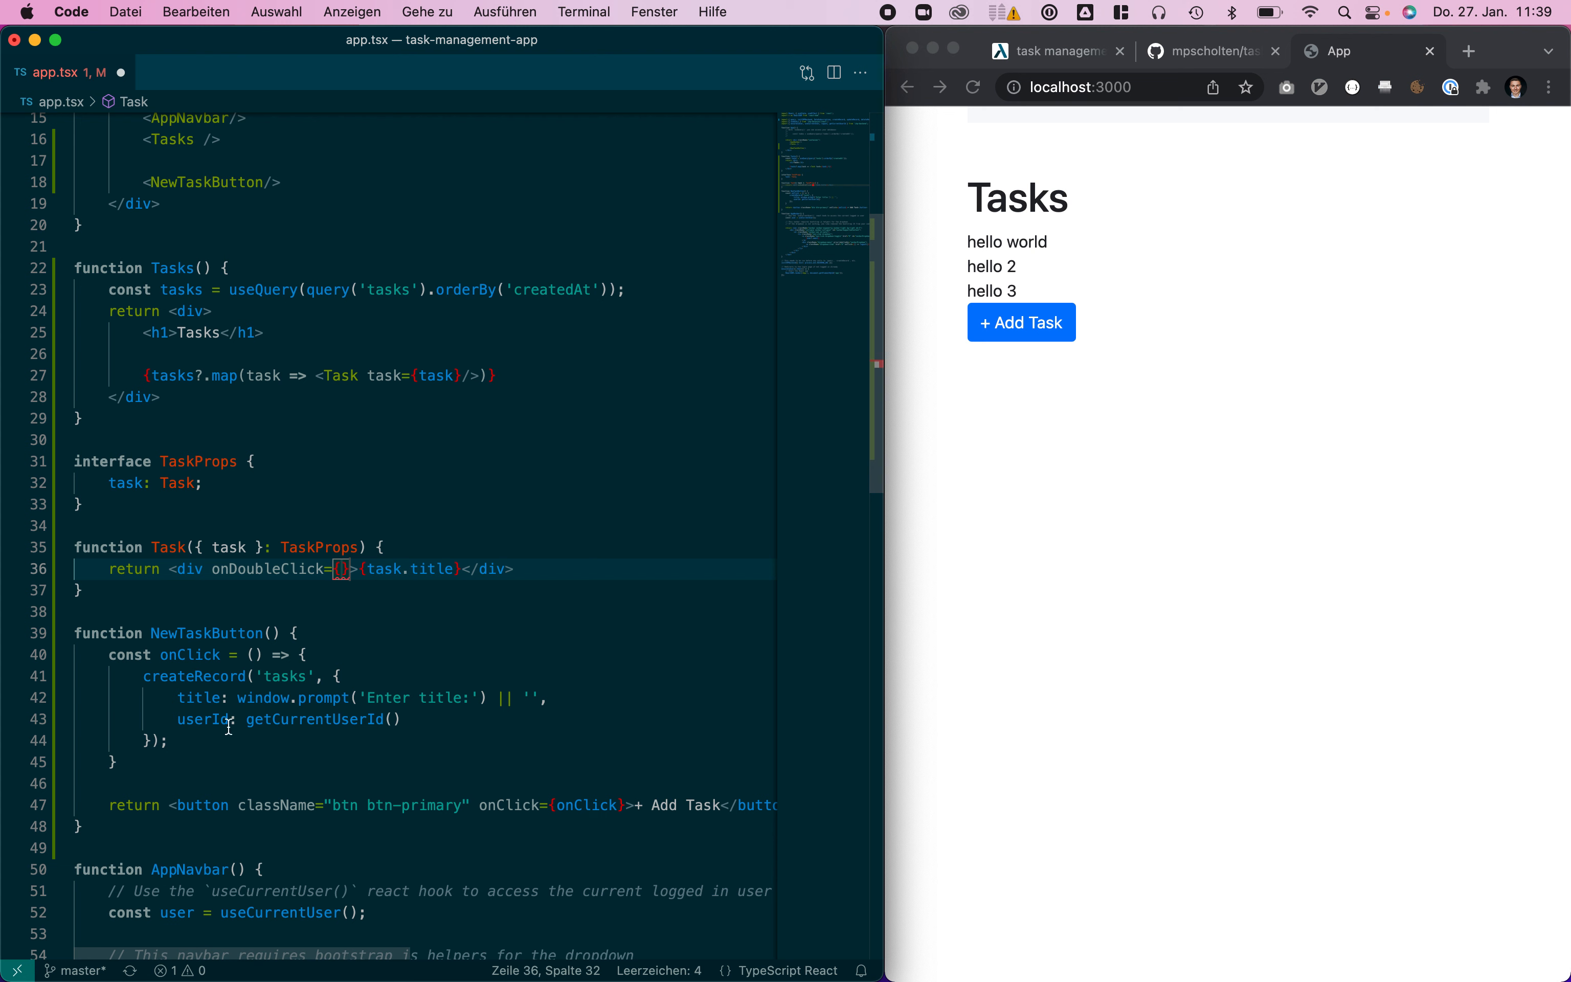
pyautogui.moveTo(423, 666)
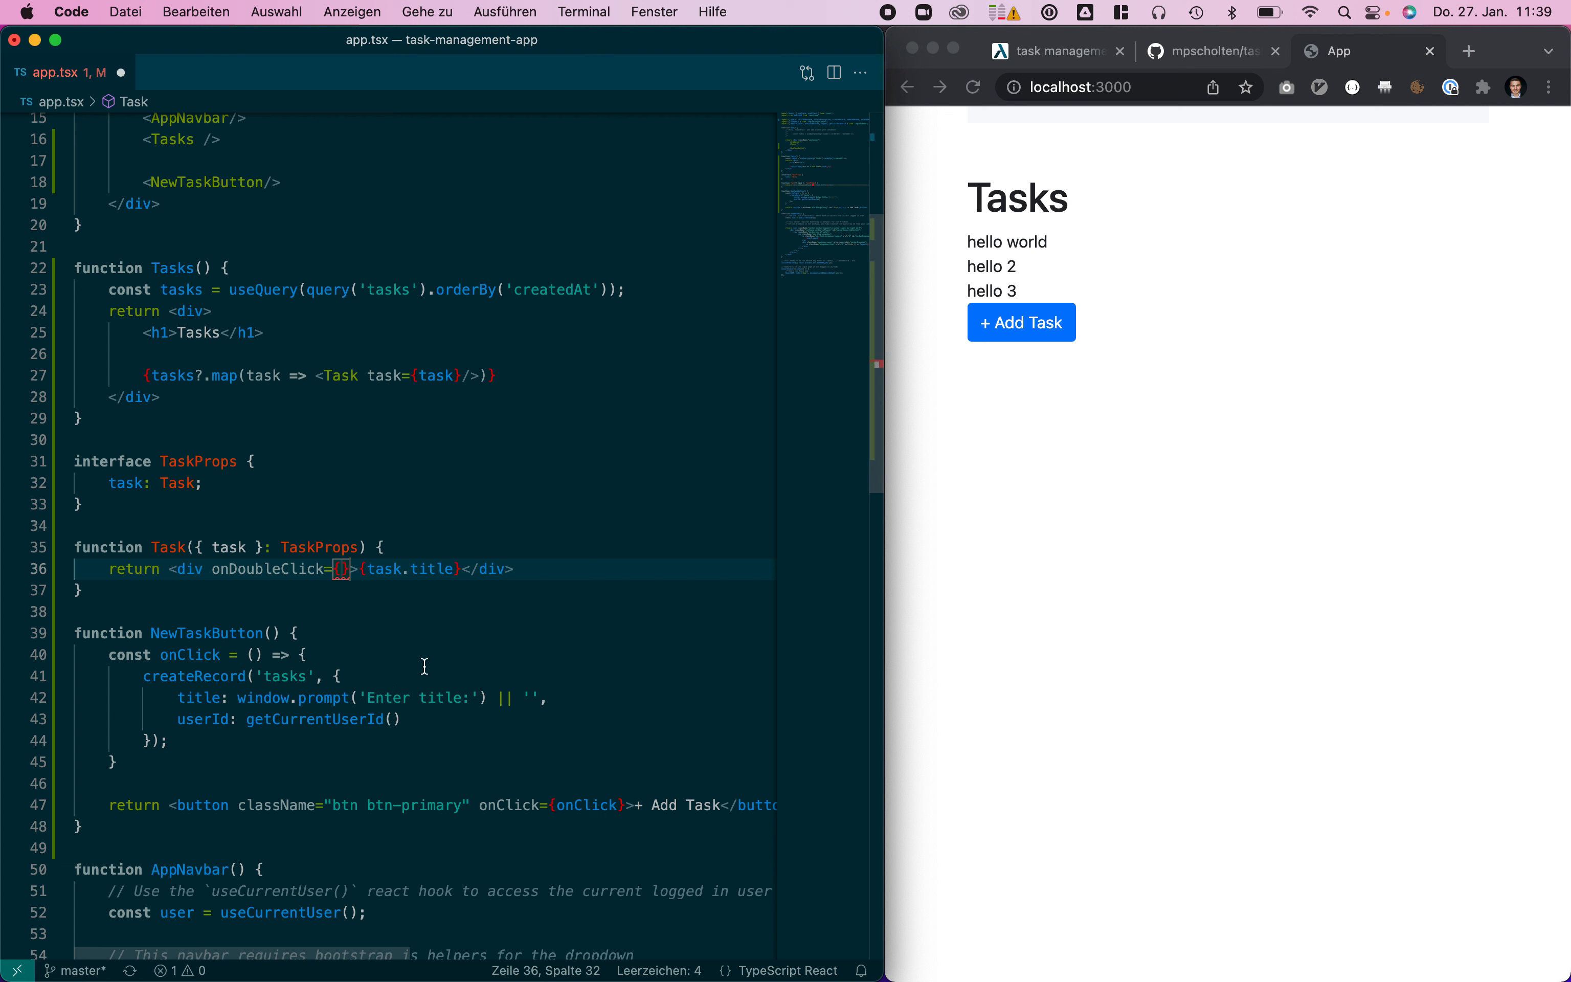
pyautogui.write('handleUpdate')
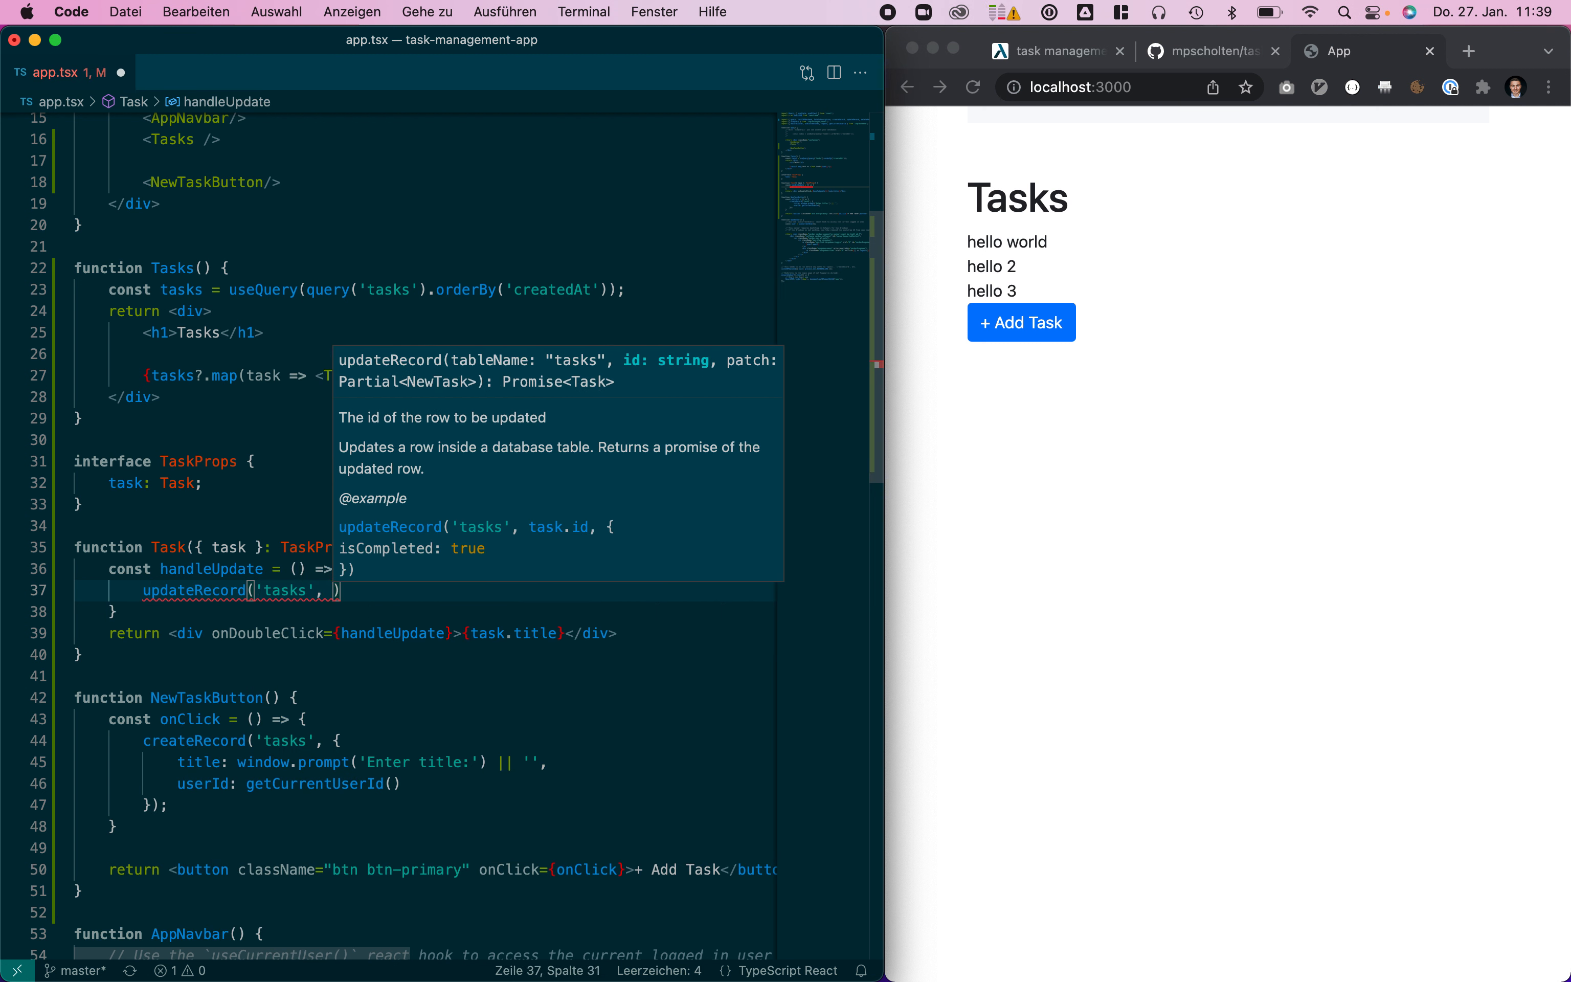
pyautogui.write('task')
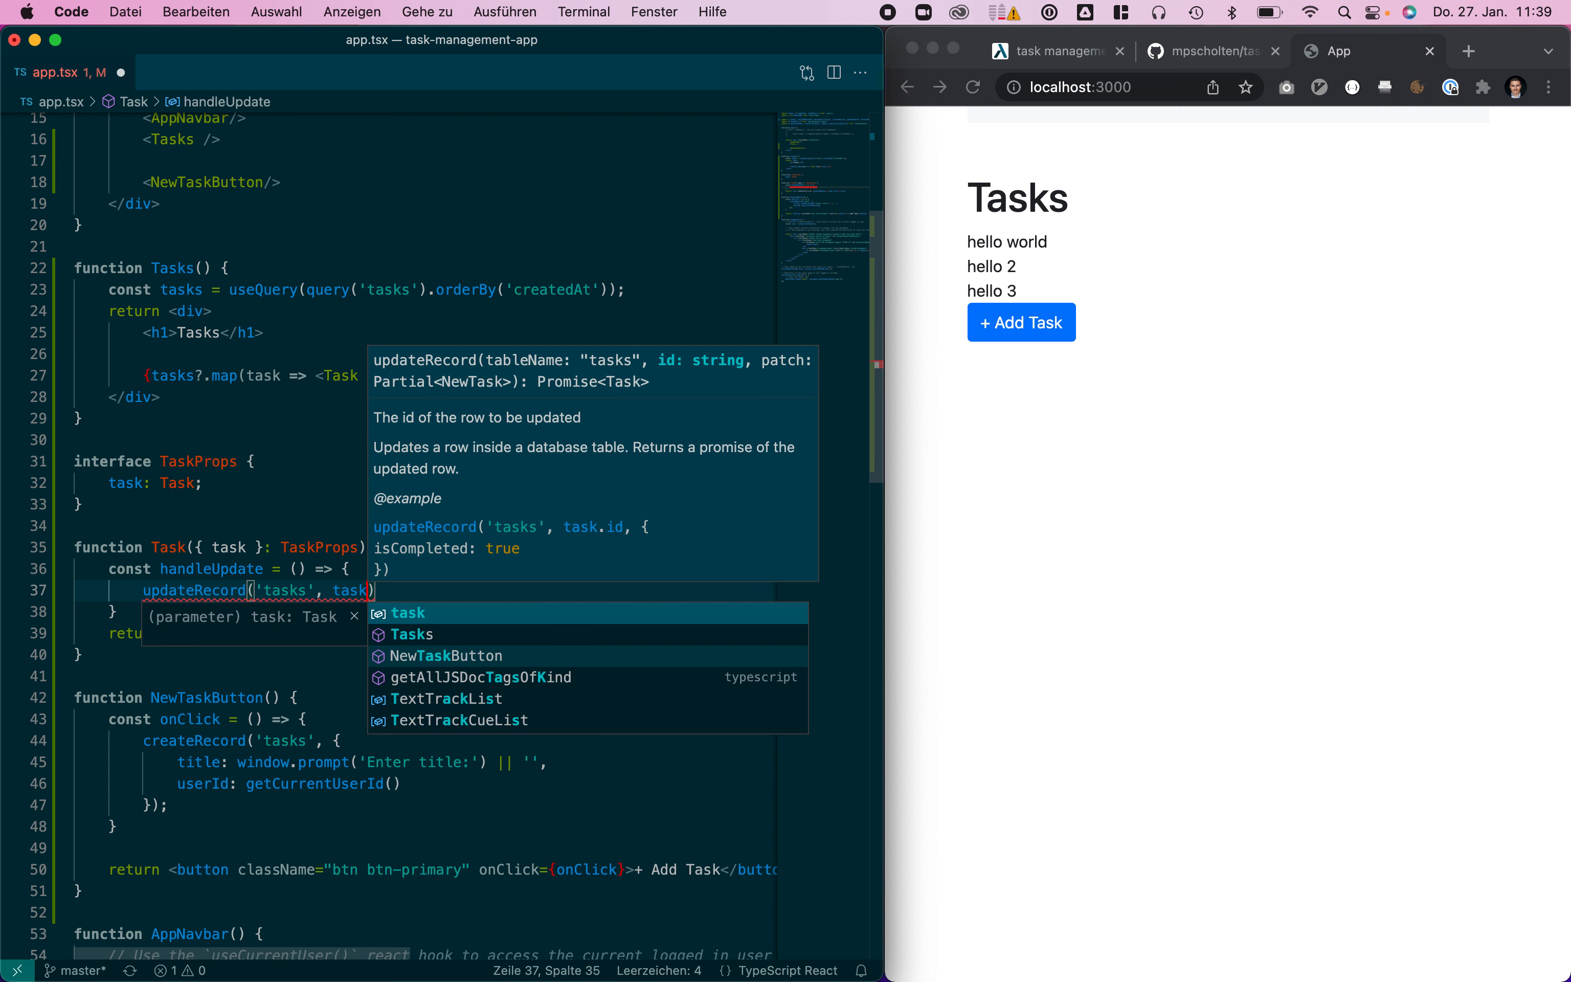
# - Set title from window.prompt('Enter new title:') || task.title and save
pyautogui.write('title: window.')
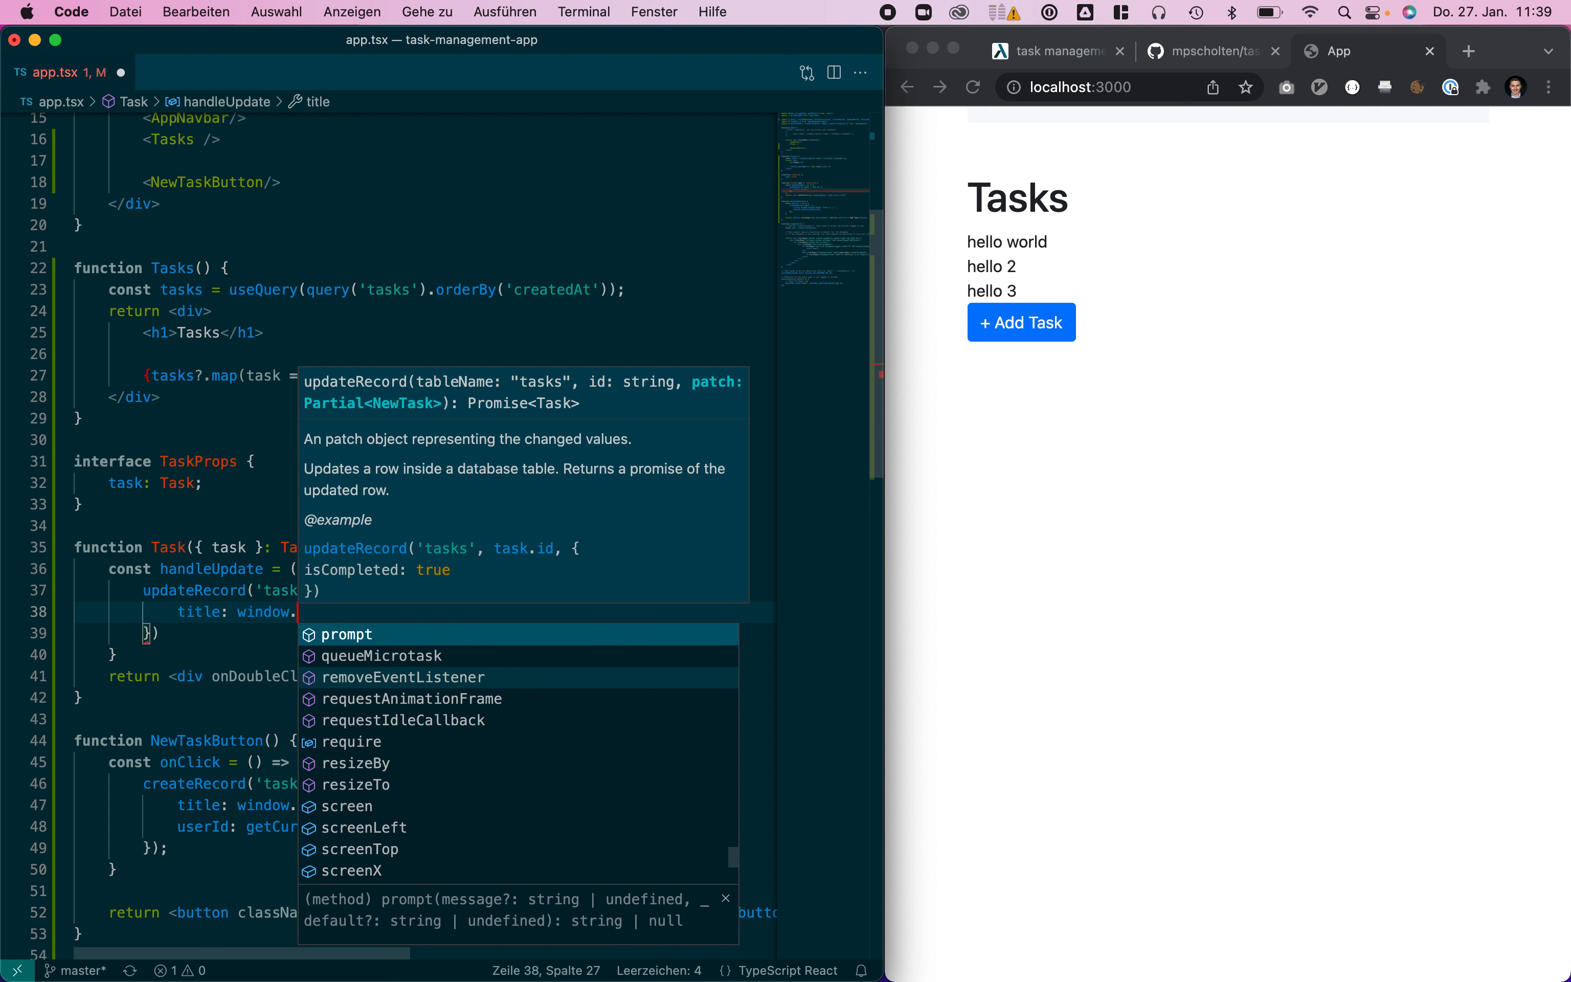
pyautogui.write("prompt('')")
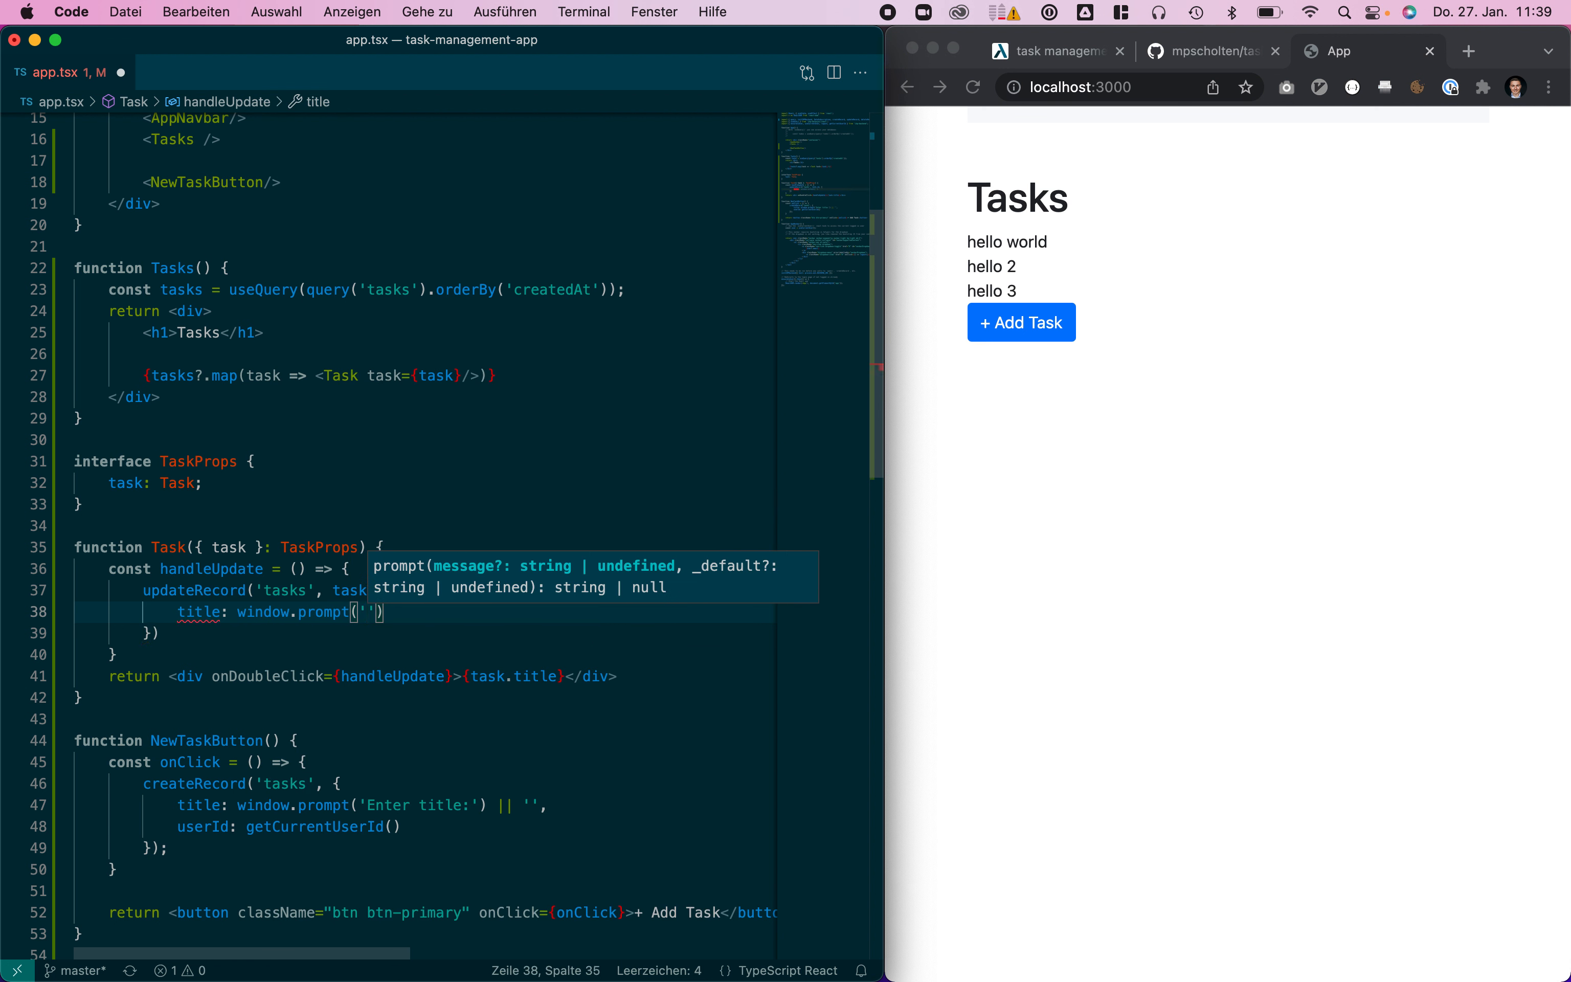
pyautogui.write('Enter')
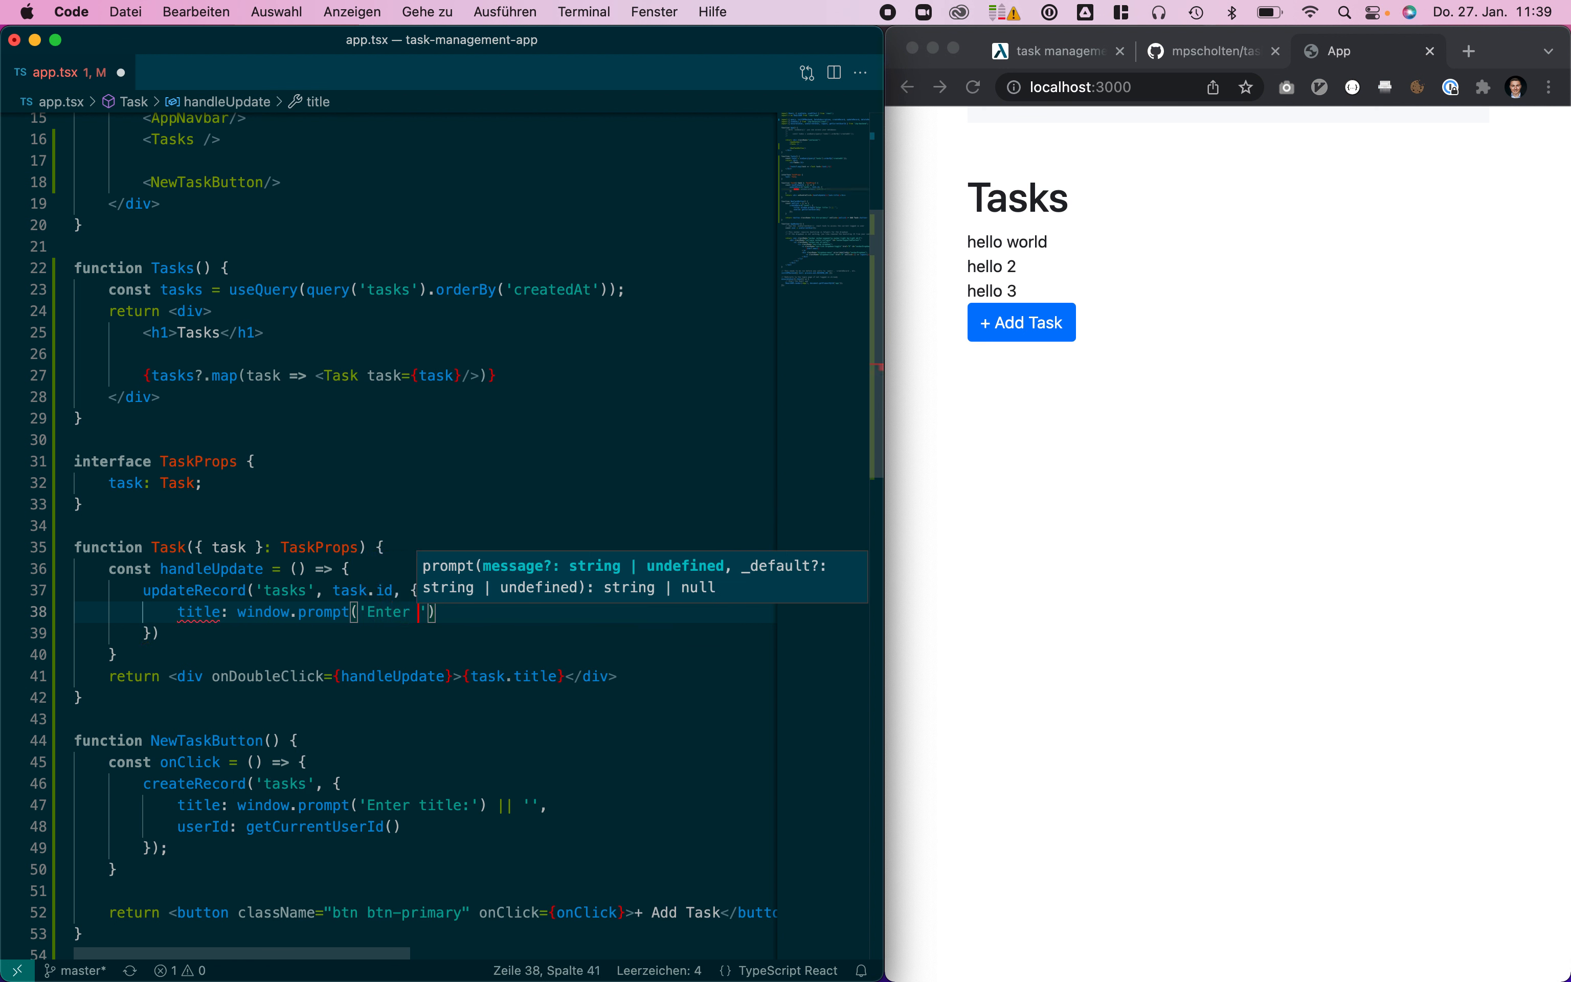
pyautogui.write('new title:')
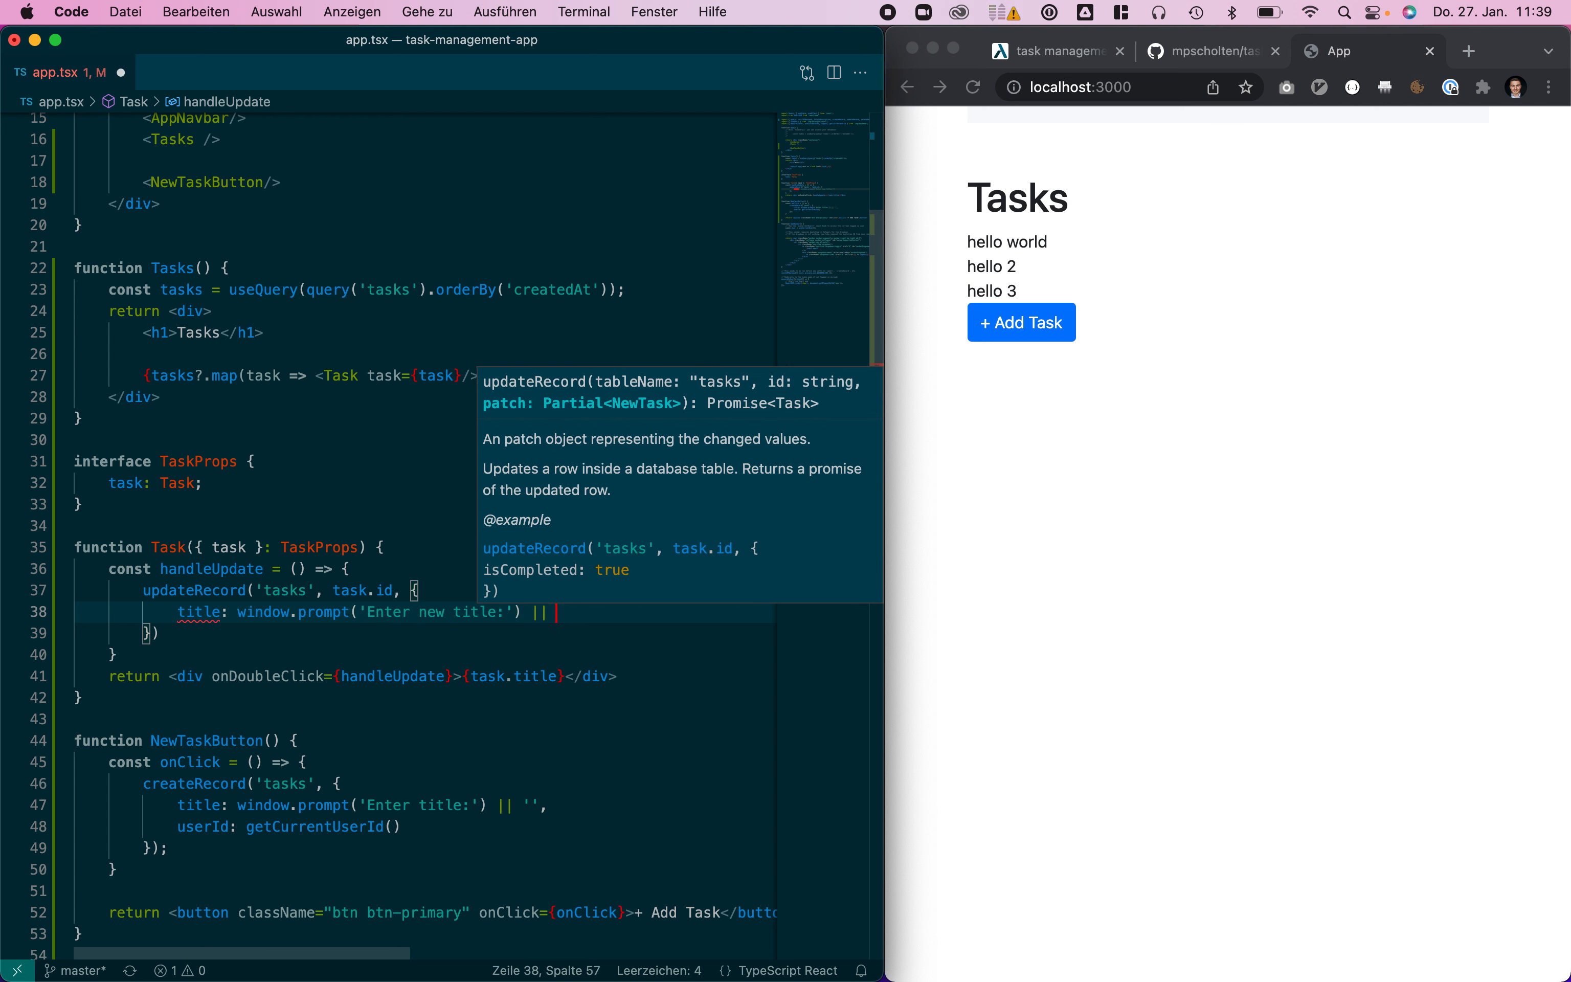
pyautogui.write('task.title')
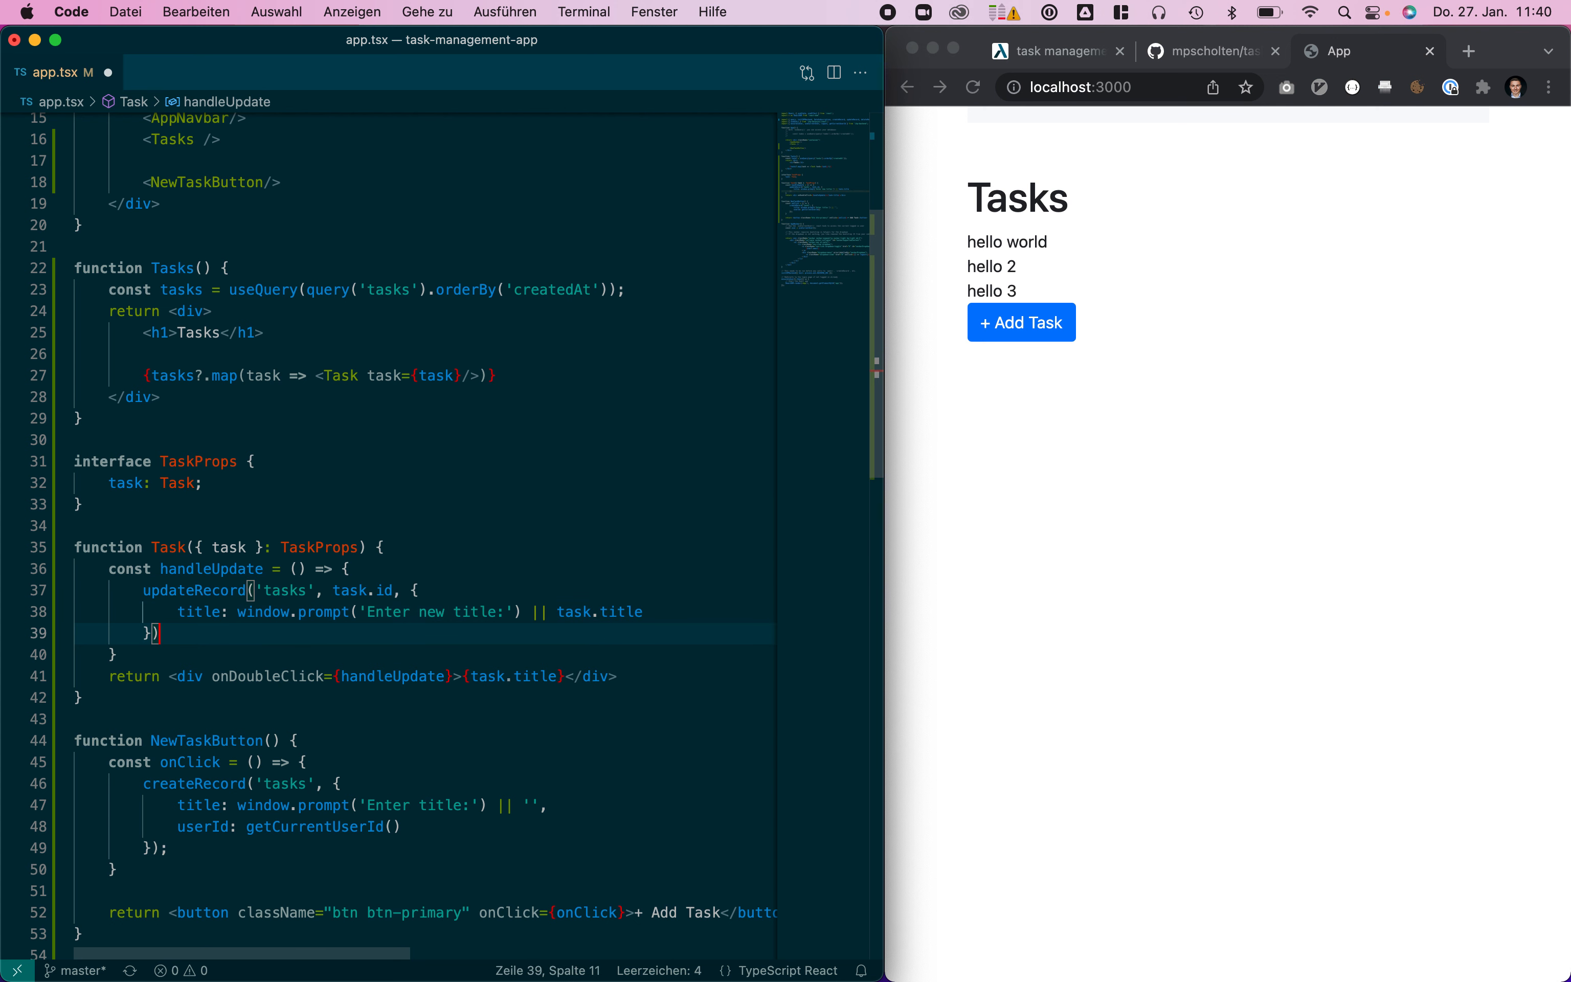
# - Double-click the hello world task and rename it to new name, then return to the code
pyautogui.click(1037, 241)
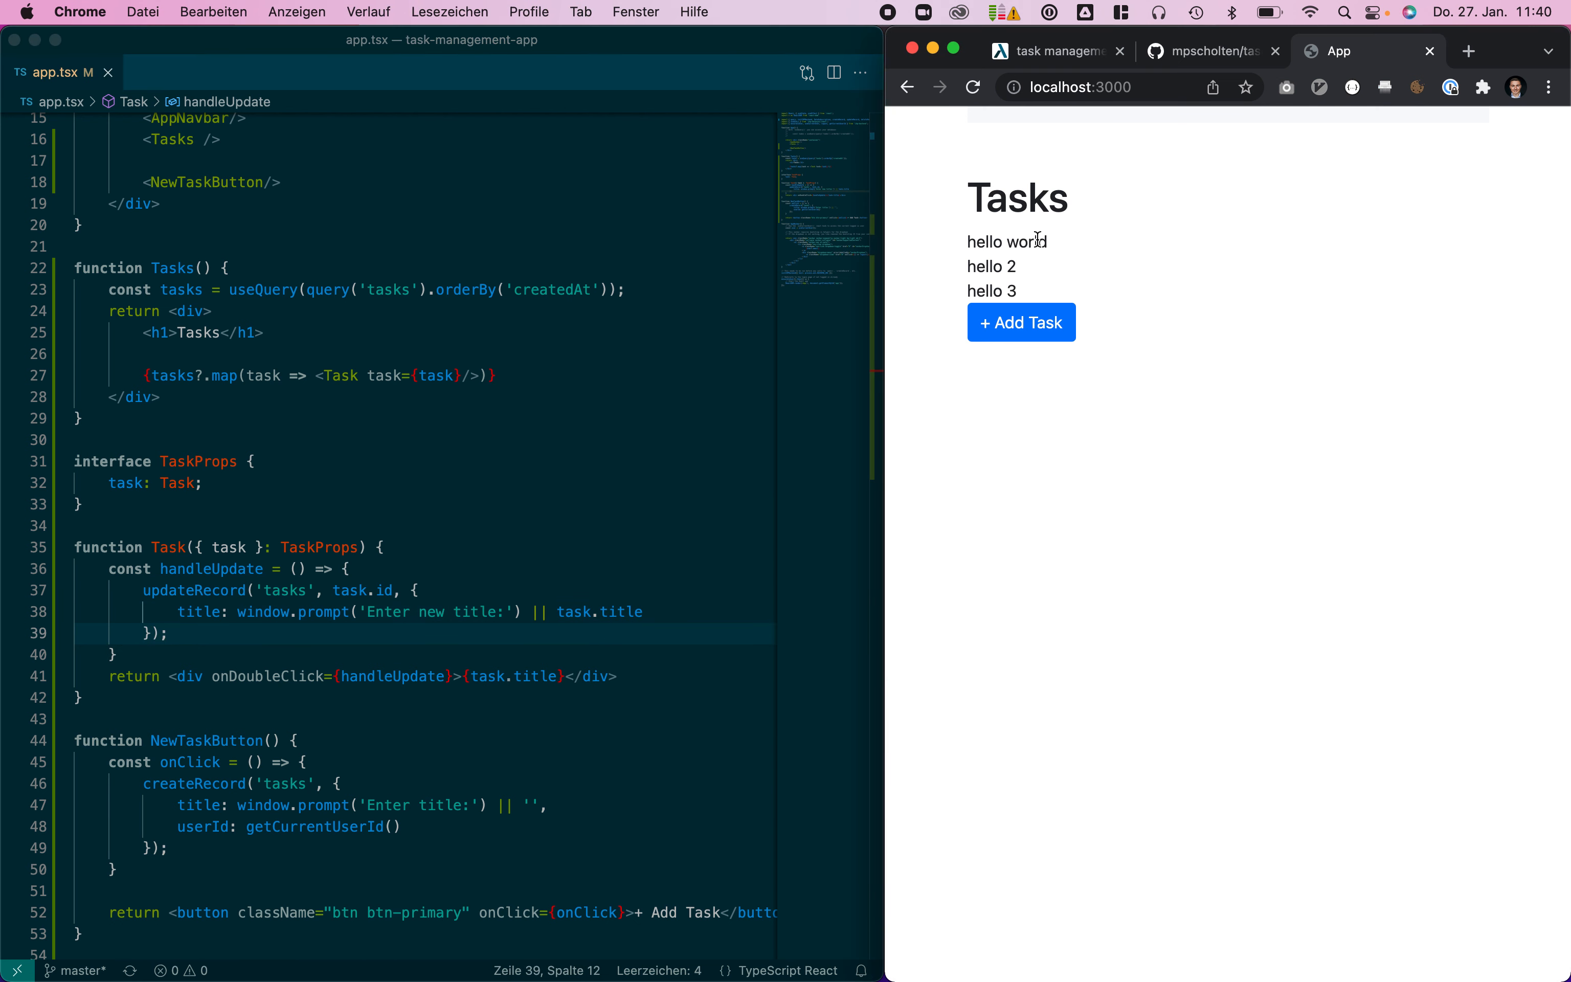
pyautogui.doubleClick(990, 241)
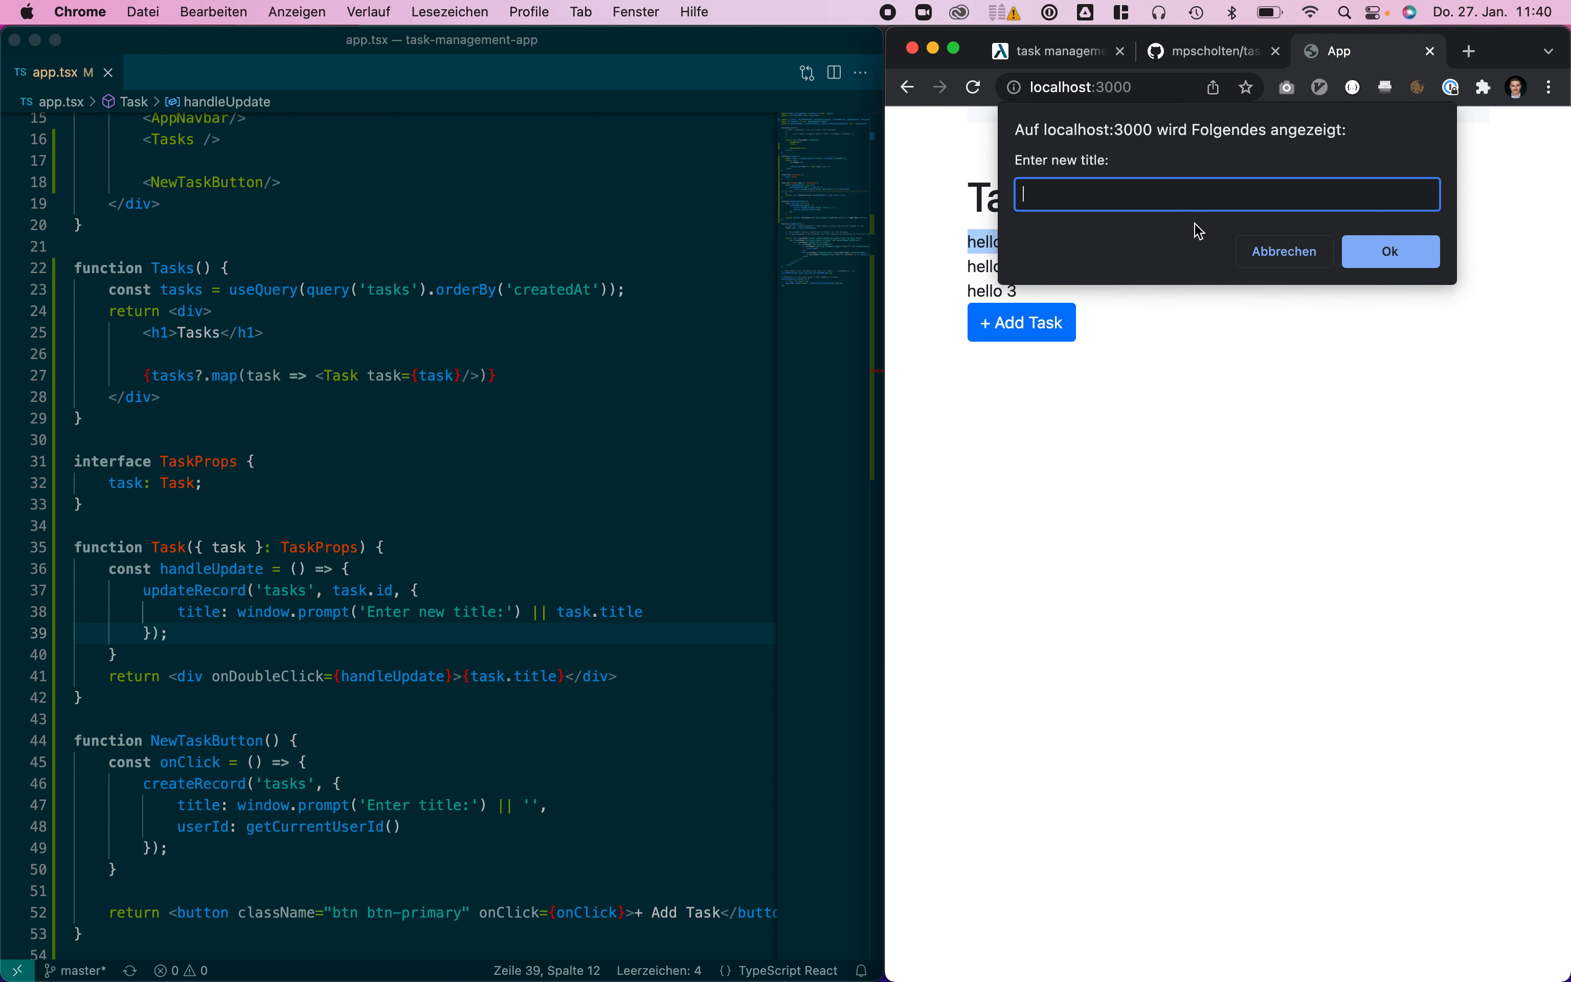
pyautogui.write('new')
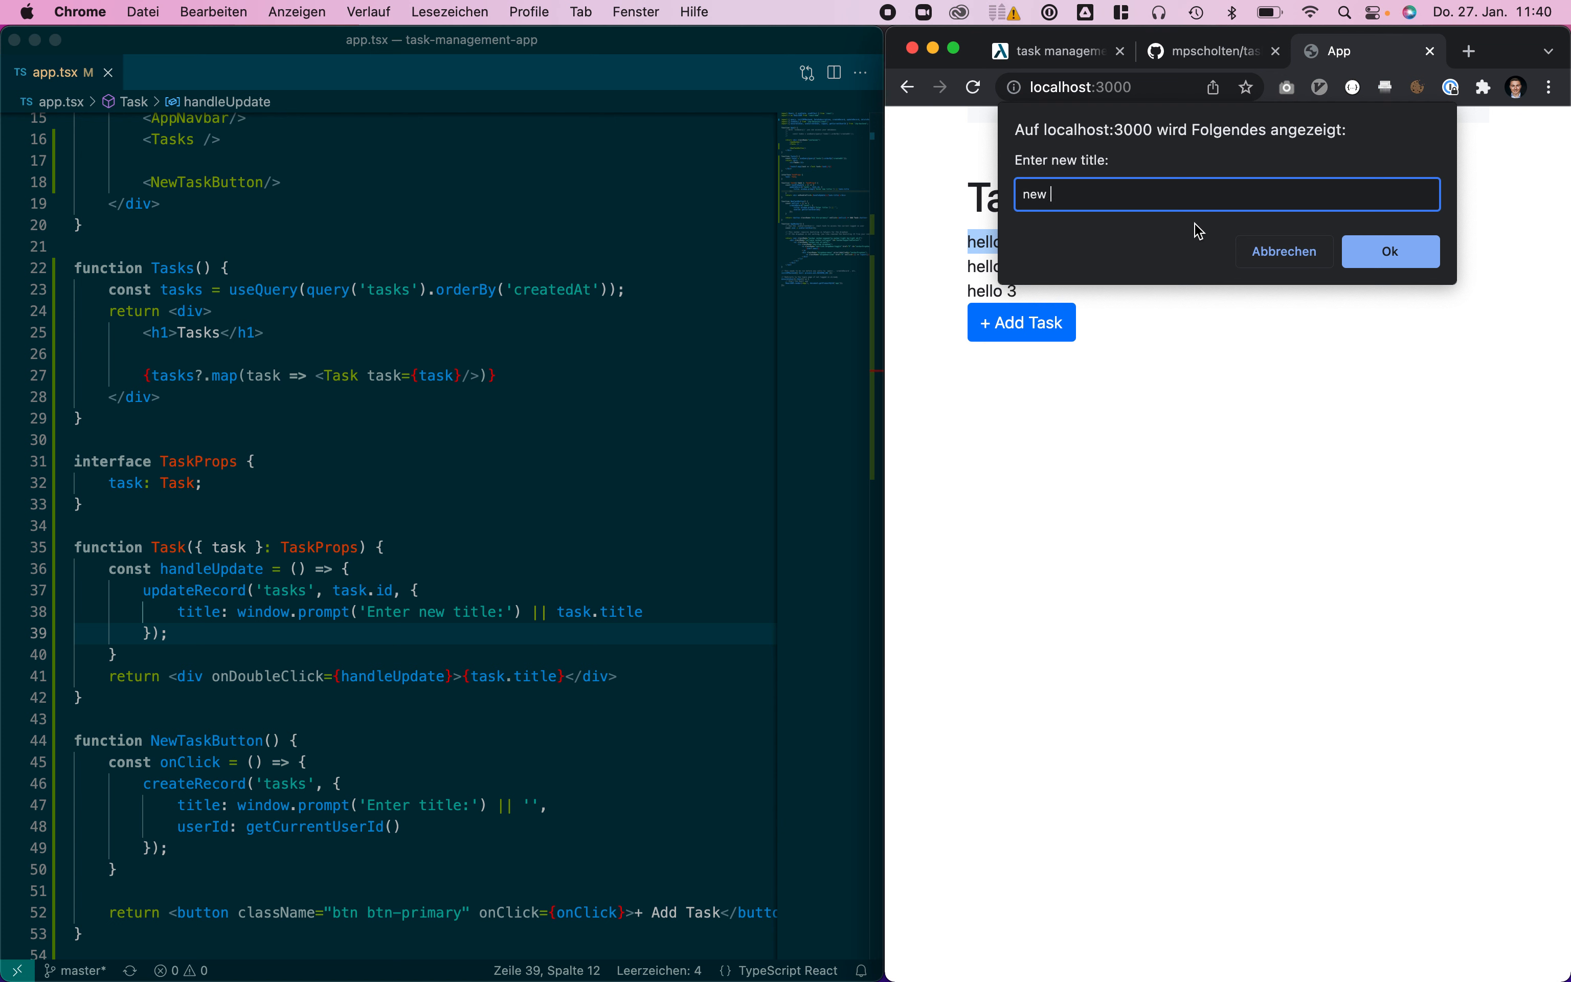
pyautogui.click(1388, 252)
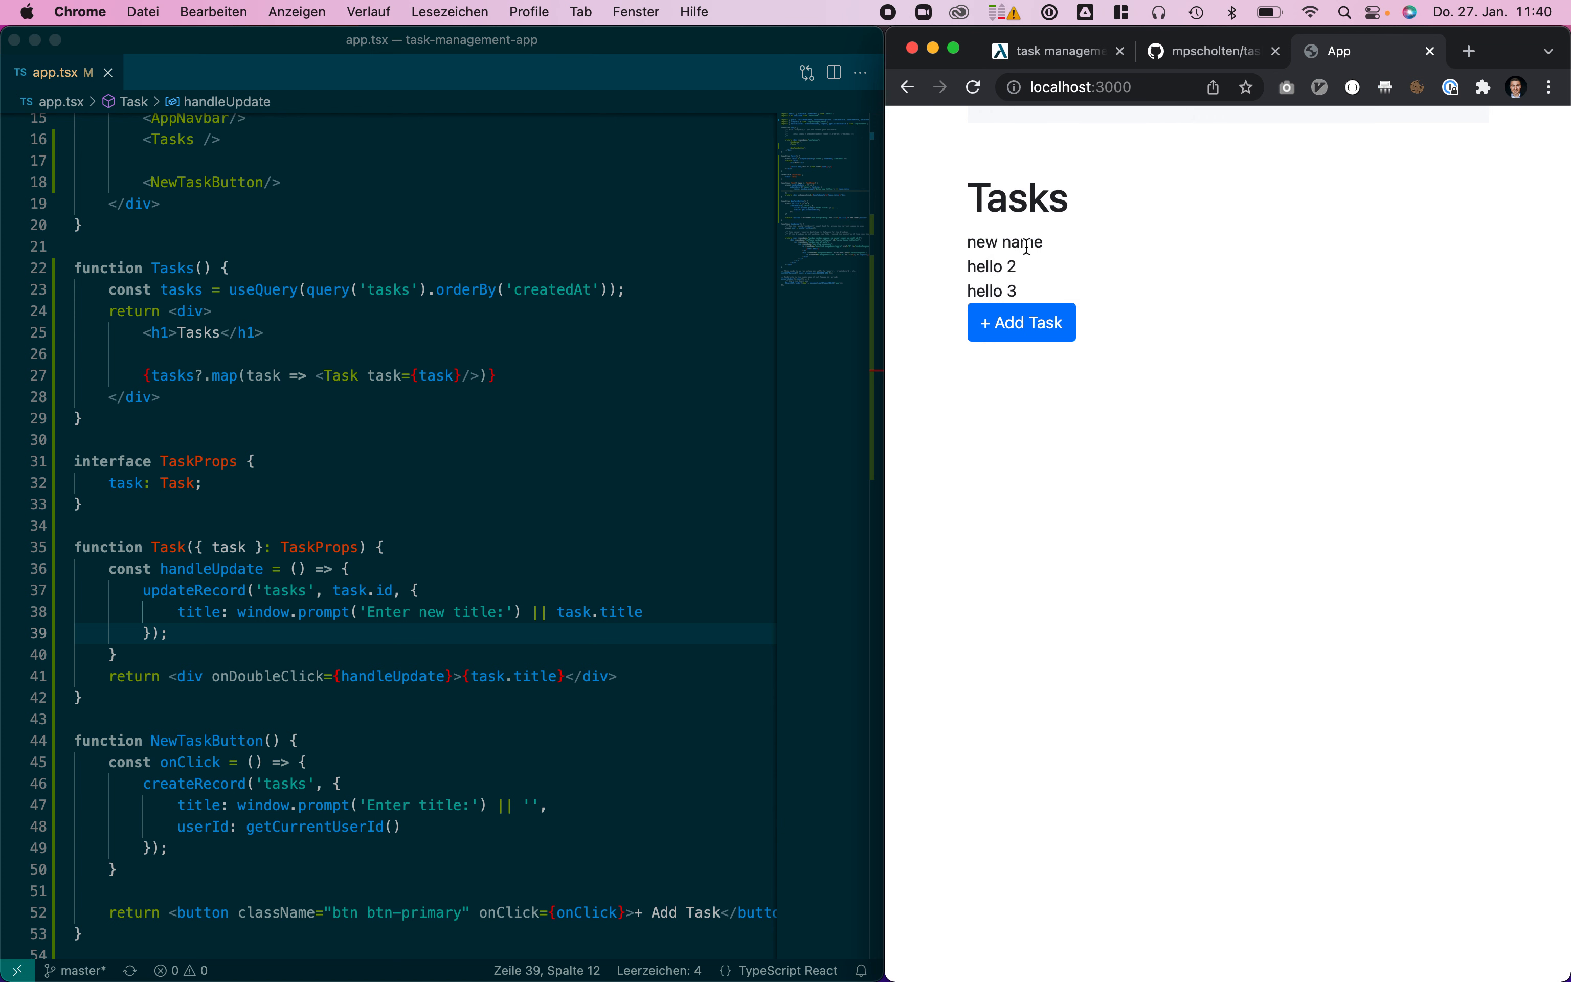
pyautogui.click(482, 568)
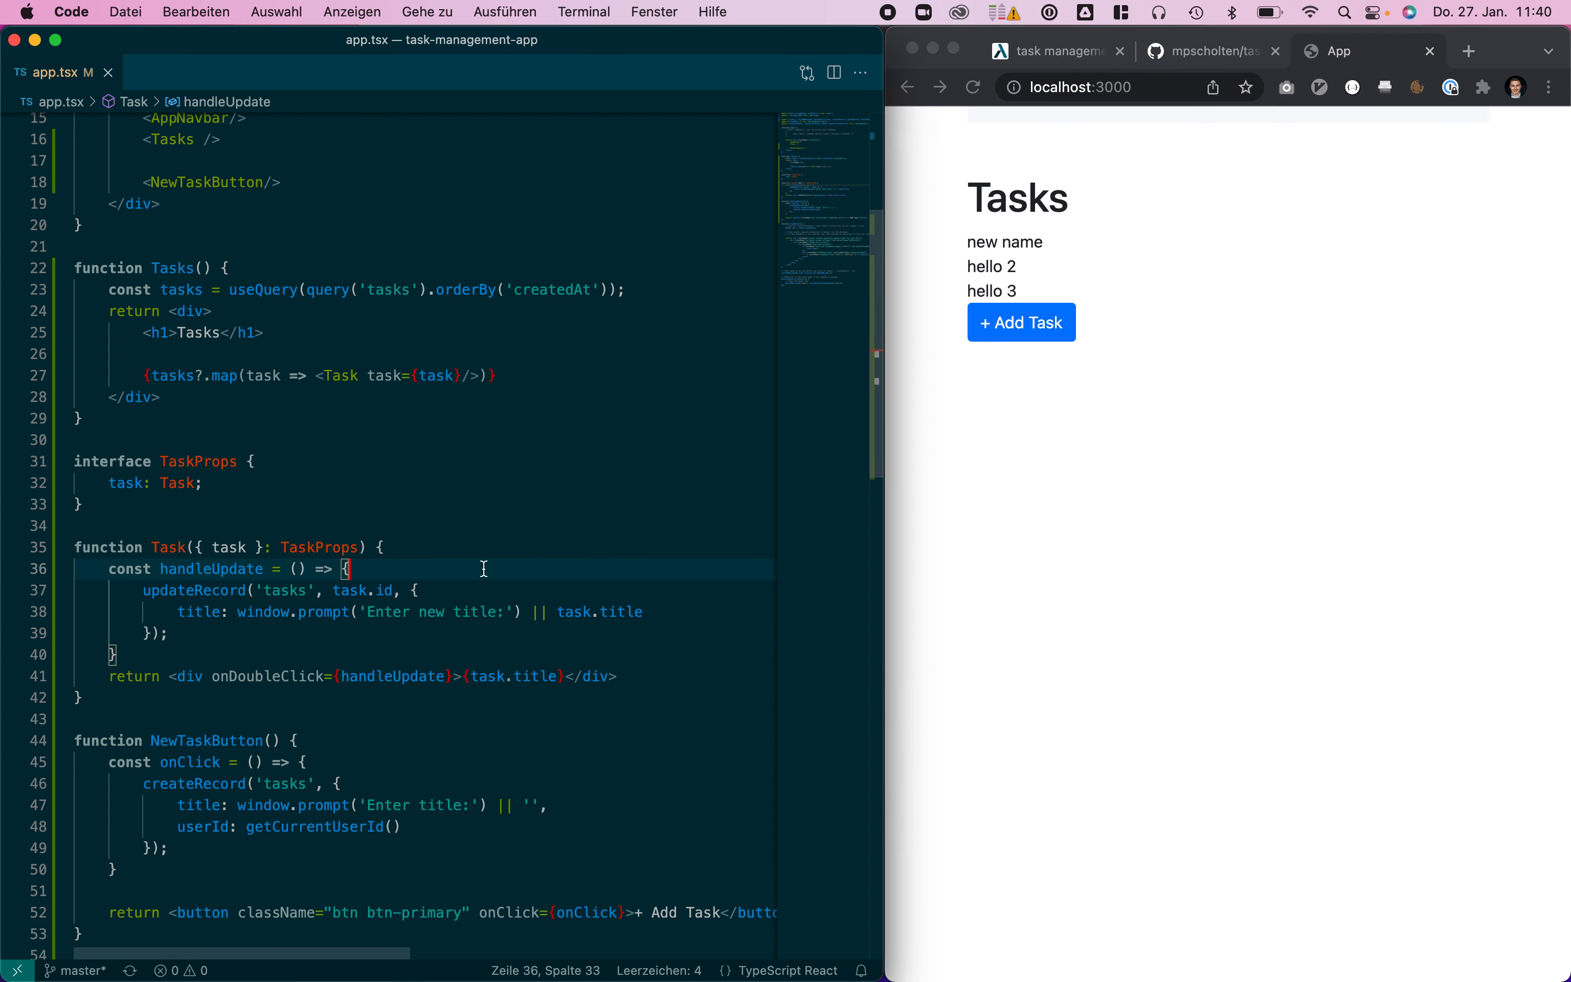
# - Render <DeleteTaskButton task={task}/> beneath each task's title
pyautogui.scroll(-3)
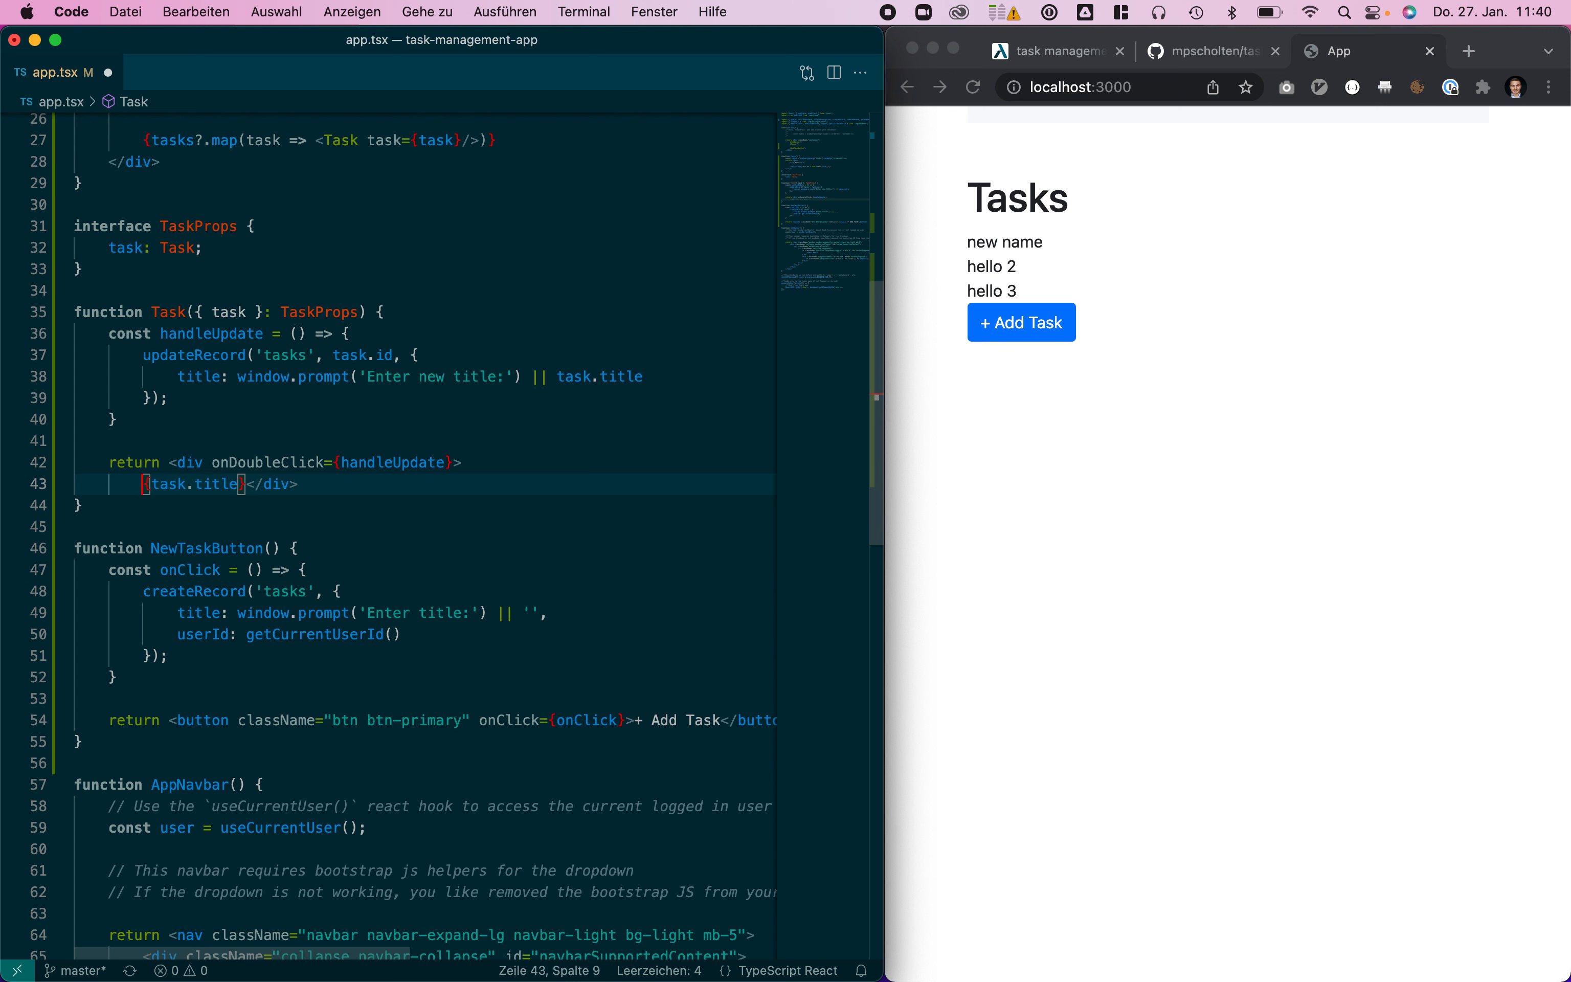
pyautogui.press('Return')
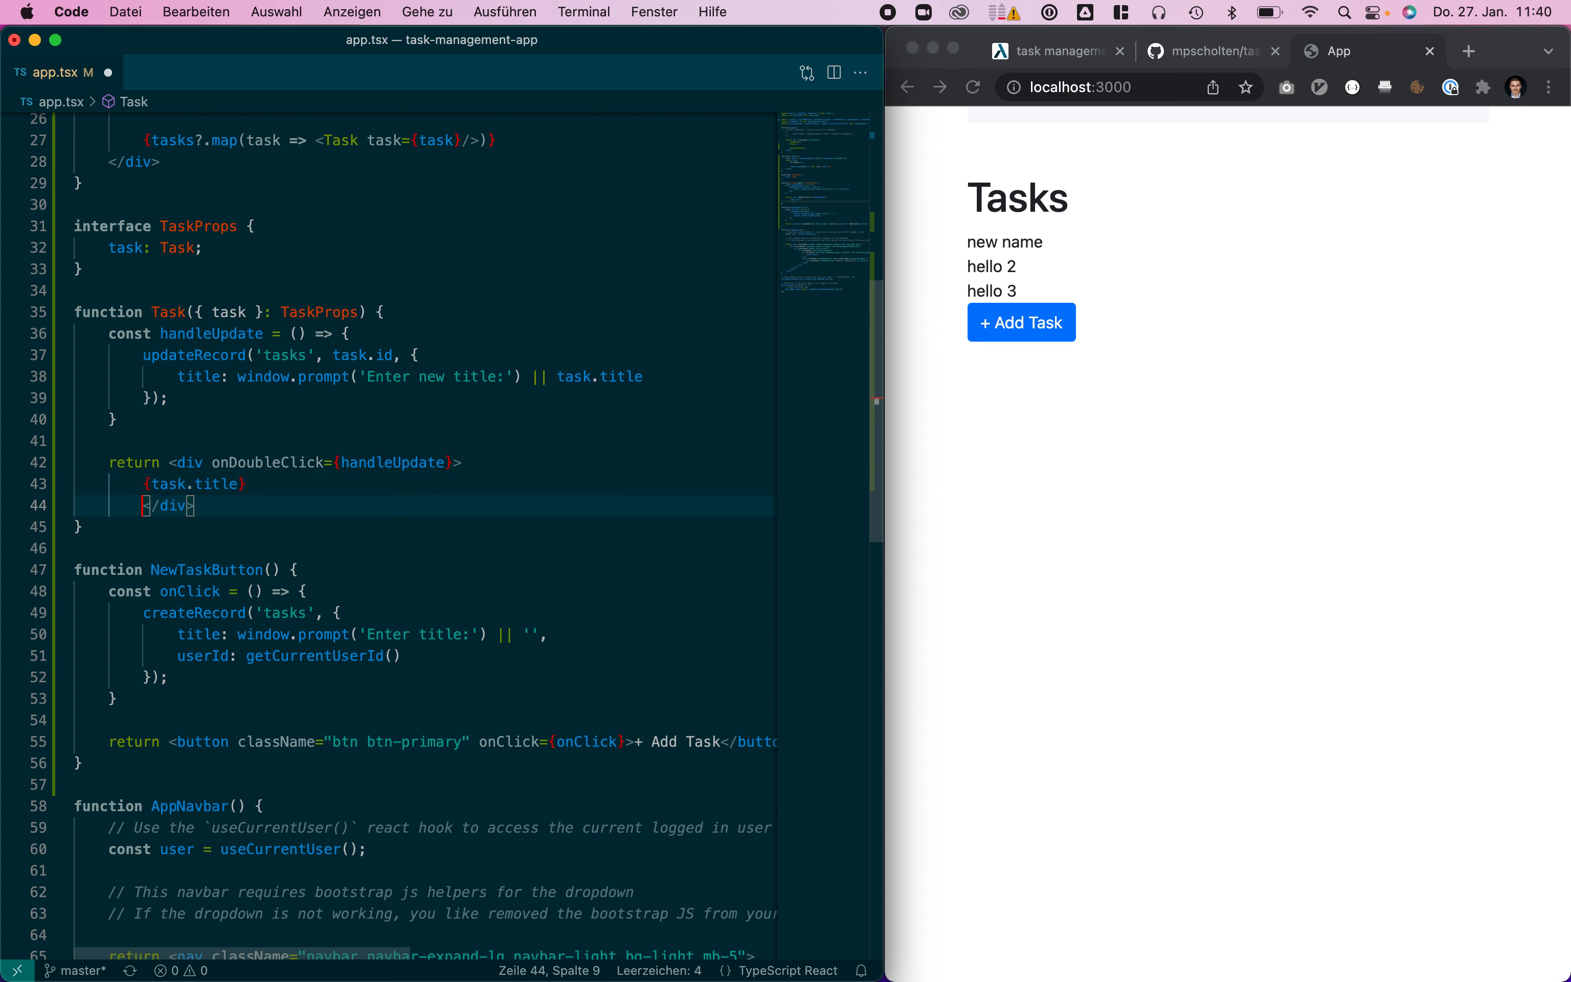
pyautogui.write('<')
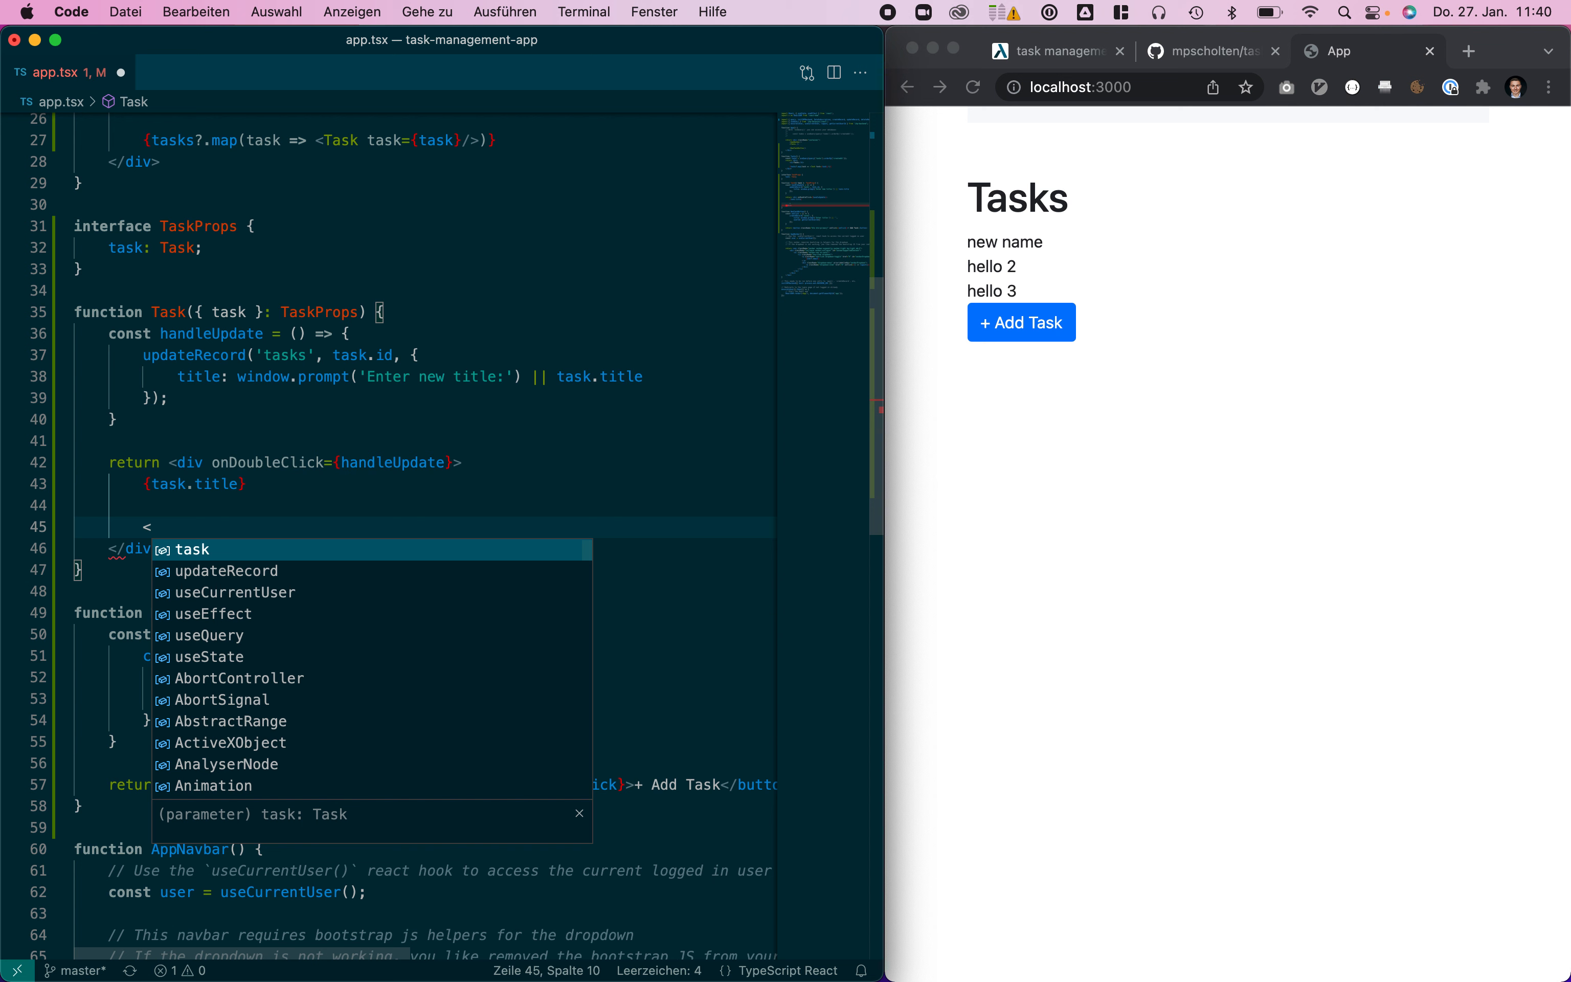
pyautogui.write('DeleteTask')
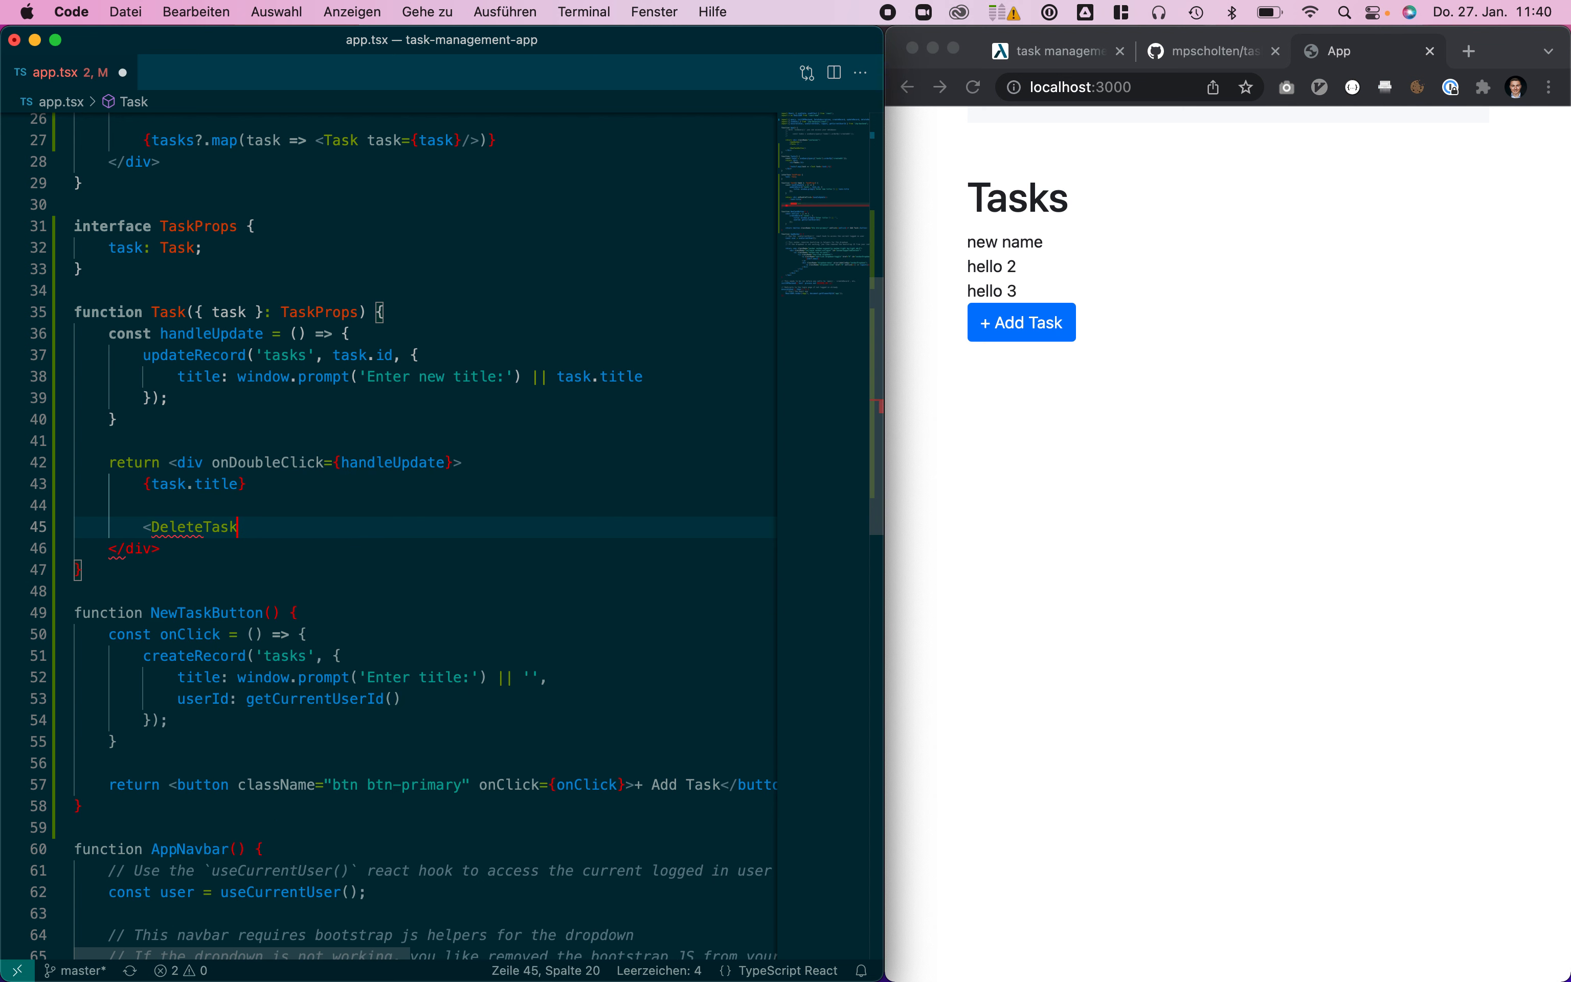
pyautogui.write('Button task={}')
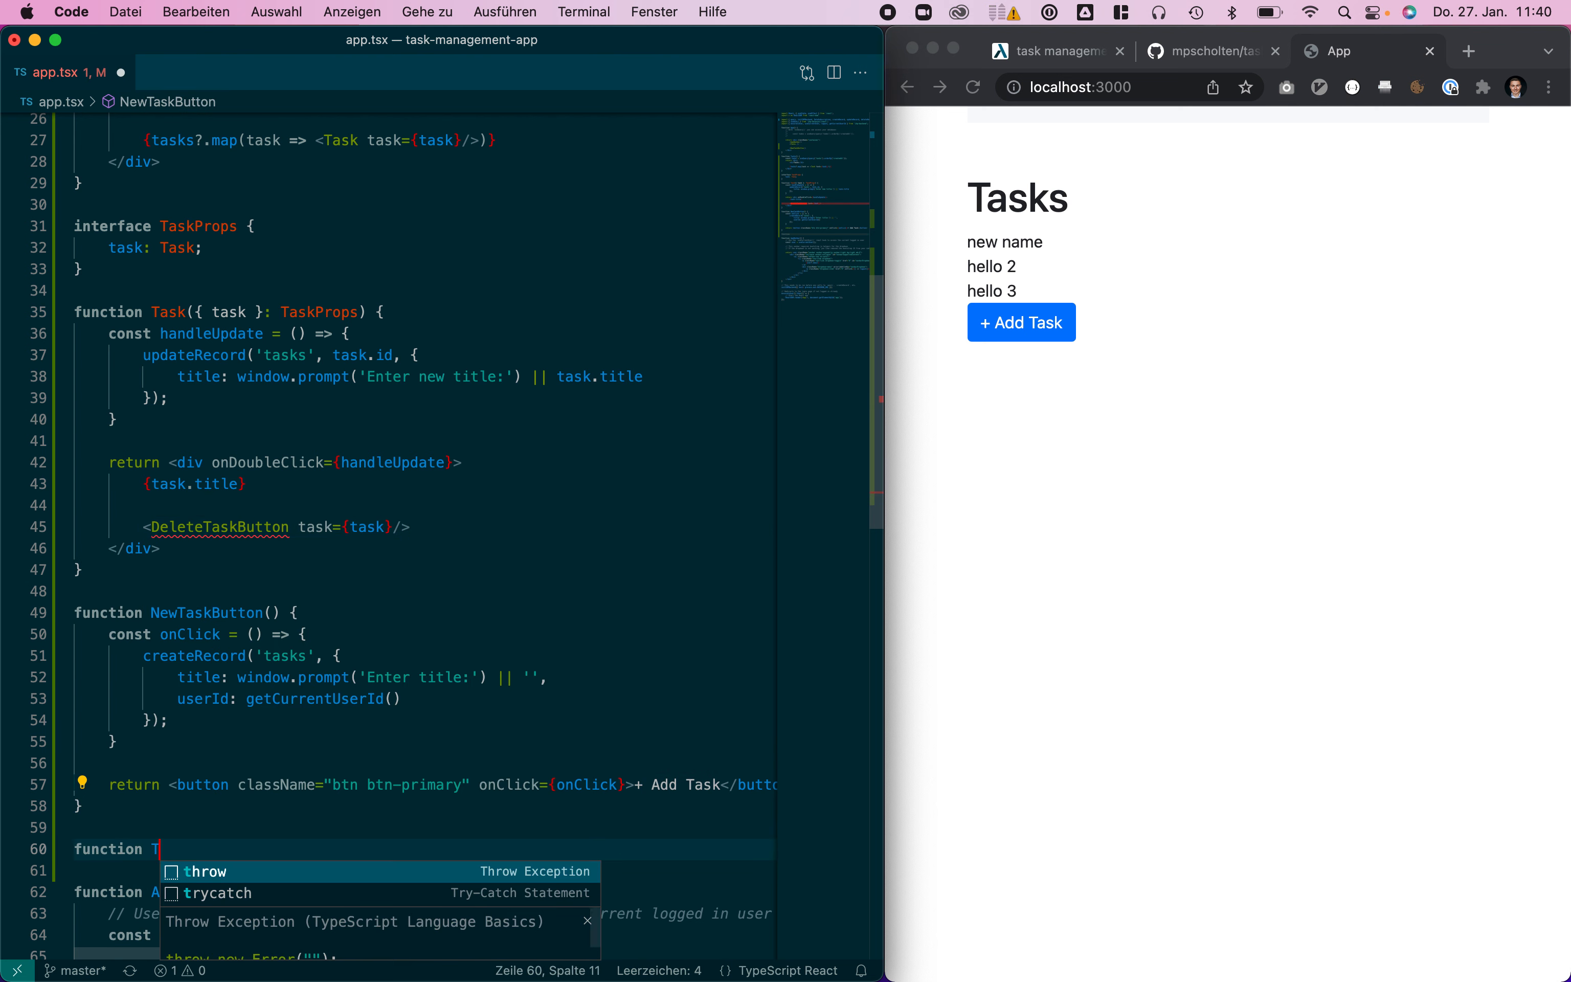
# - Begin a DeleteTaskButton({ task }: TaskProps) component returning a button with a className
pyautogui.write('DeleteTaskButton({ task')
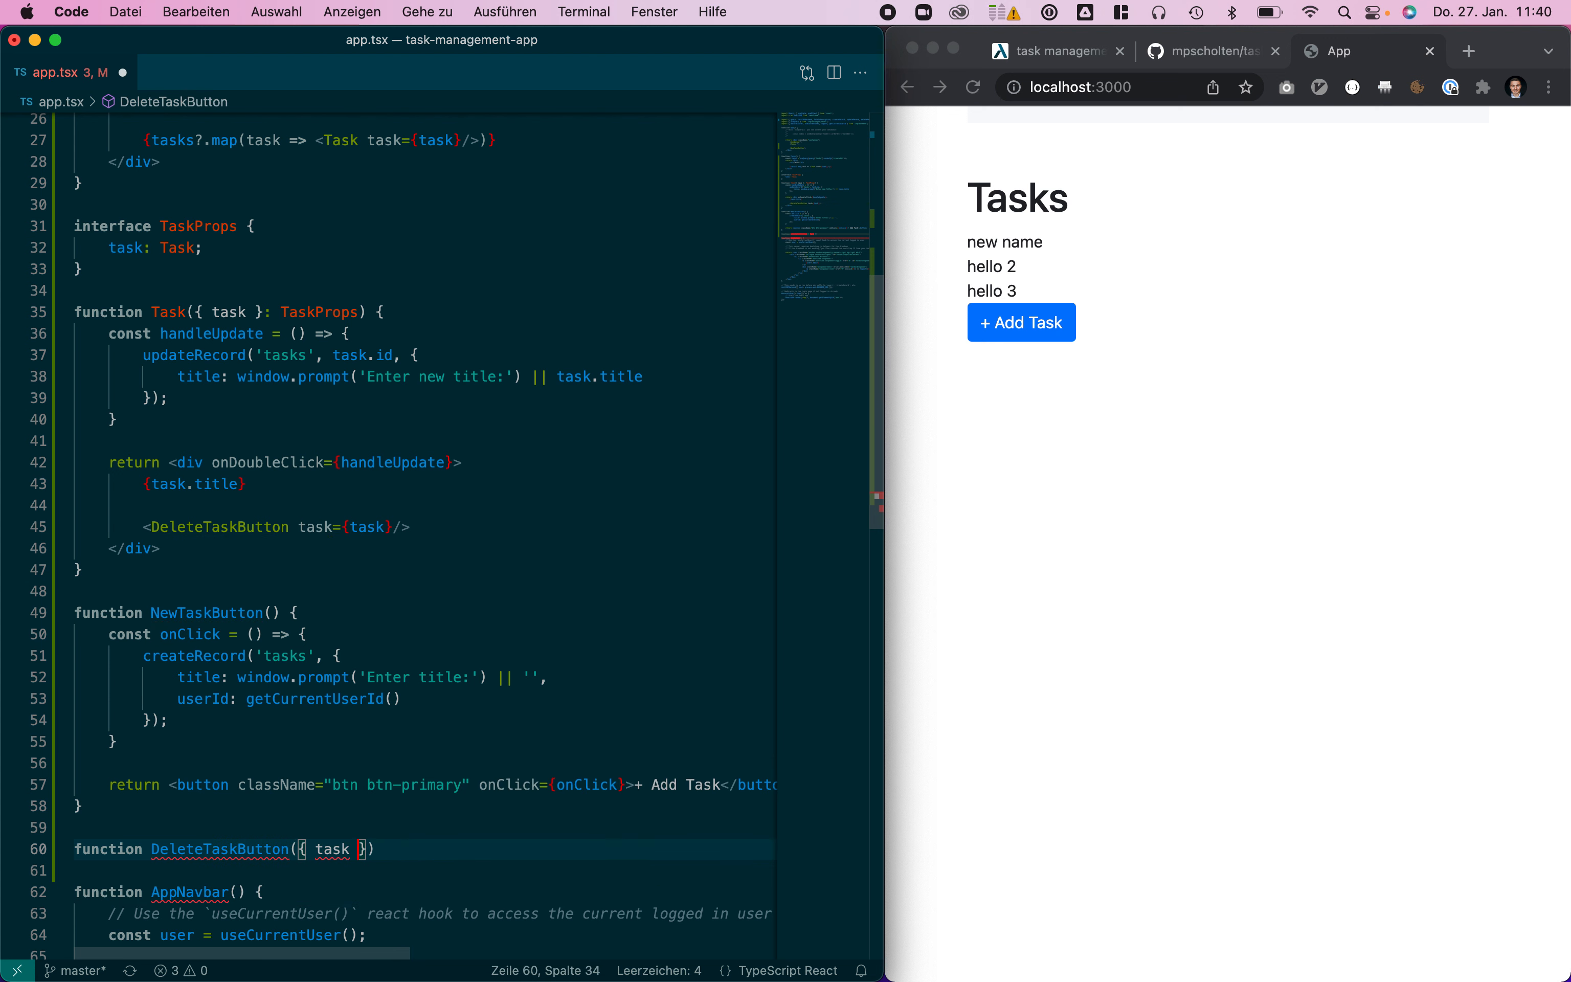
pyautogui.write(': TaskProps')
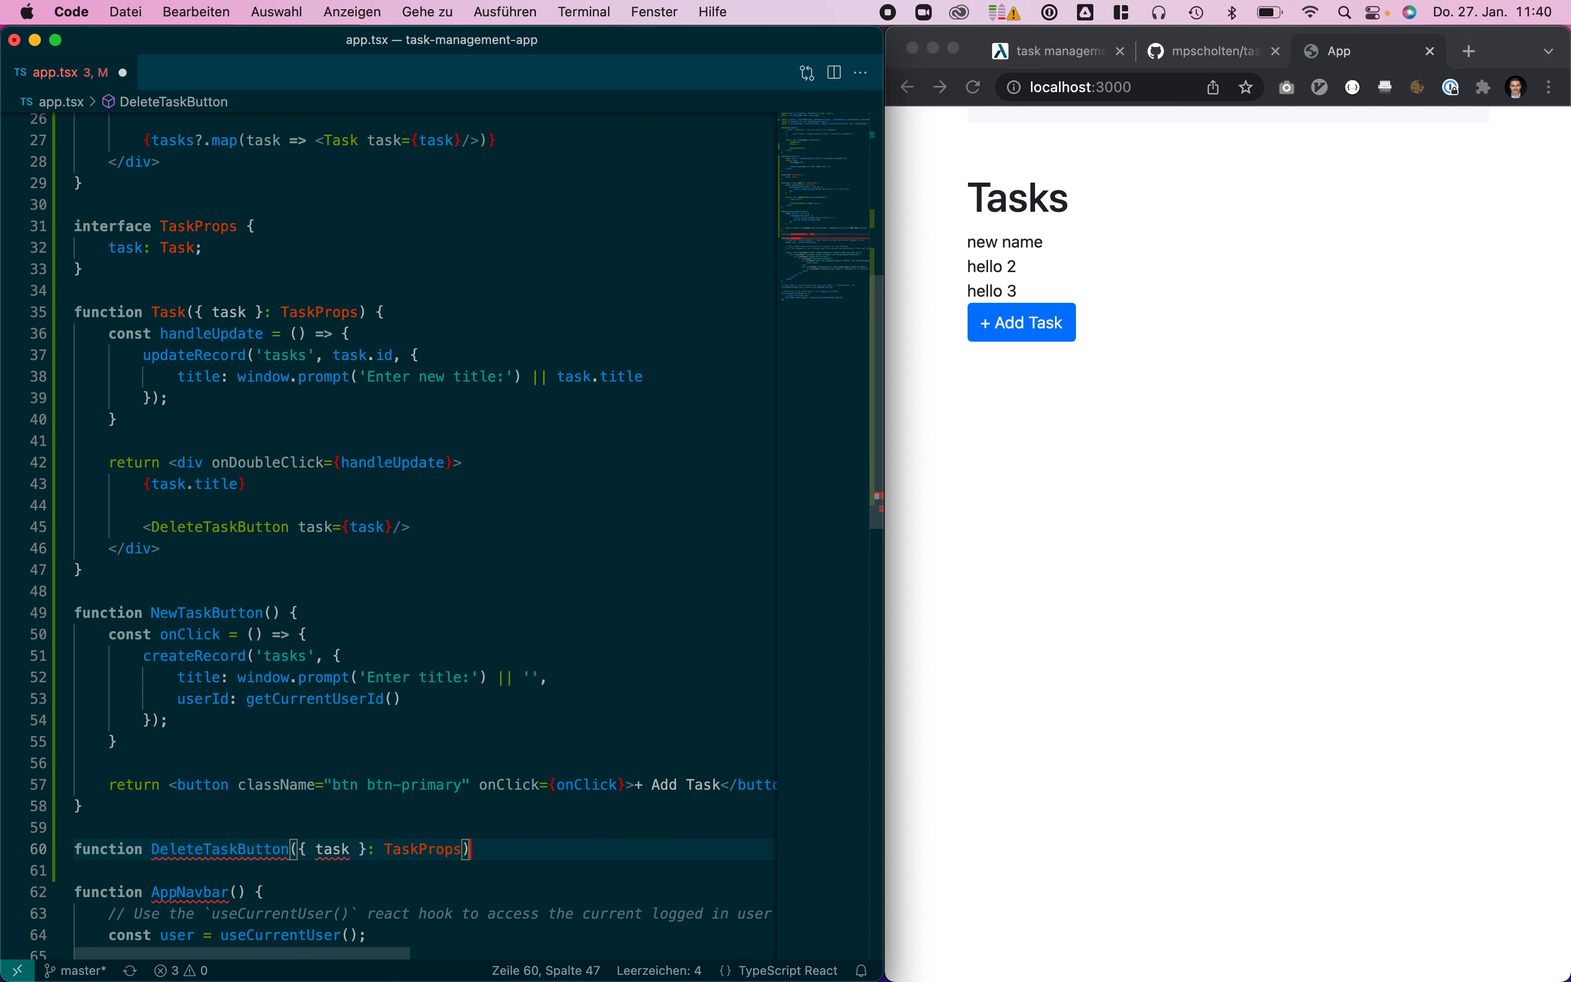
pyautogui.write('return <a')
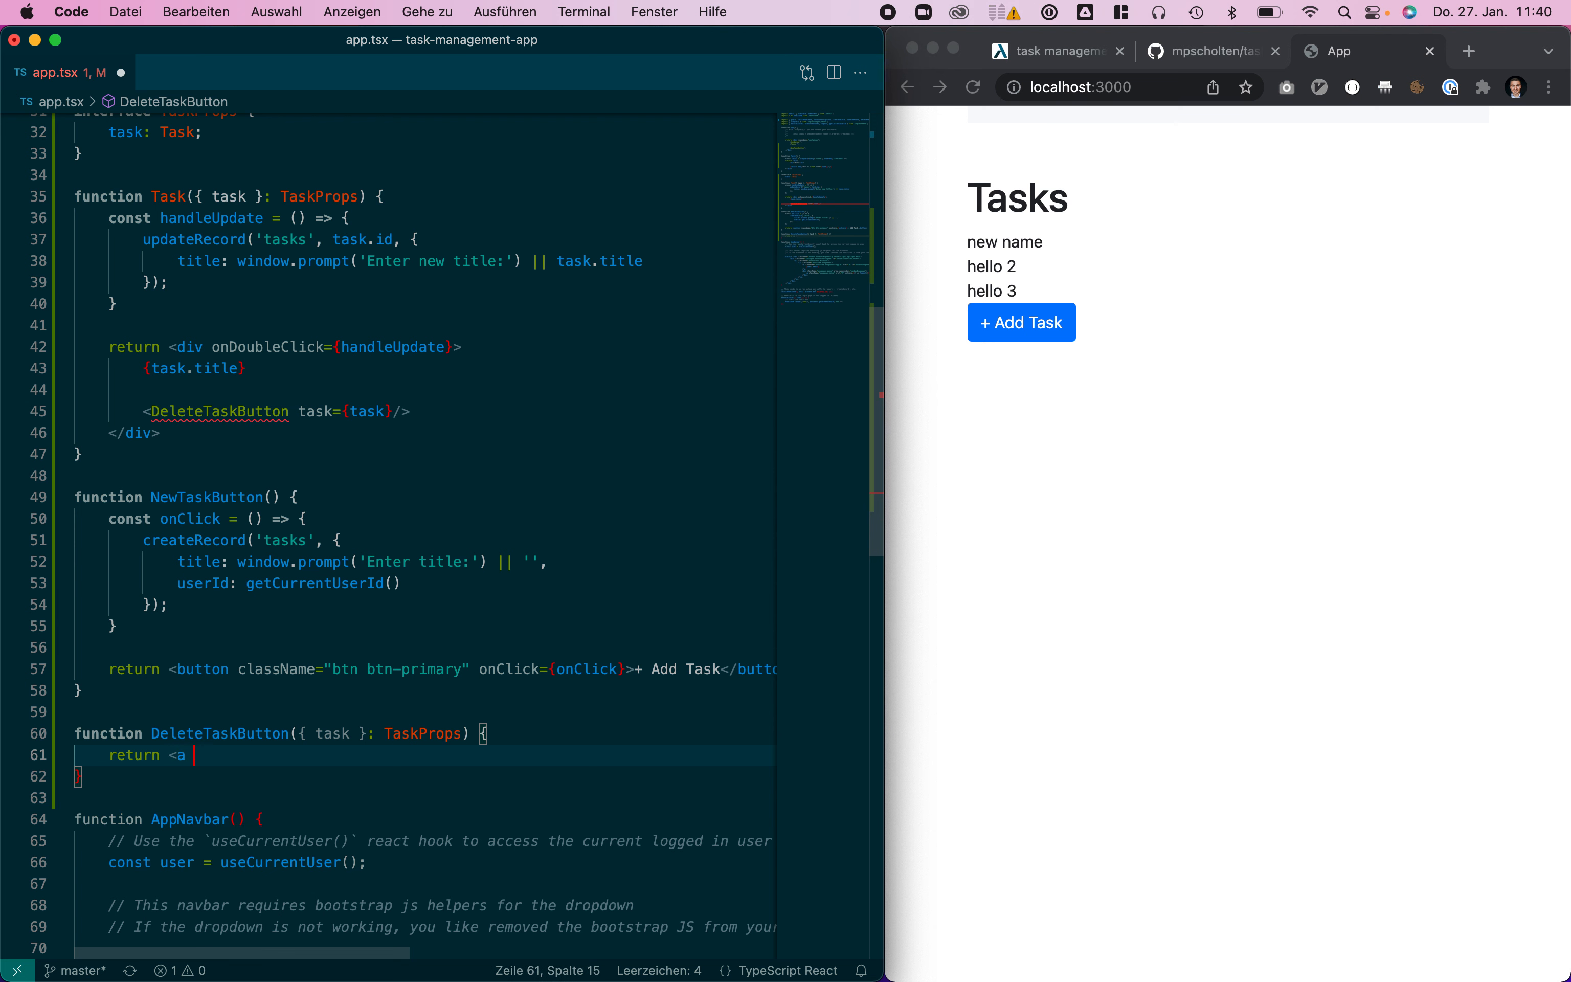
pyautogui.write('button className="btn btn-link btn-danger">D</button>')
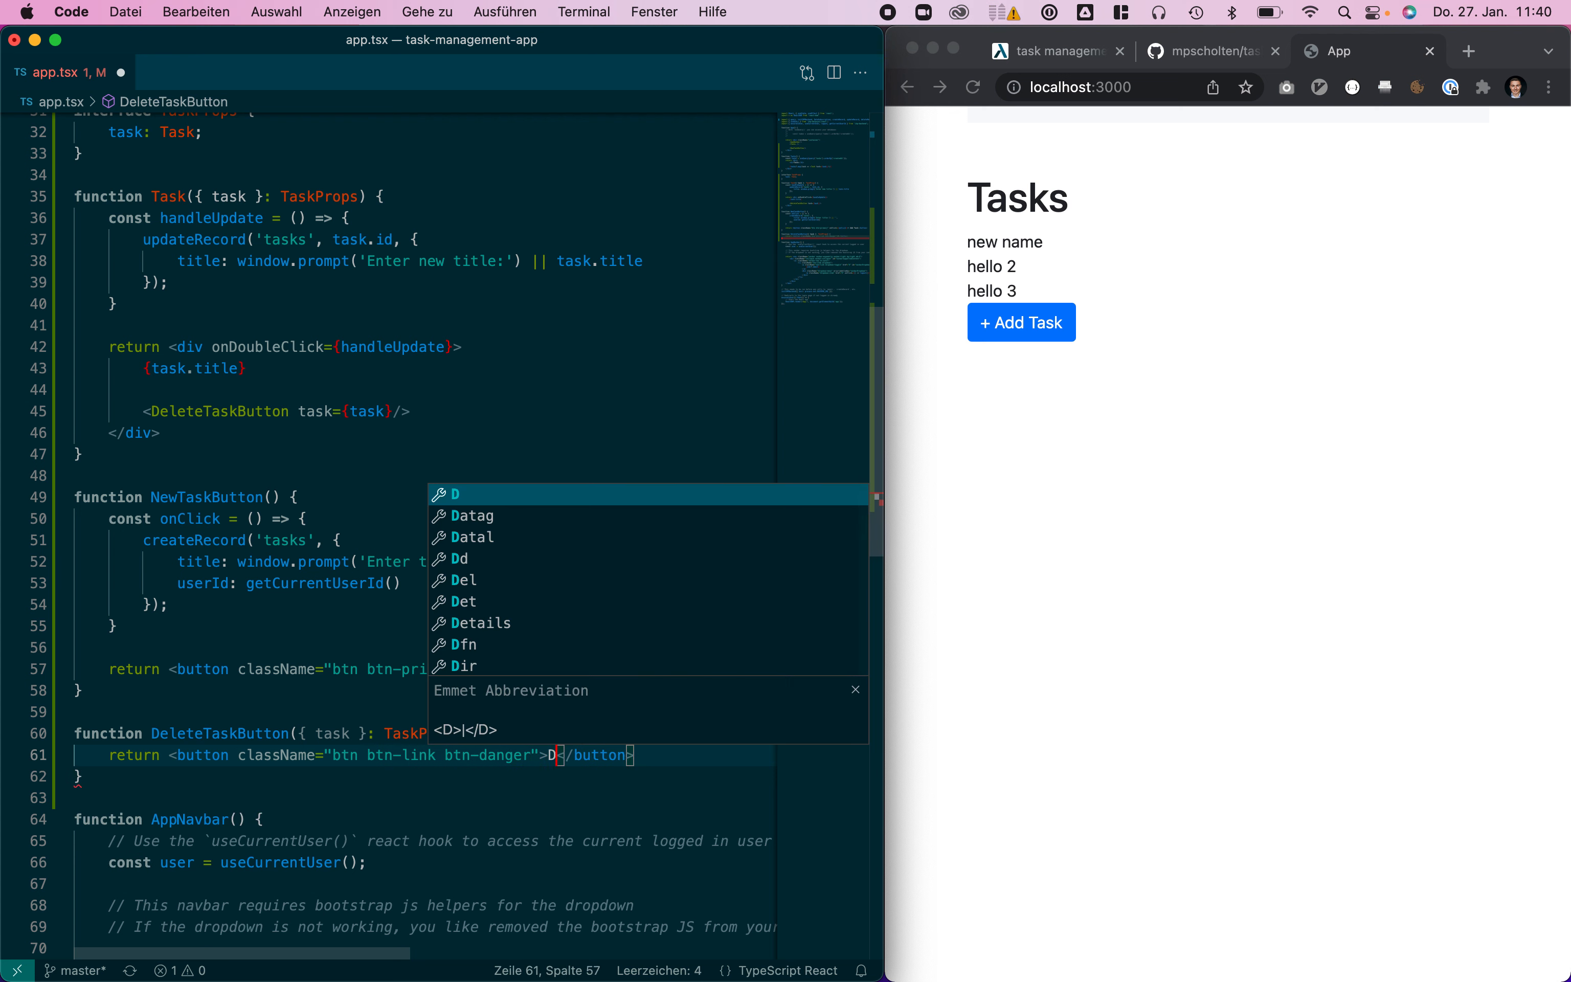
# - Label the button 'Delete' and style it btn-link text-danger instead of btn-danger
pyautogui.write('elete')
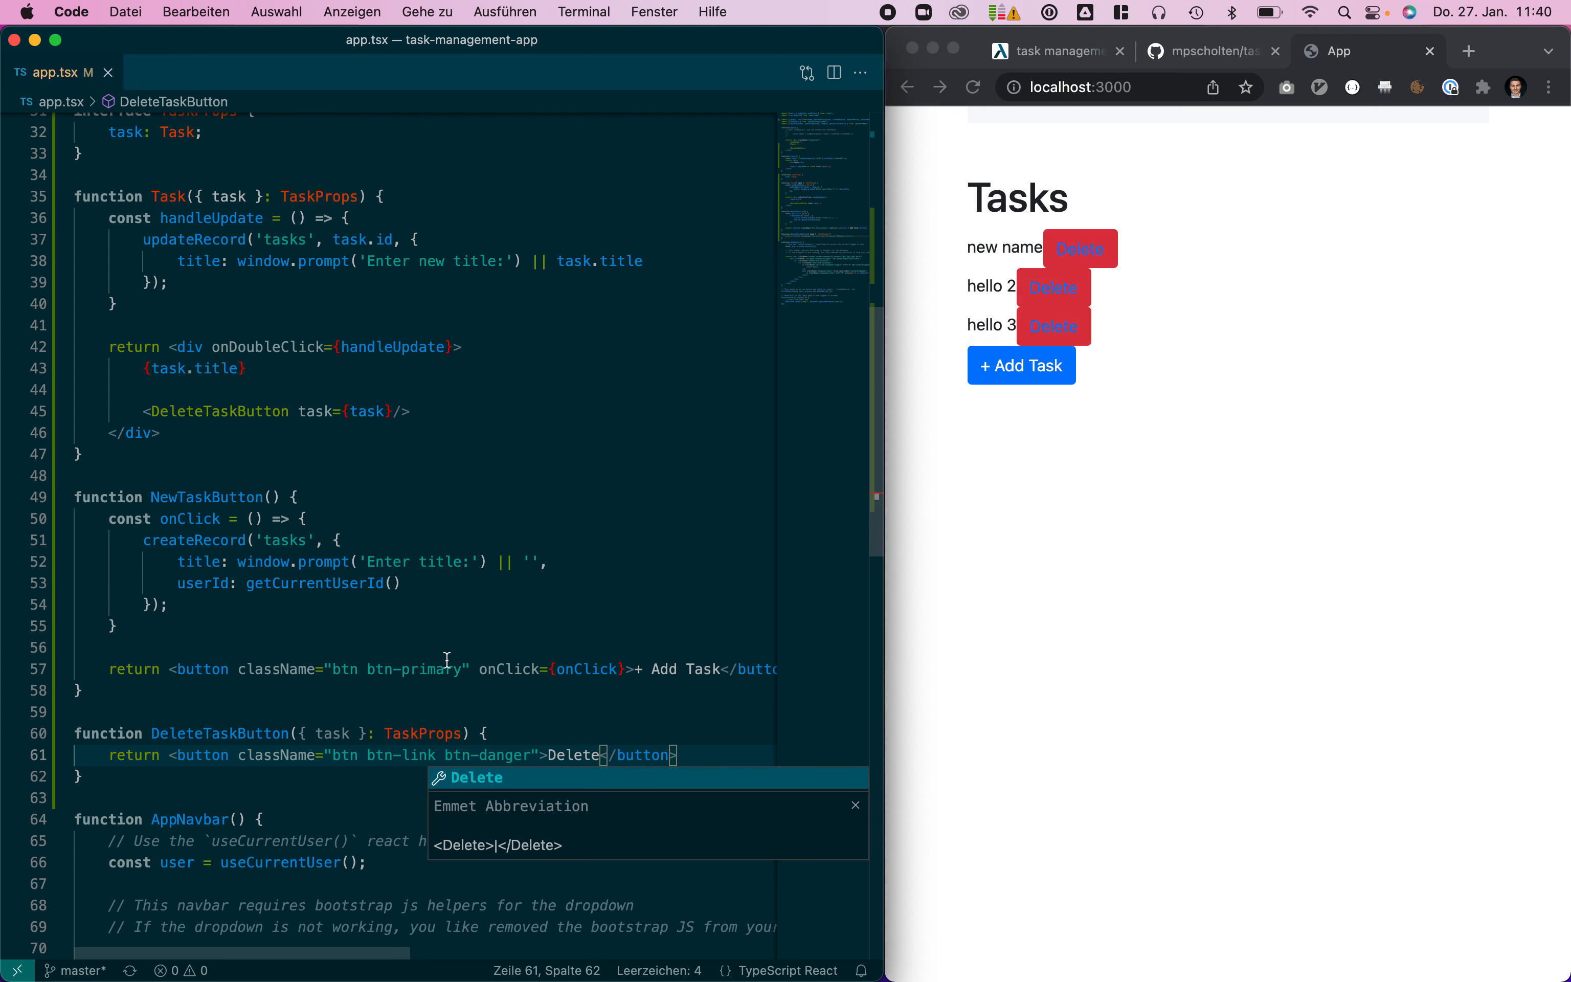
pyautogui.press('Escape')
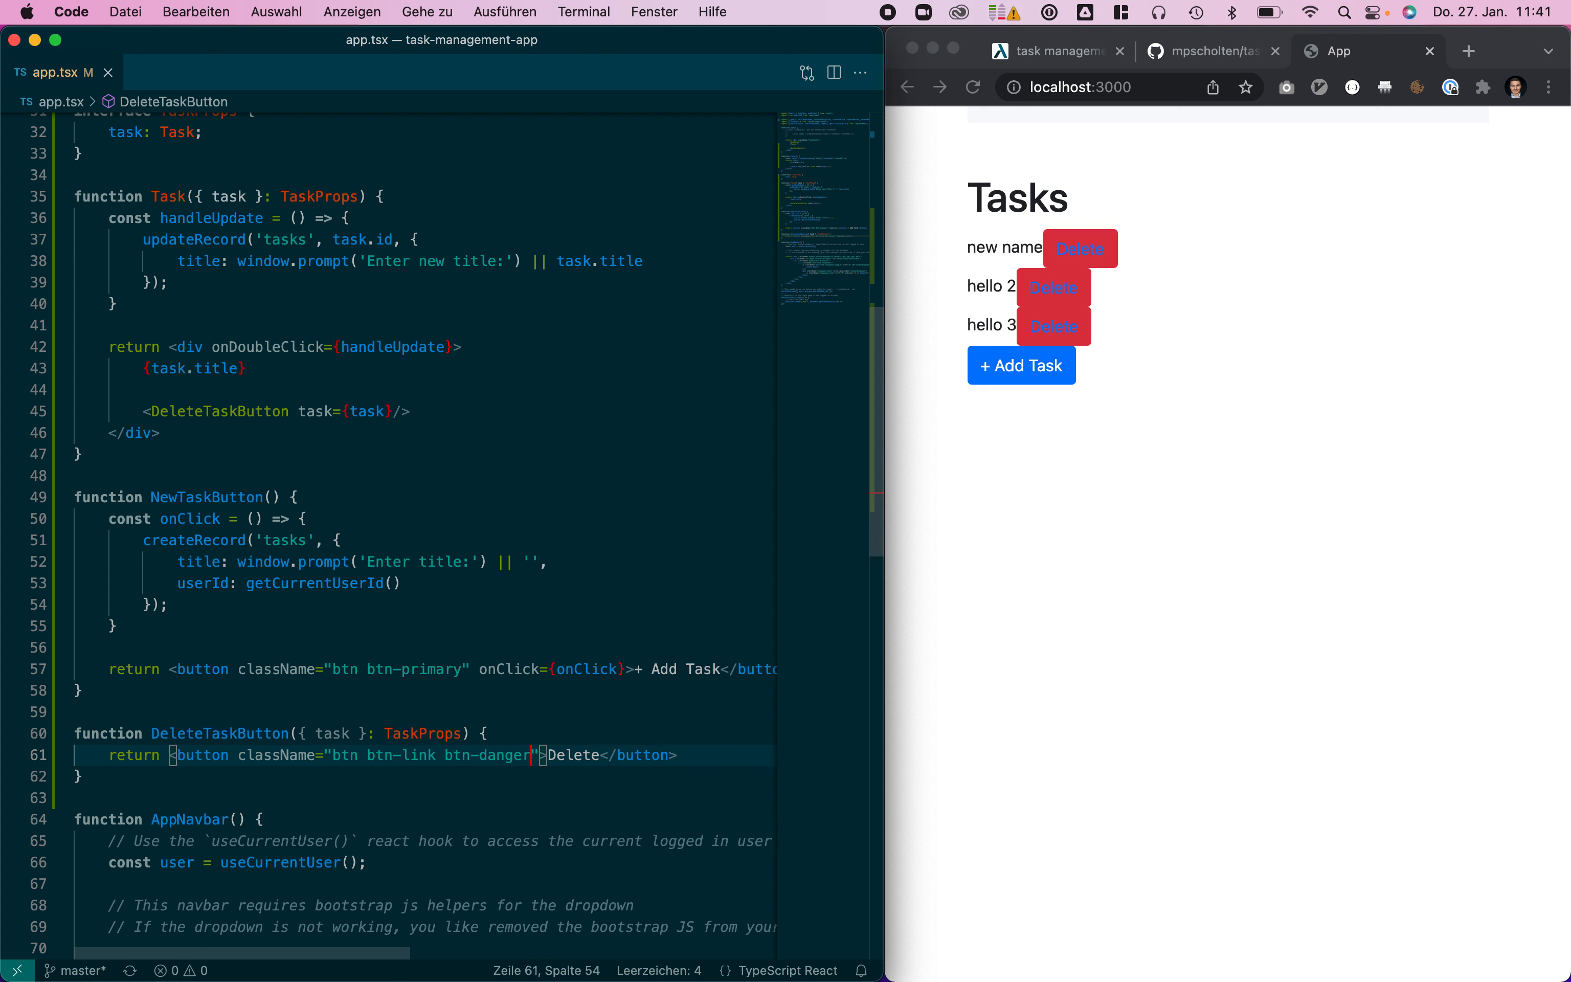
pyautogui.press('Backspace')
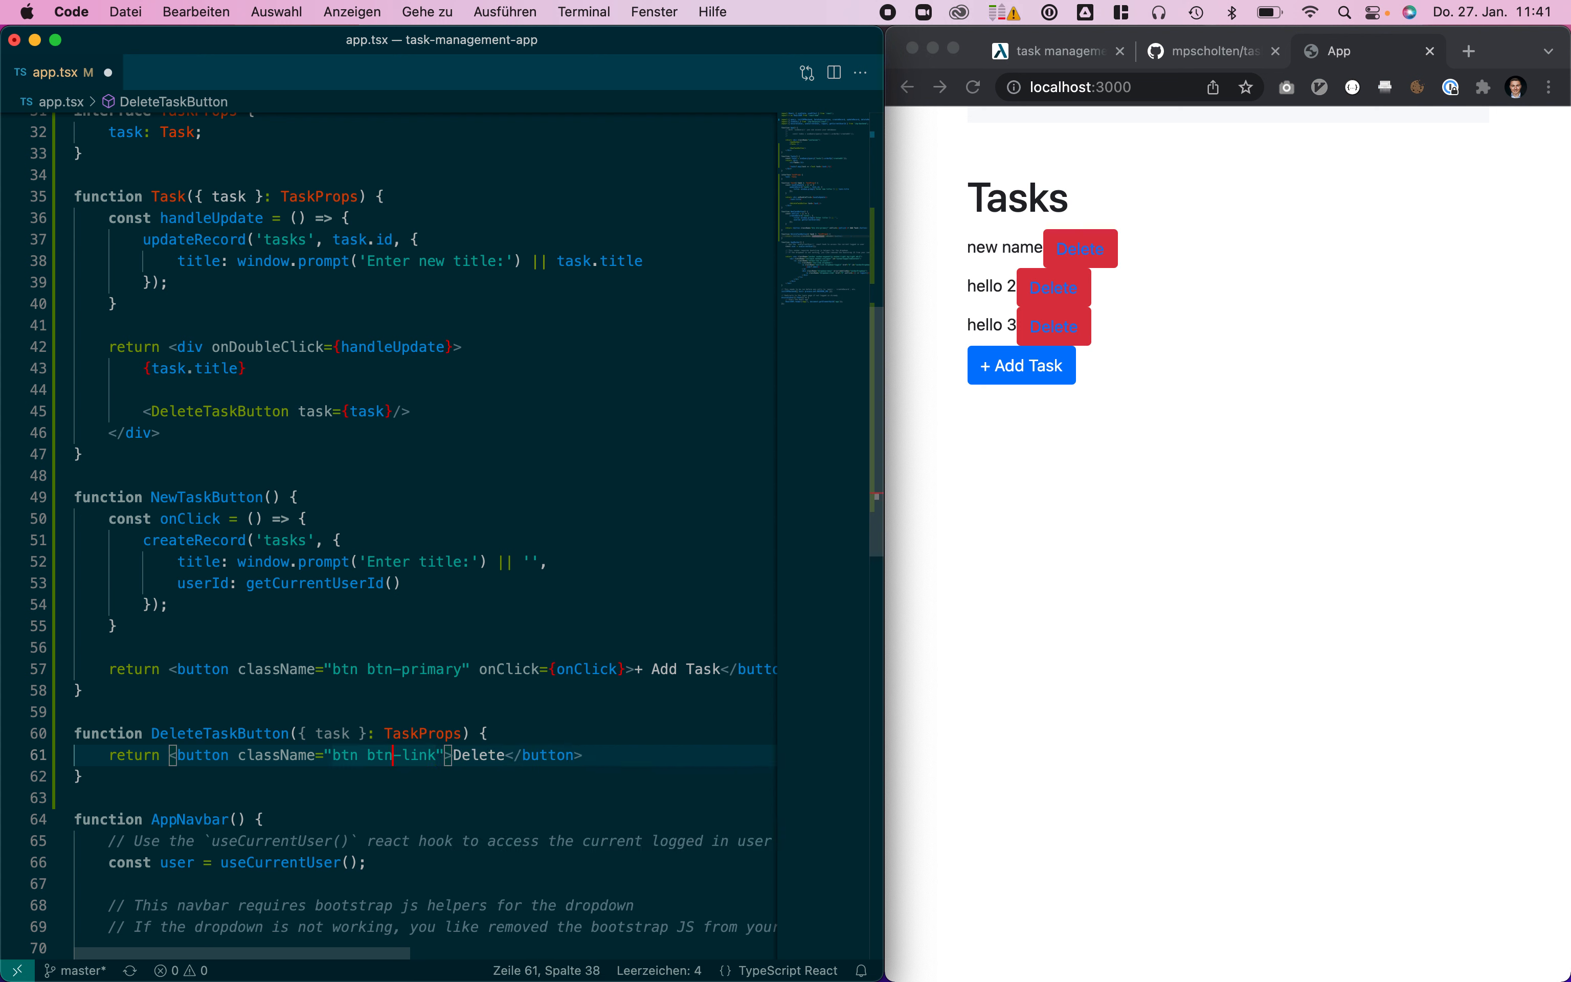
pyautogui.write('text-danger')
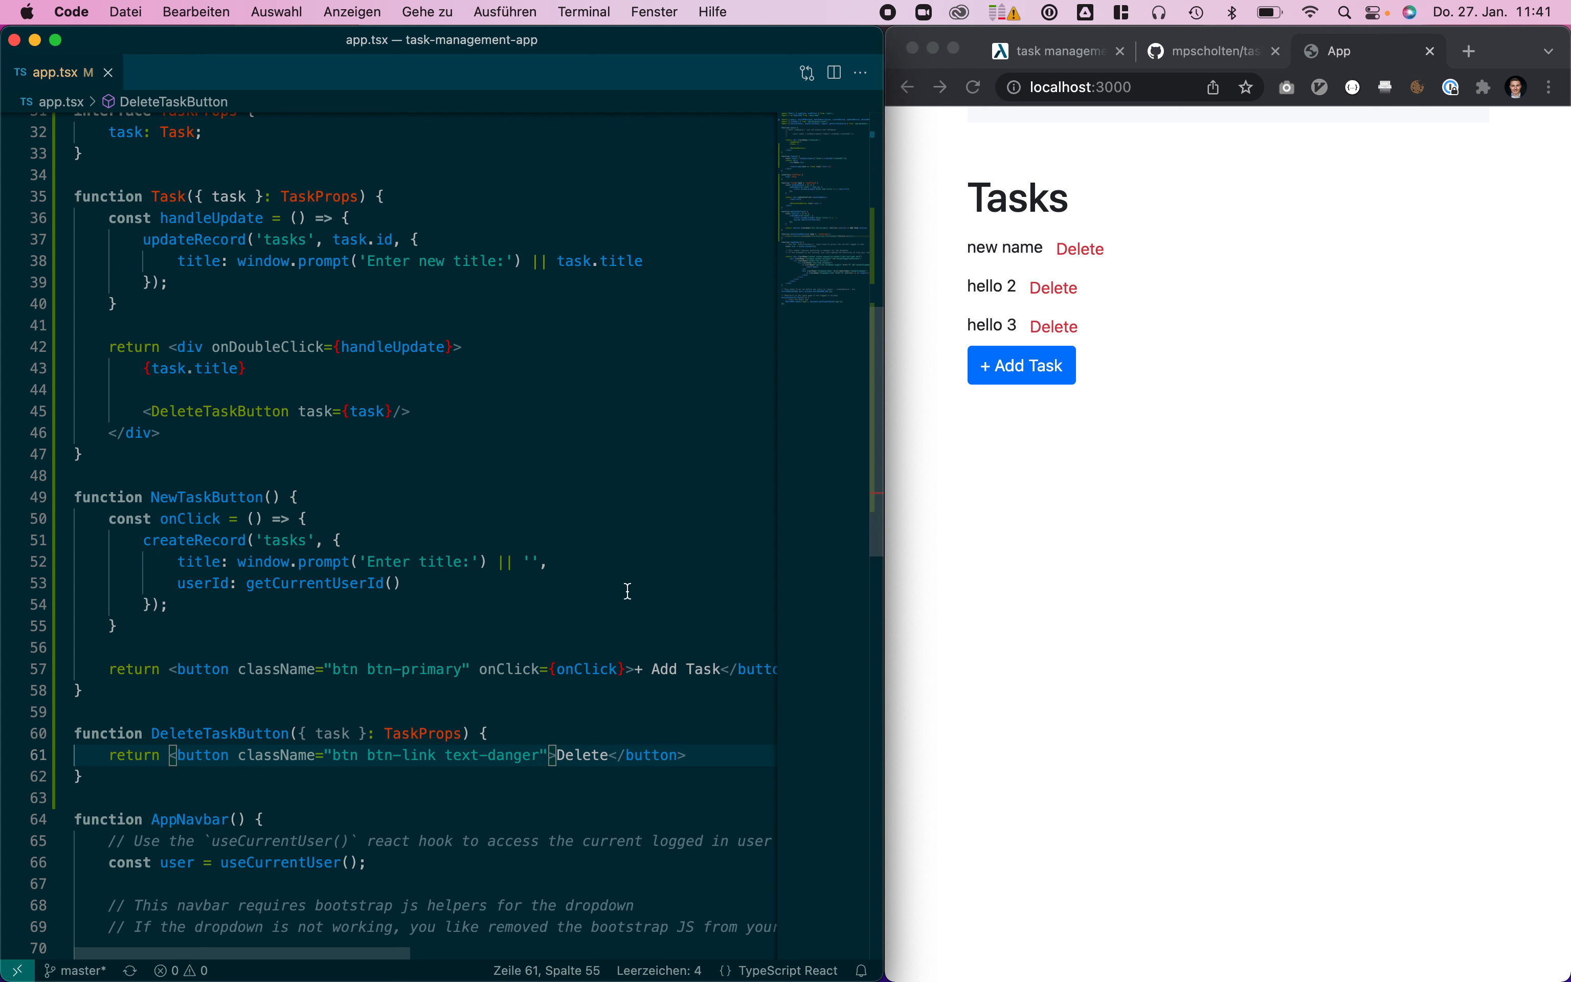
# - Add an onClick handler that calls deleteRecord('tasks', task.id)
pyautogui.write('onClick={')
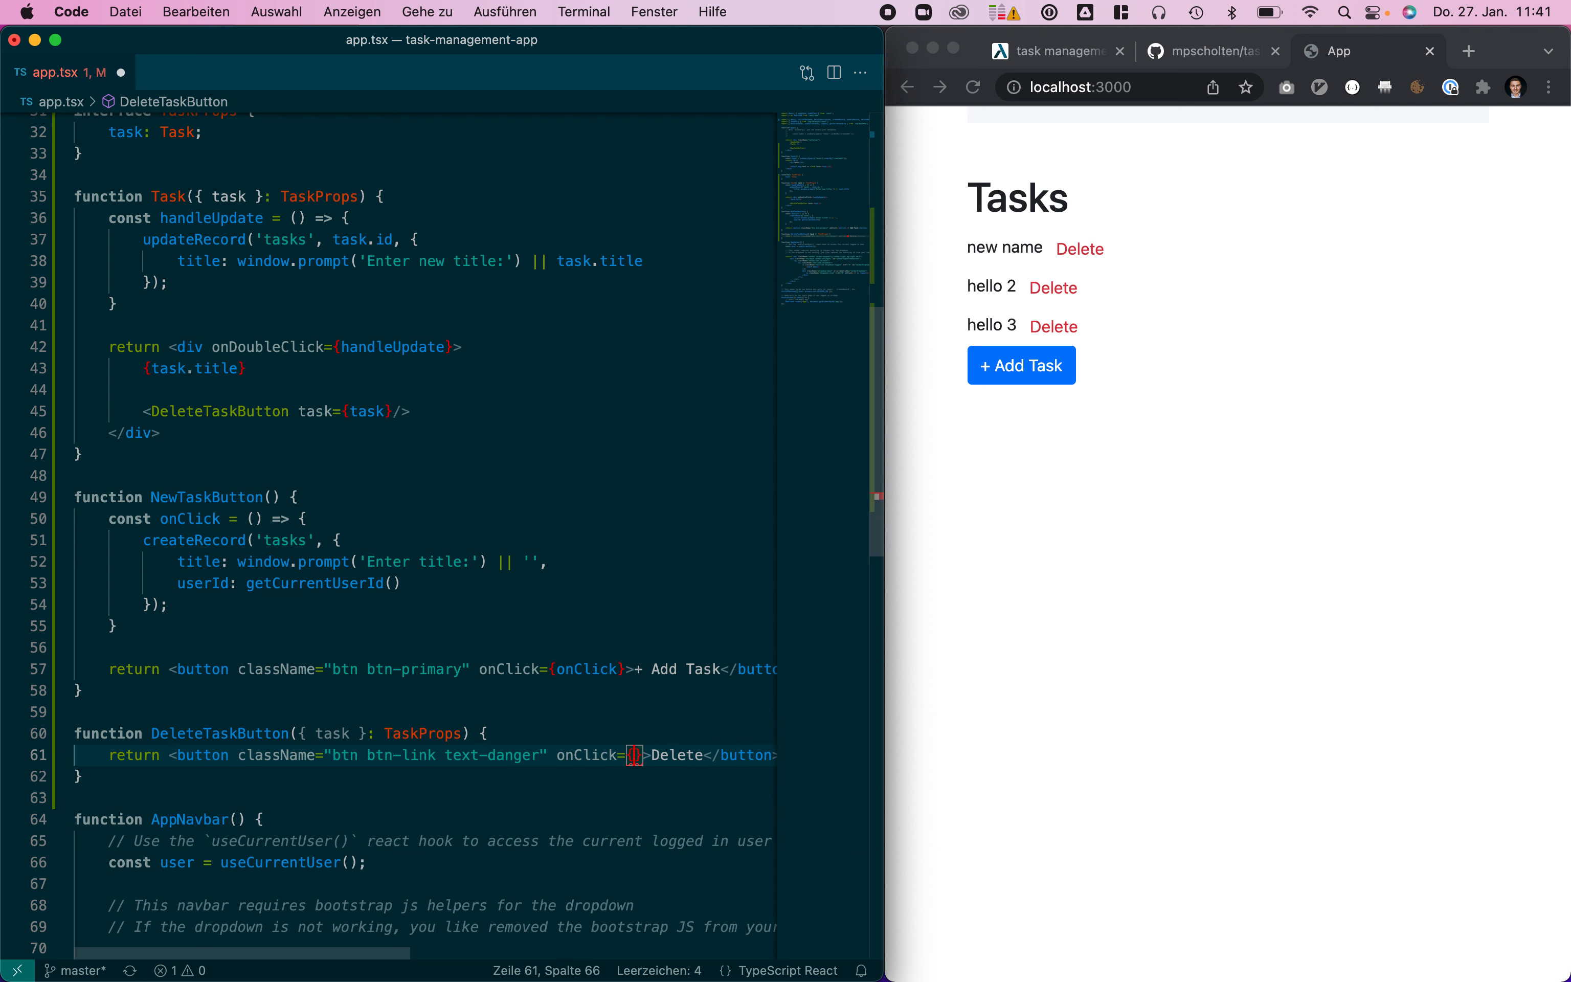
pyautogui.write('const onCLick = () =')
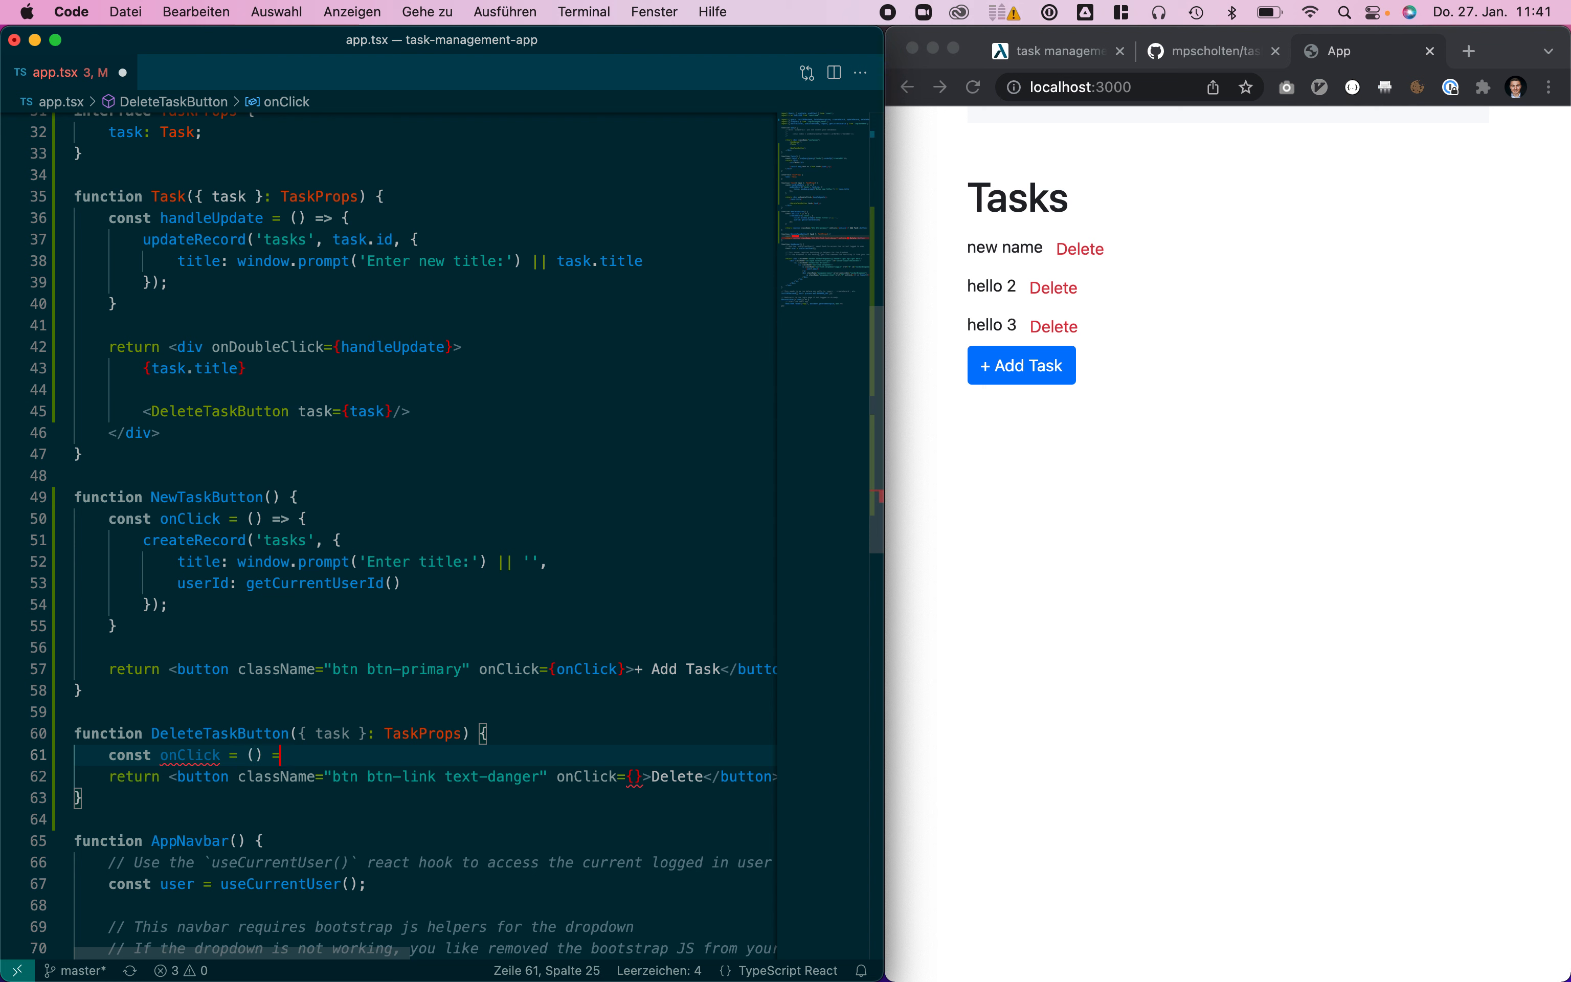
pyautogui.write('deleteRecord')
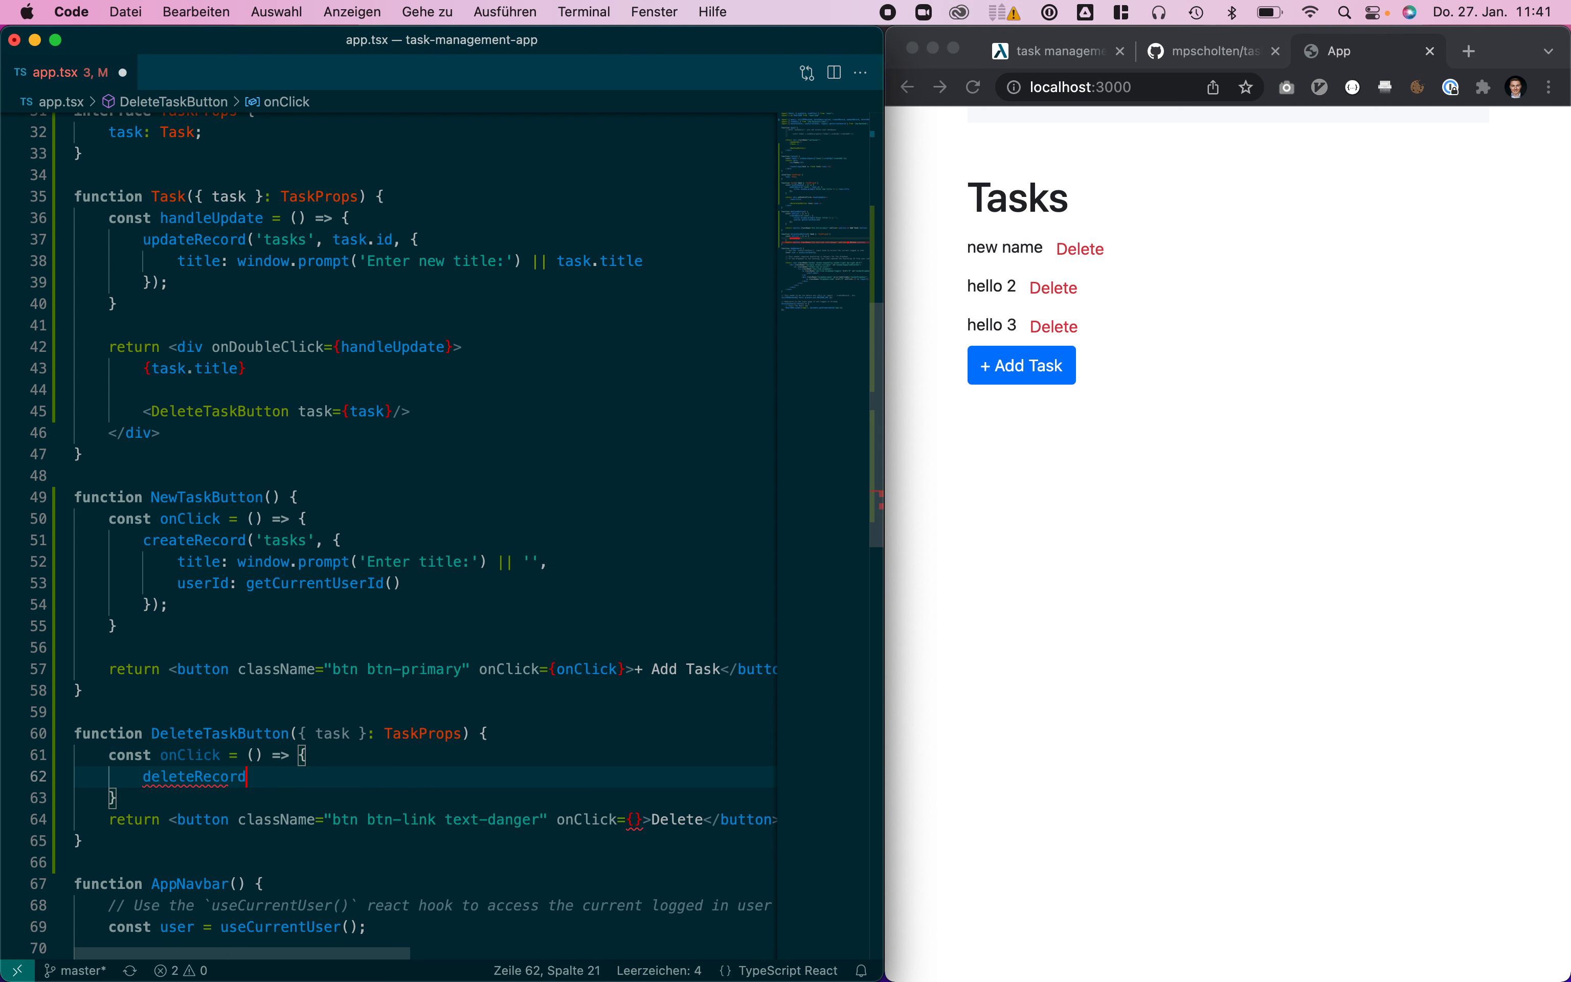
pyautogui.write("('tasks')")
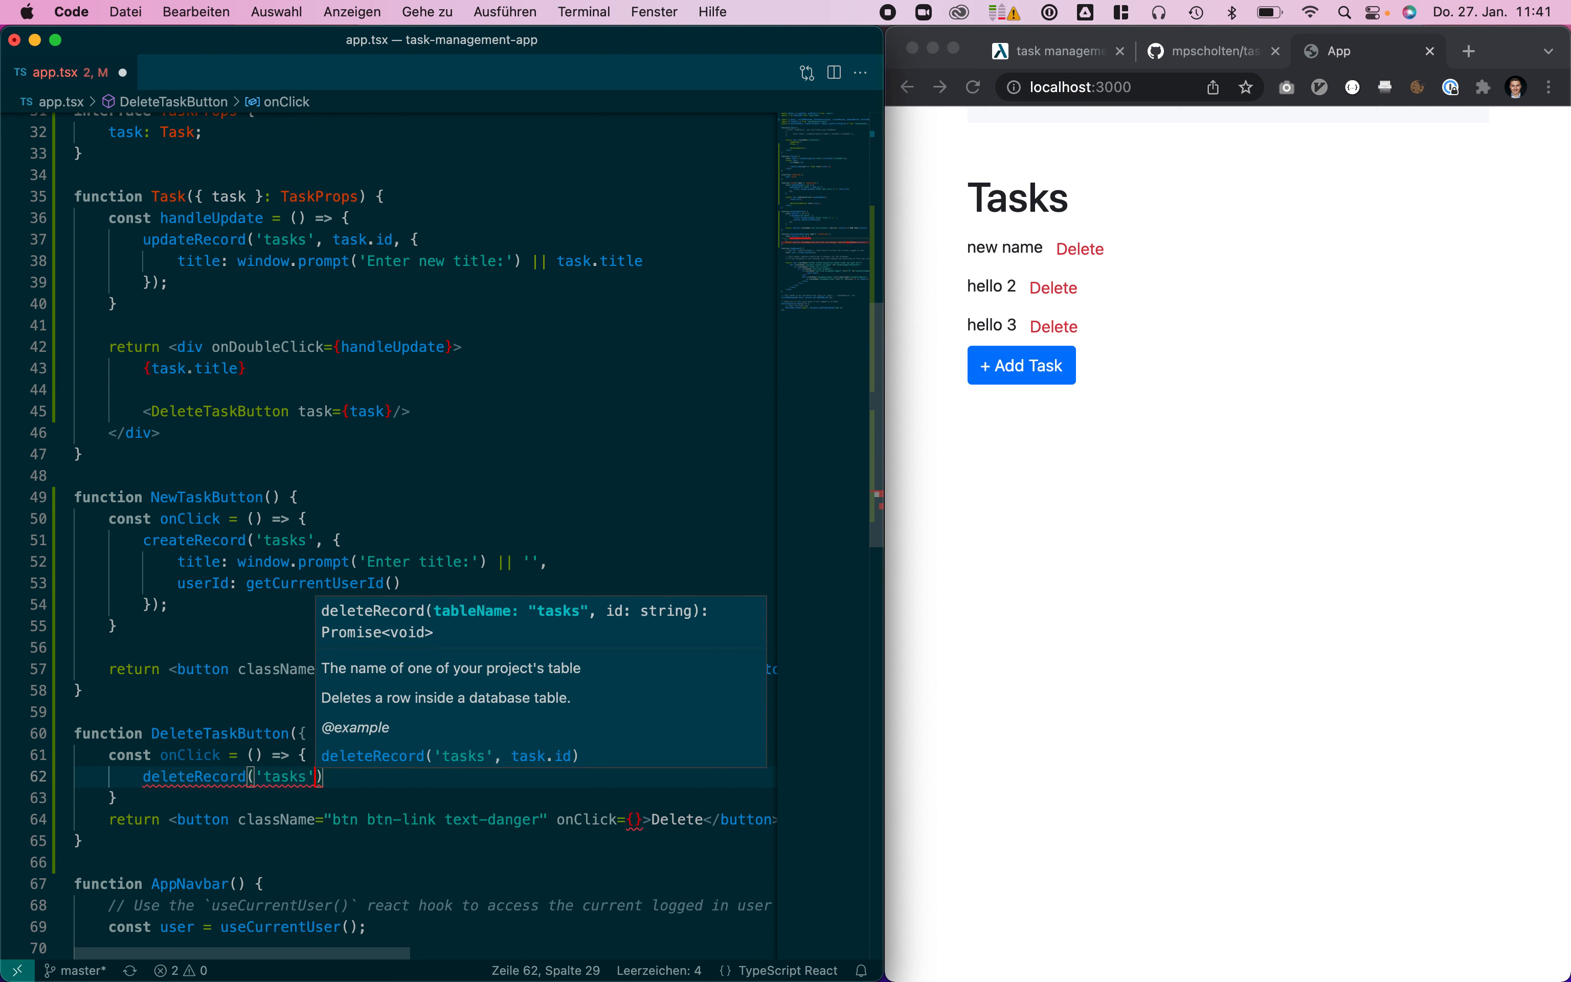
pyautogui.write(', task.id')
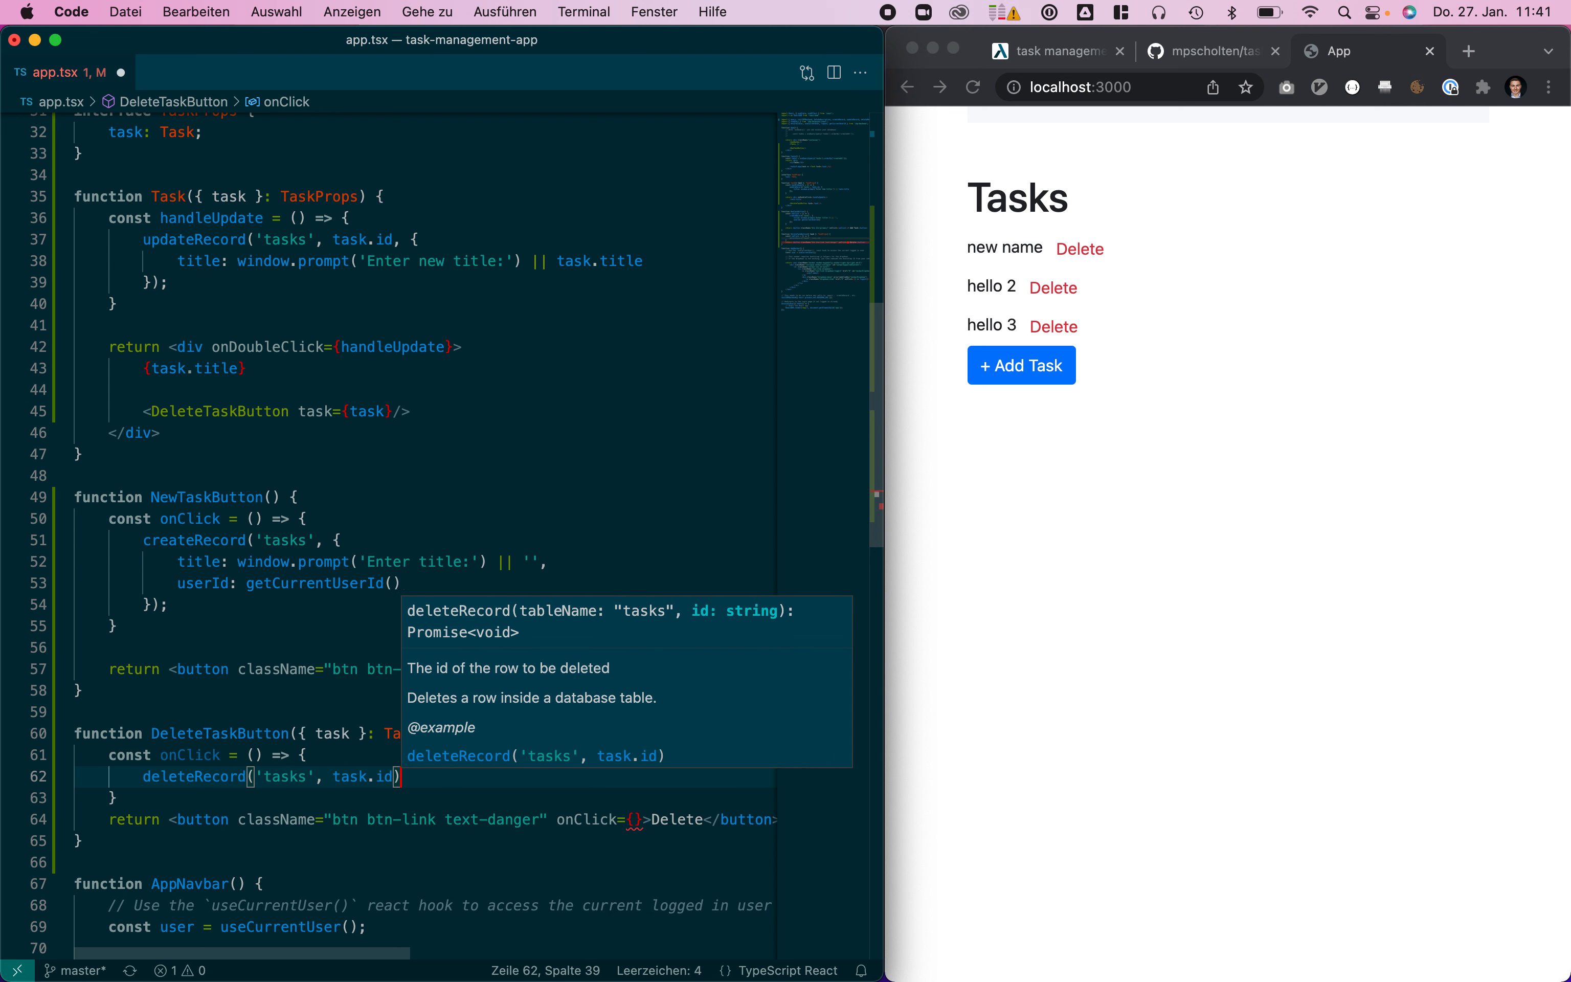
# - Wire onClick={onClick} on the button and delete the hello 2 and hello 3 tasks in the app
pyautogui.click(637, 788)
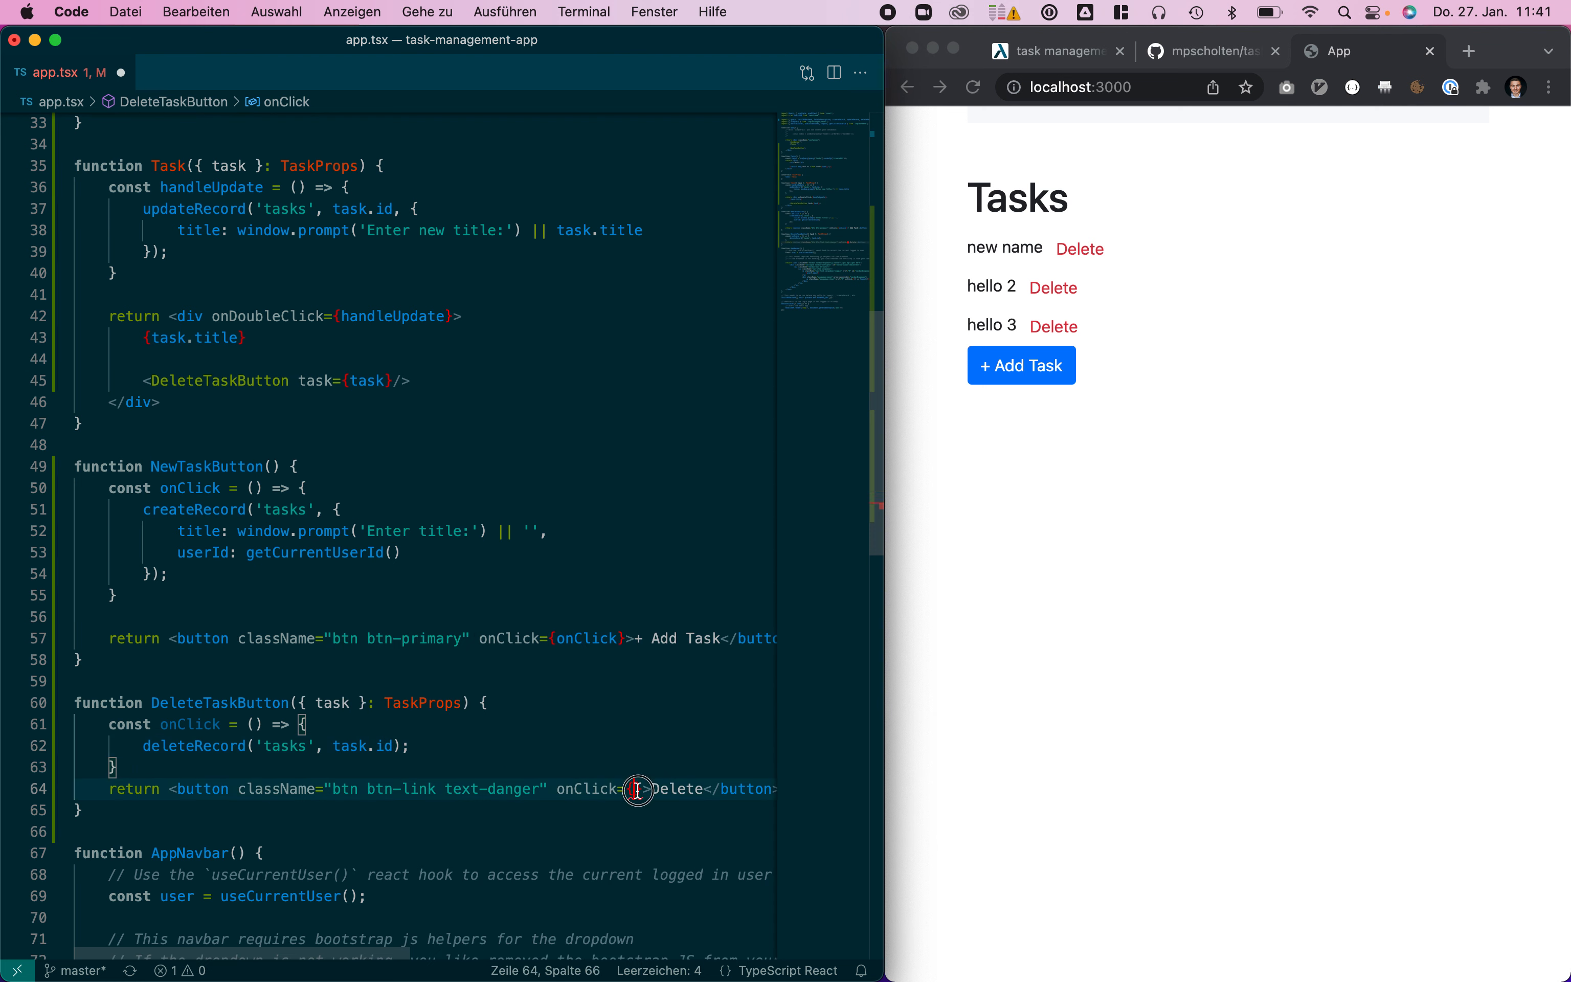
pyautogui.write('onClick')
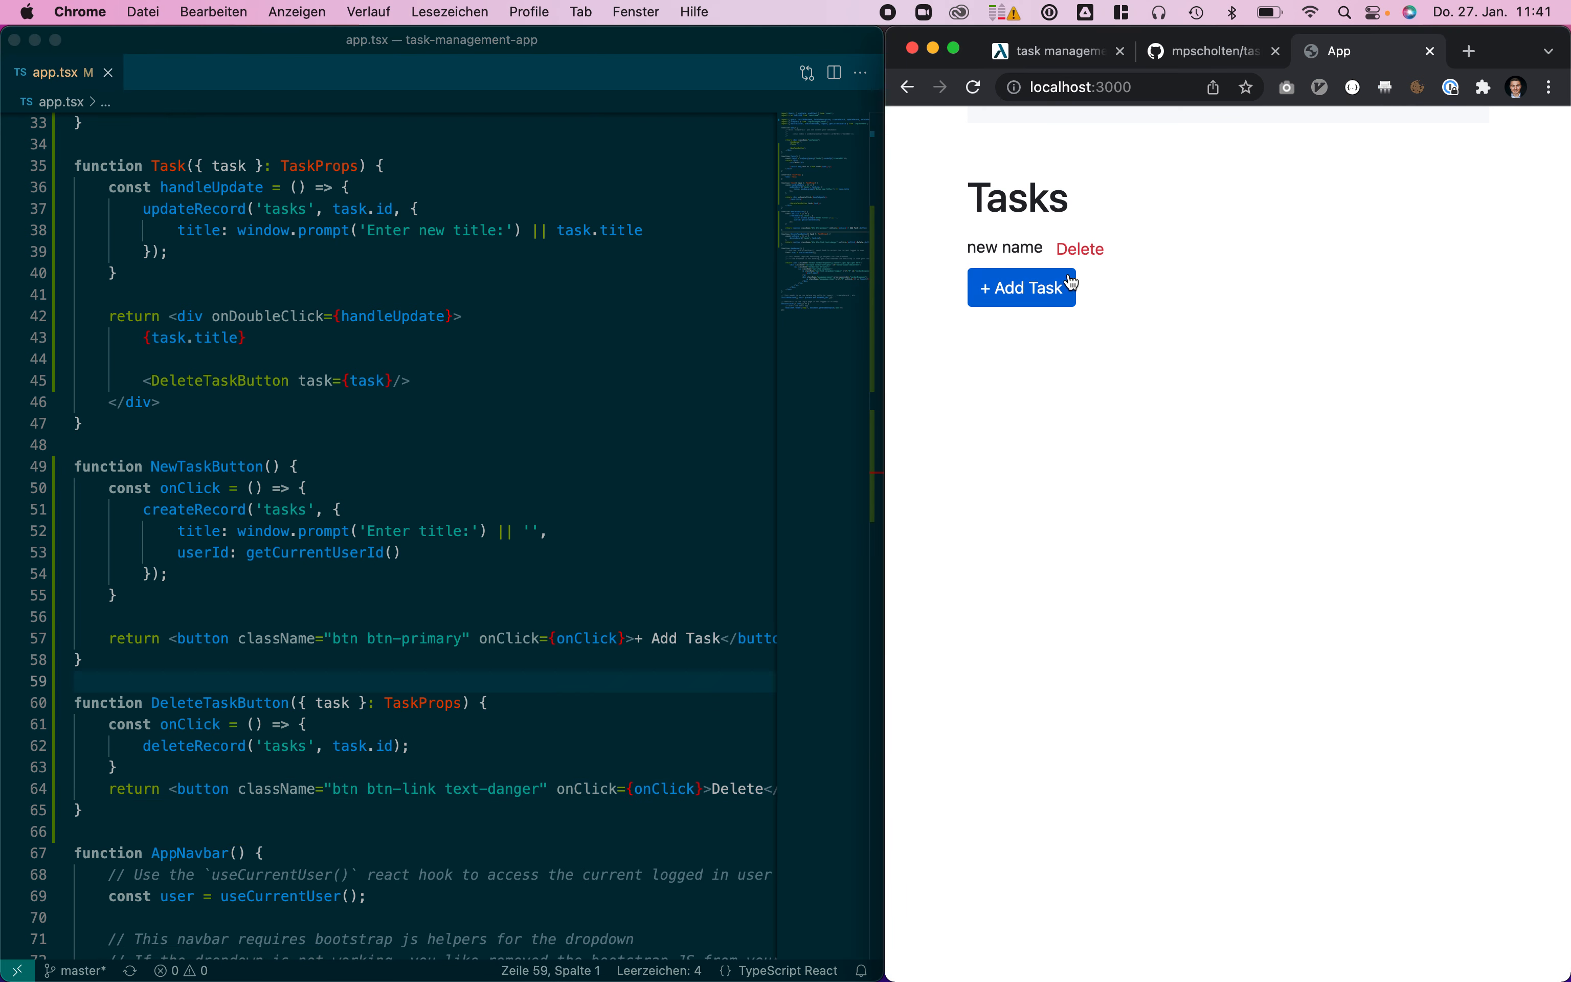
pyautogui.moveTo(1048, 293)
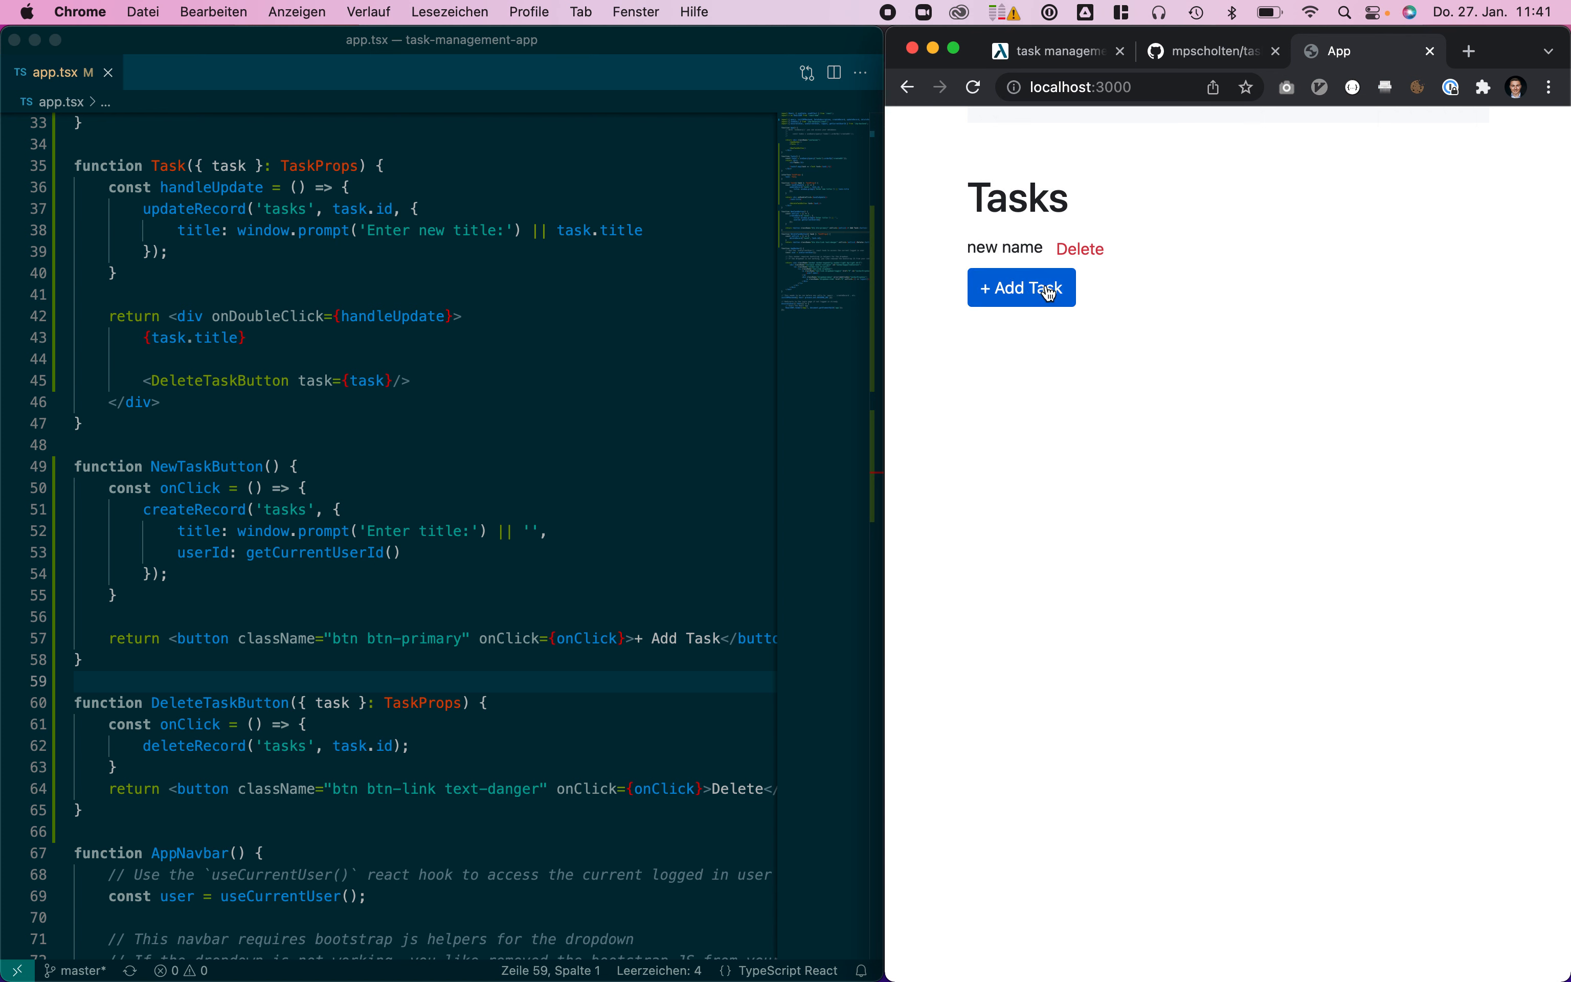
pyautogui.click(485, 702)
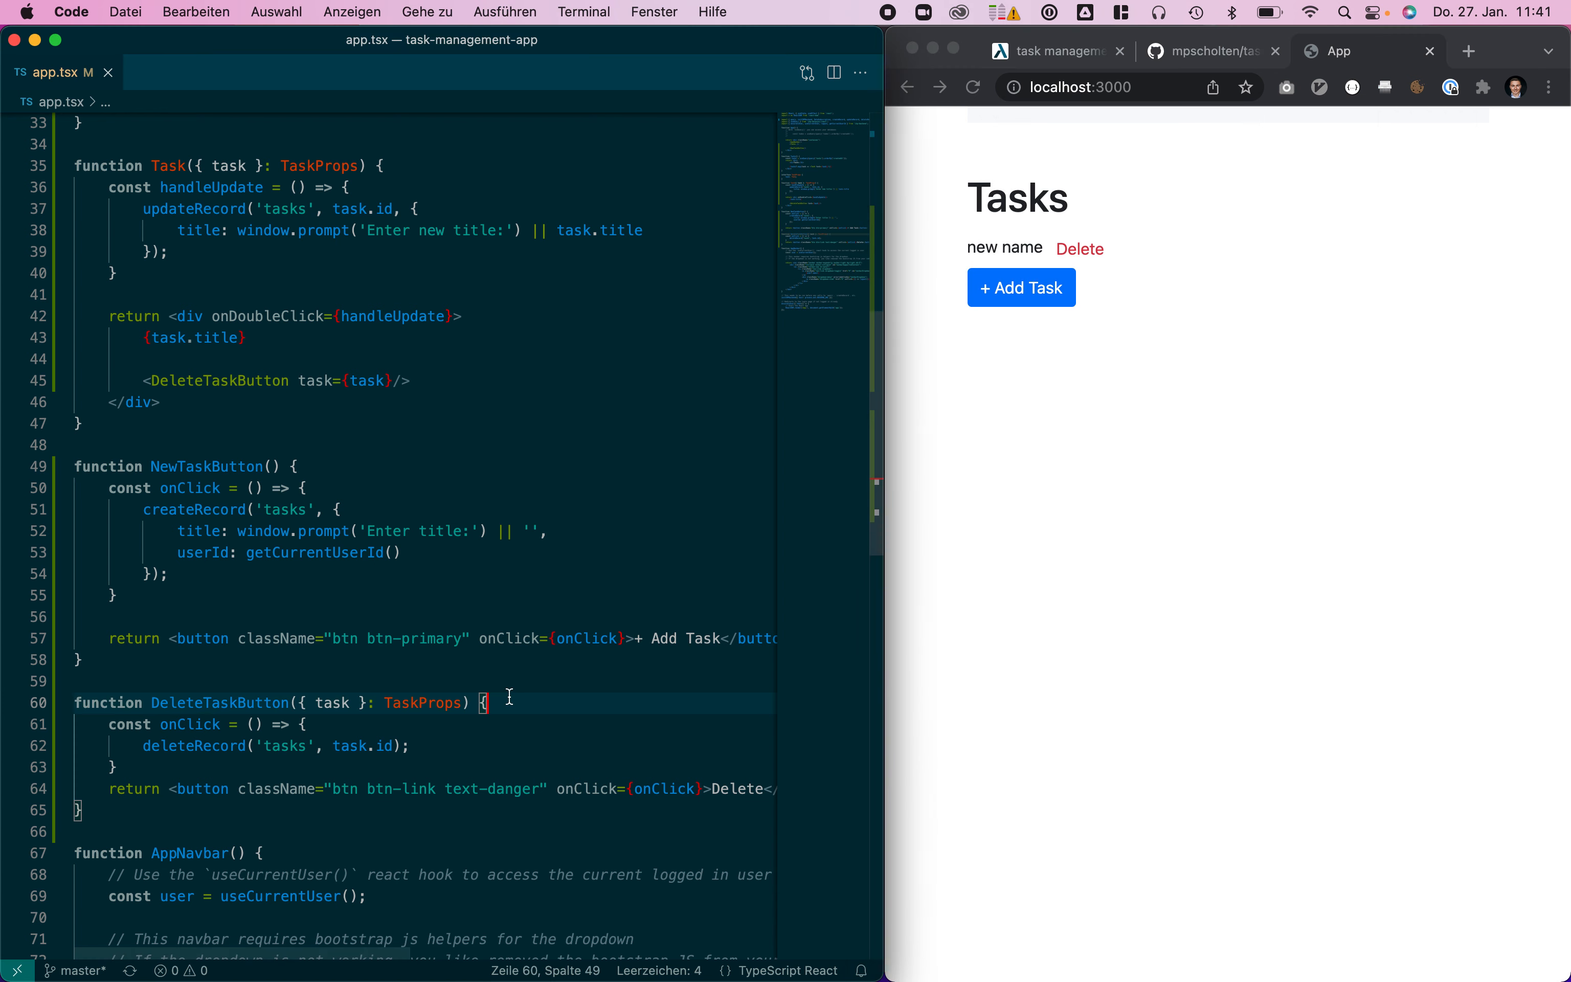
pyautogui.click(1023, 452)
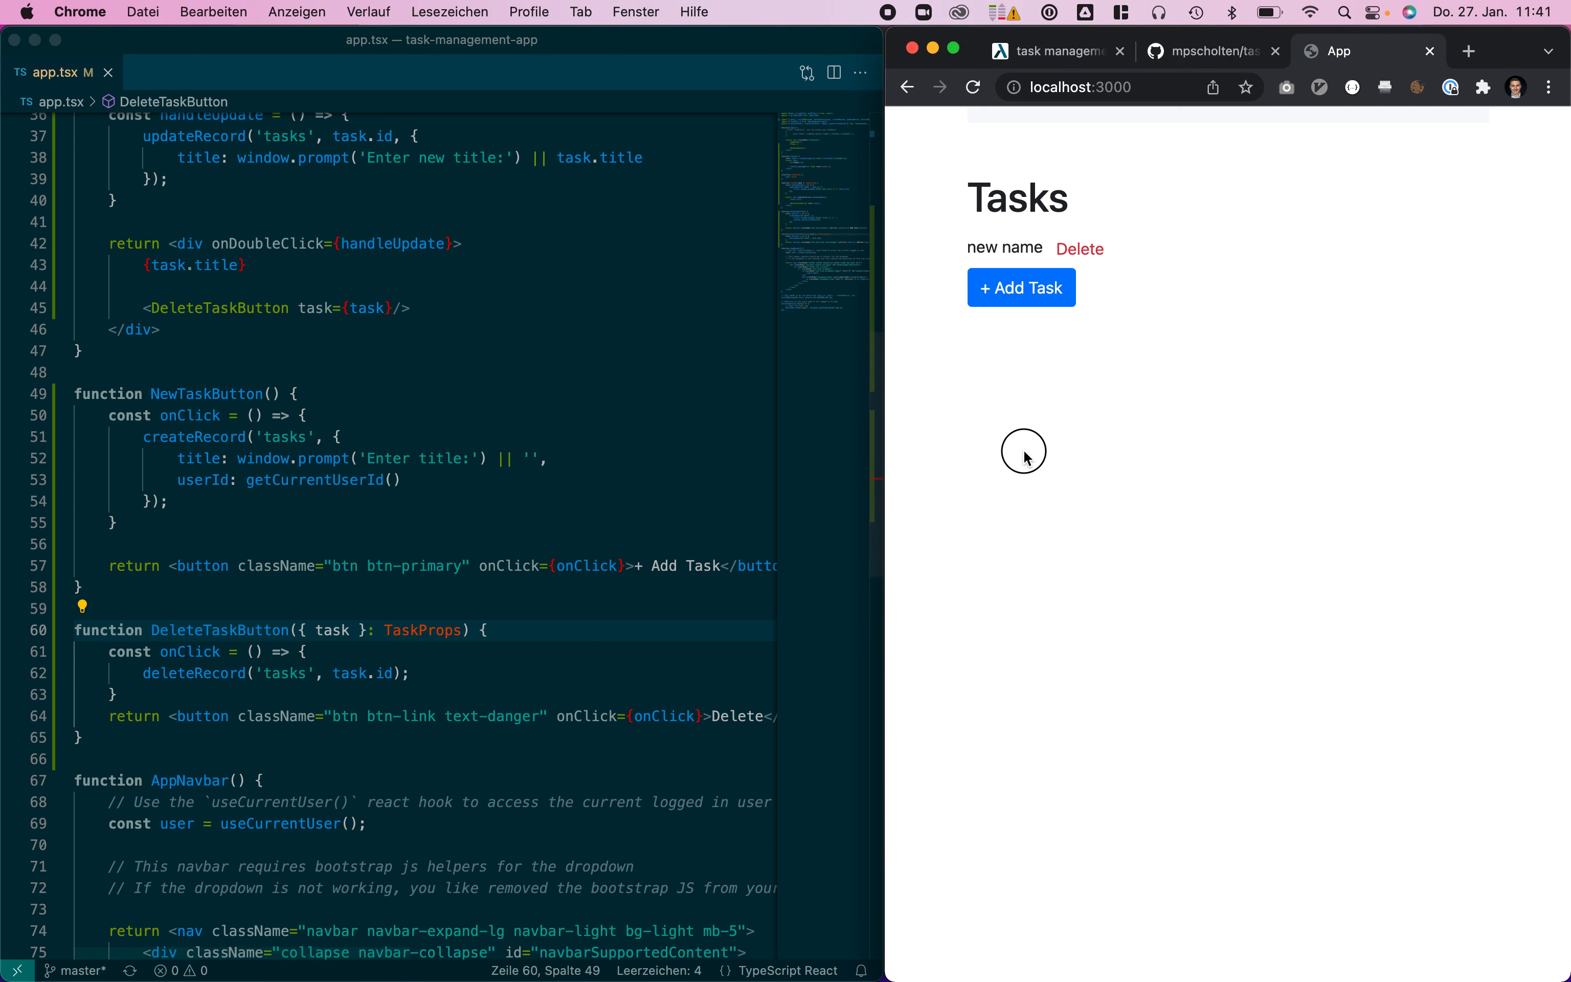
pyautogui.moveTo(661, 632)
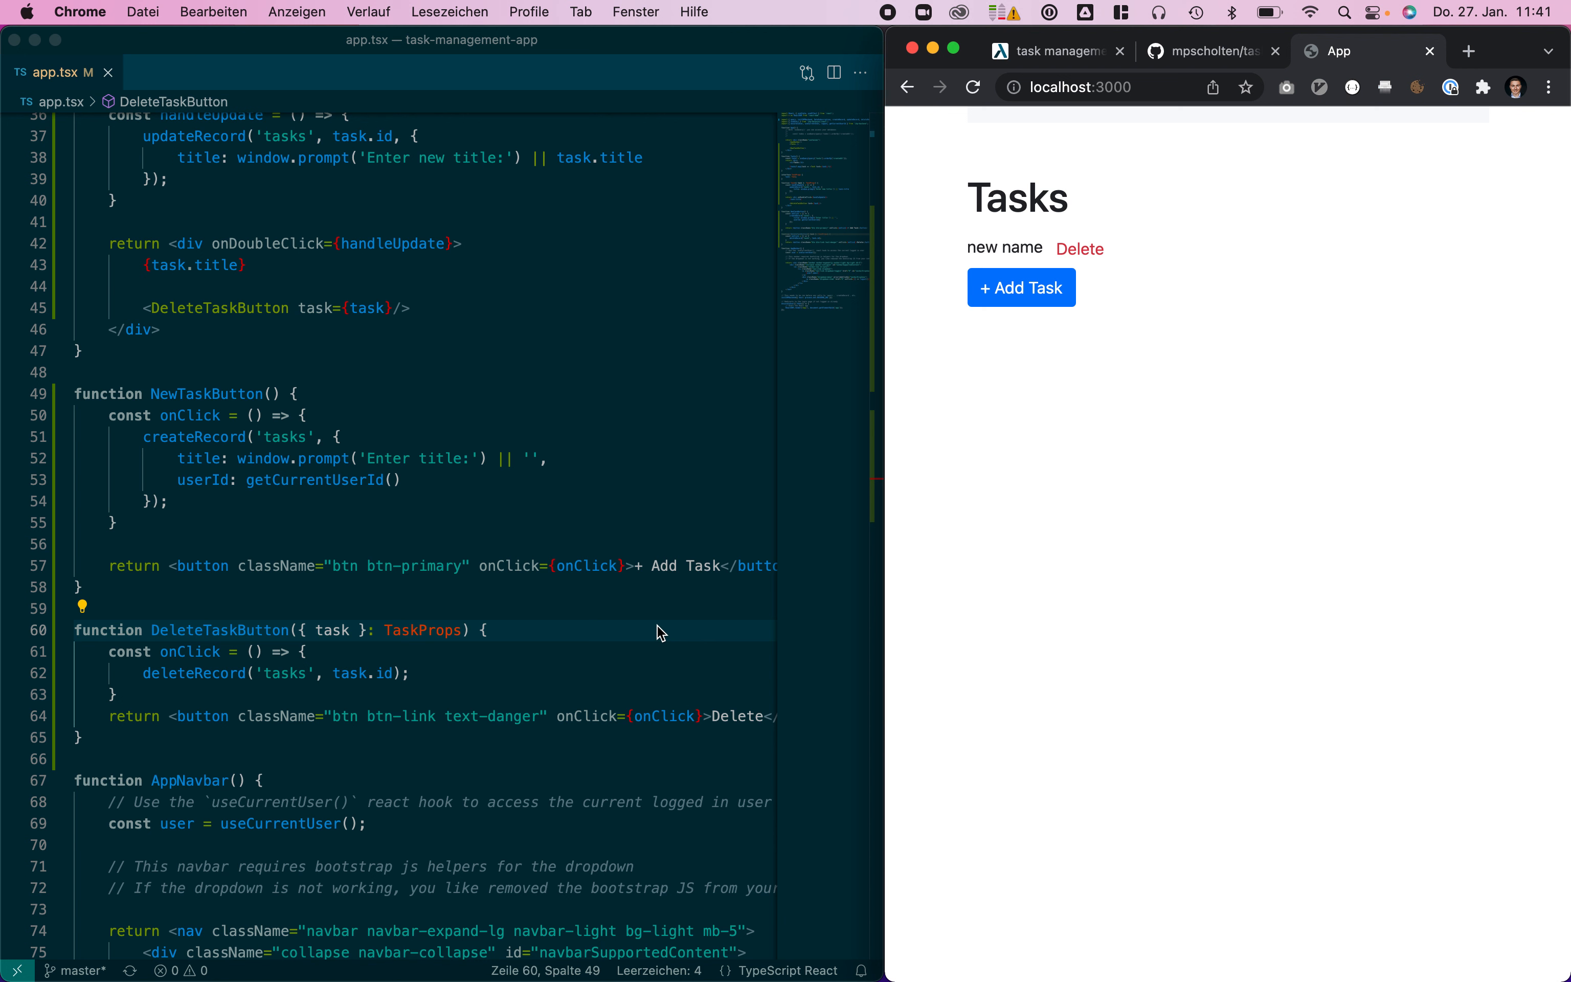
pyautogui.moveTo(703, 612)
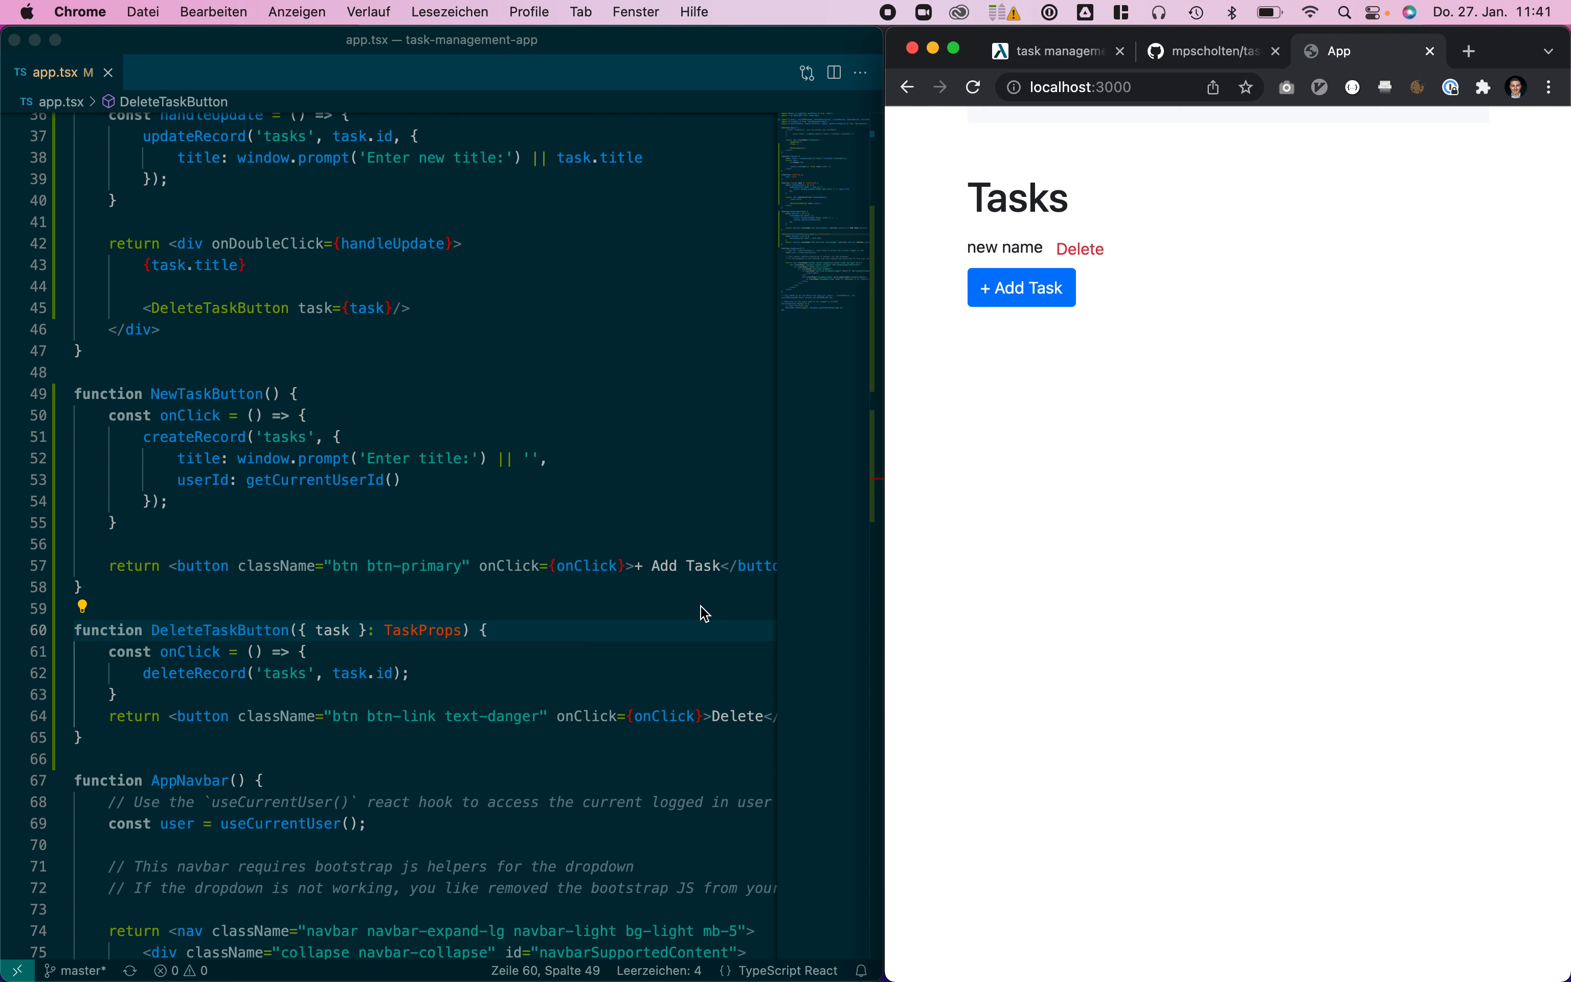
pyautogui.moveTo(712, 609)
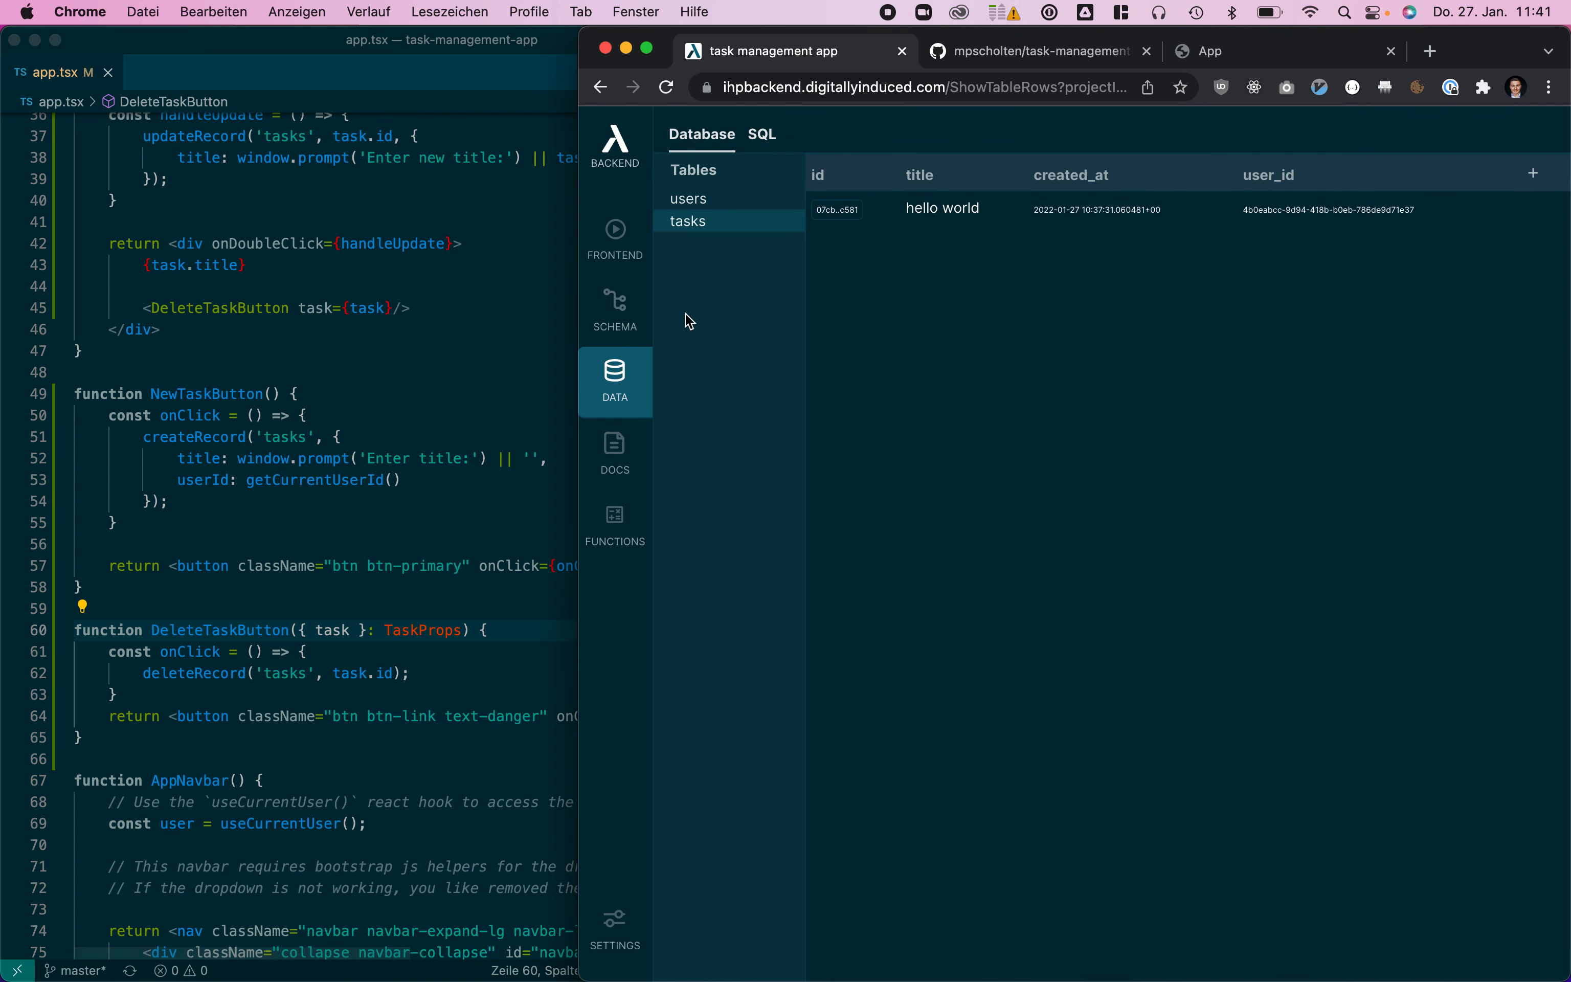
# - Show the backend project's database schema in IHP Backend
pyautogui.click(614, 309)
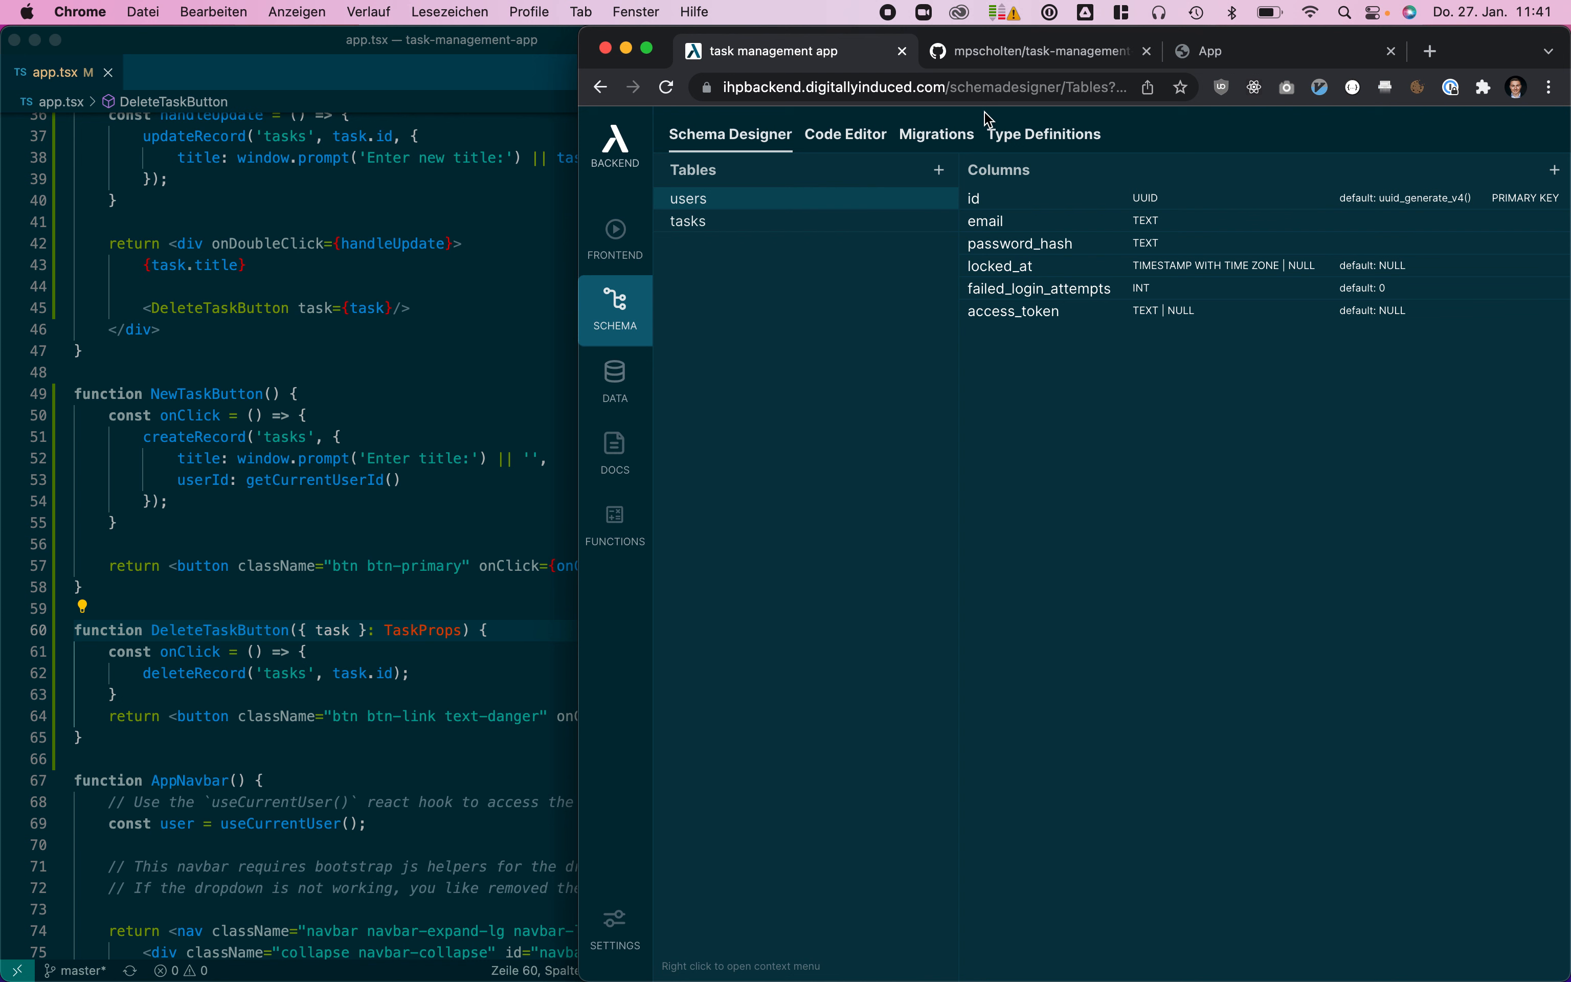